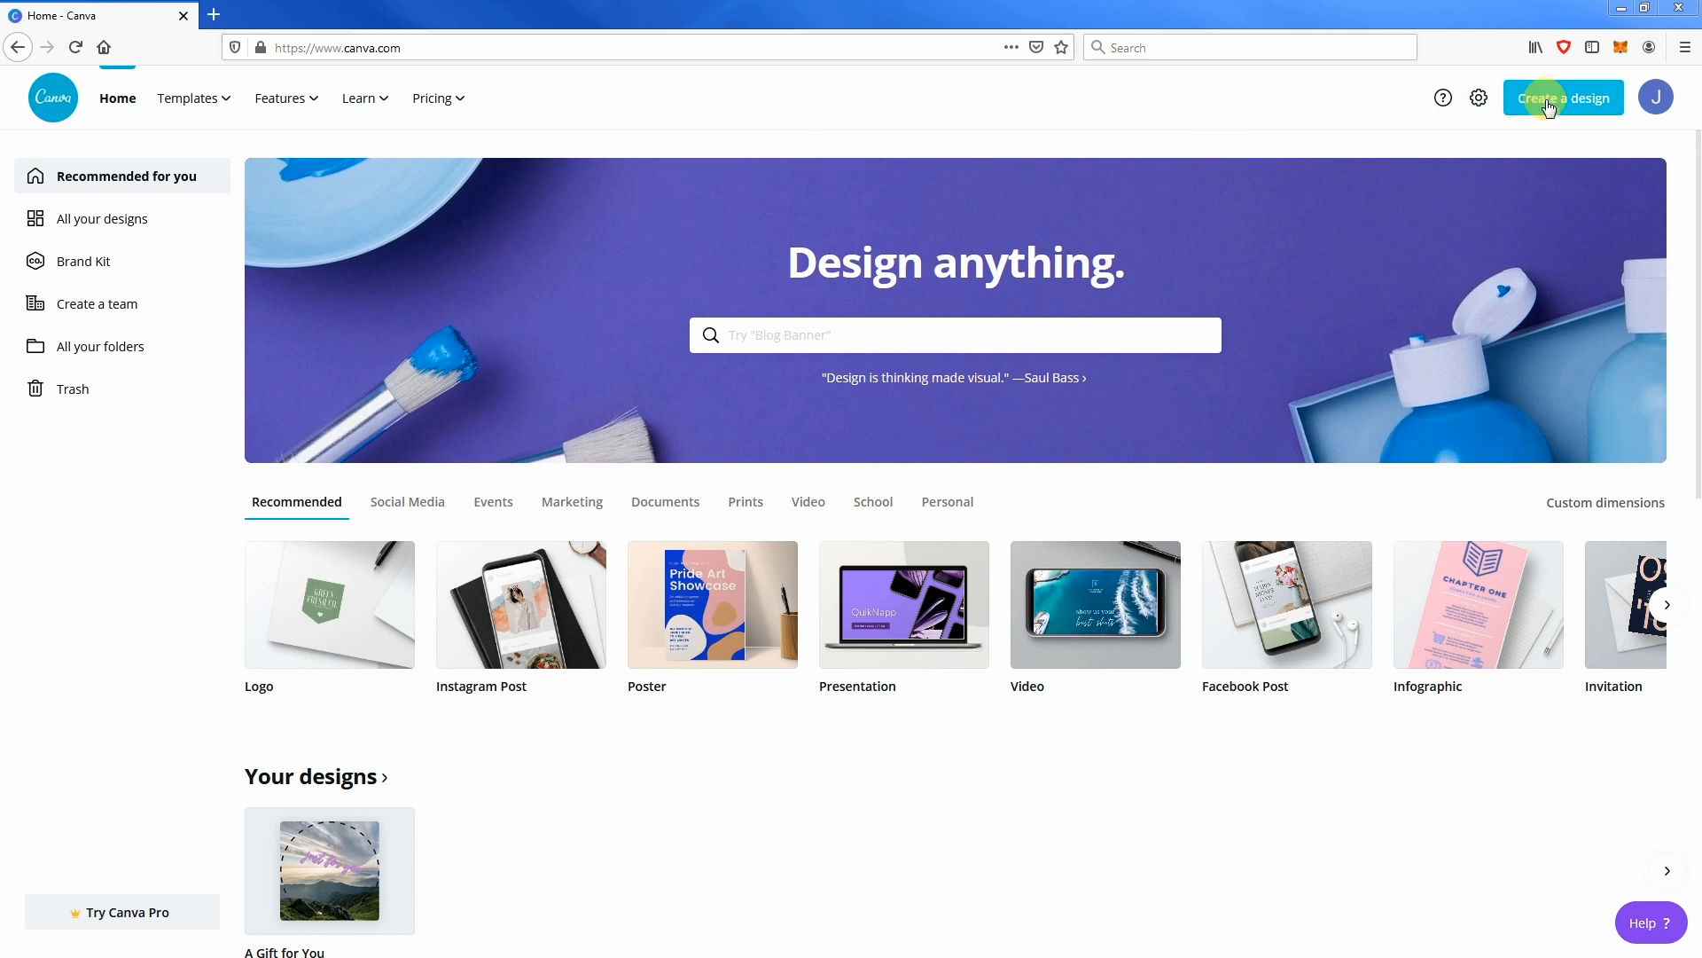
- Create a new blank custom-size design of 86 × 86 millimetres
click(1563, 97)
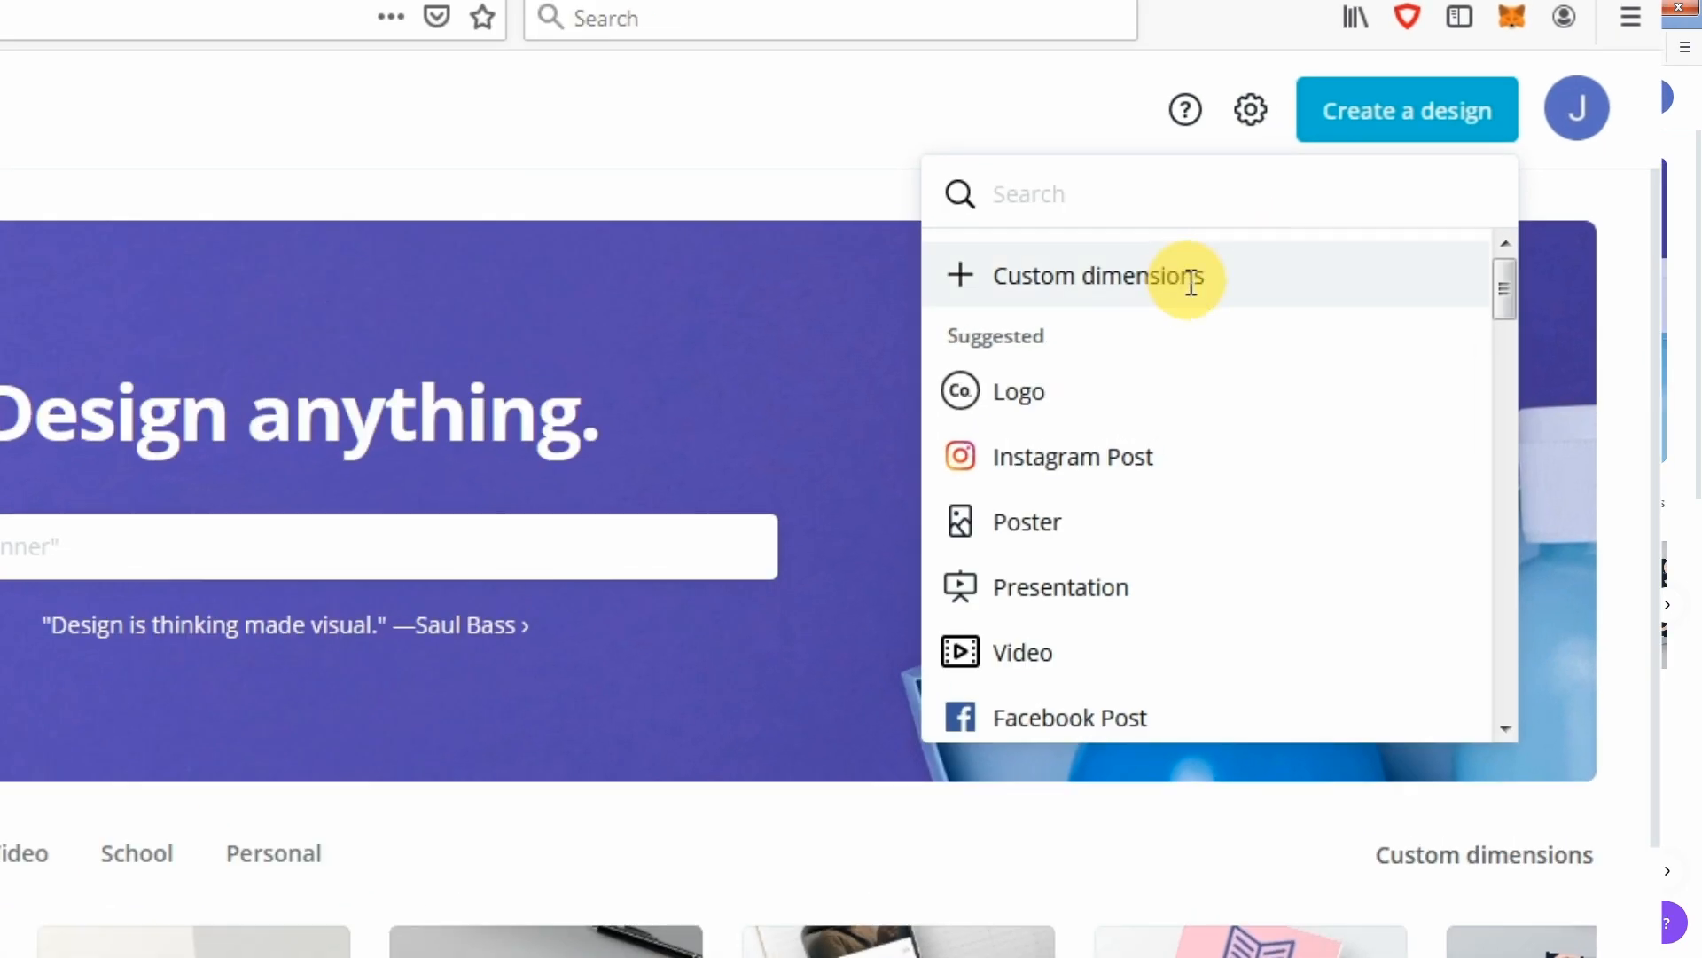
click(1097, 275)
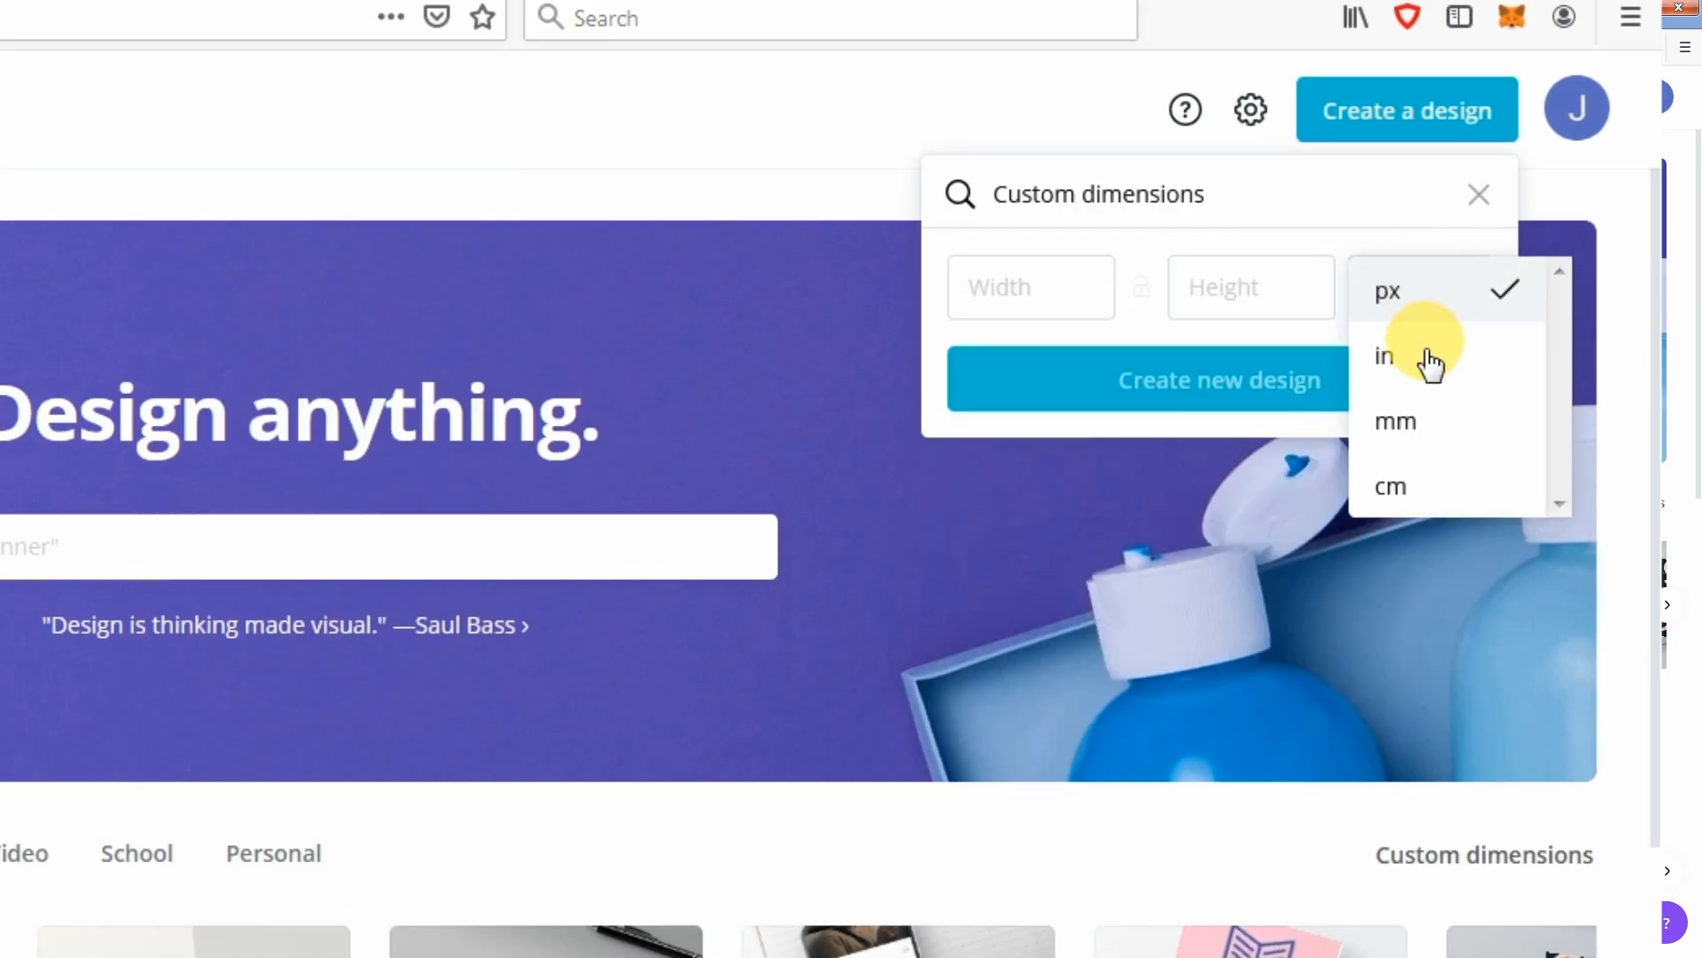
click(1396, 422)
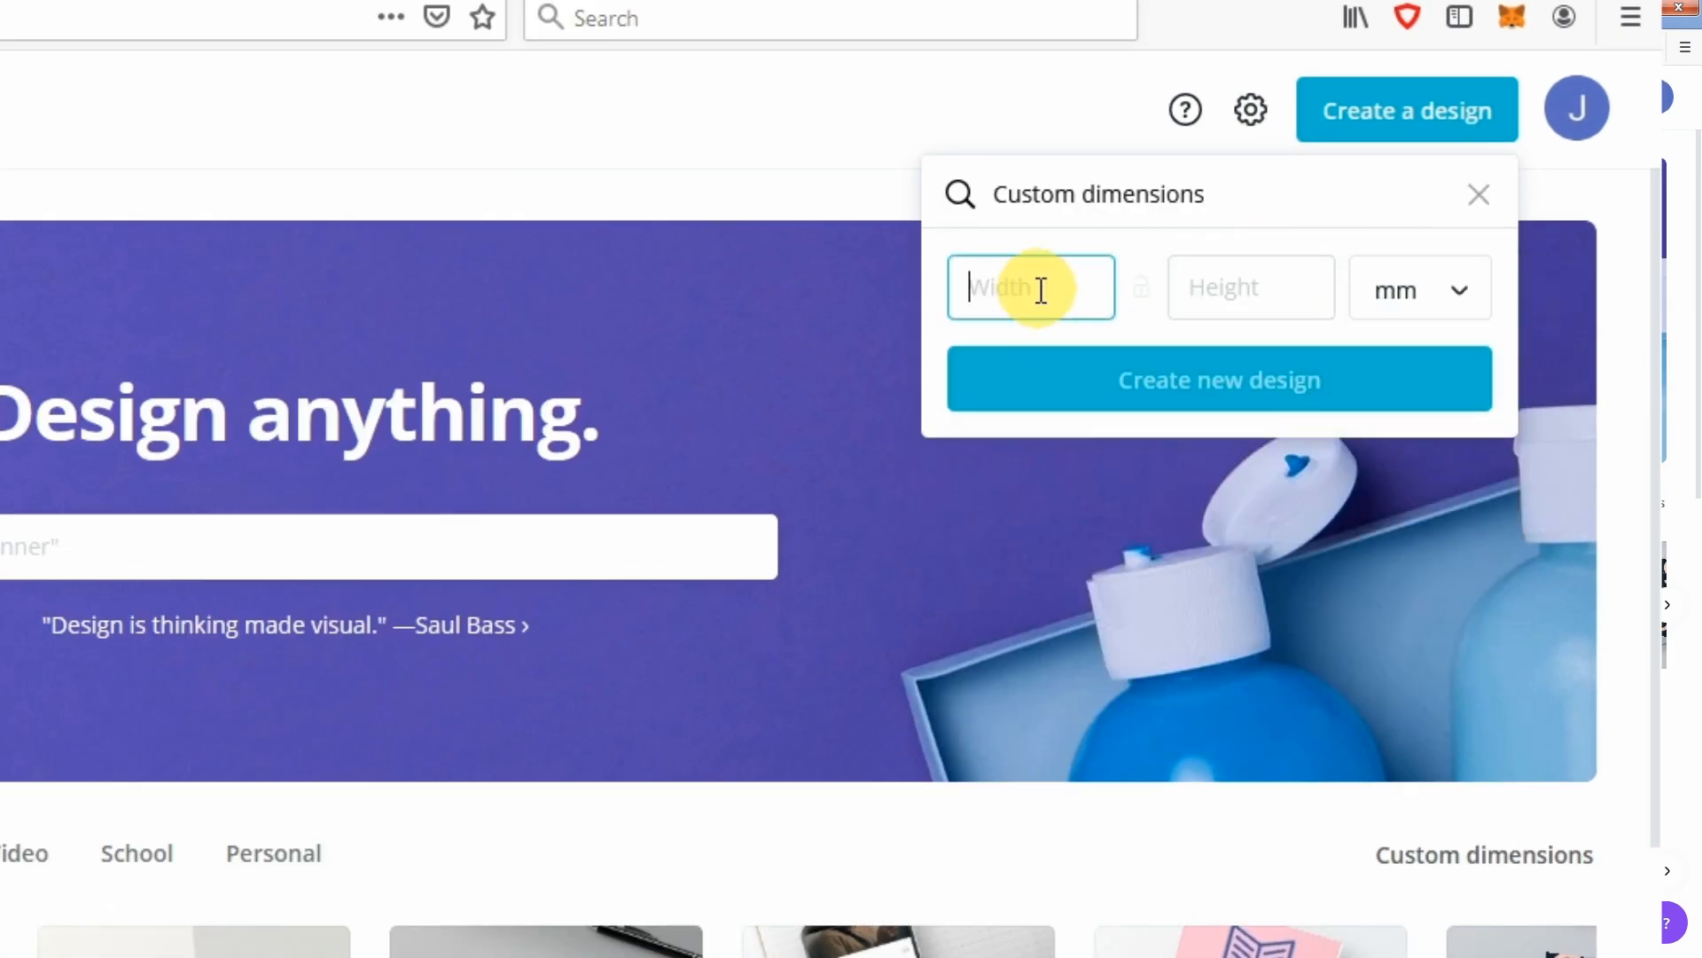
text(86)
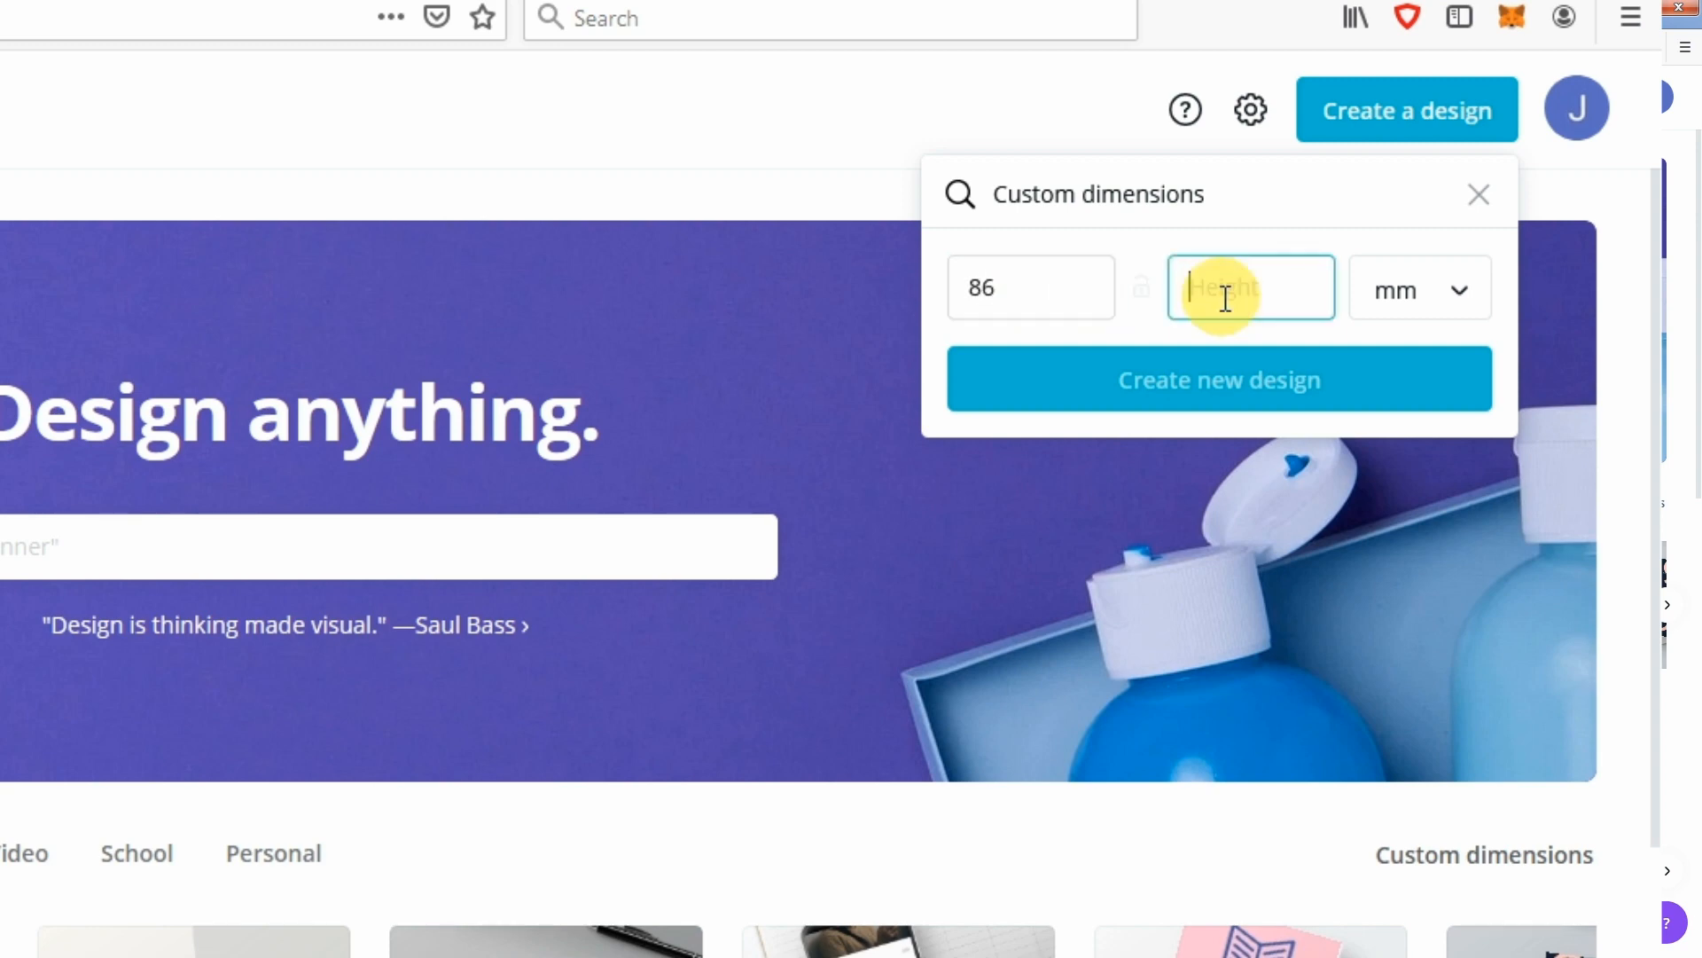
text(86)
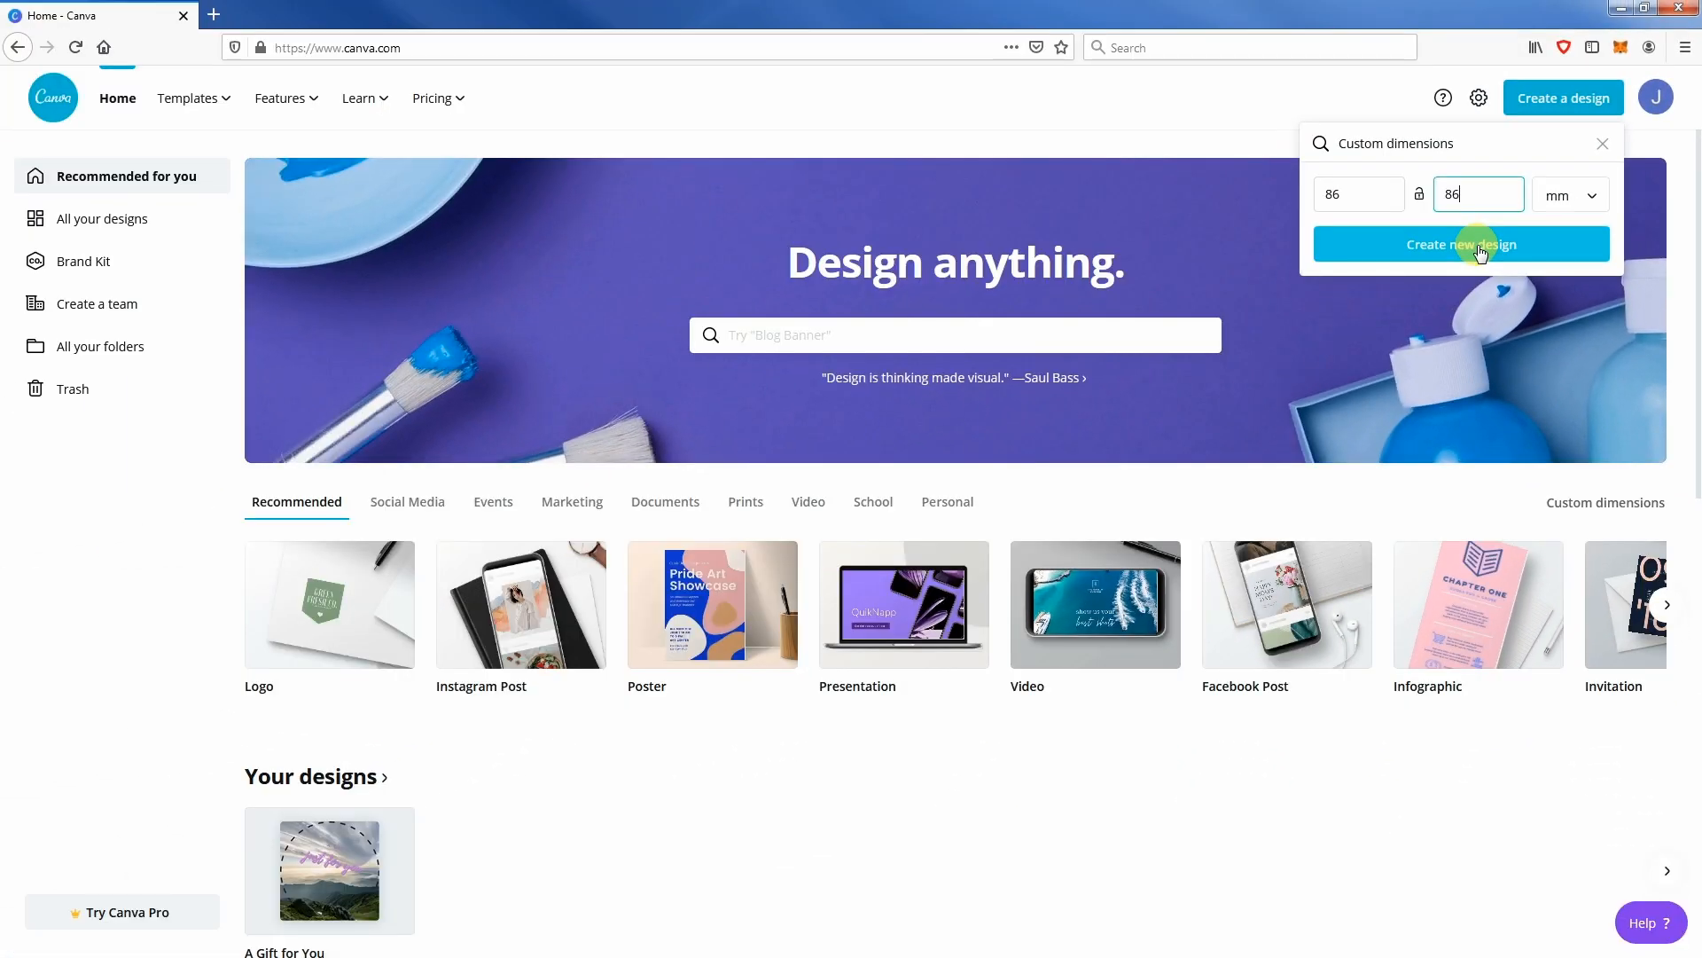
click(1459, 243)
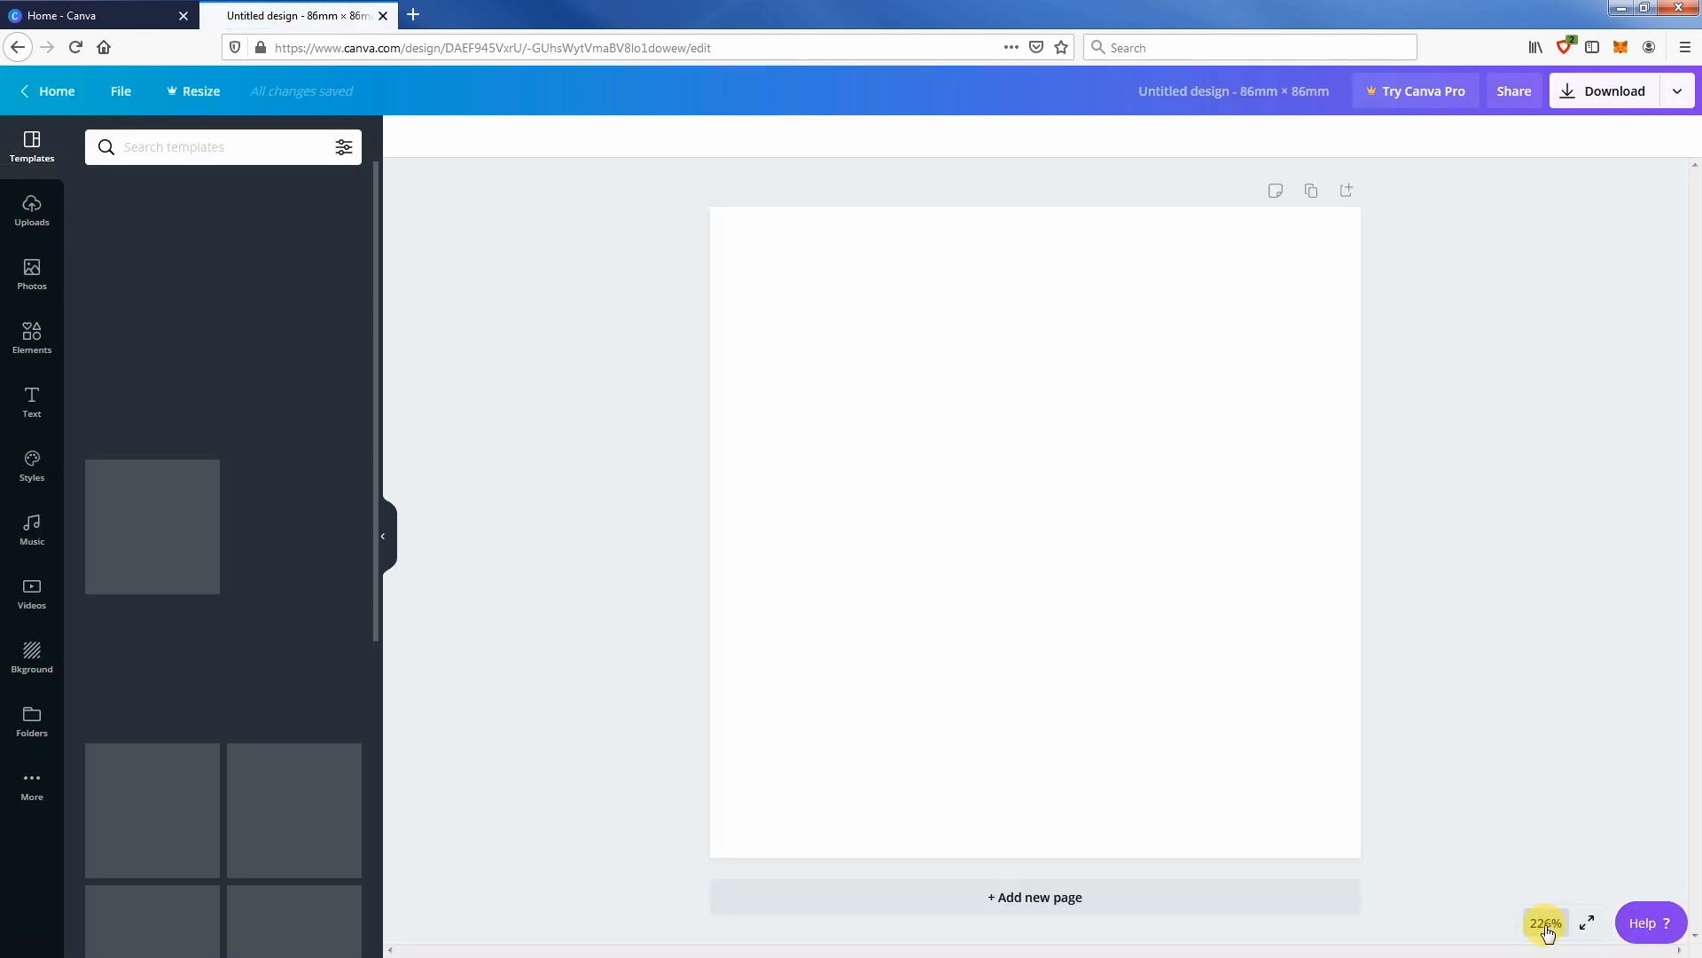
- View the empty page at 200 percent zoom
click(1545, 922)
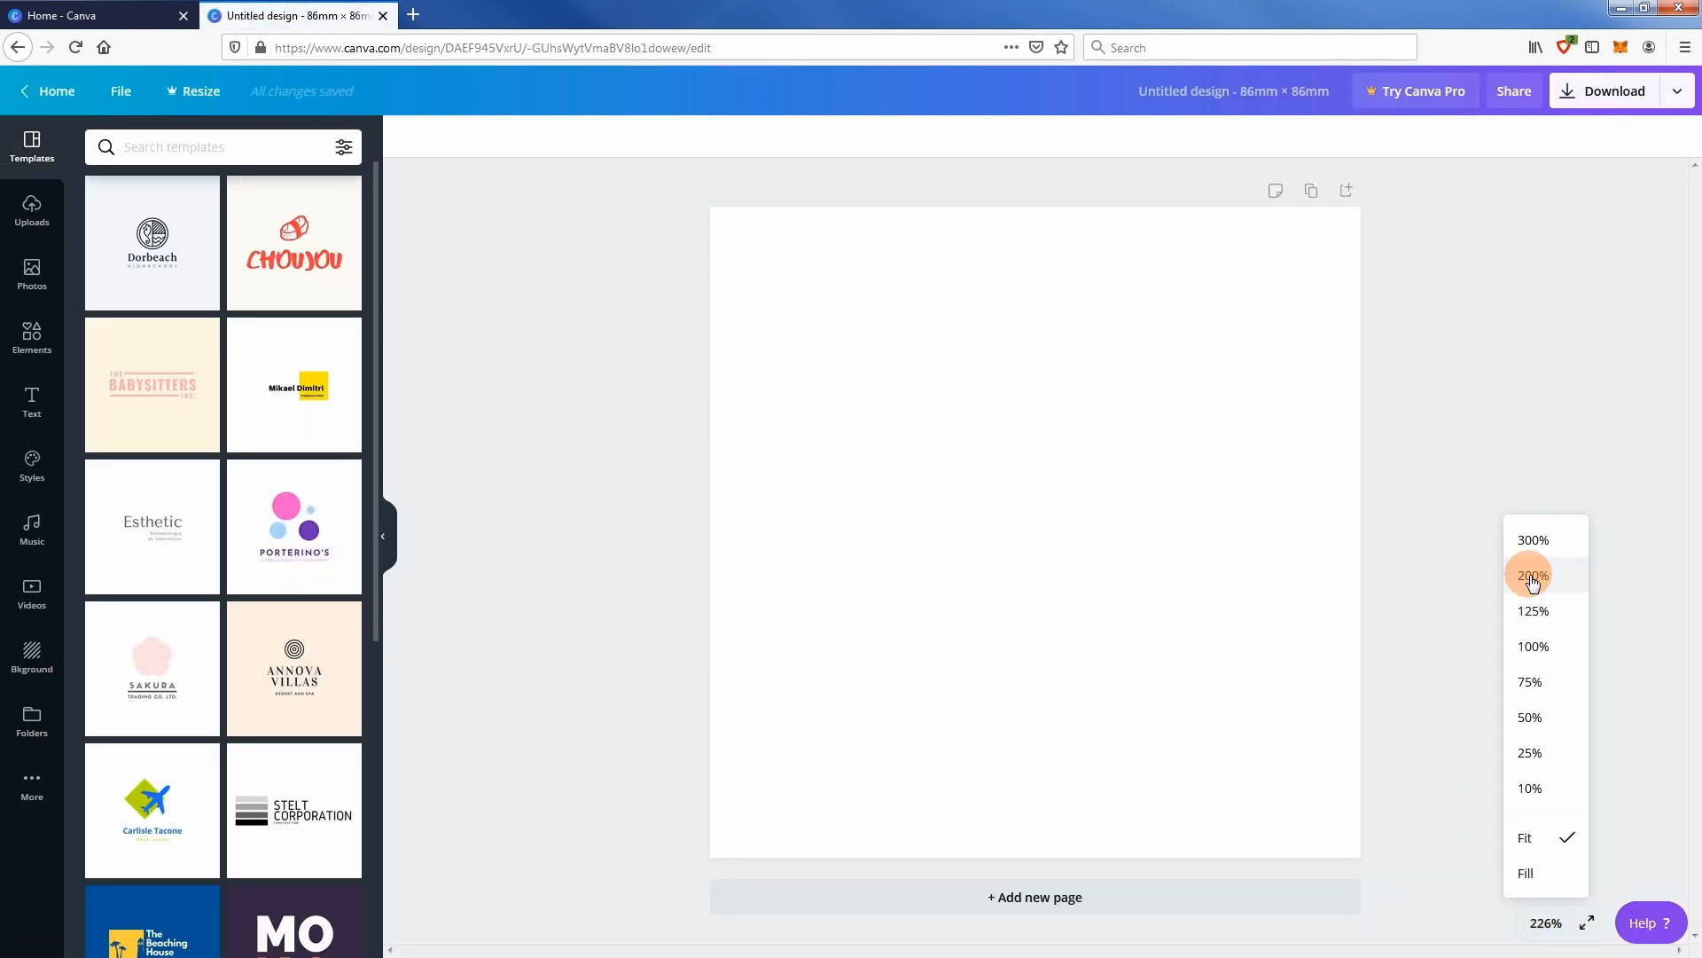
click(1532, 573)
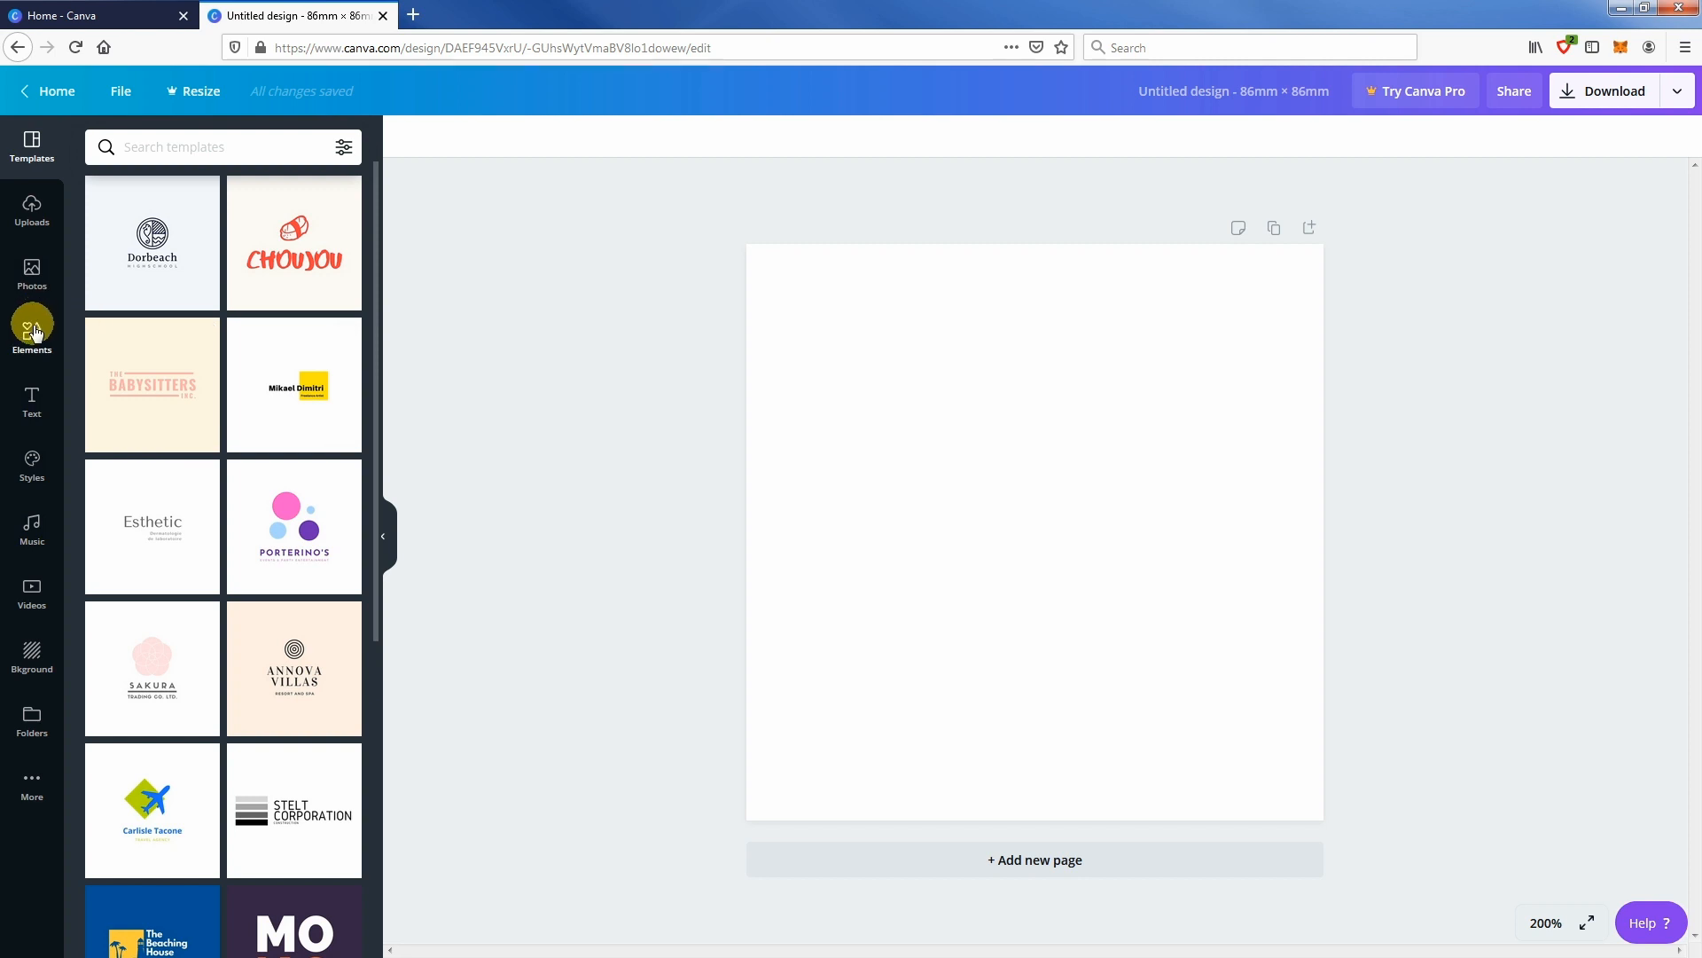
- Add a dashed circle from Elements and enlarge it to about 75 mm wide
click(32, 333)
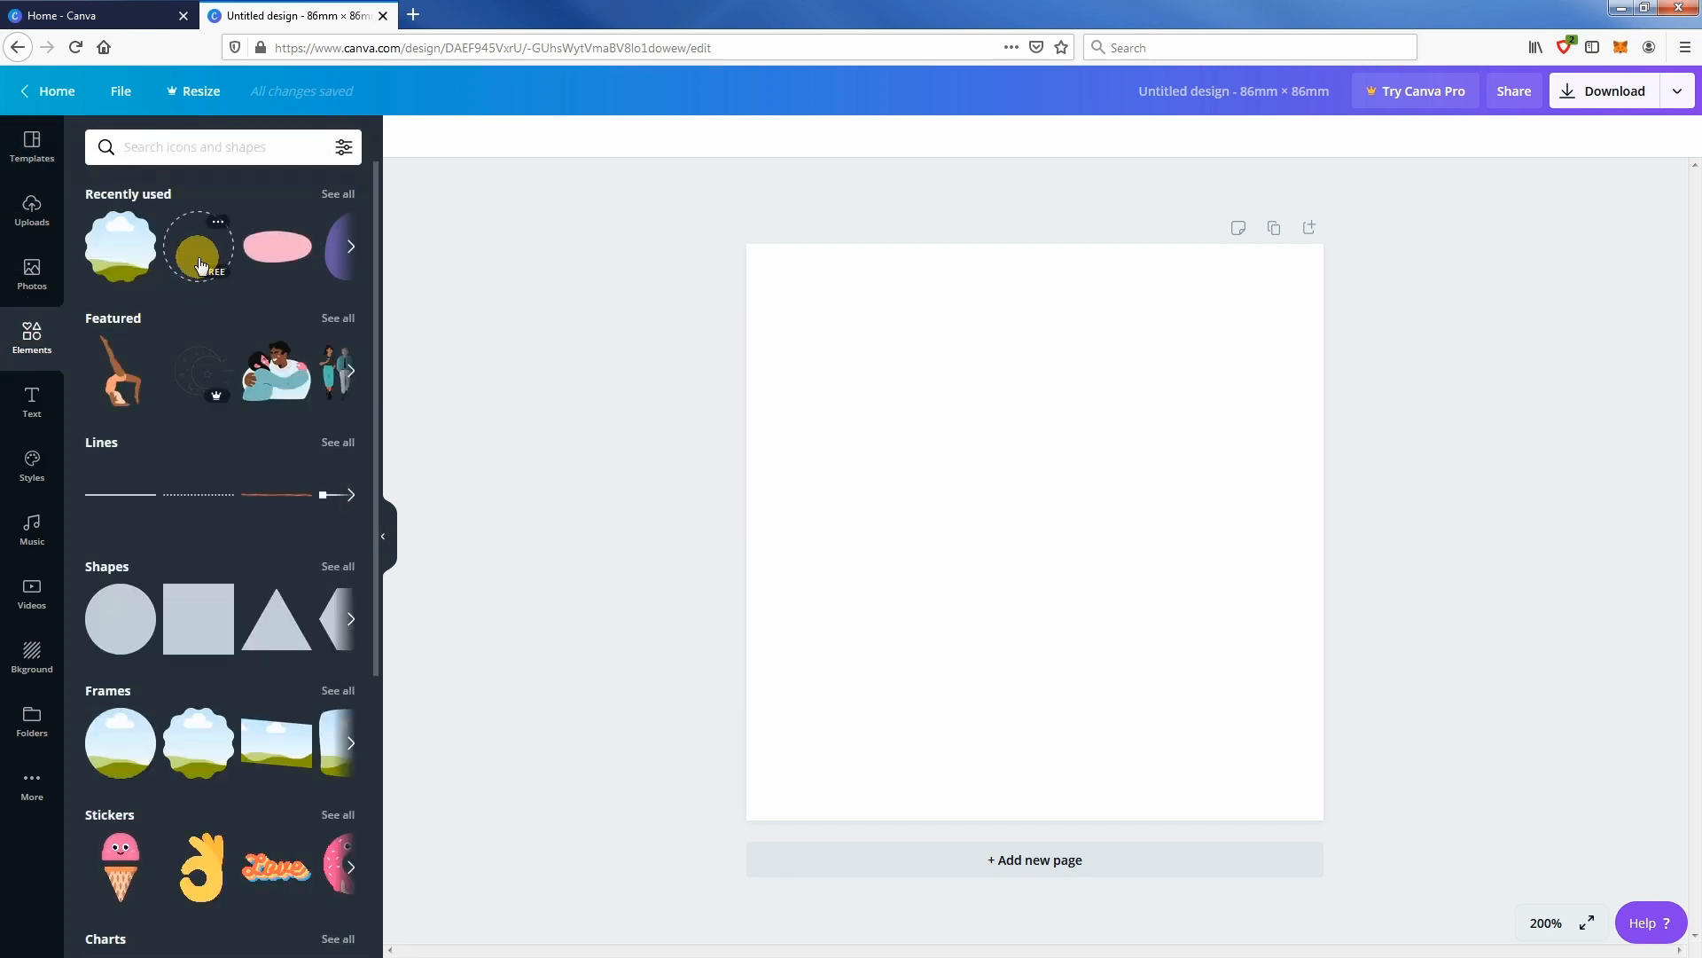
click(197, 244)
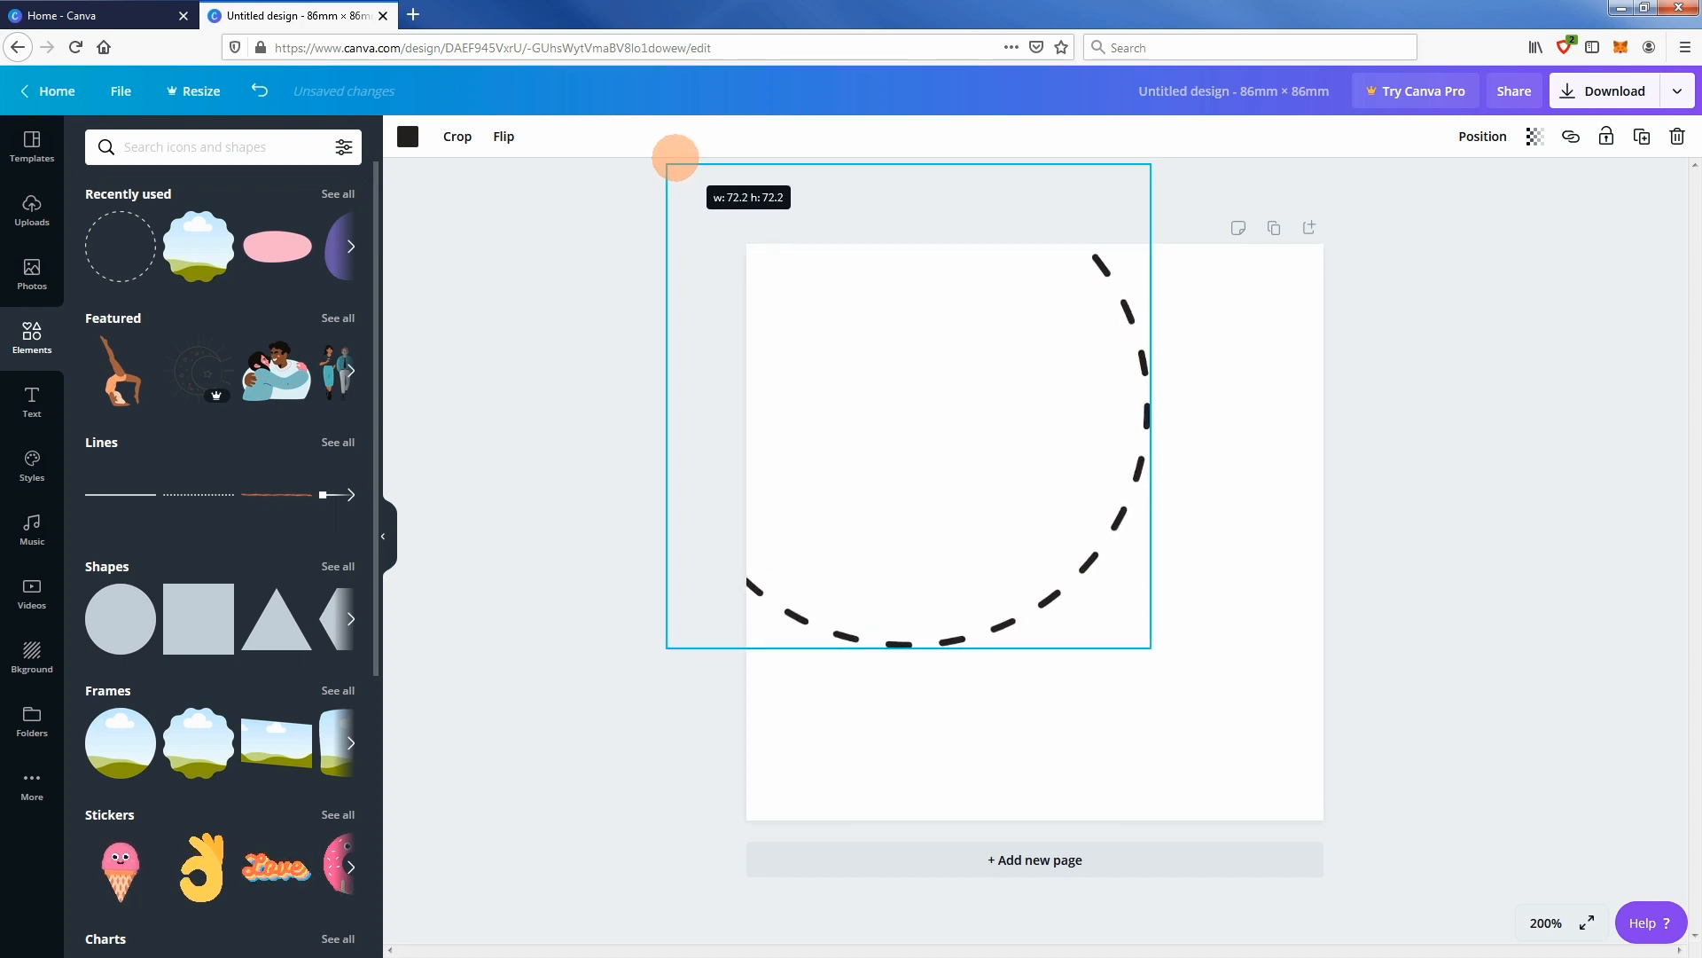
drag(674, 158, 660, 142)
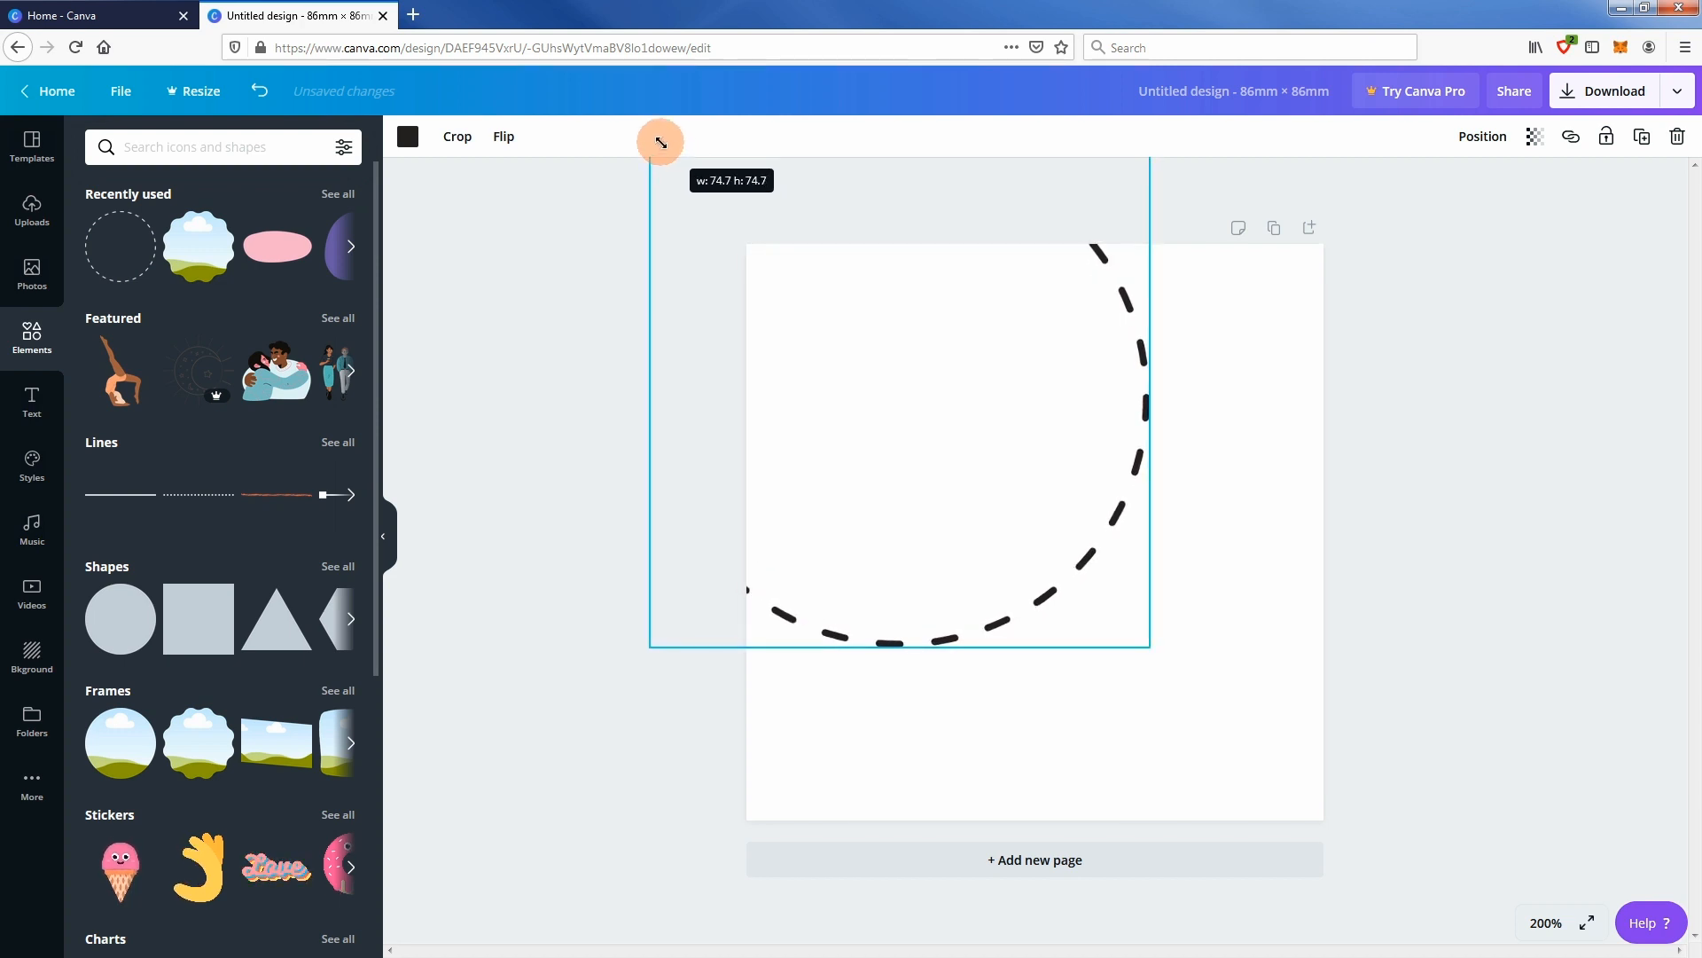
drag(660, 141, 655, 147)
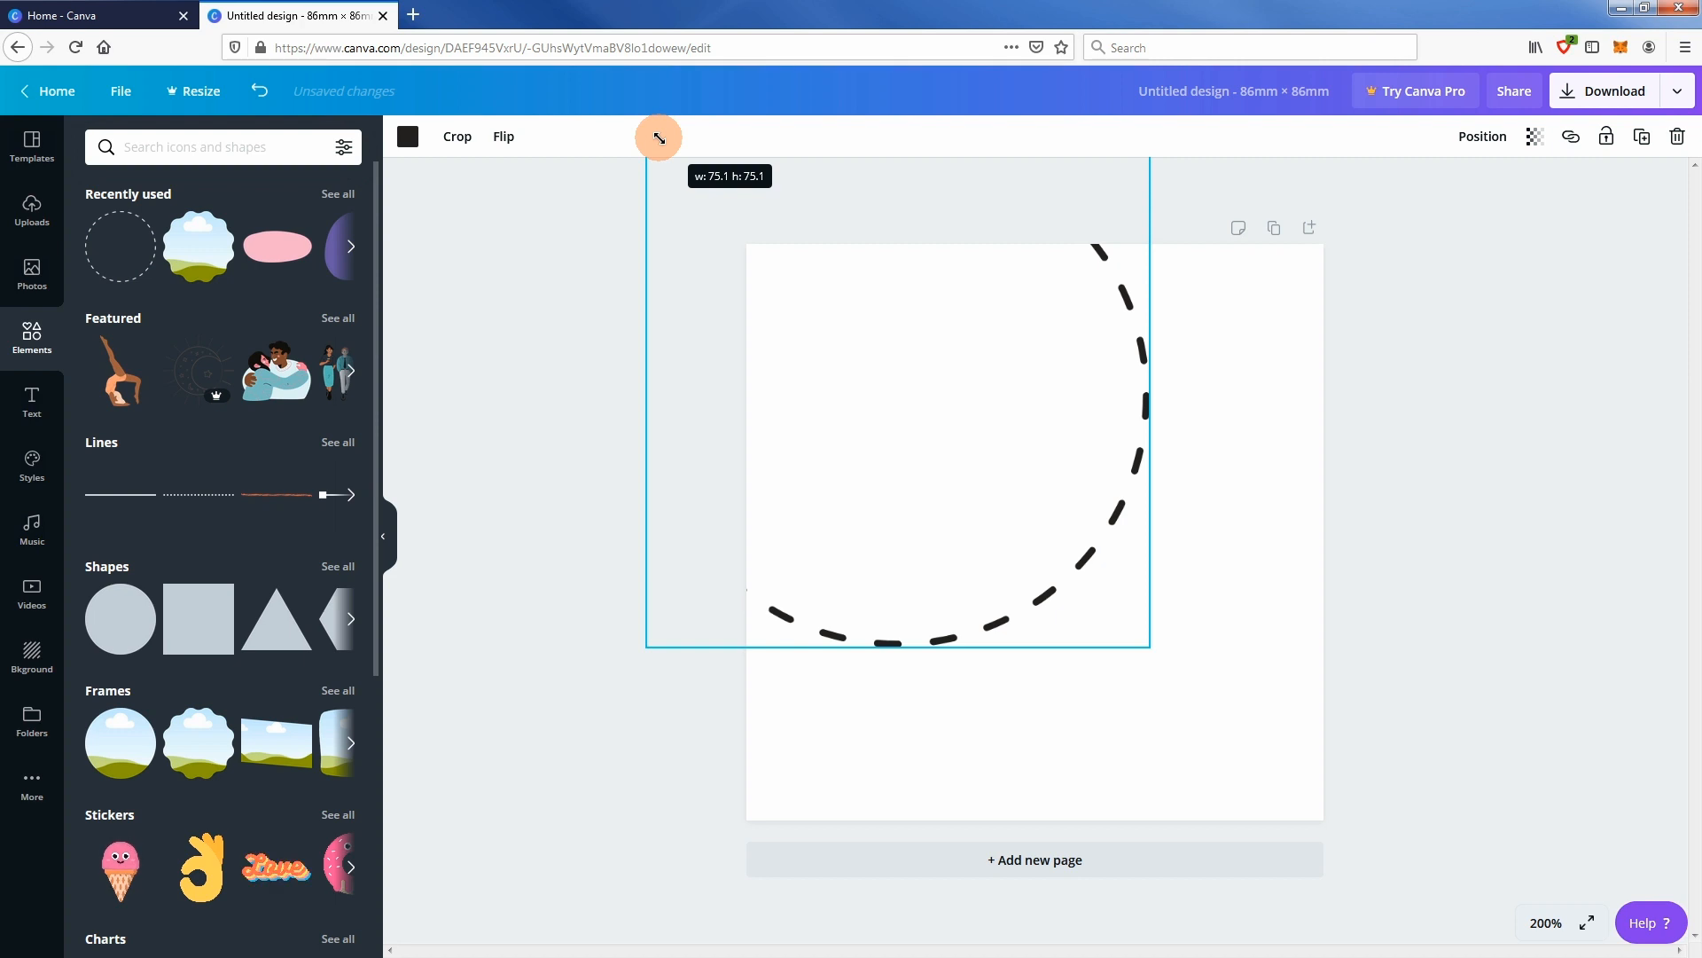
drag(656, 139, 657, 142)
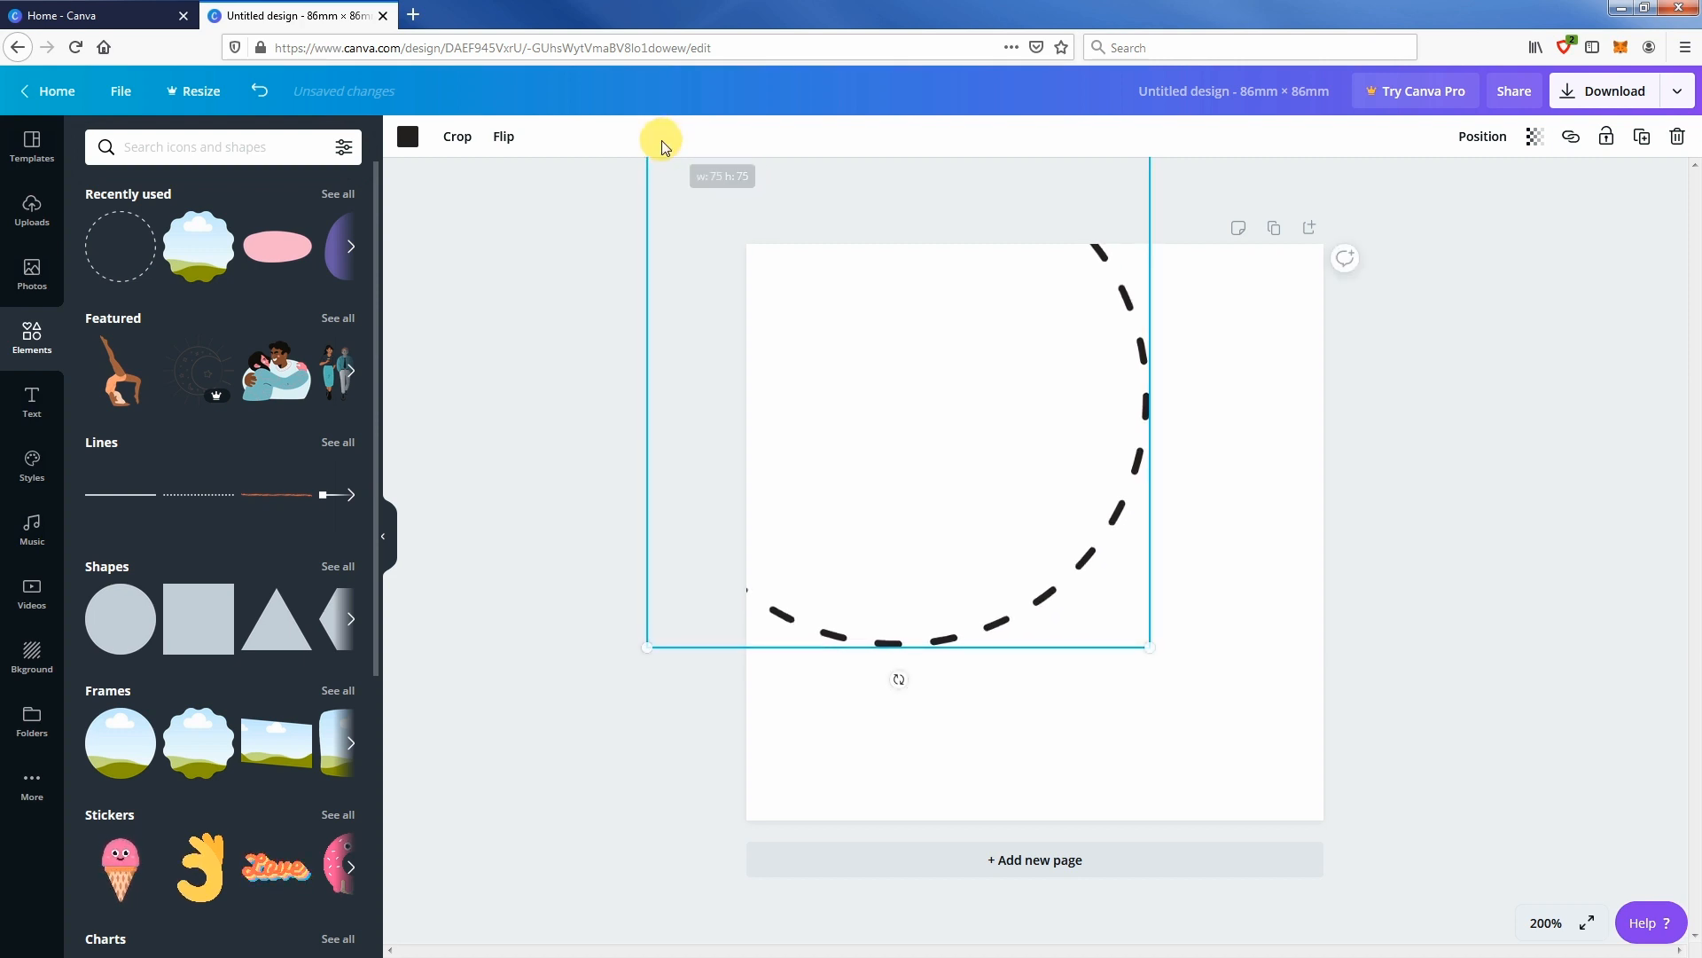
- Centre the dashed circle on the page and lock it in place
click(1481, 137)
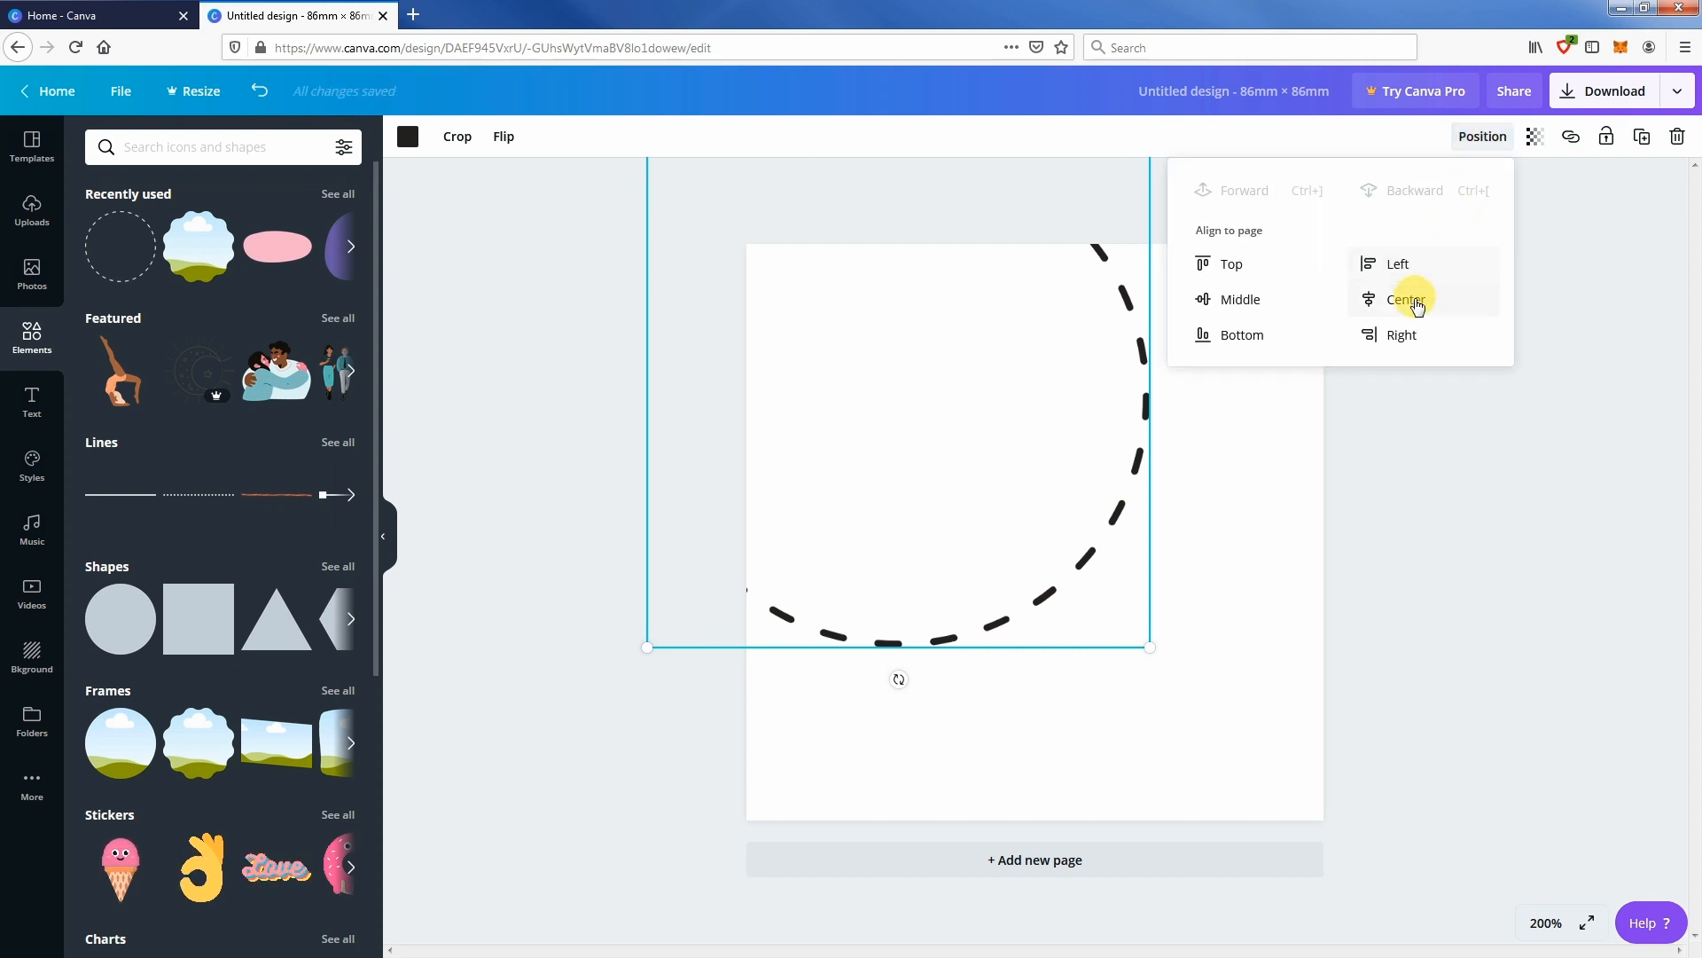
click(1406, 298)
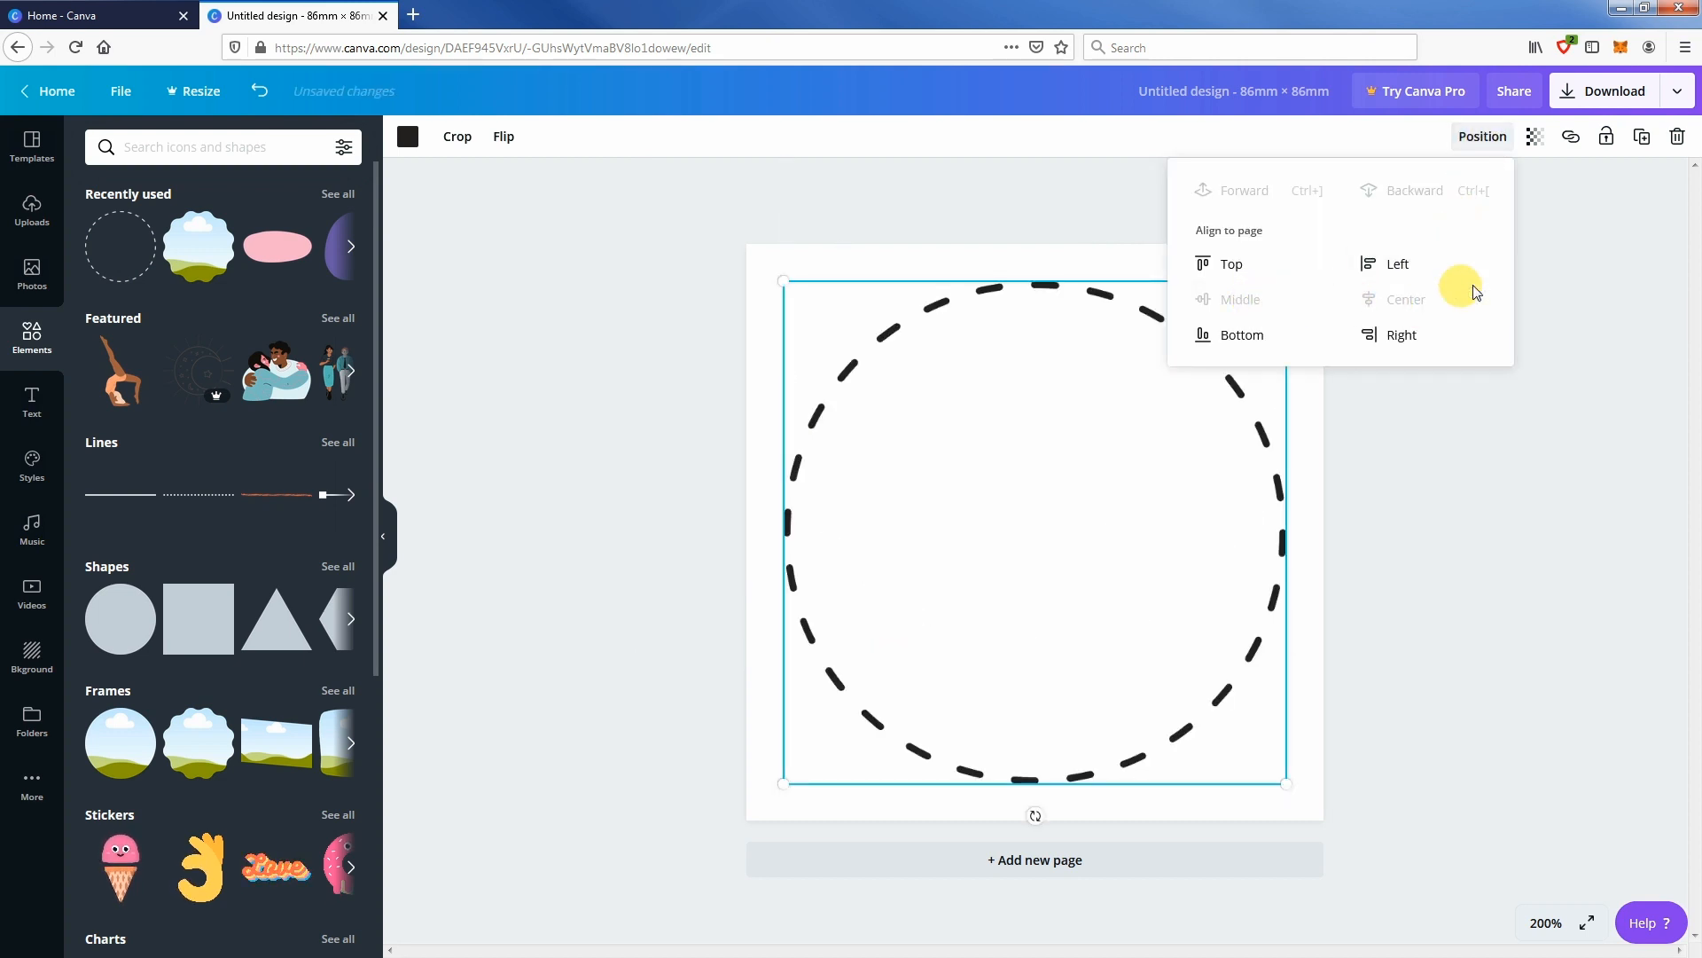
mouse_move(1606, 136)
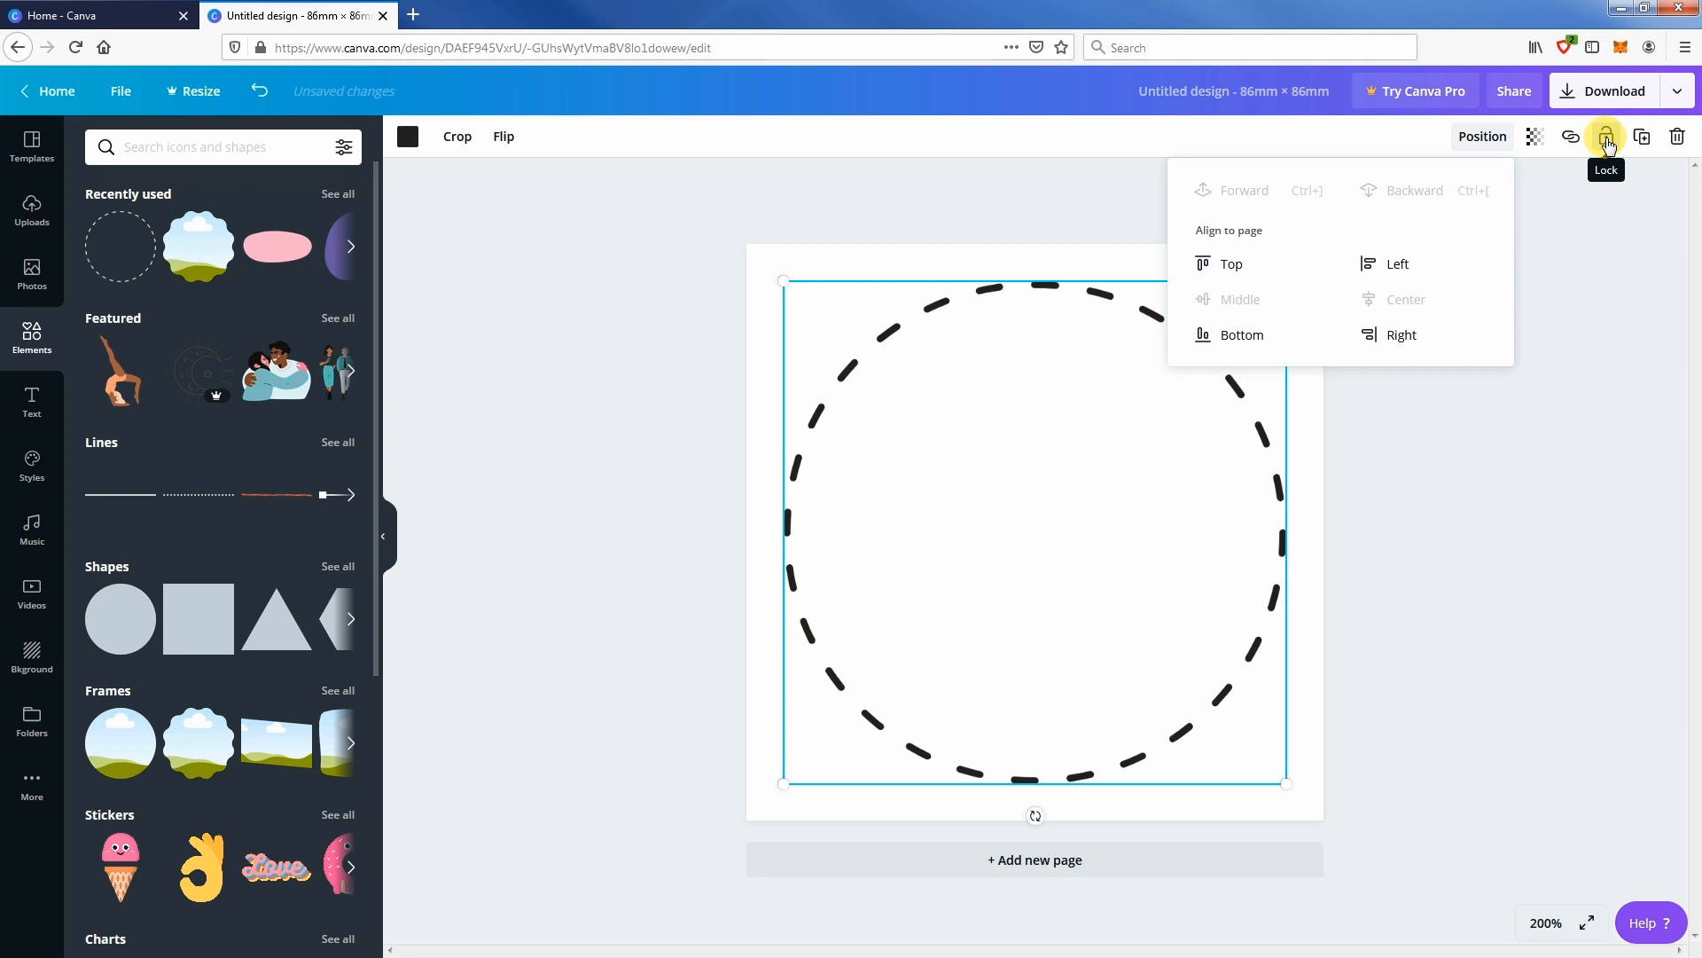
click(1607, 136)
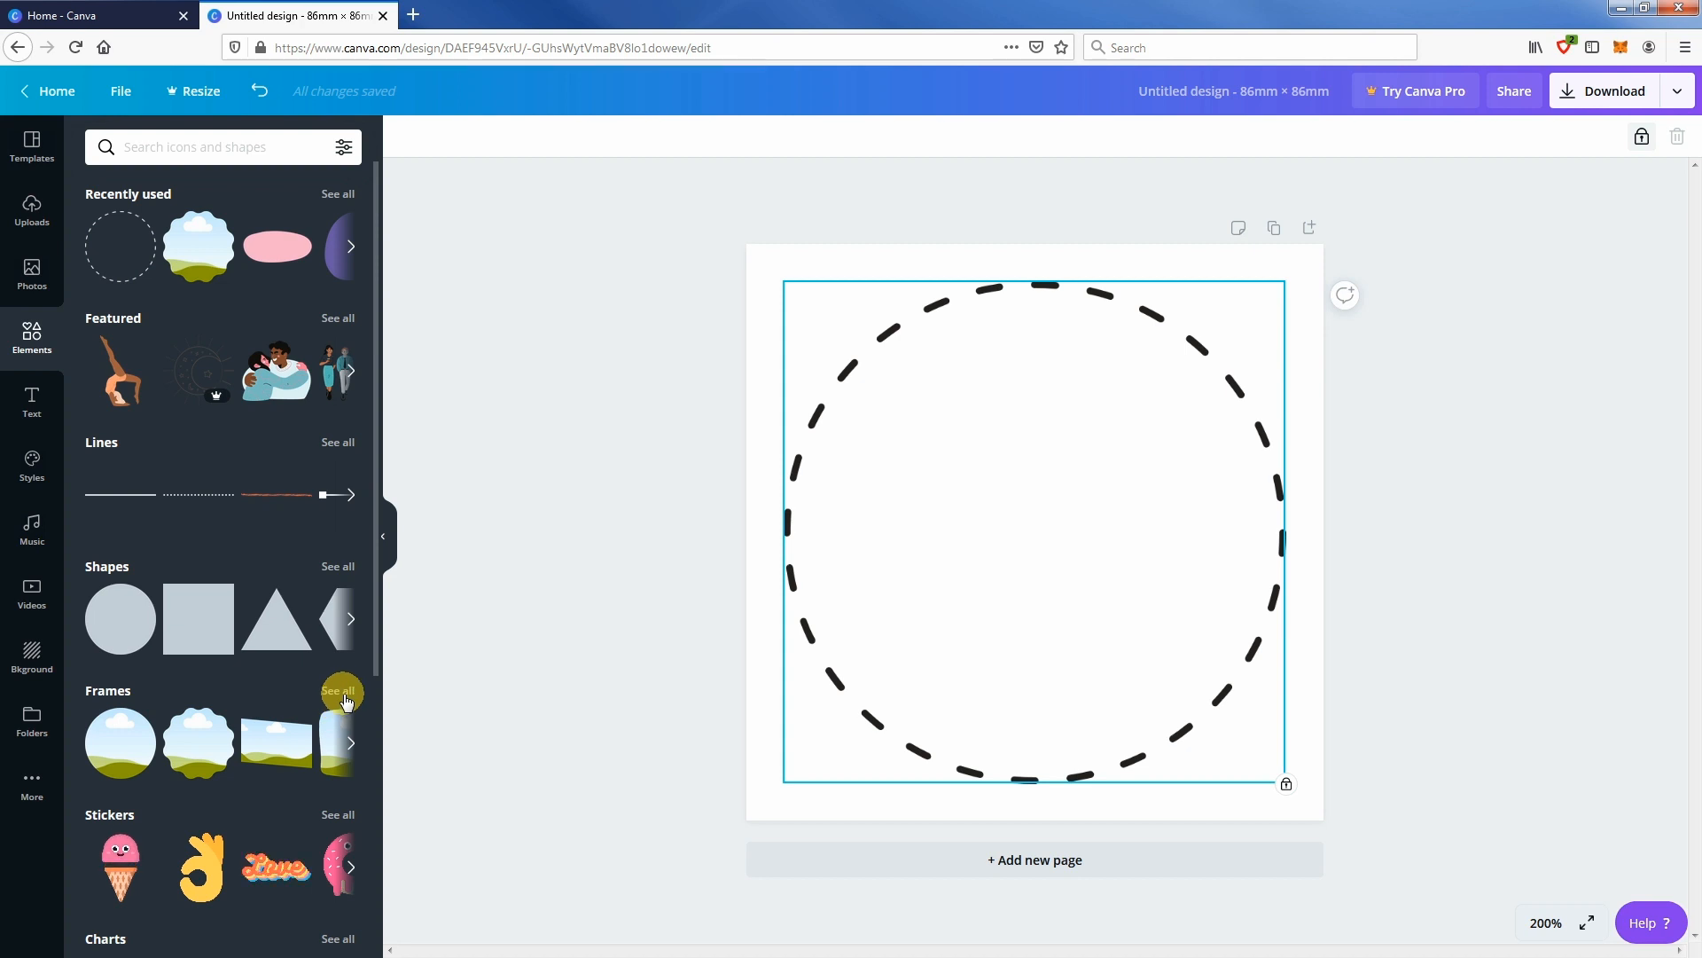
- Browse the full Frames set and add the scalloped flower-shaped frame inside the circle
click(337, 689)
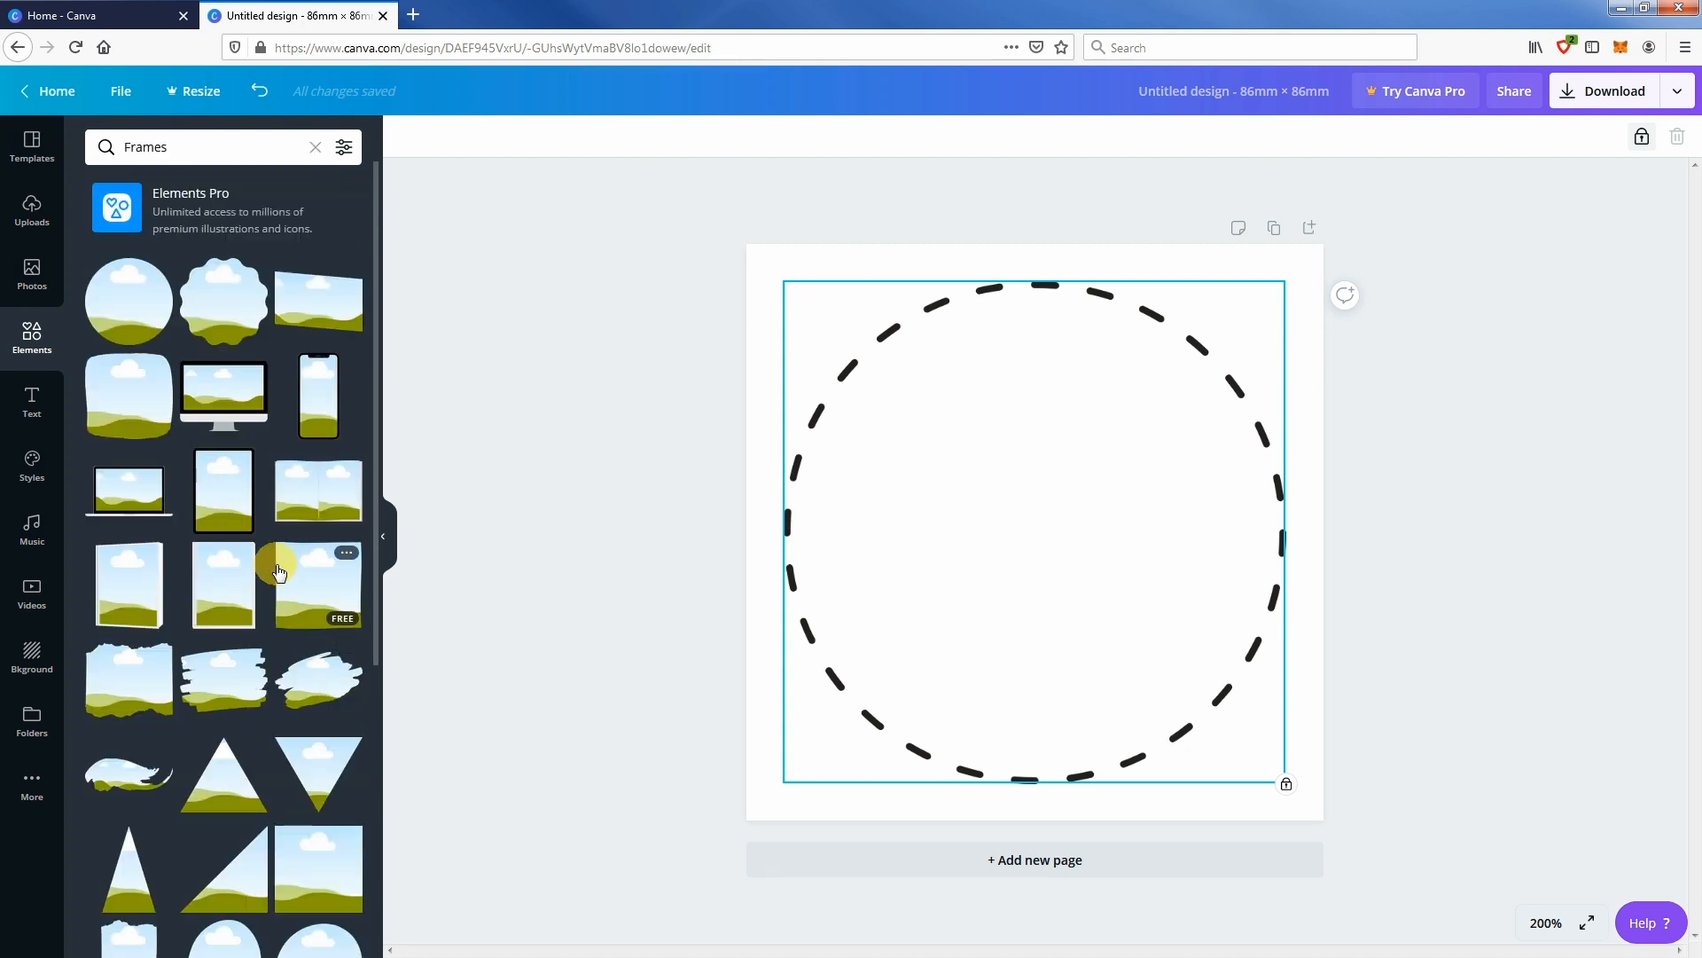
scroll(down, 3)
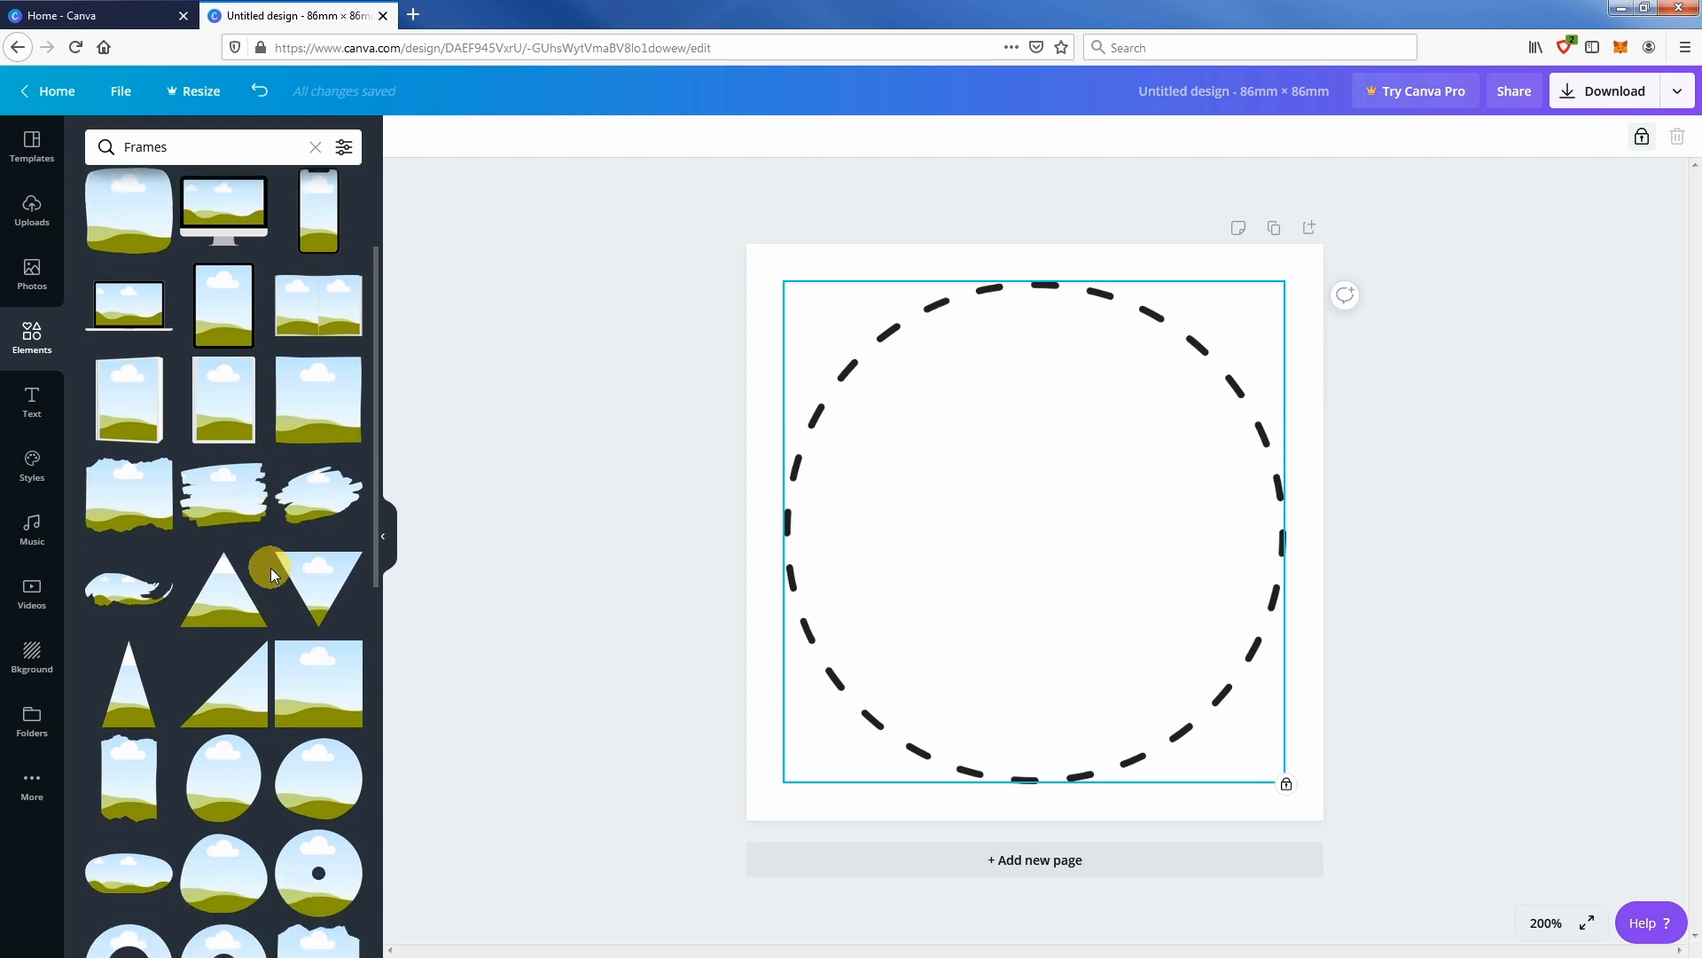
scroll(up, 3)
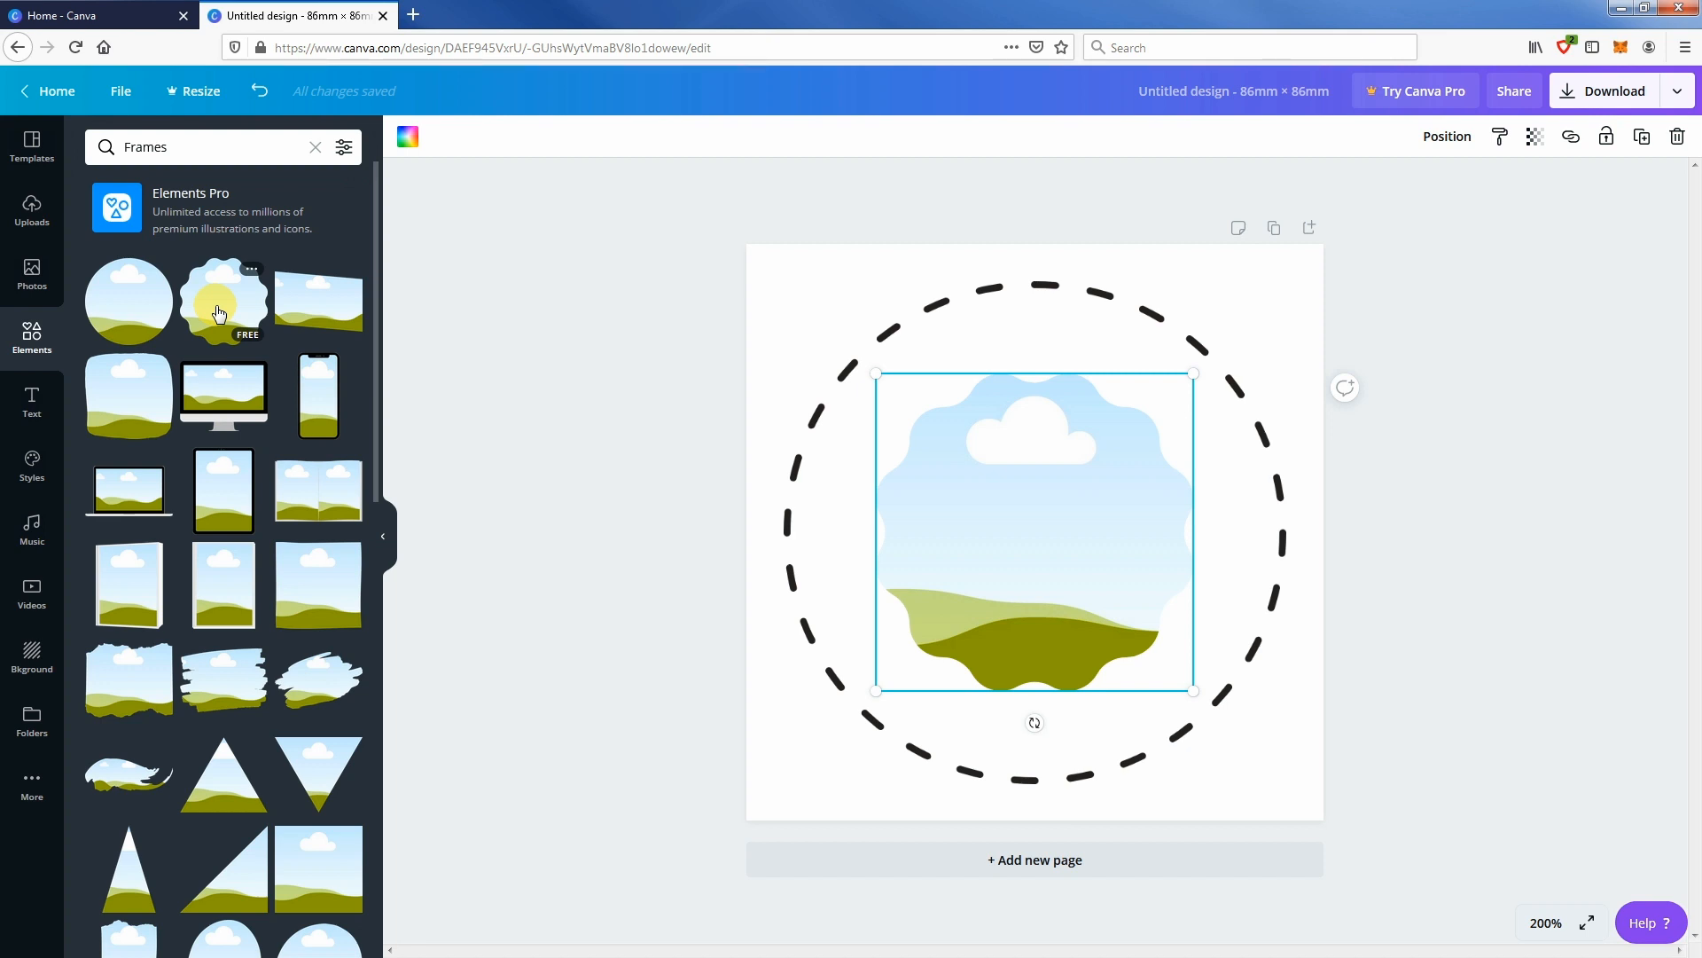
mouse_move(32, 276)
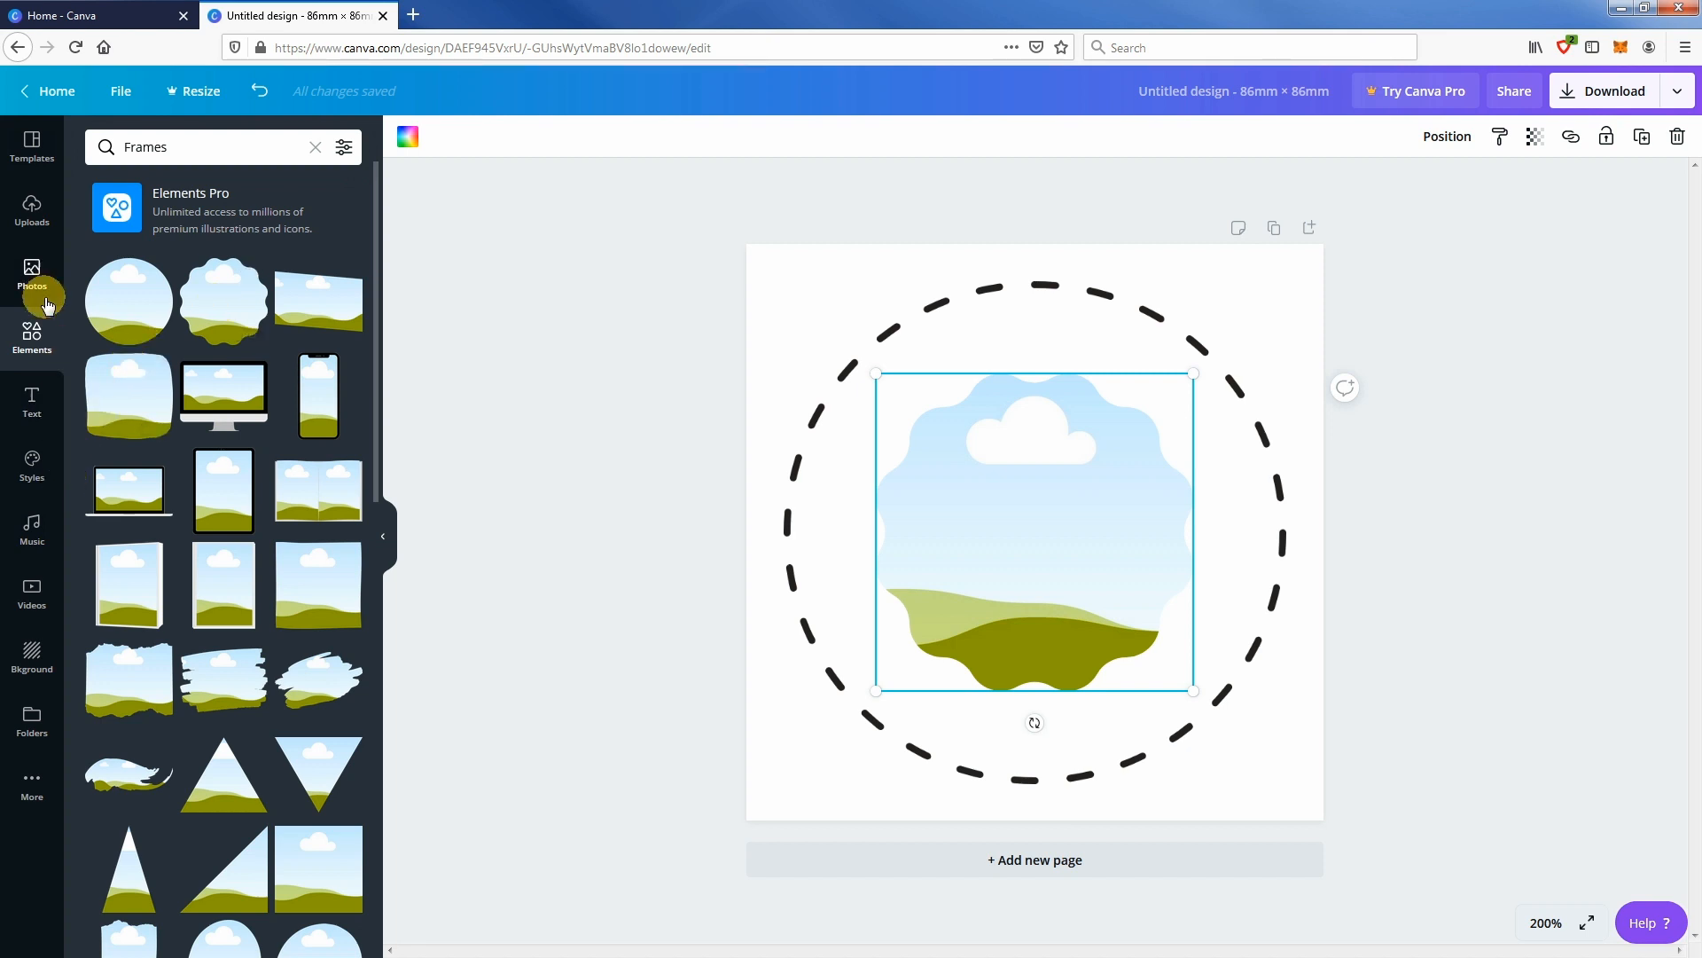
- Search Photos for flowers and fill the flower frame with the pink rose photo, enlarged
click(32, 275)
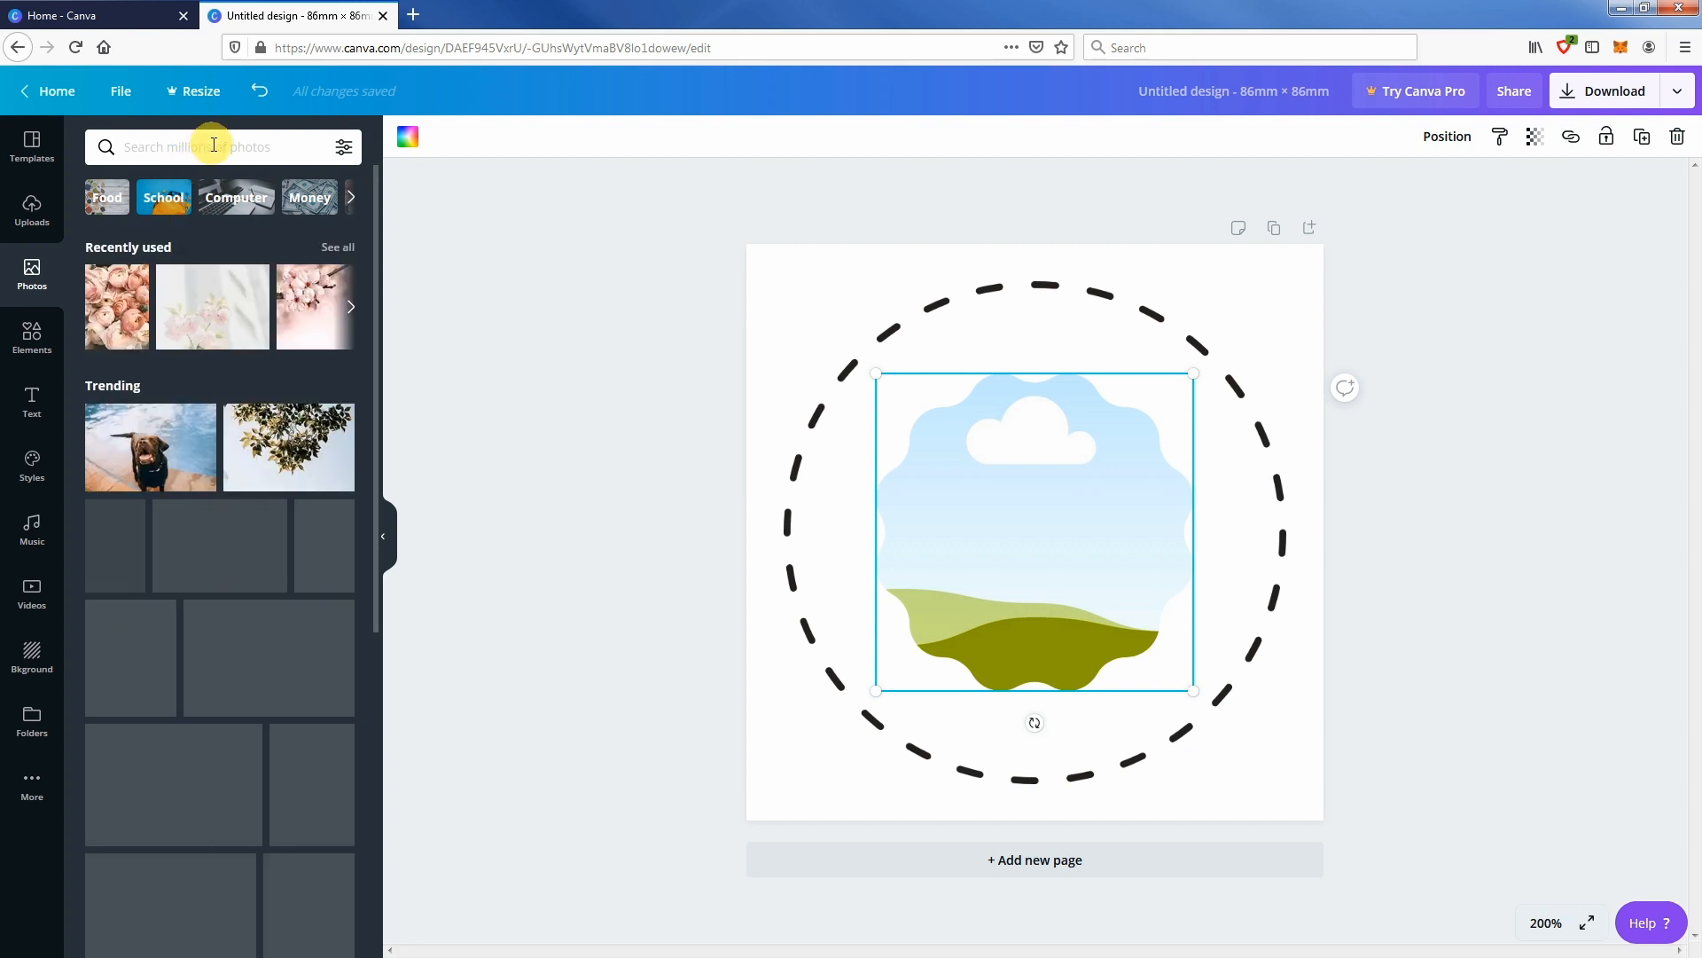
text(fl)
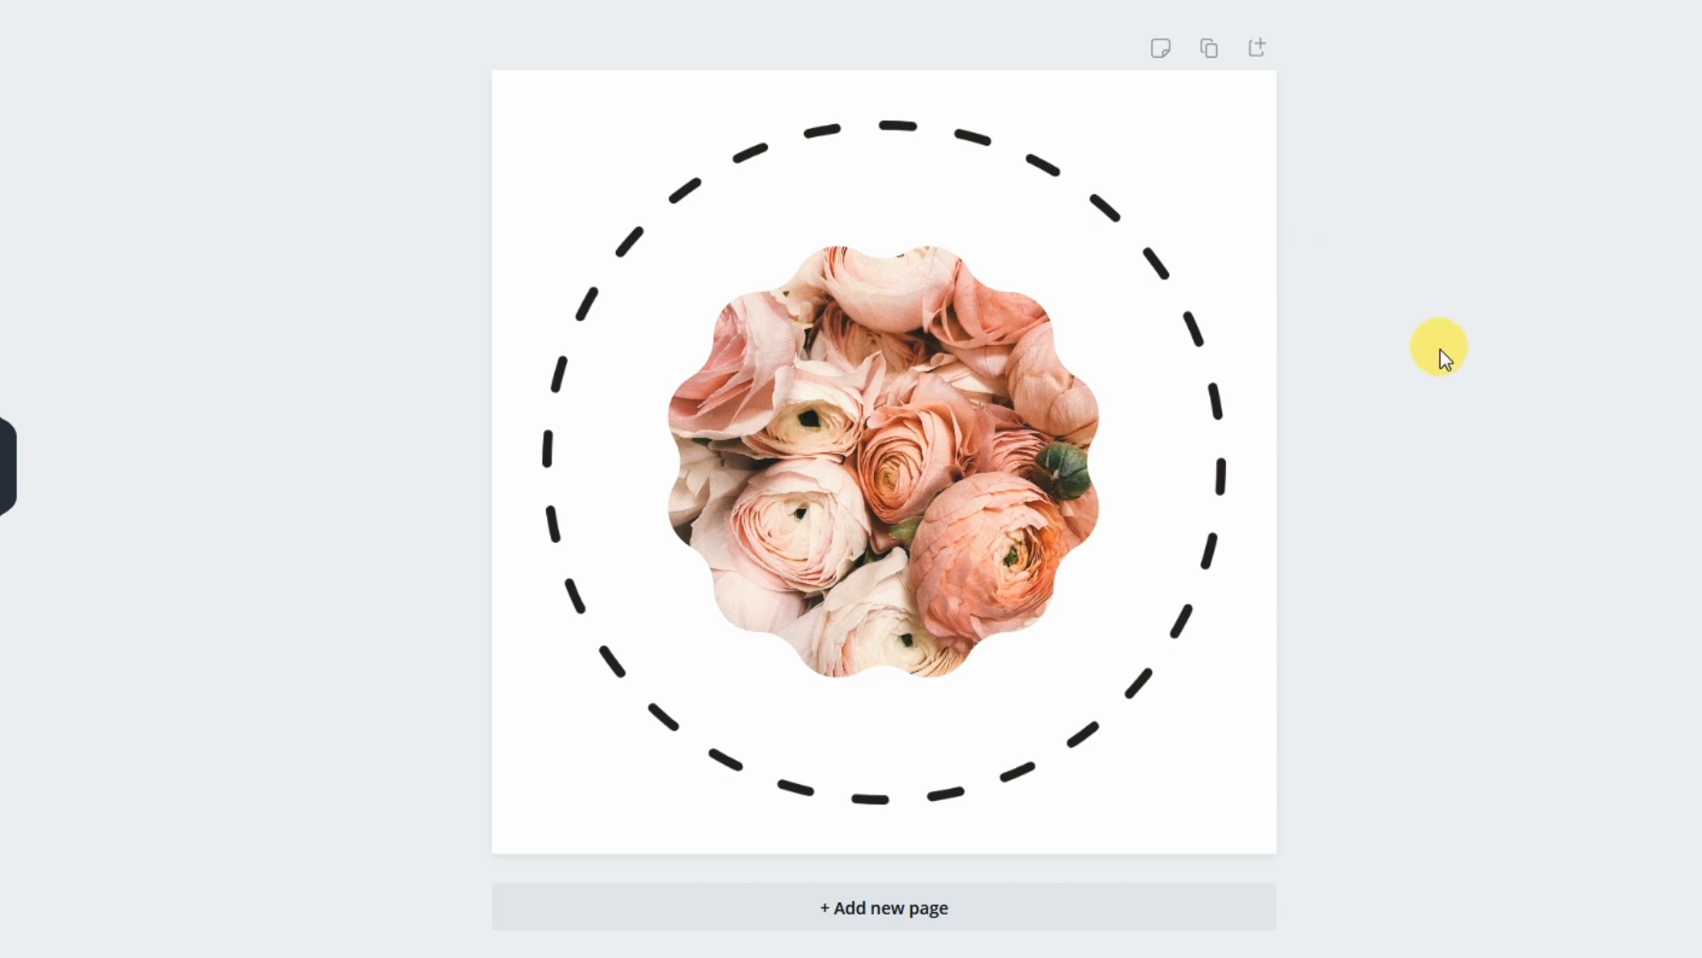
click(912, 422)
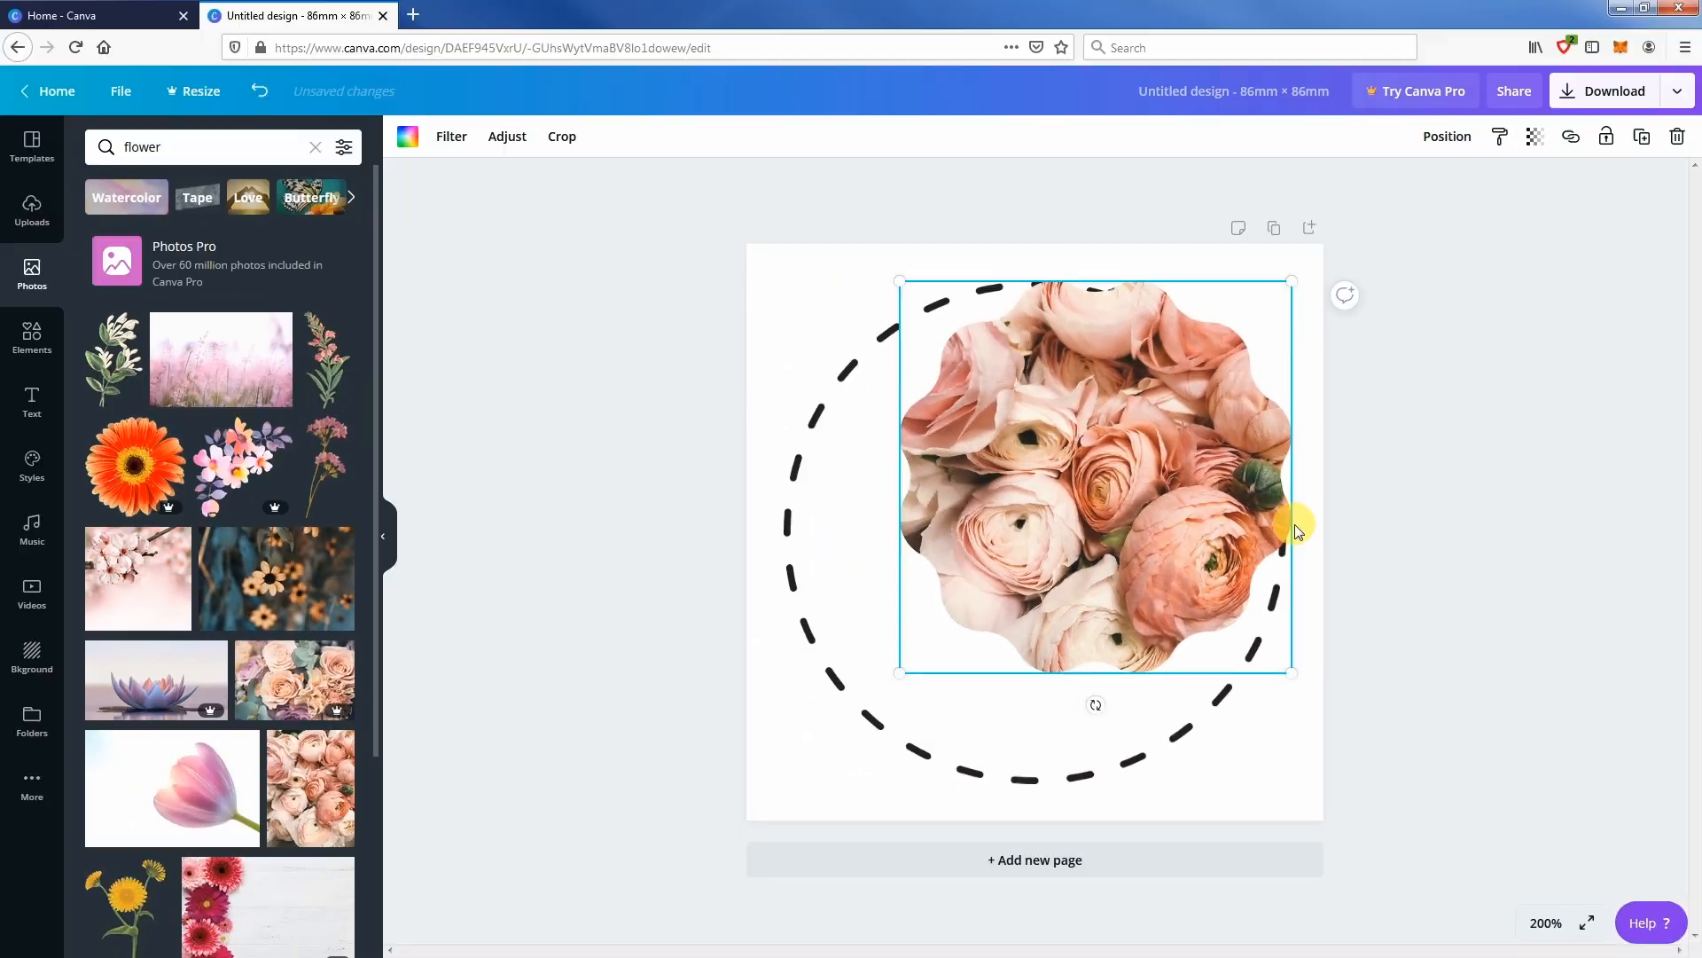
click(1447, 137)
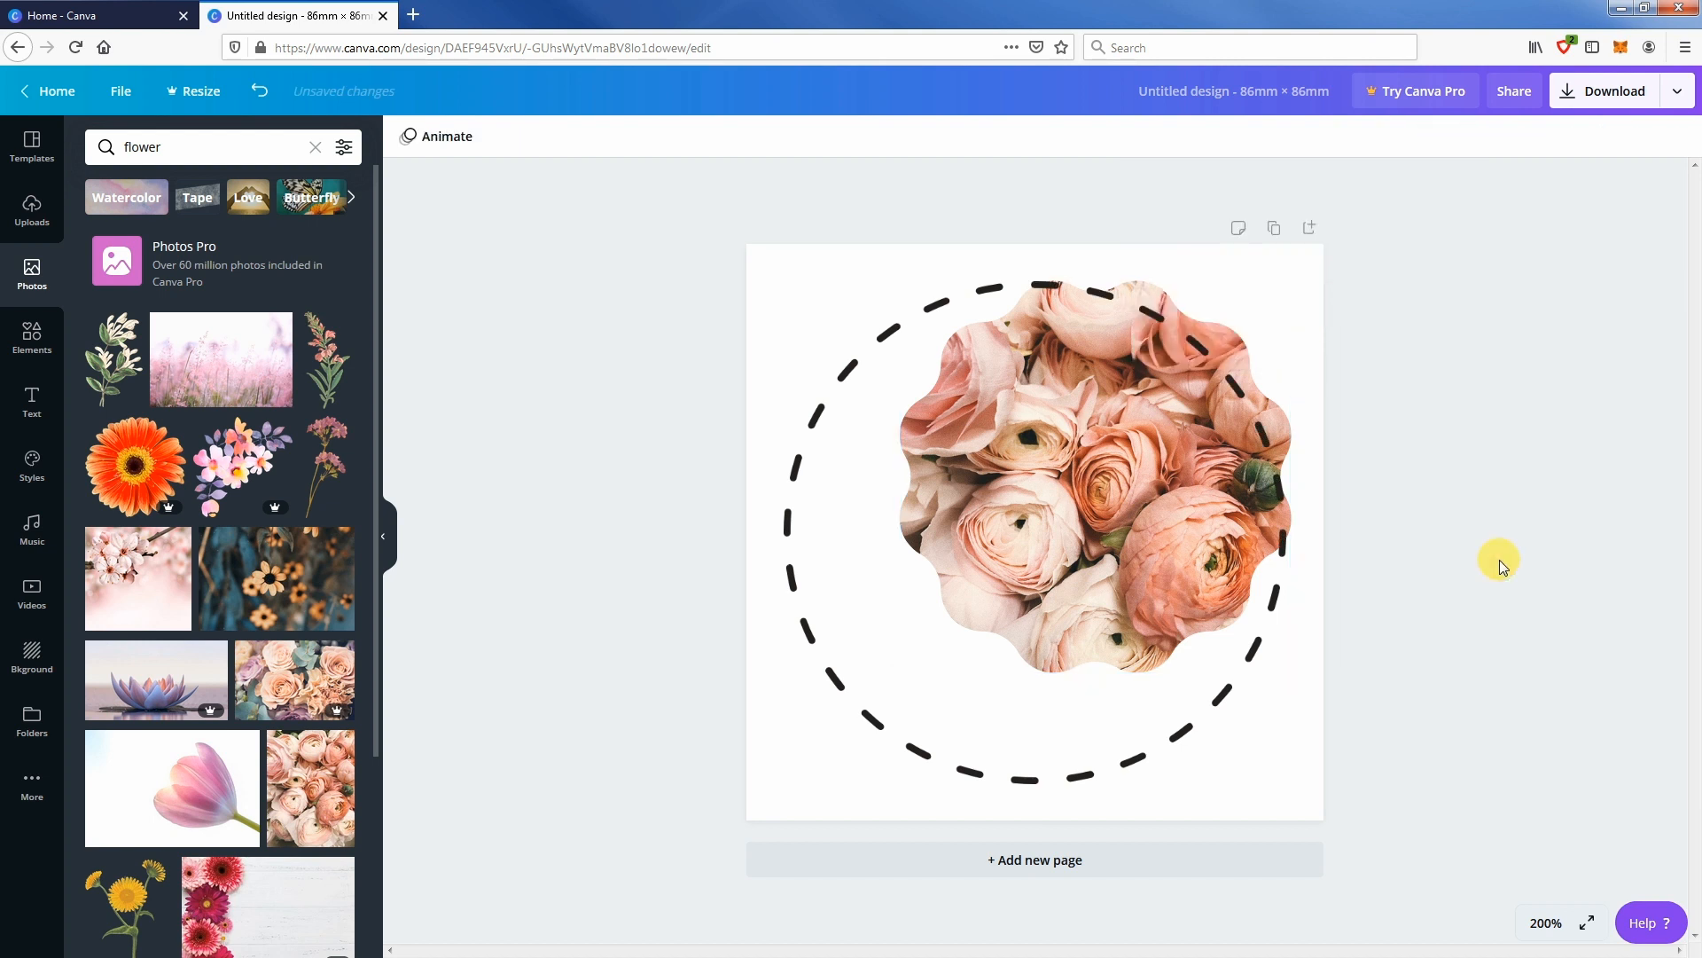
- Select the framed rose photo and move it forward a layer above the dashed circle
click(1145, 476)
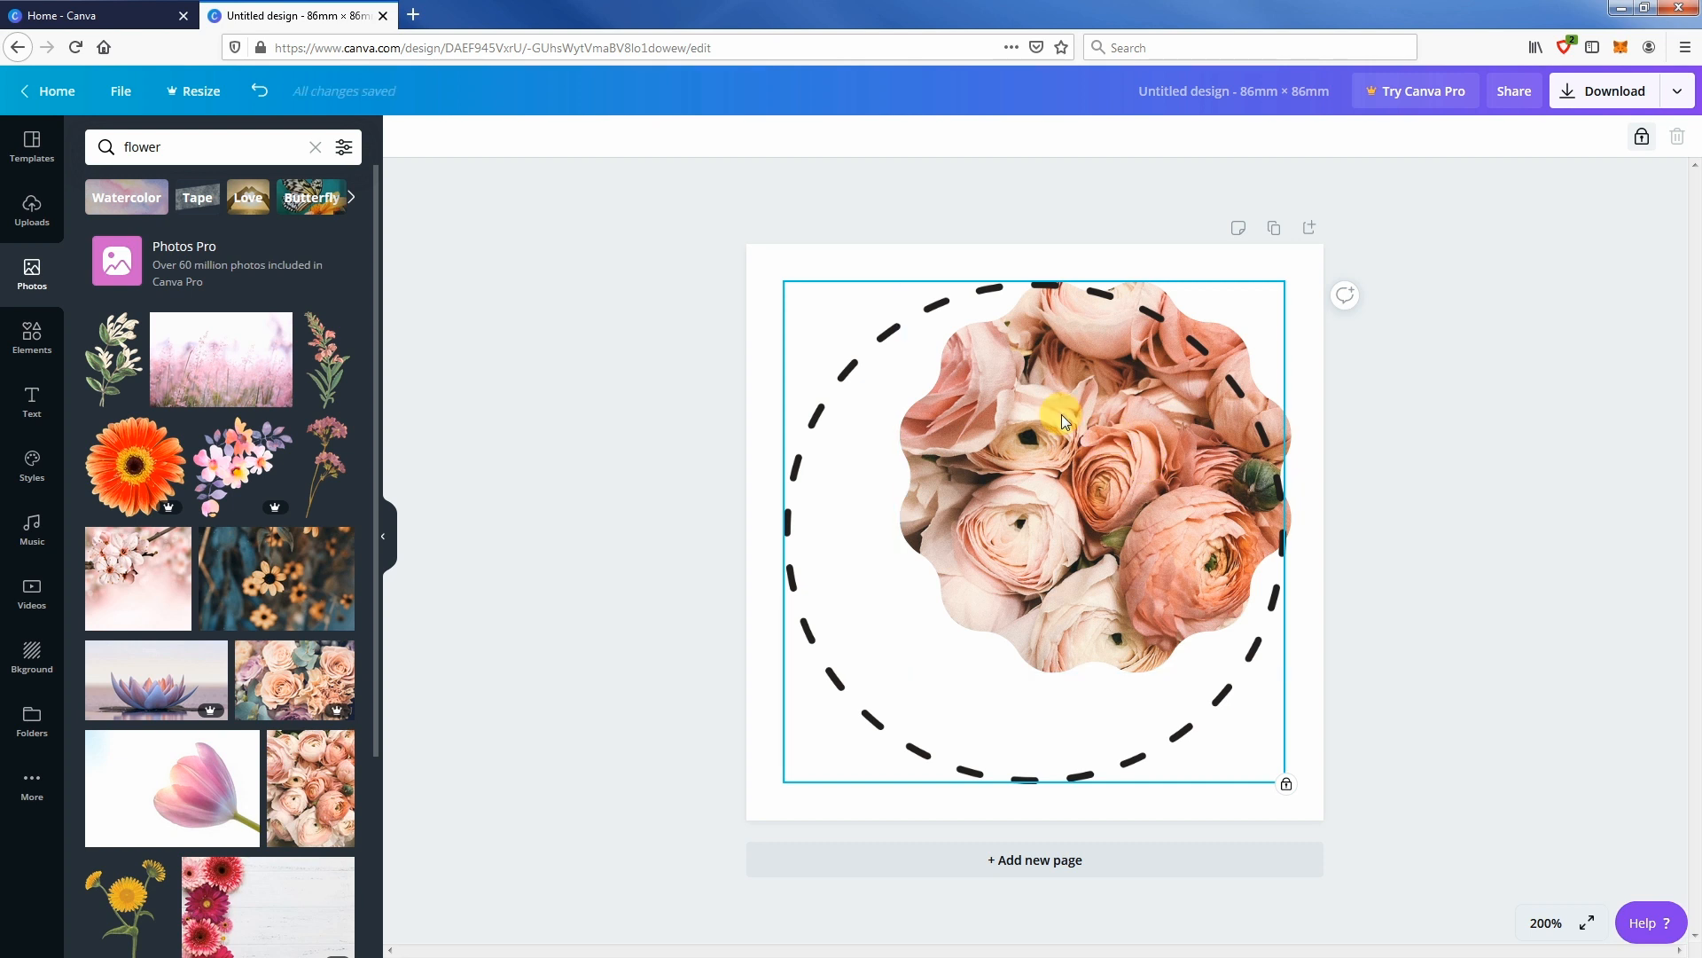
mouse_move(1118, 440)
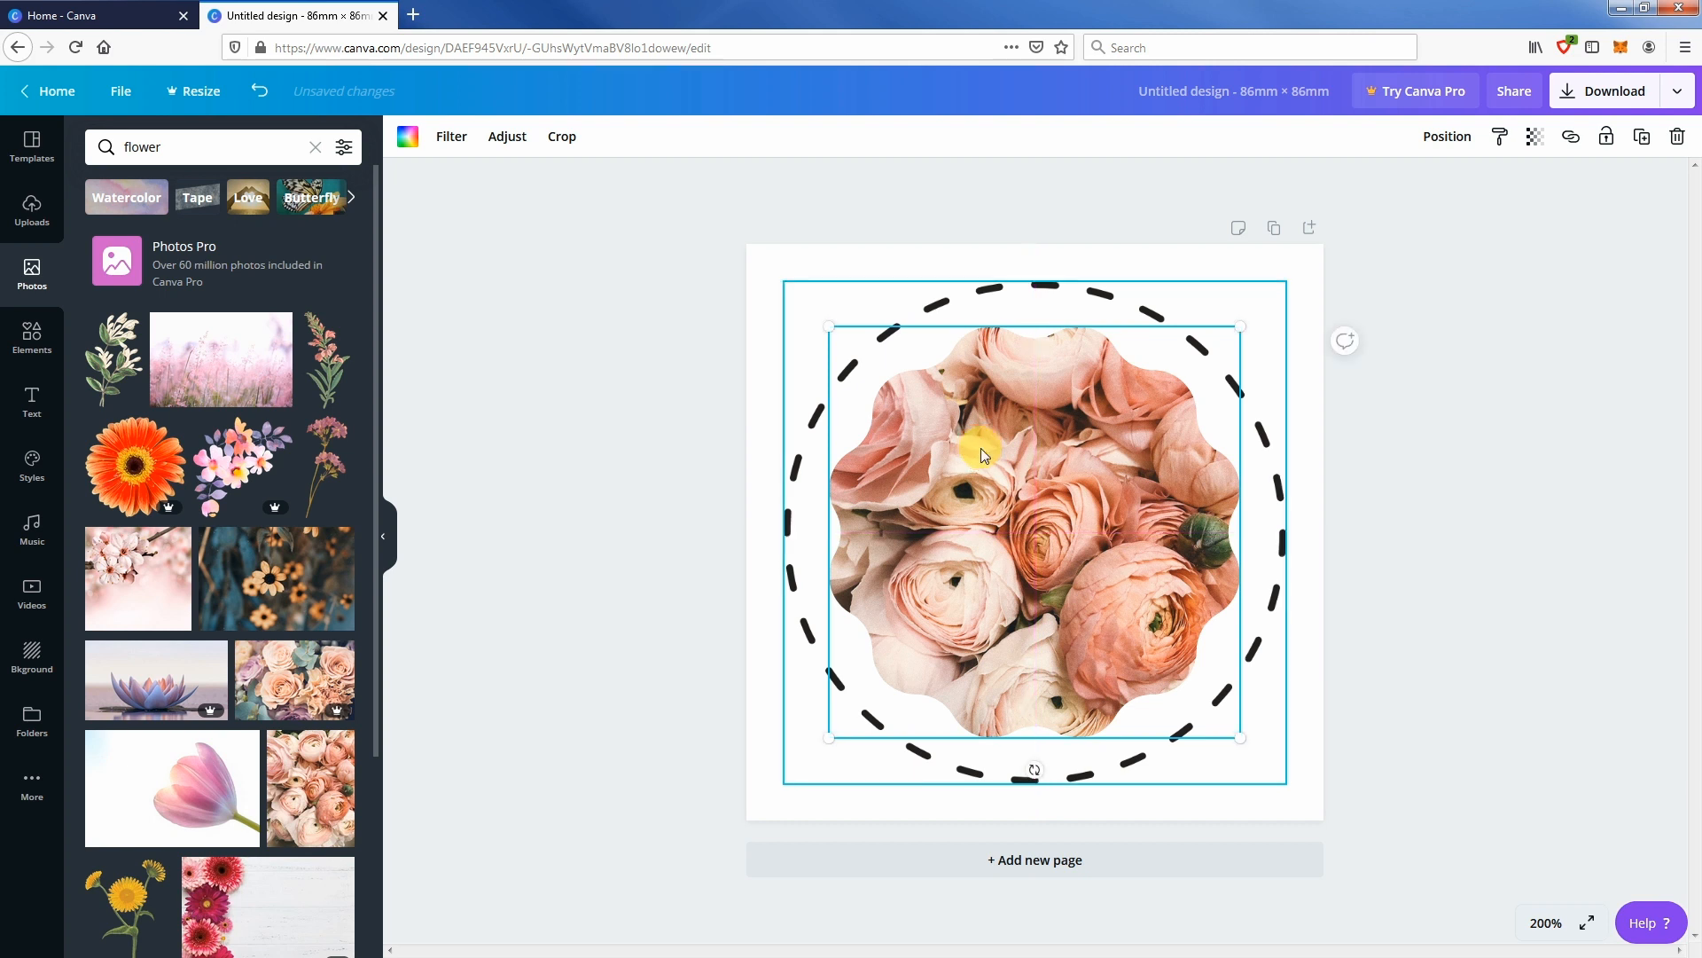
mouse_move(1007, 468)
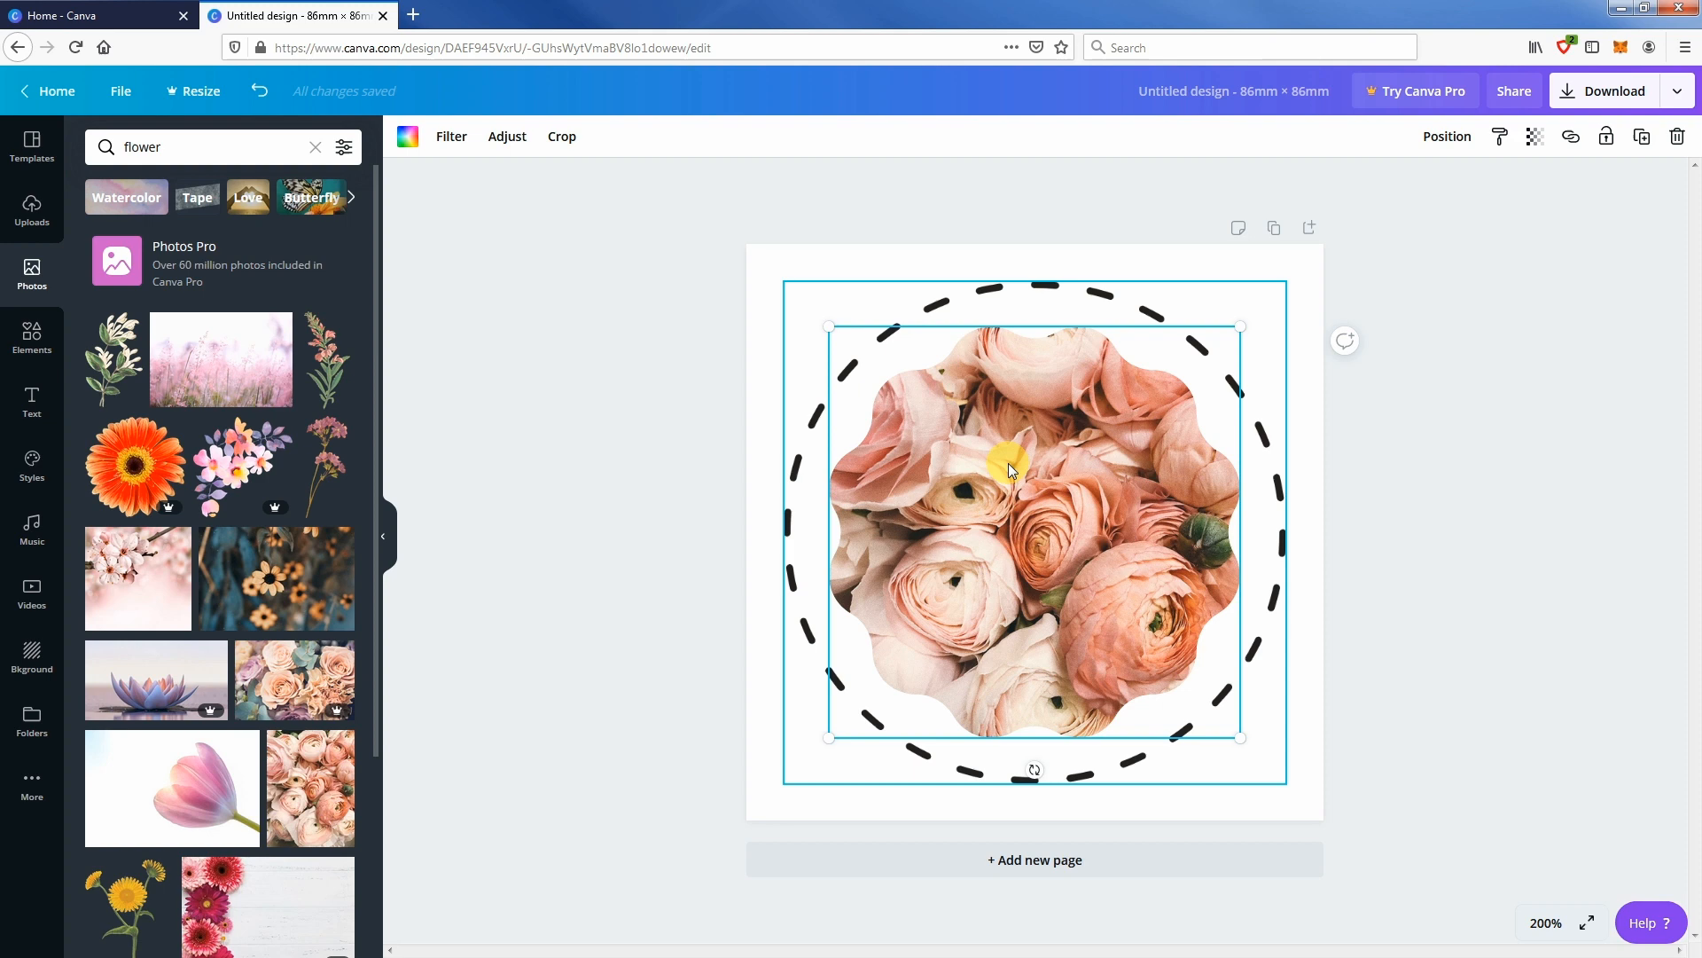
mouse_move(1040, 488)
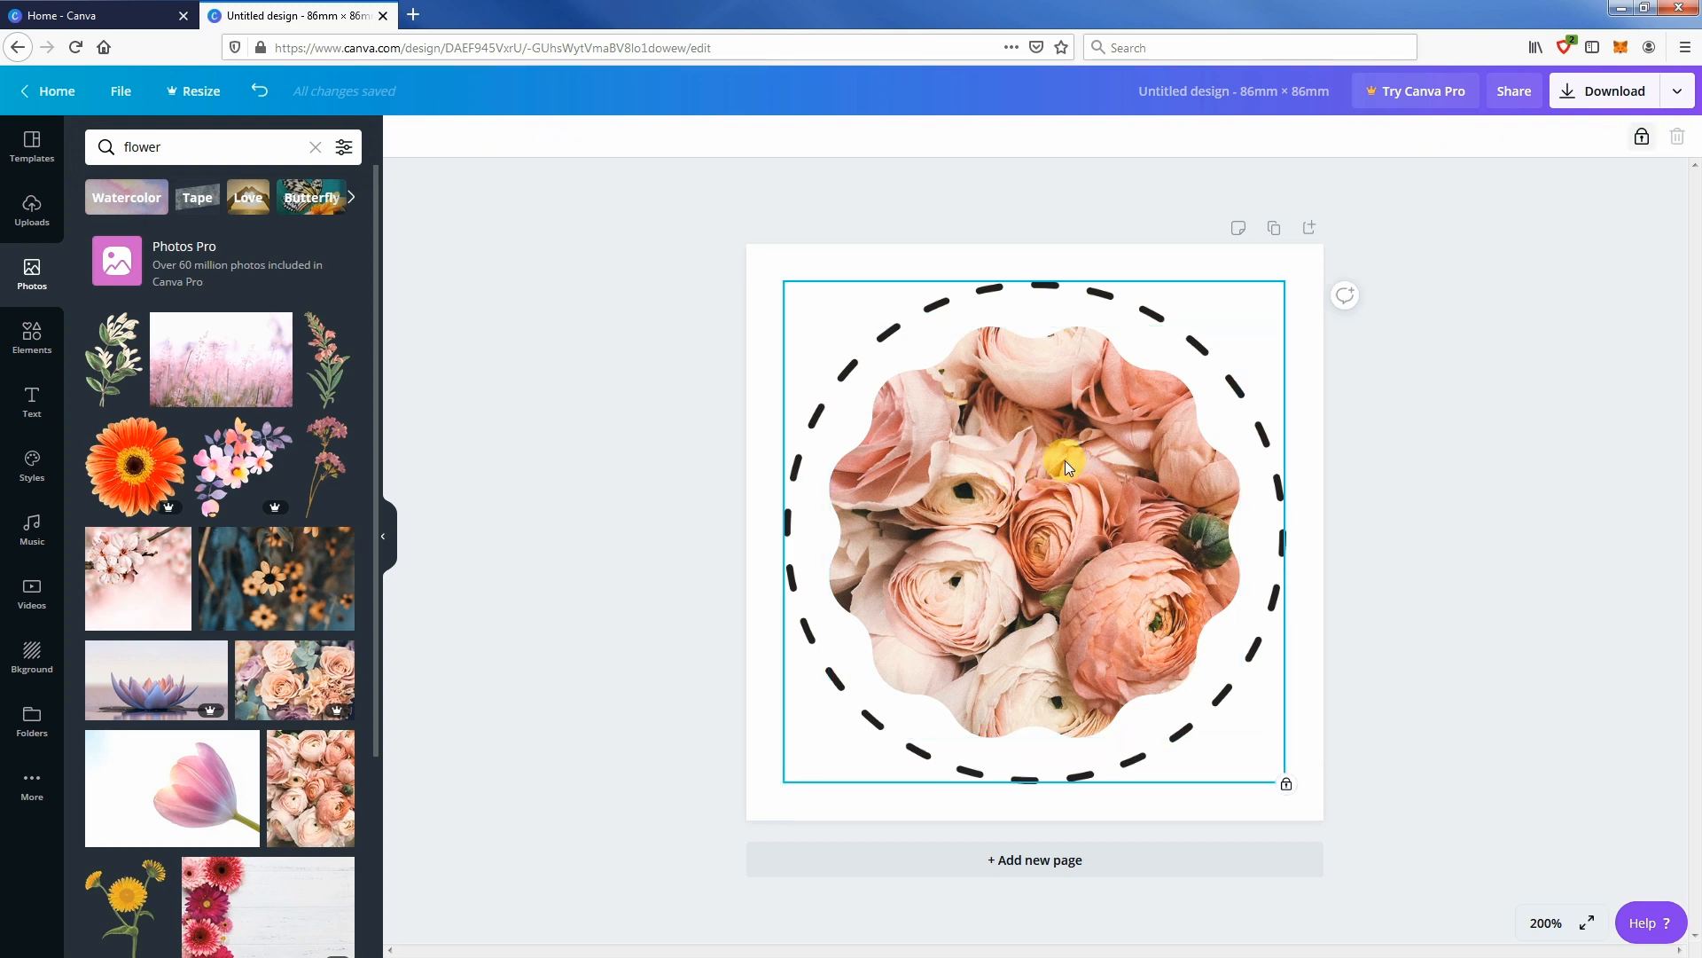
mouse_move(1381, 583)
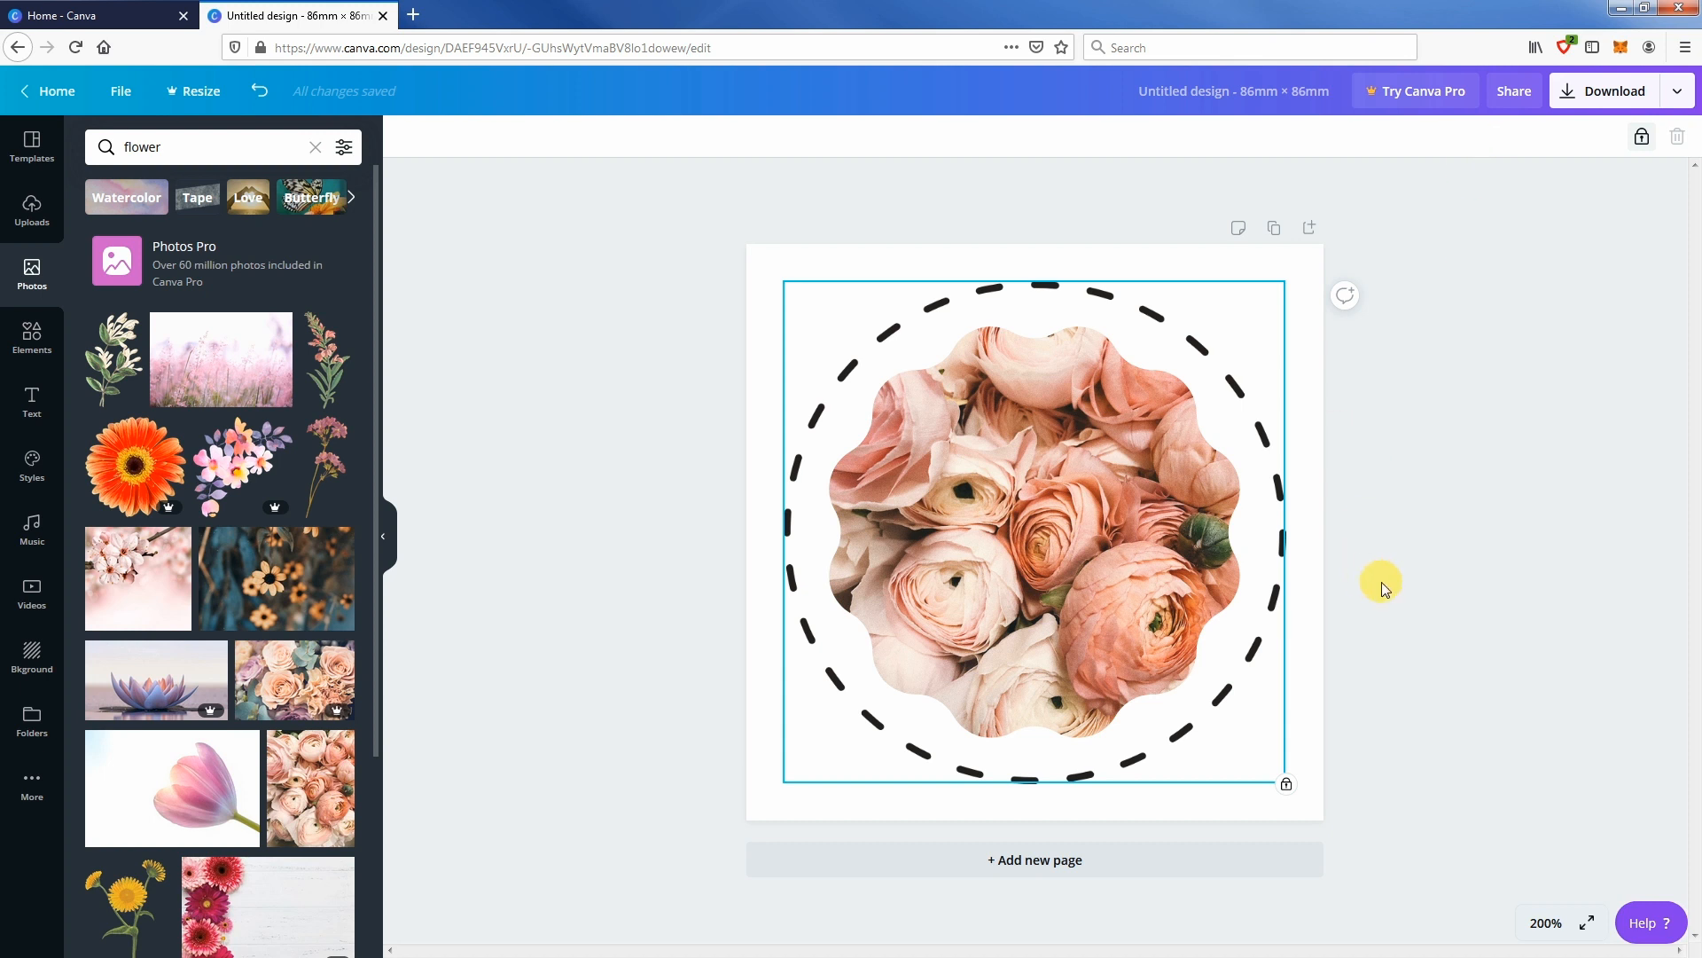
click(1032, 532)
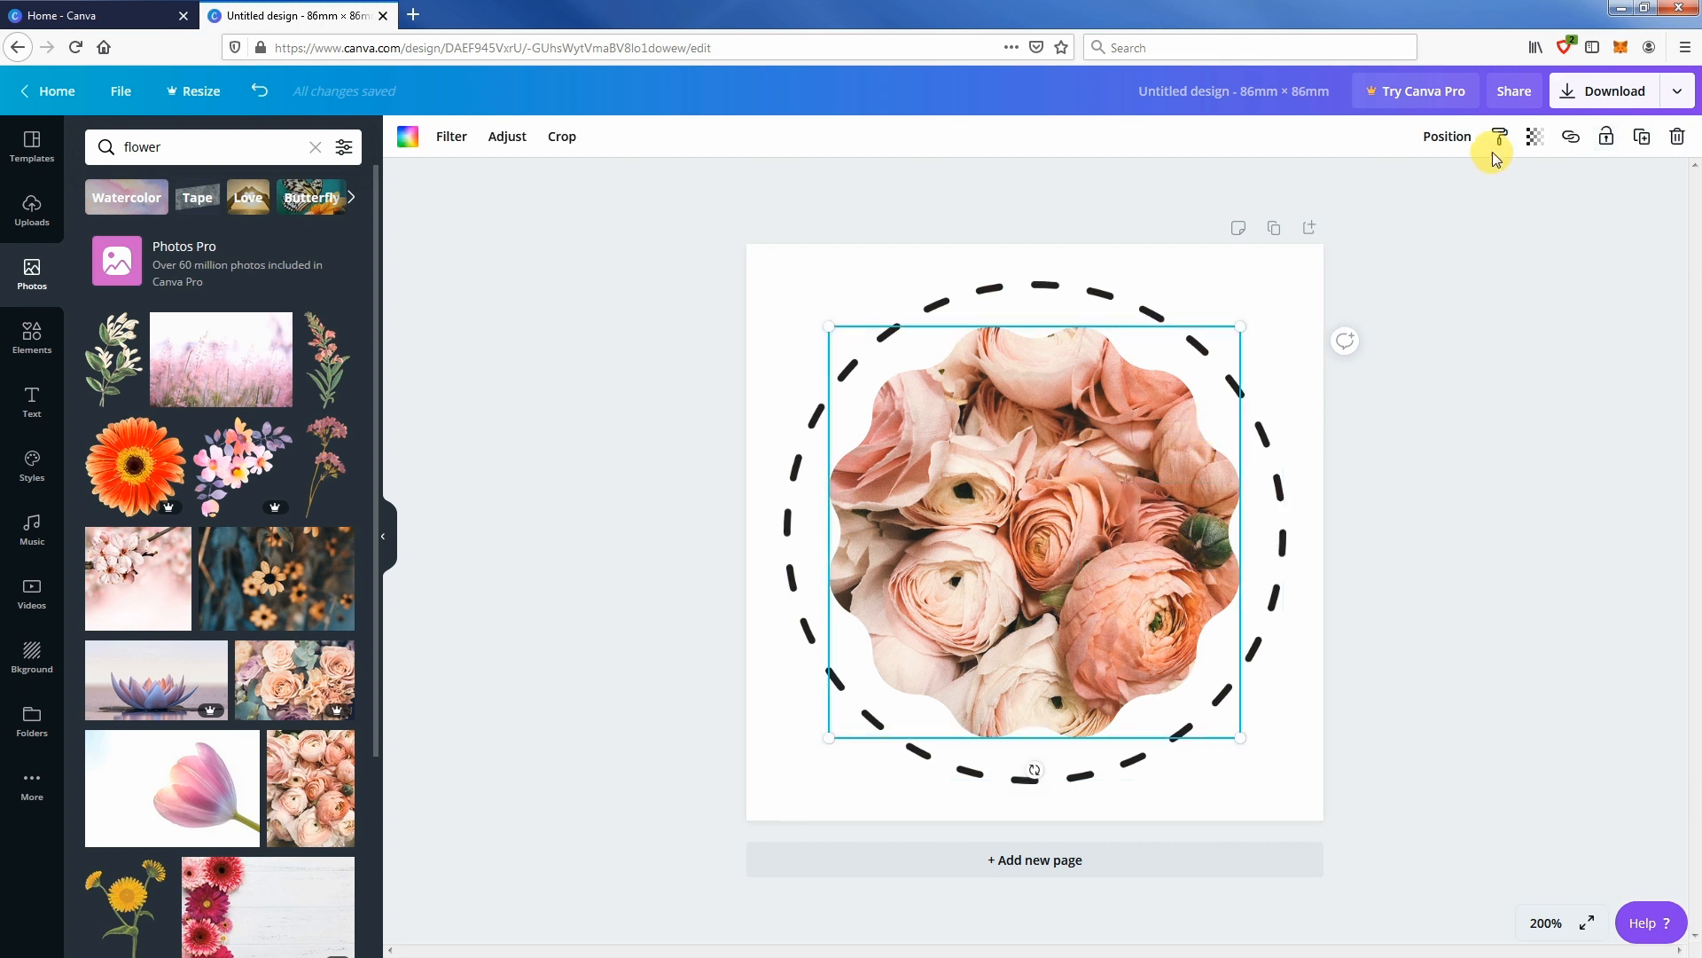
click(1447, 137)
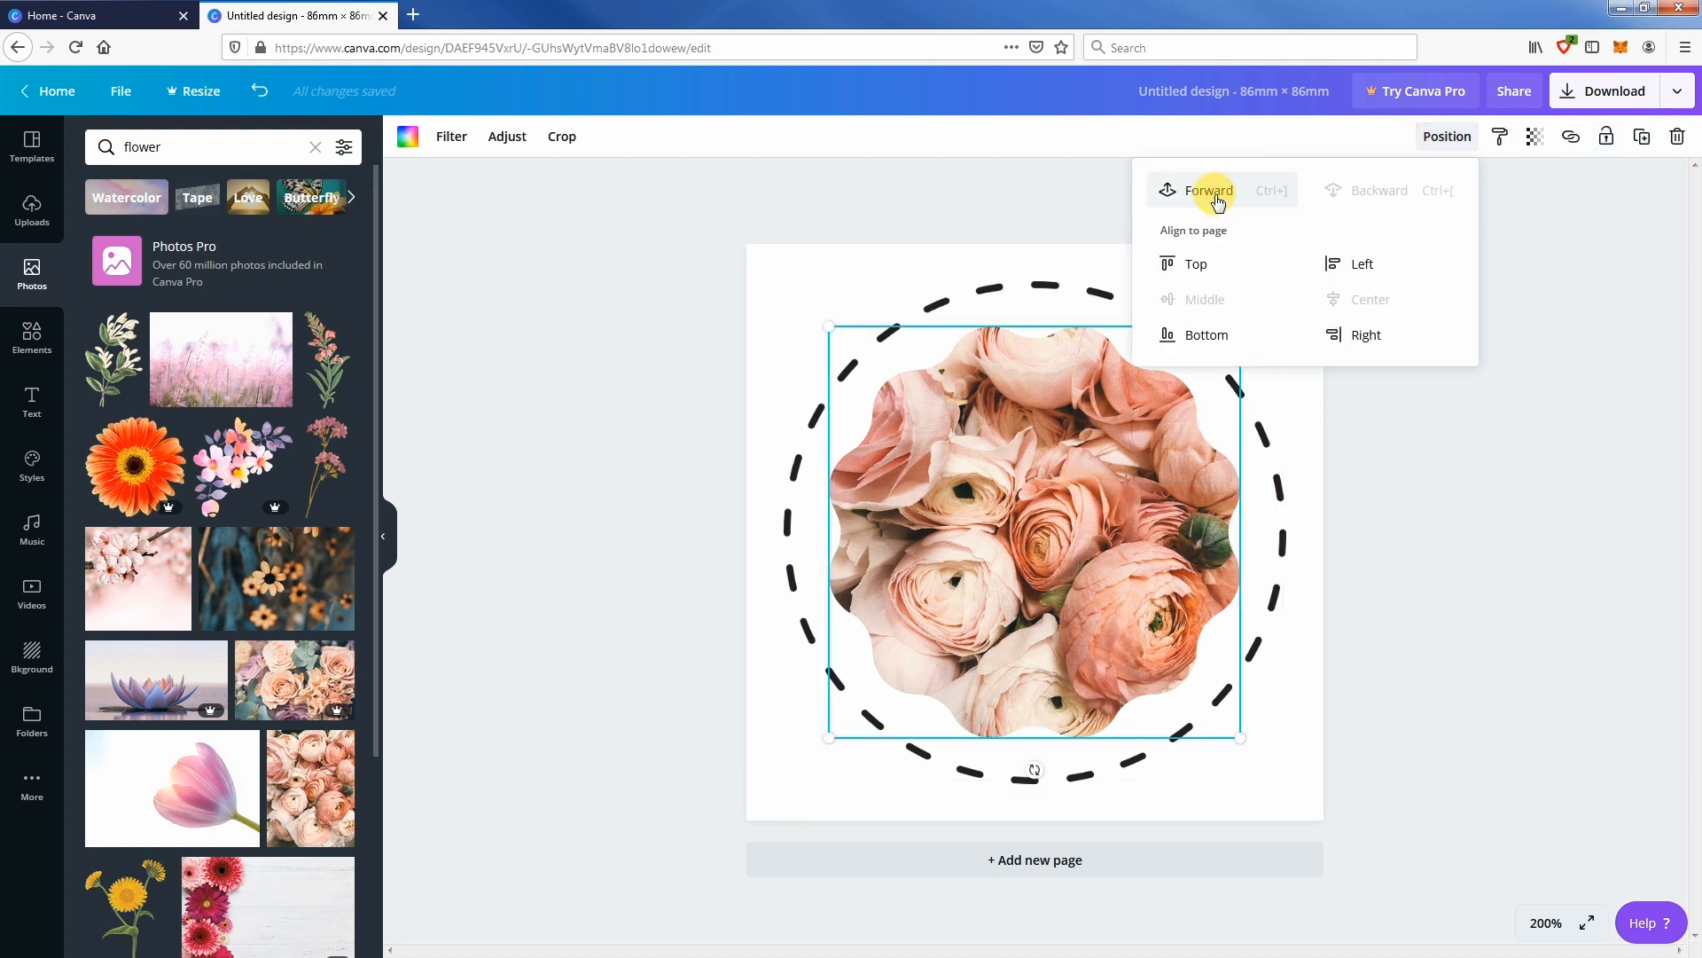
click(1208, 190)
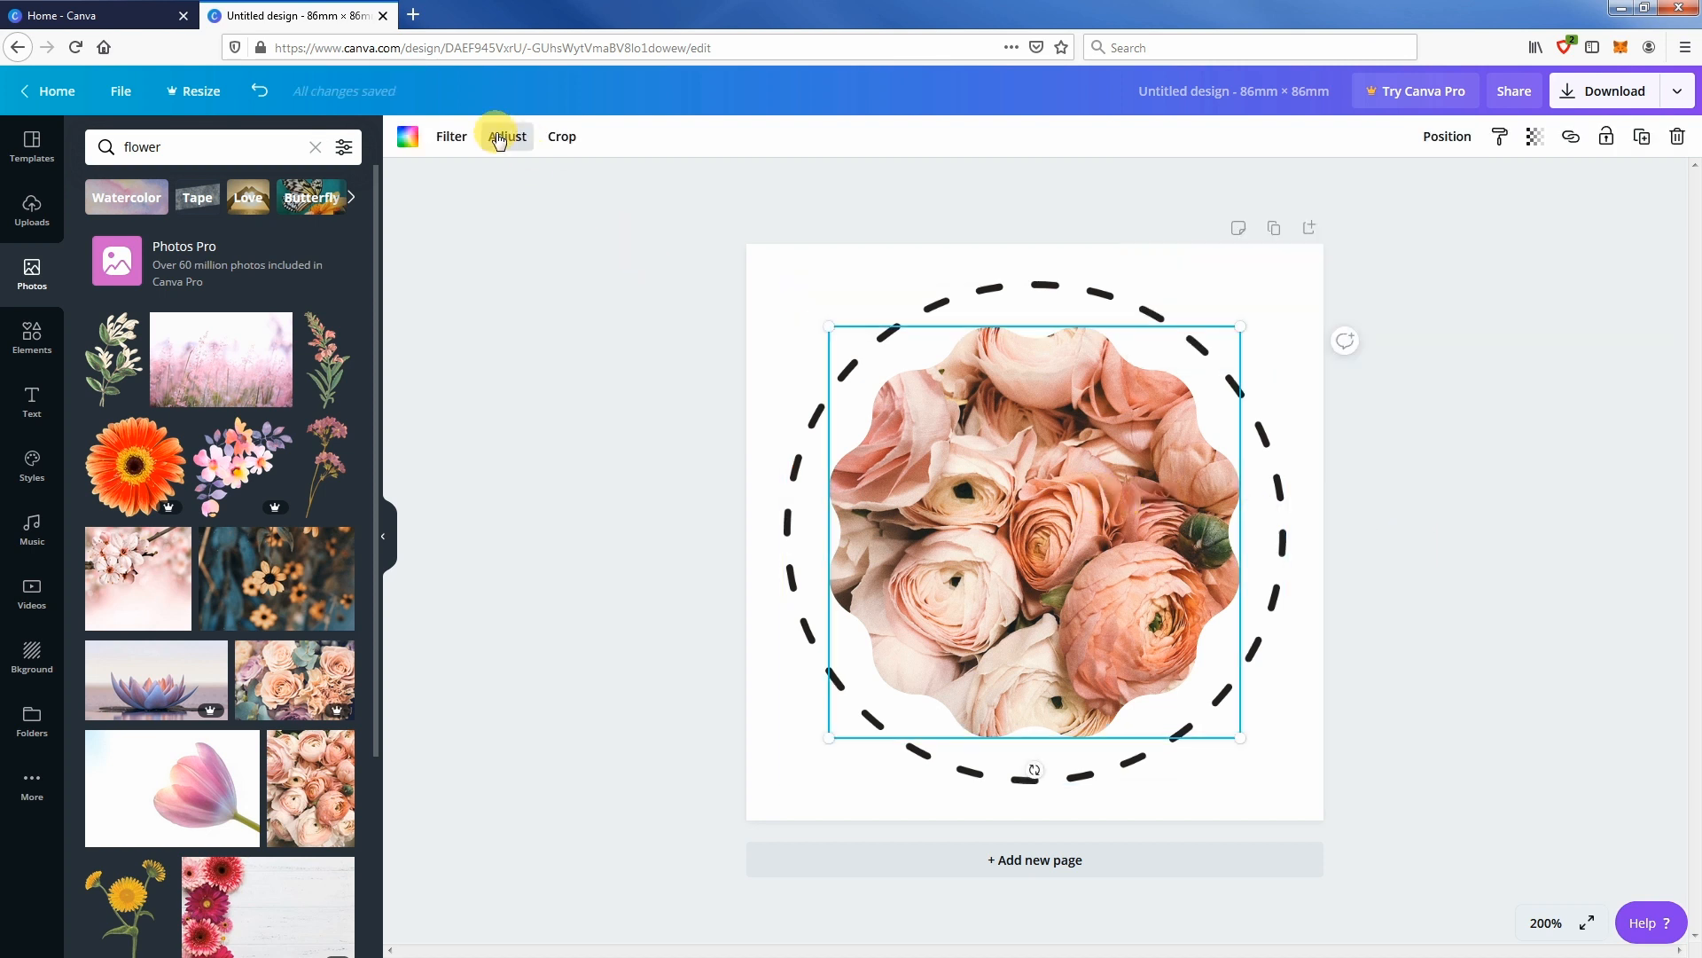
- Adjust the rose photo to brightness 23 and blur -12, keeping tint at 0
click(505, 136)
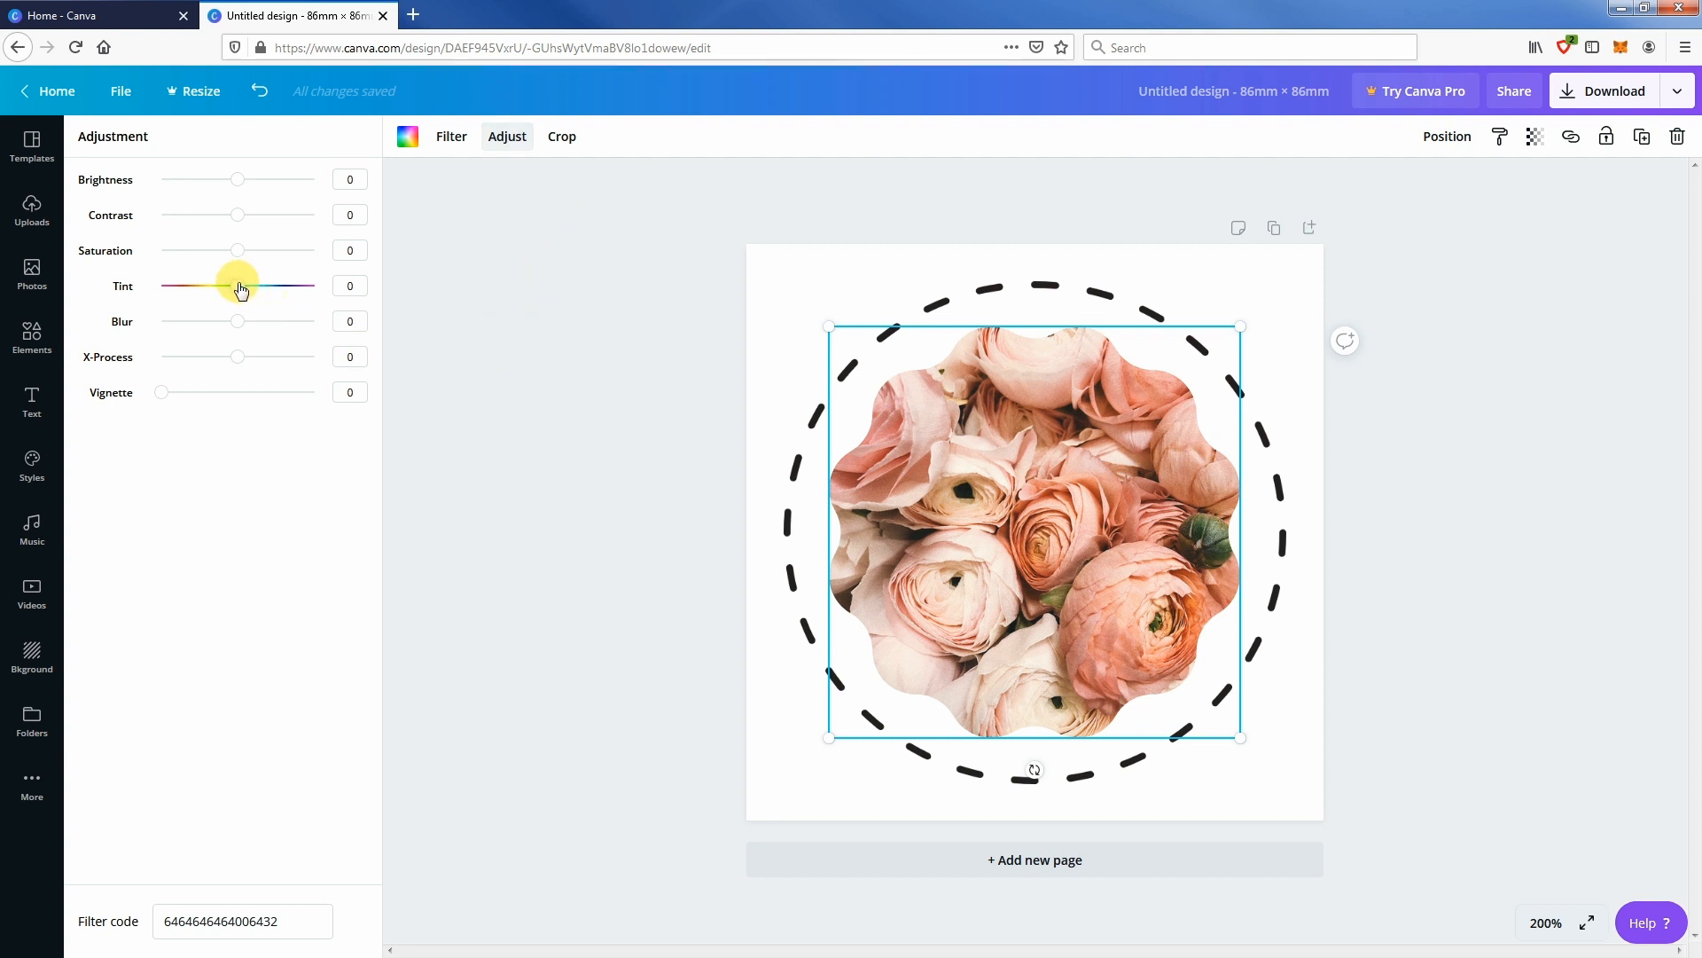
drag(237, 286, 256, 286)
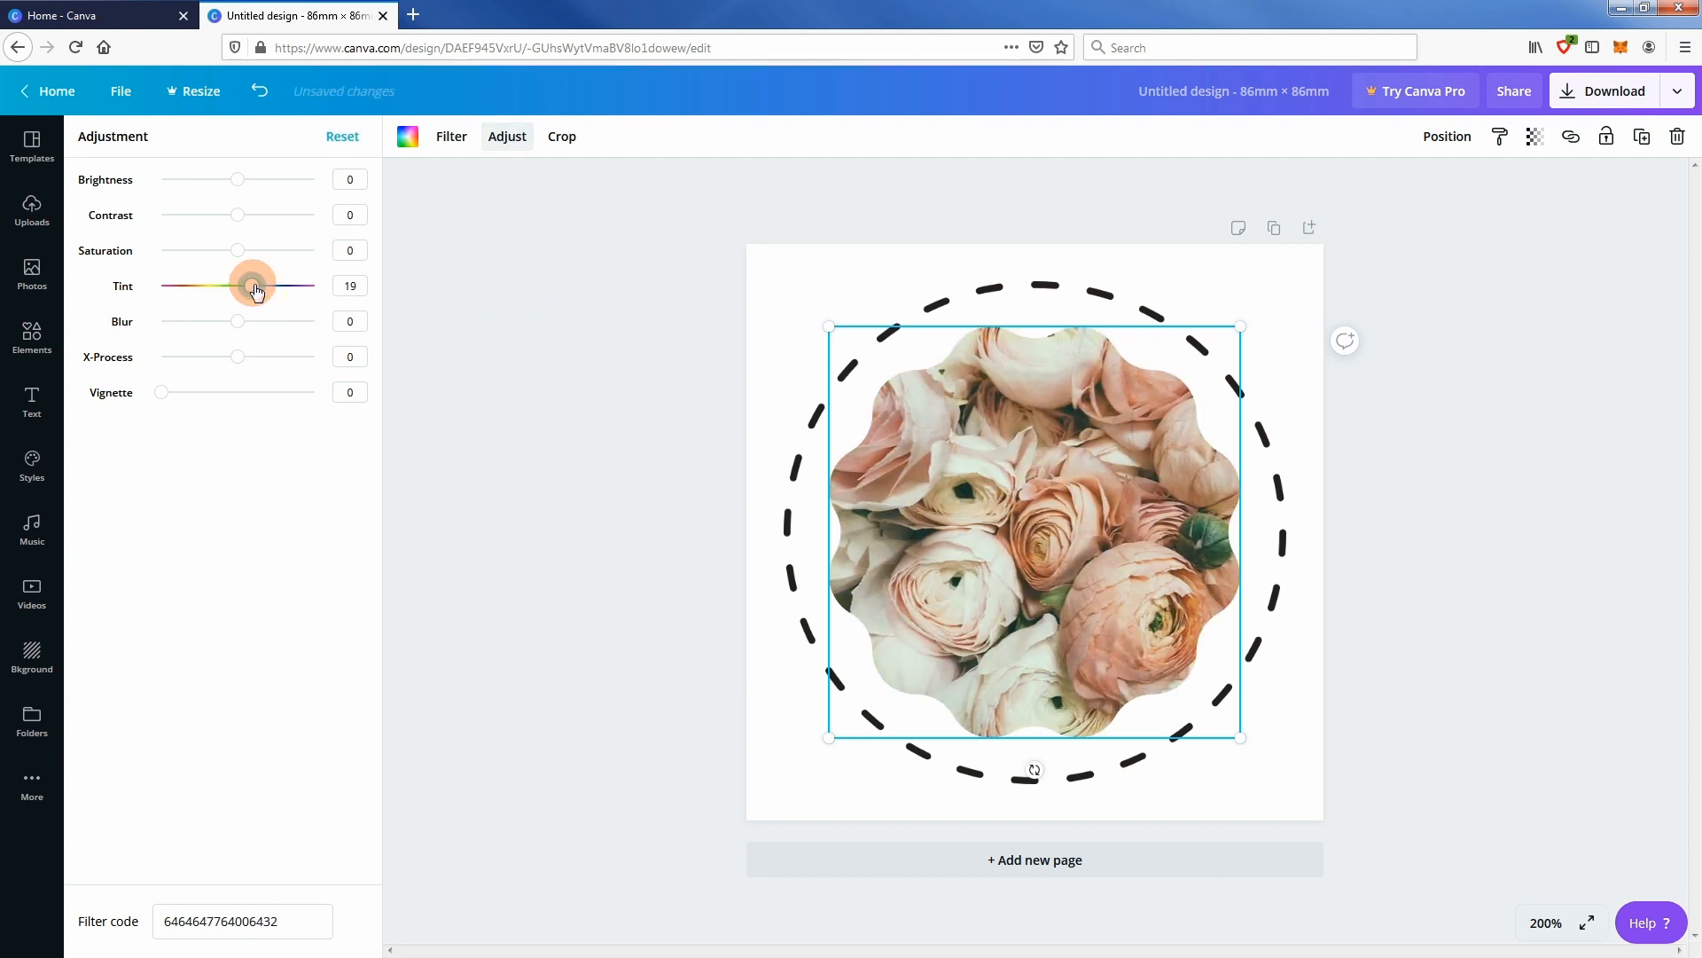
drag(255, 285, 240, 286)
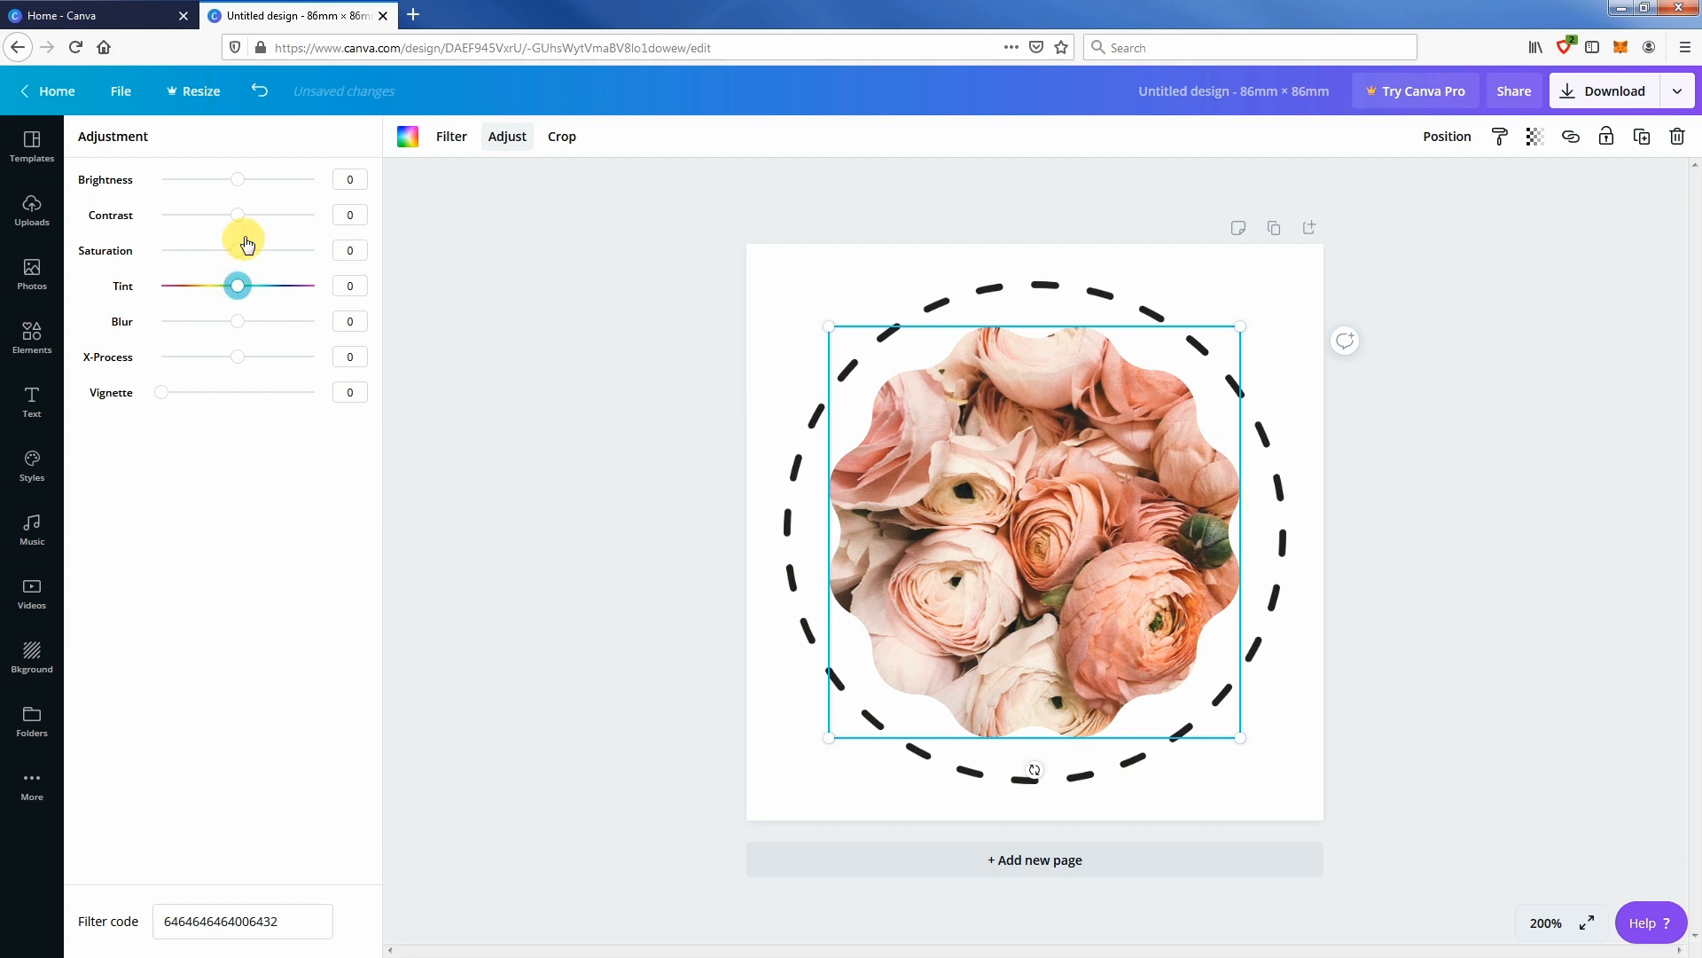
drag(238, 179, 247, 179)
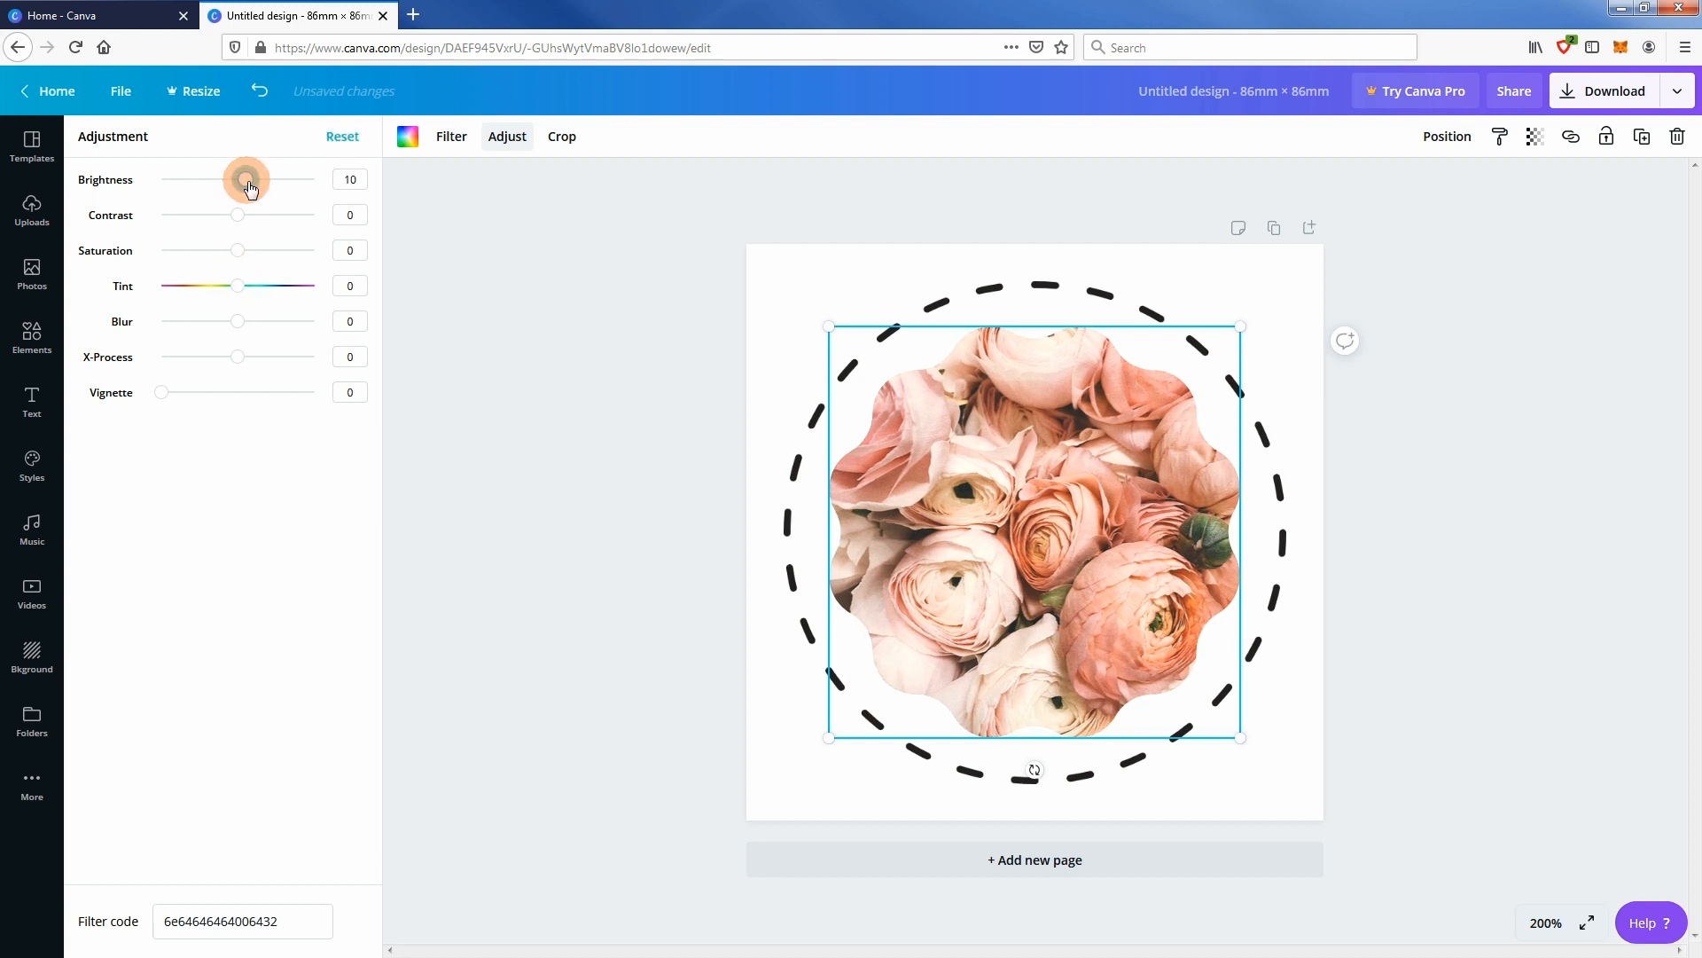
drag(243, 179, 257, 179)
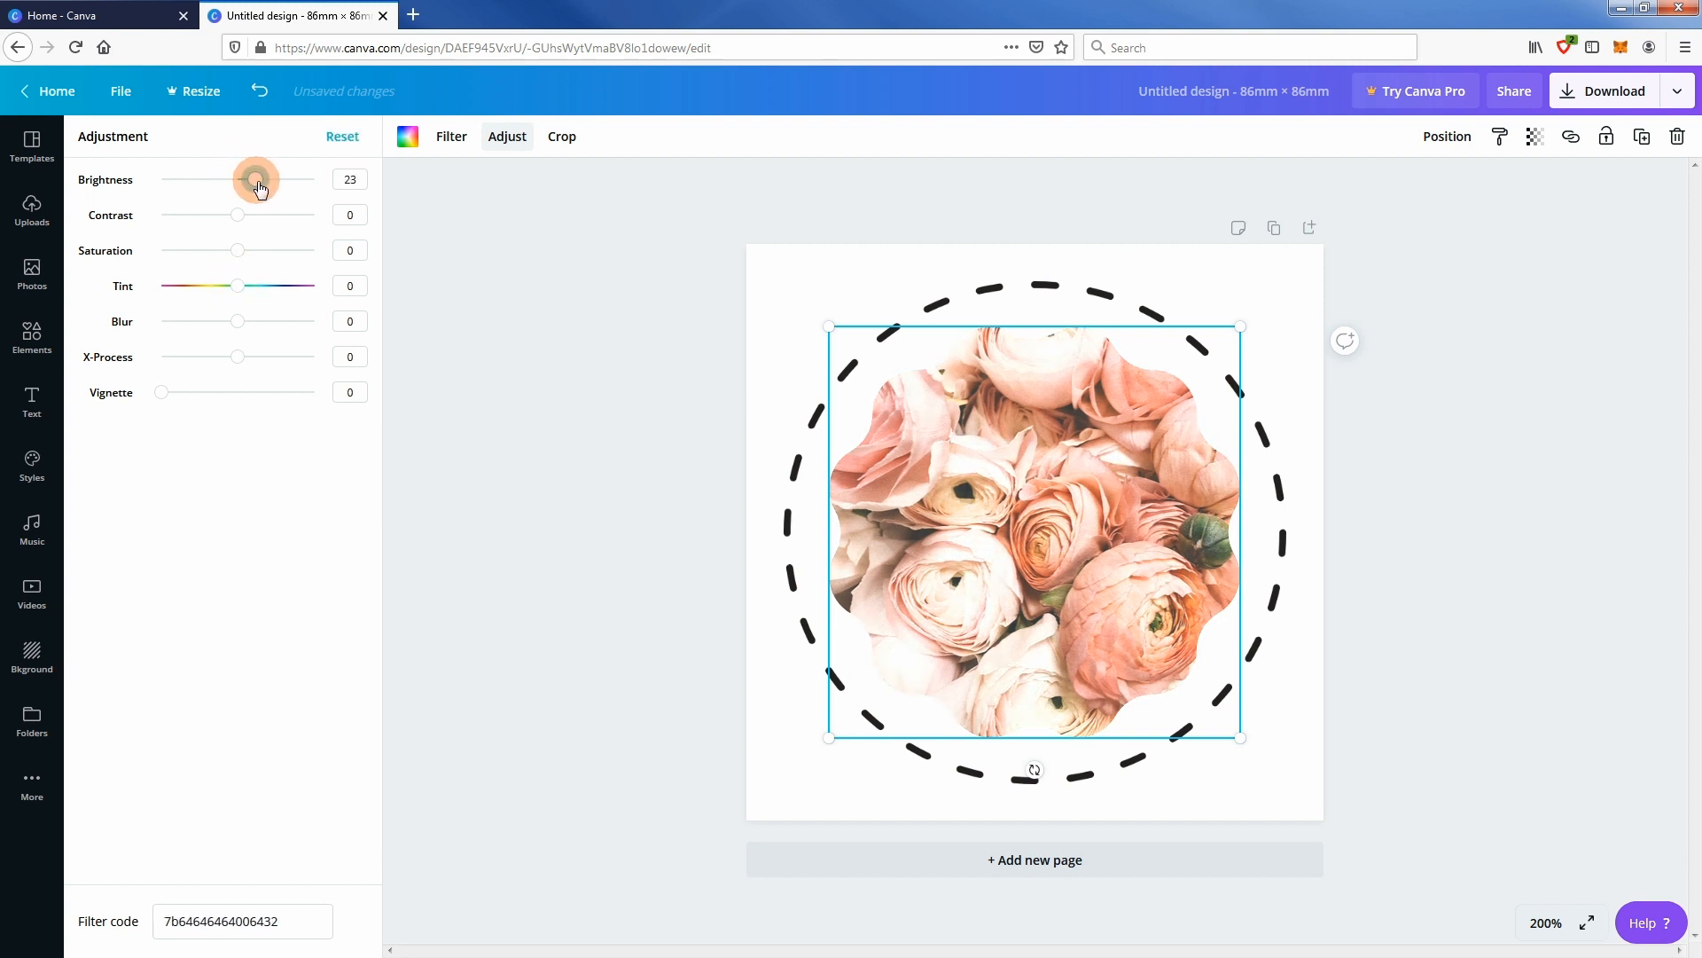
drag(238, 321, 241, 321)
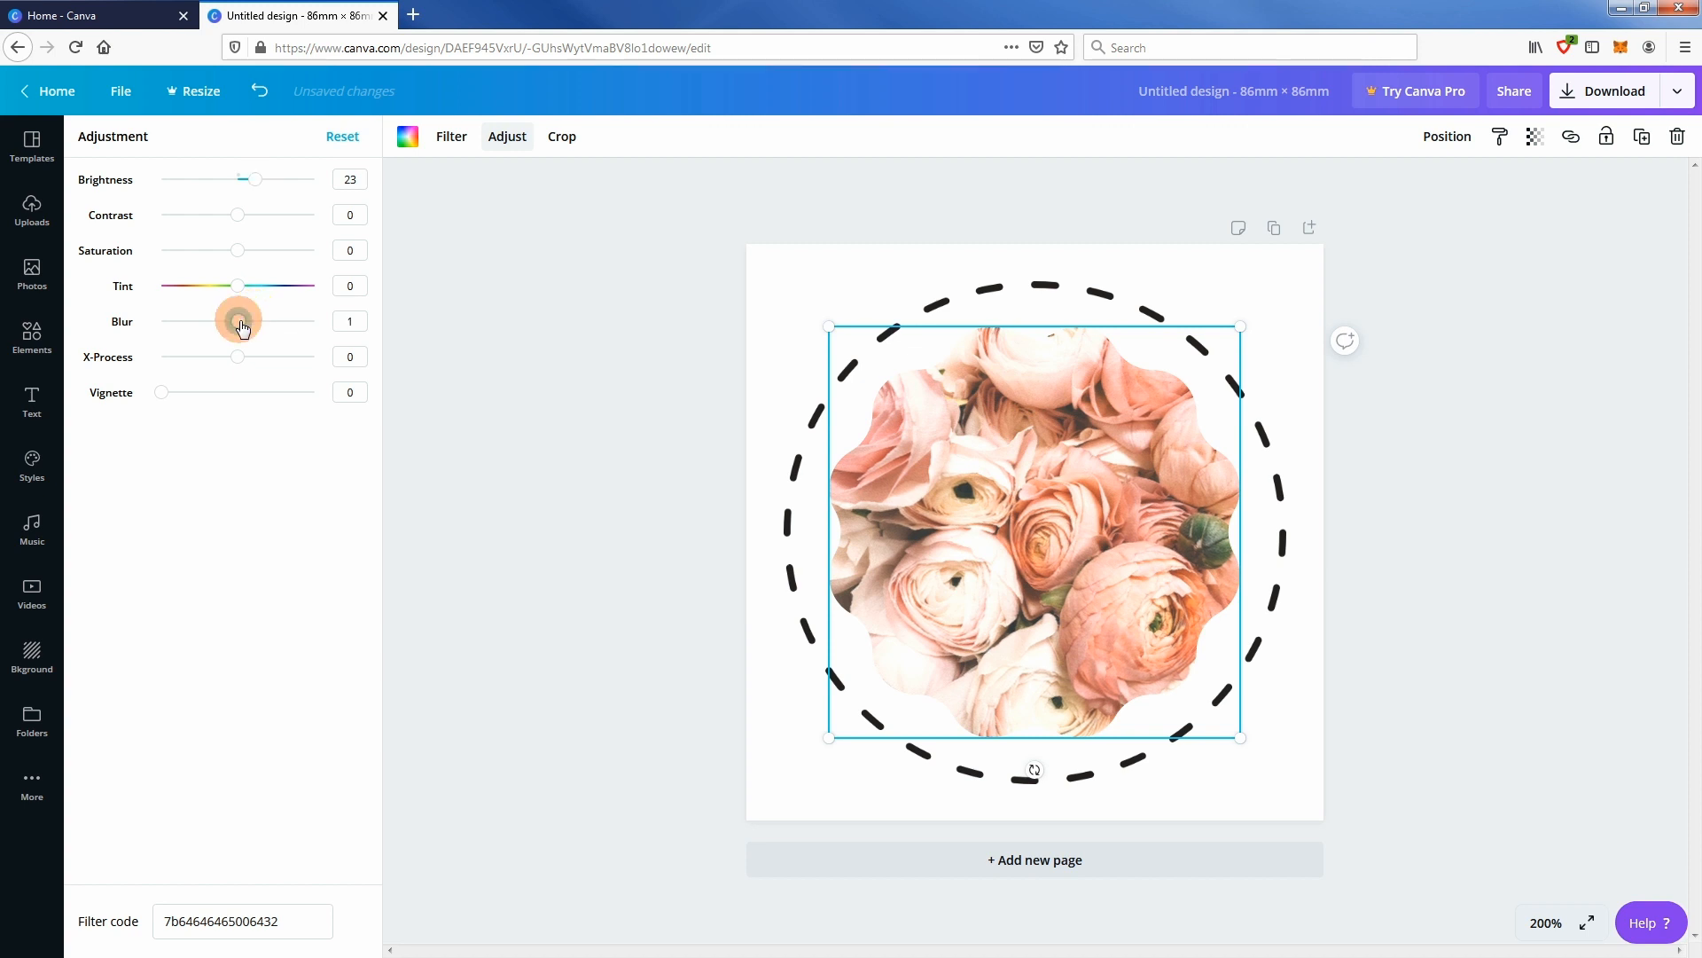
drag(240, 321, 236, 321)
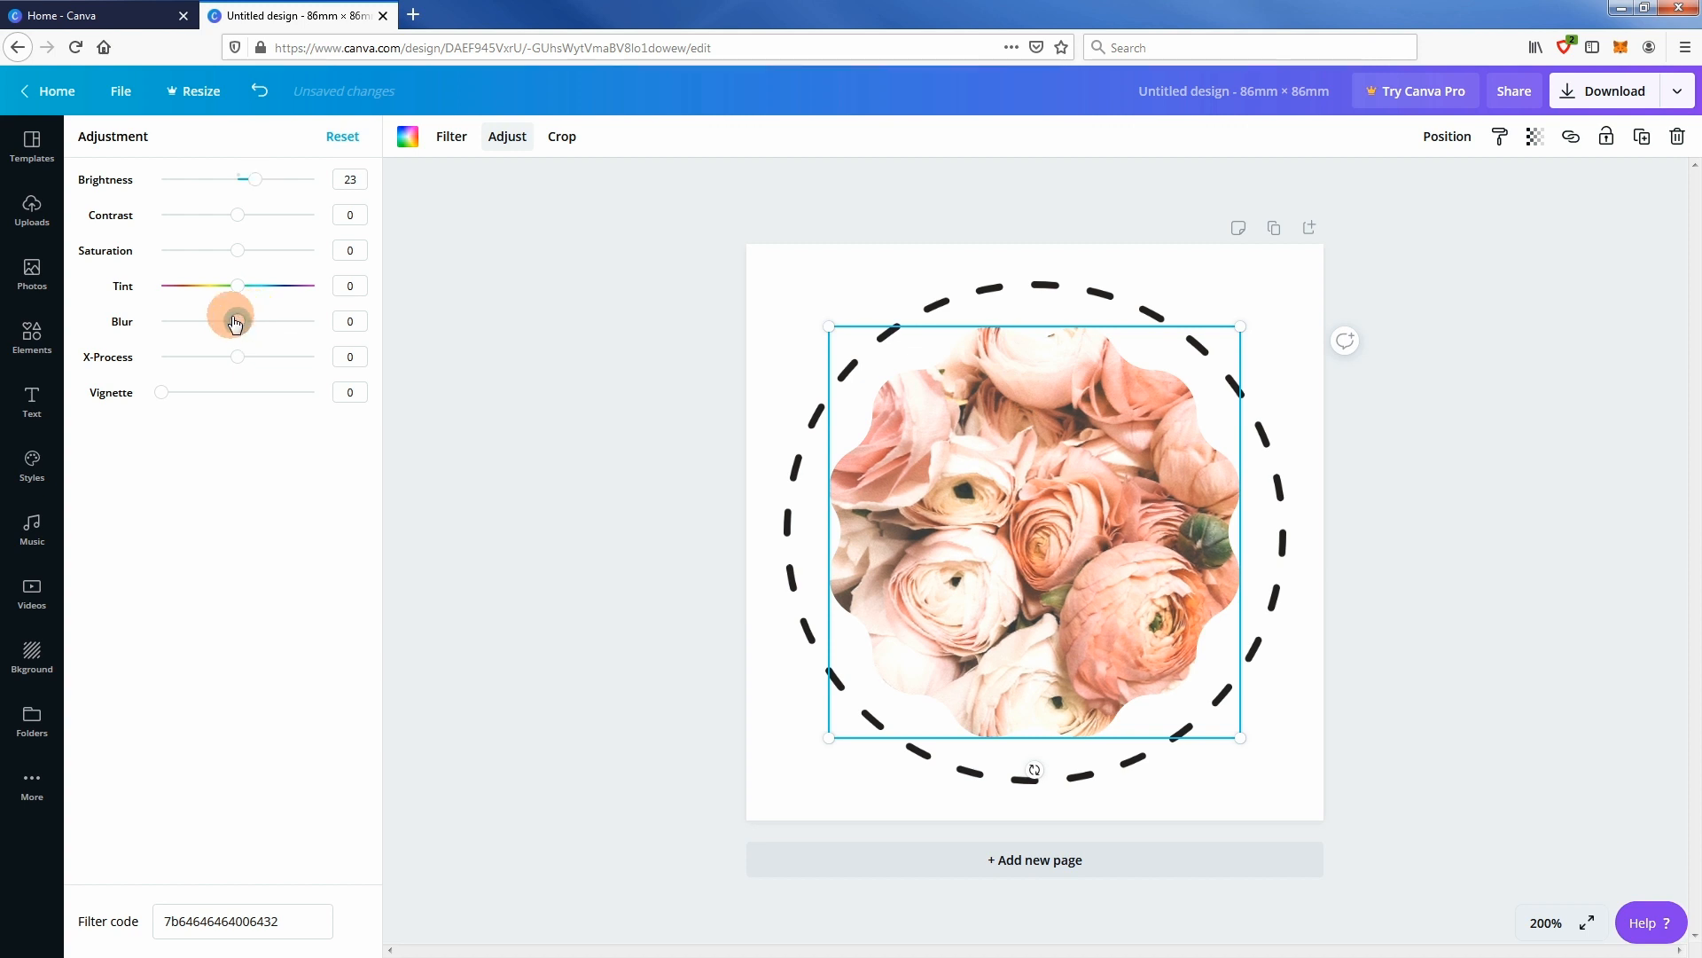
drag(238, 321, 229, 321)
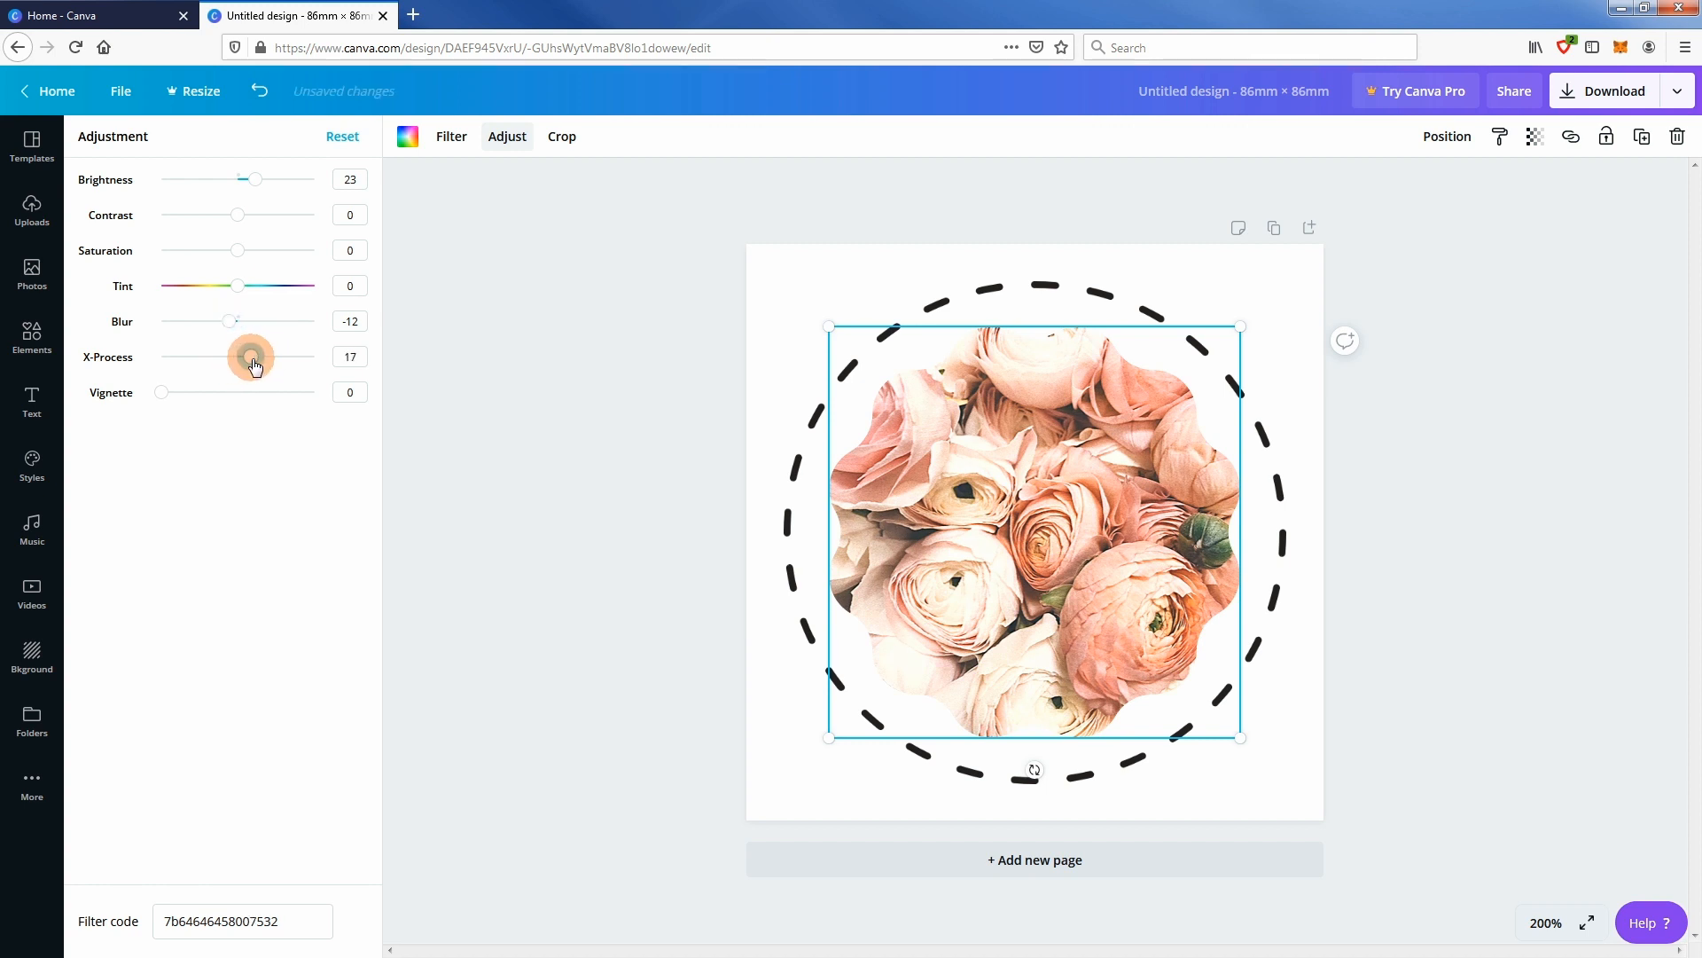
- Set X-Process to -3, leave vignette at 0 and boost saturation to 49
drag(250, 357, 229, 357)
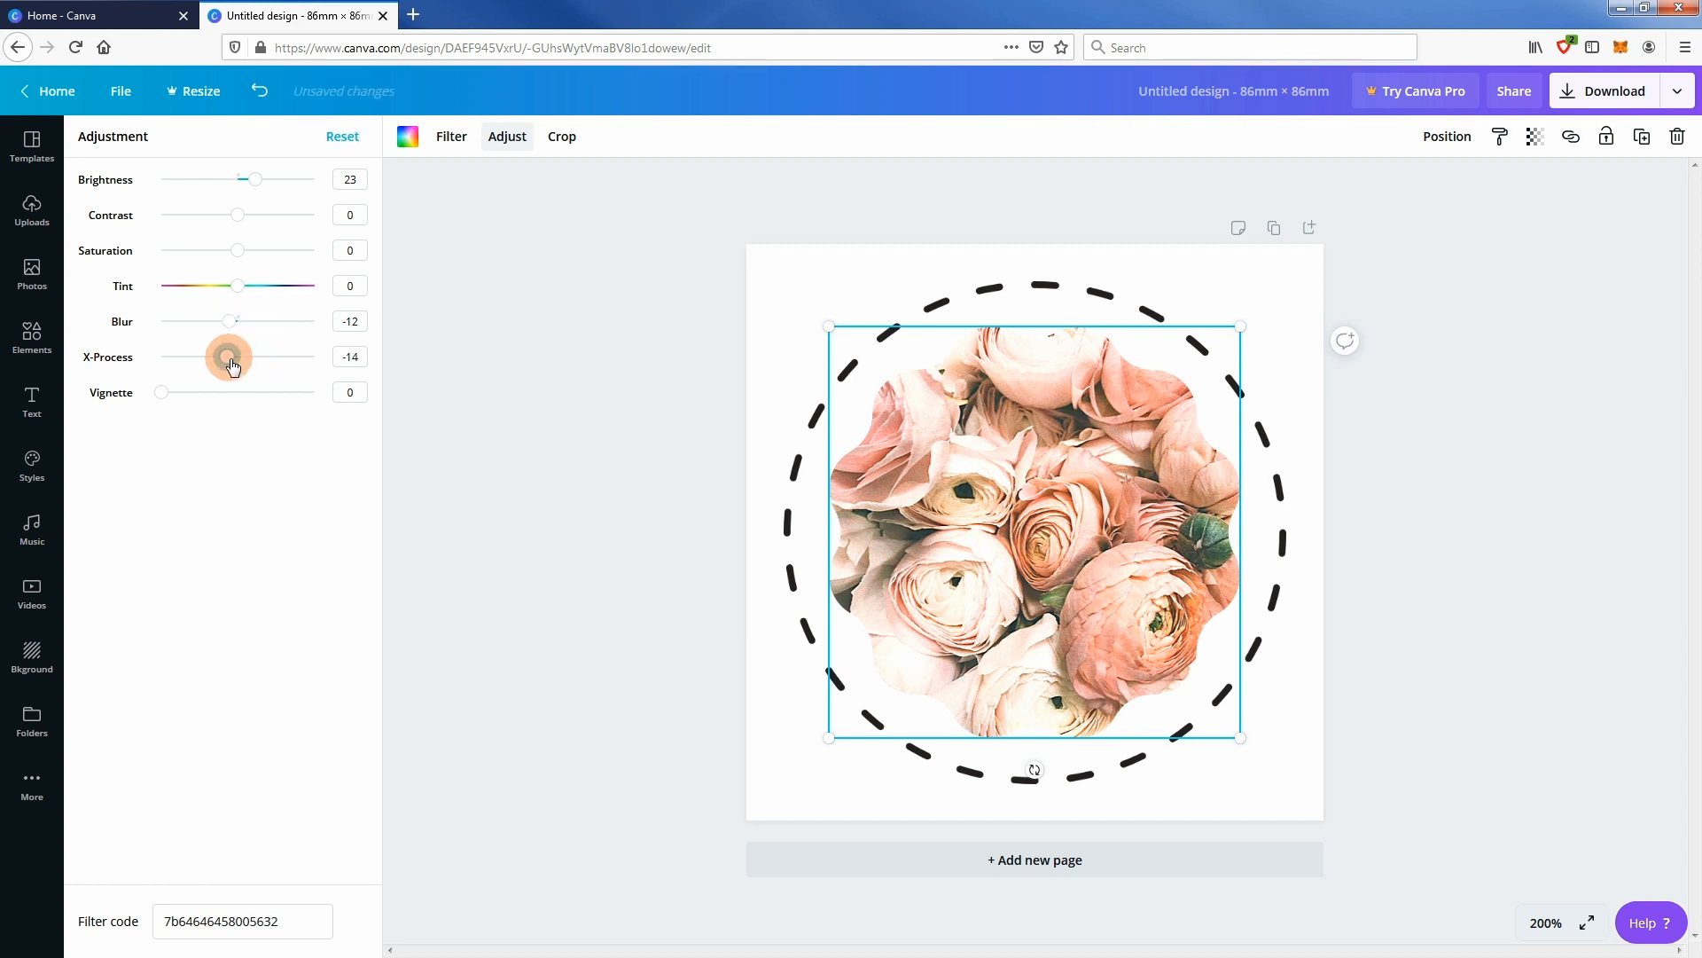
drag(229, 360, 236, 357)
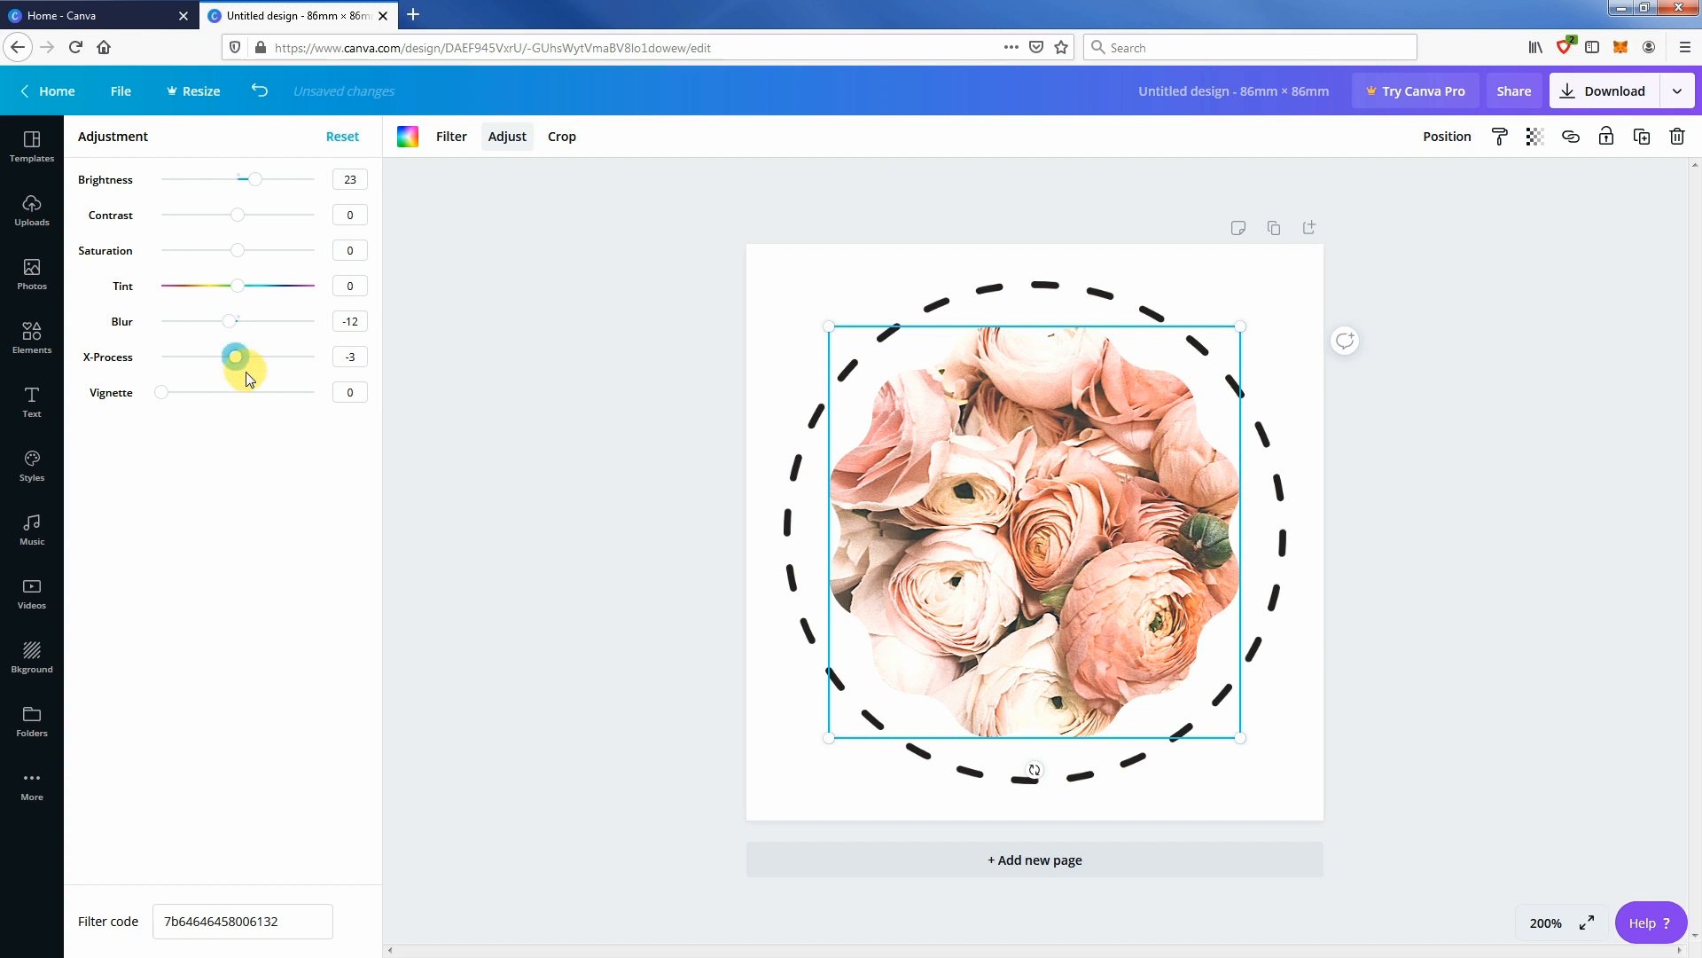
drag(162, 392, 215, 392)
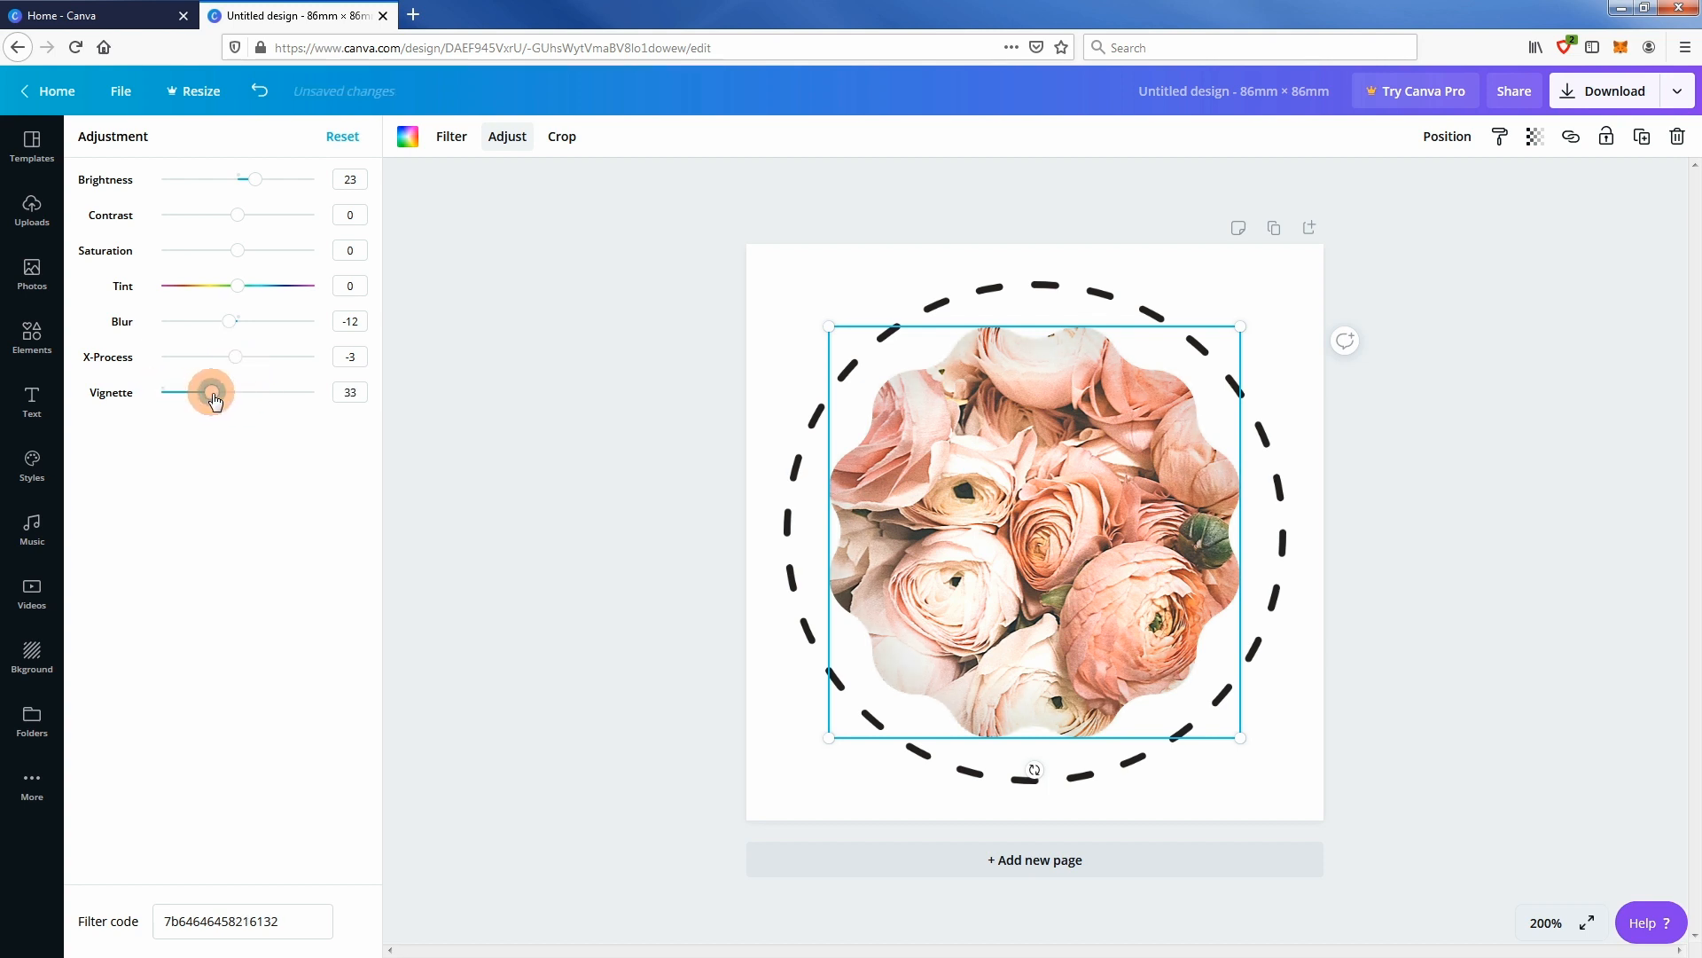
drag(205, 386, 213, 386)
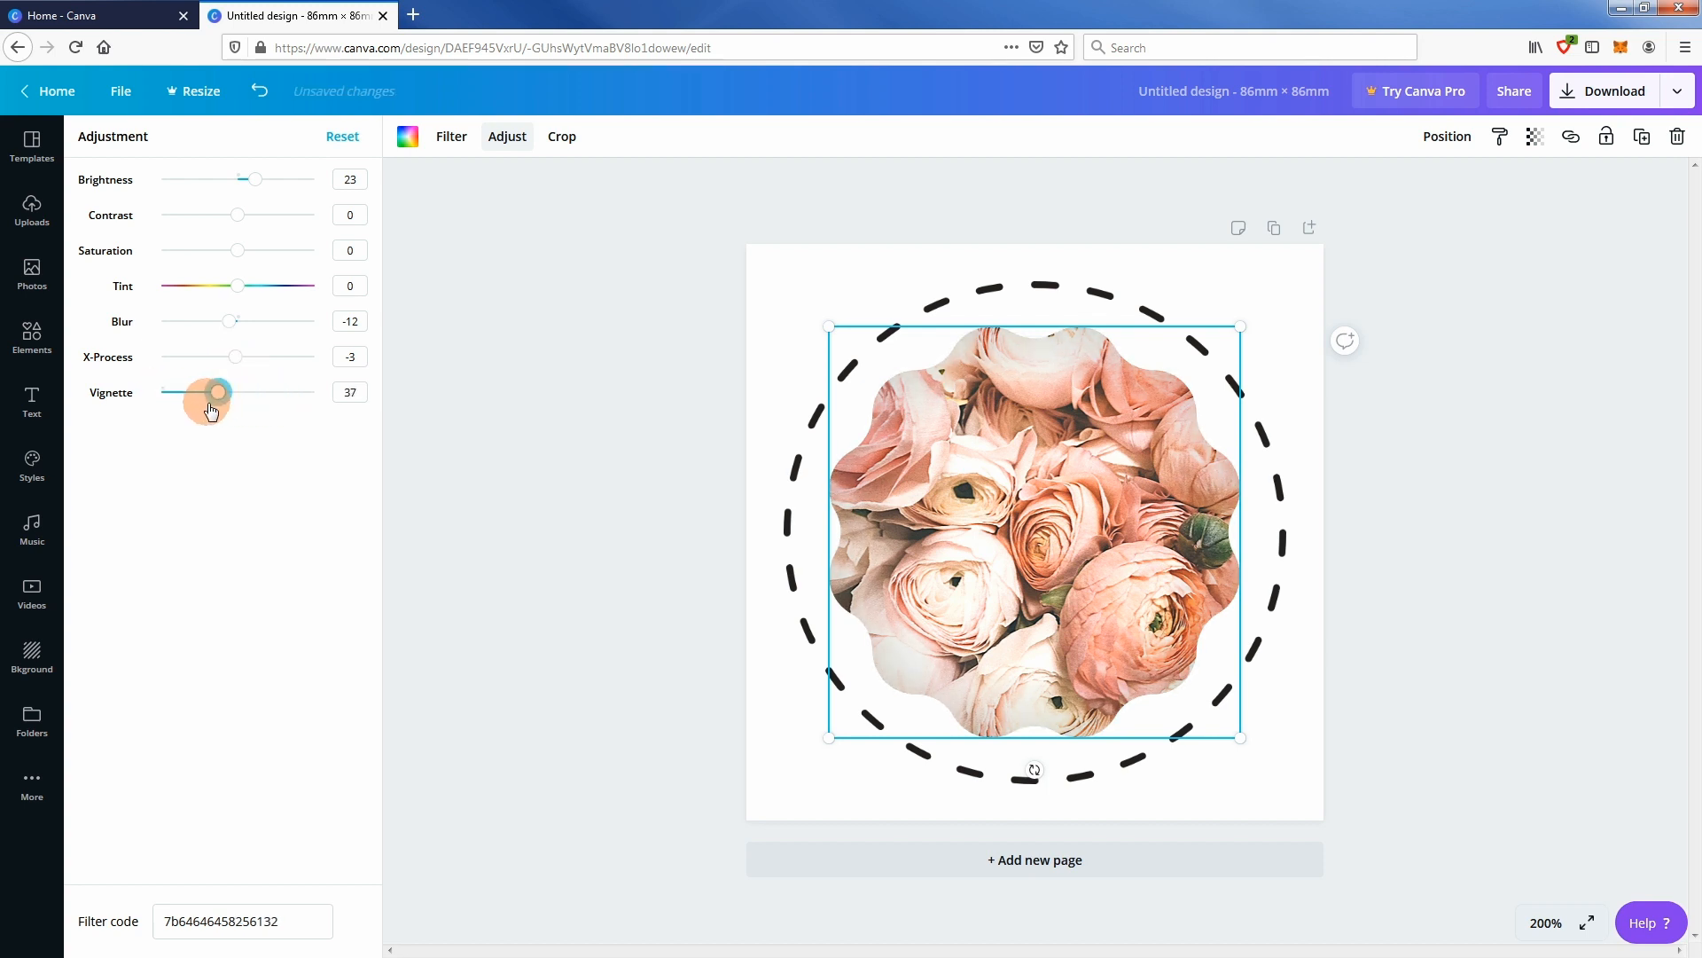
drag(215, 392, 161, 392)
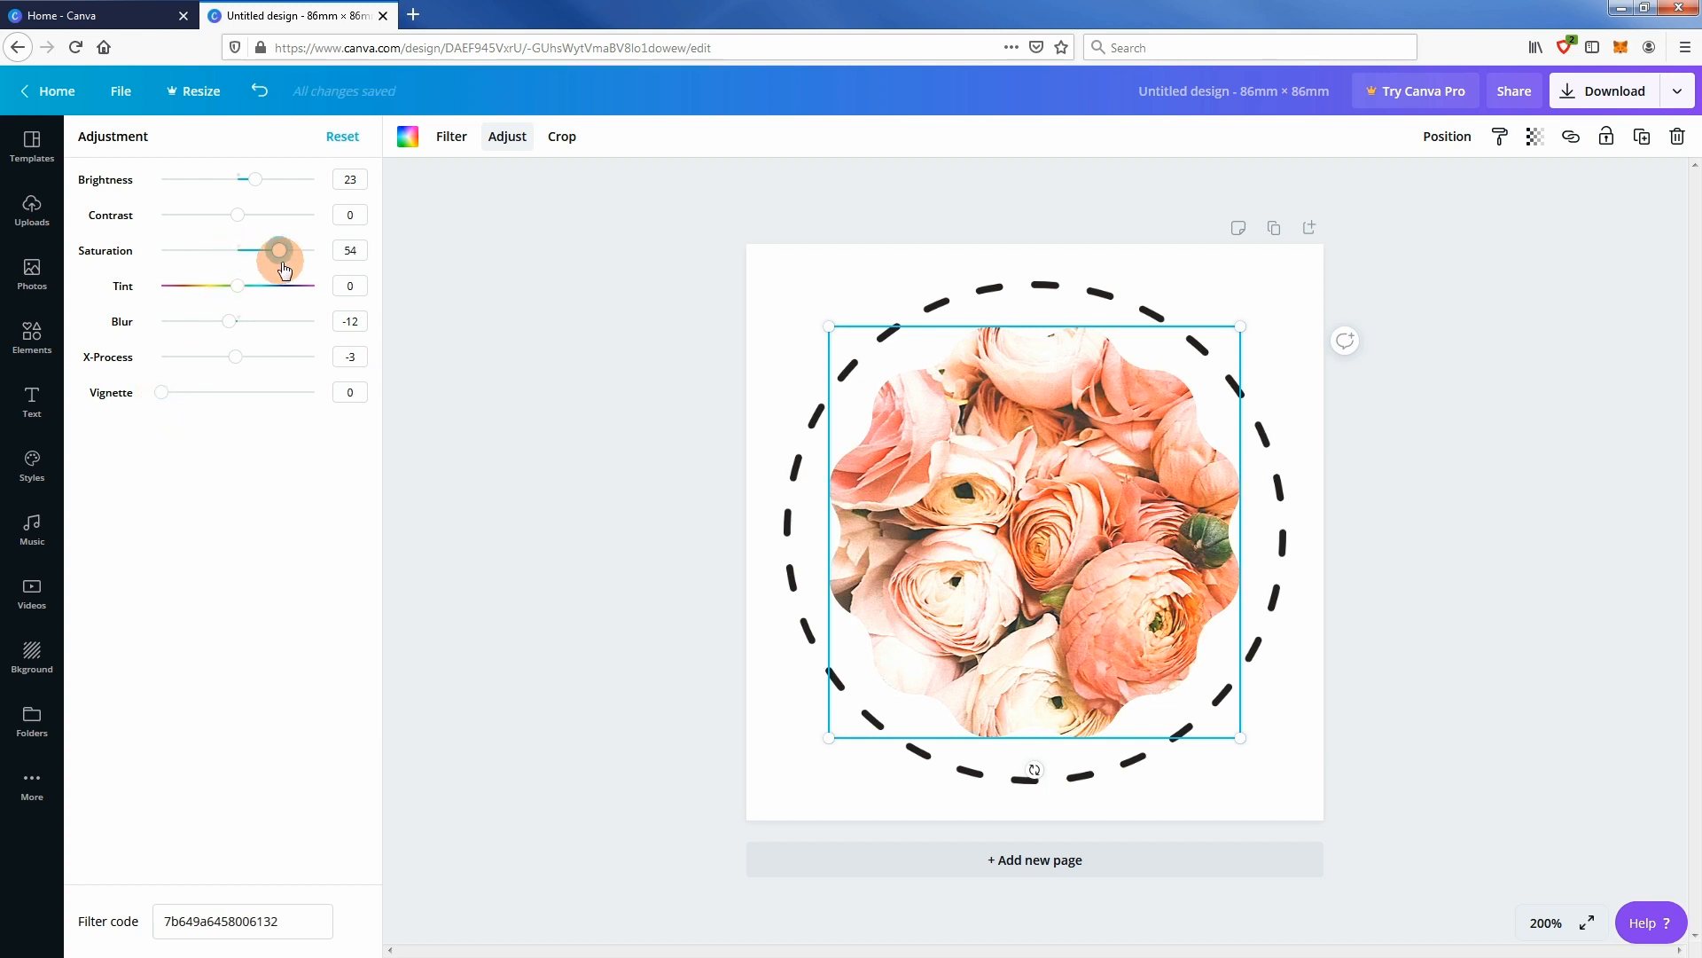
drag(278, 250, 179, 250)
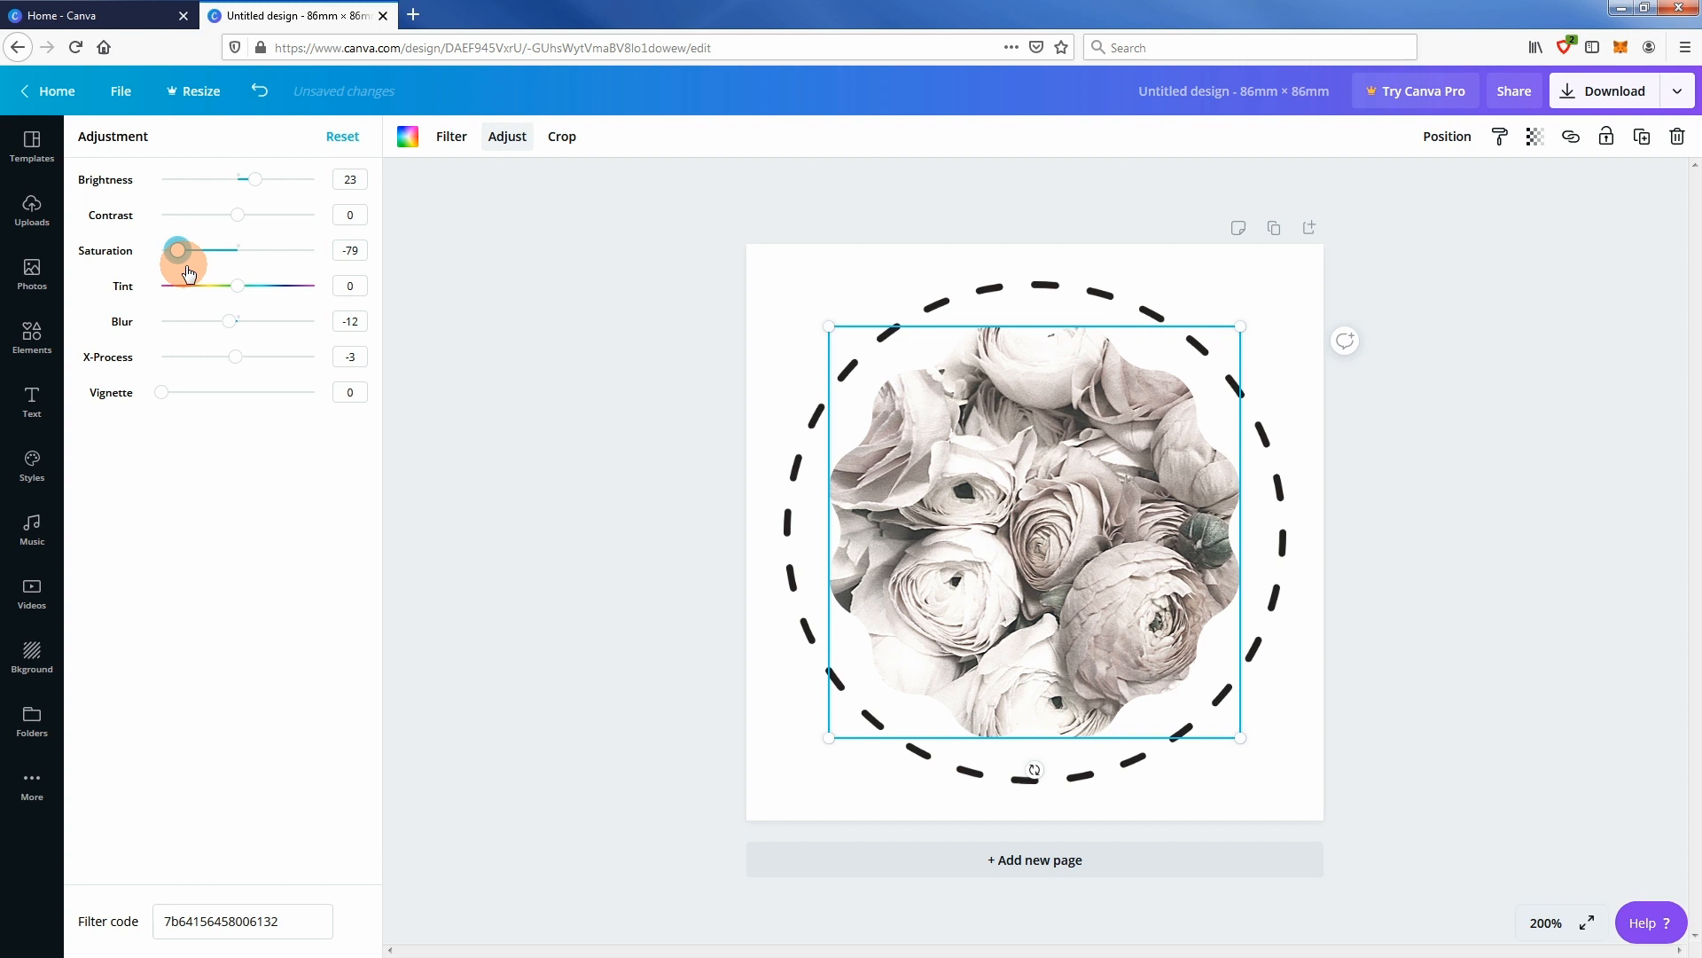
drag(179, 250, 275, 250)
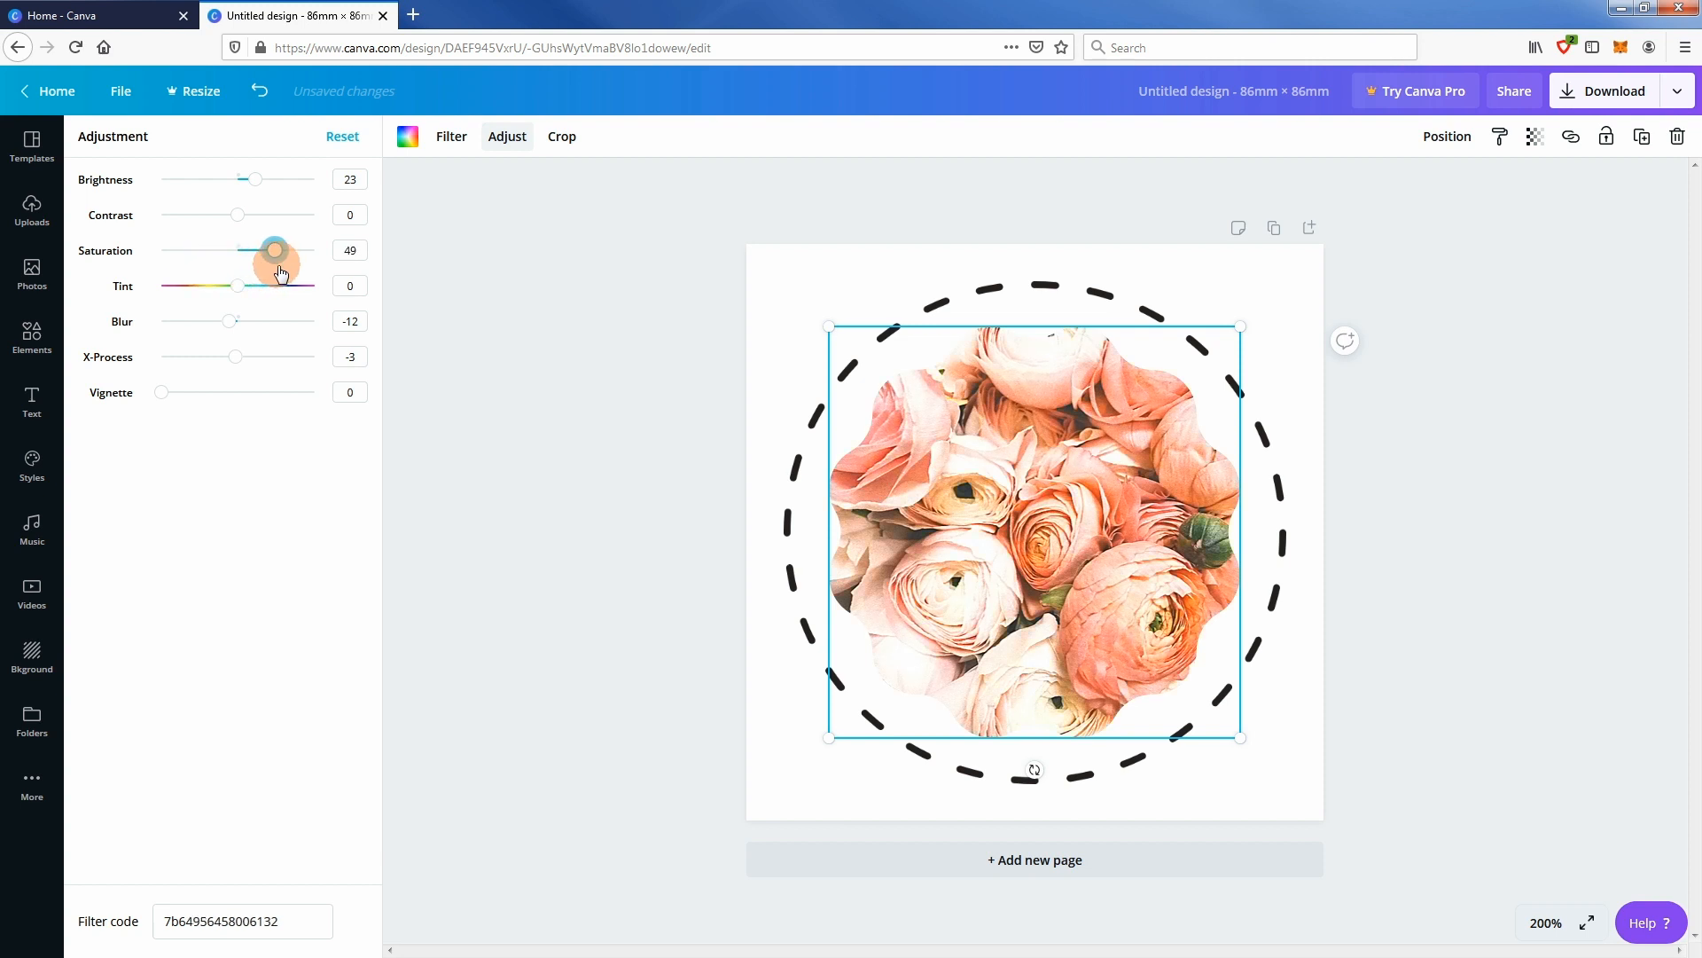
mouse_move(553, 510)
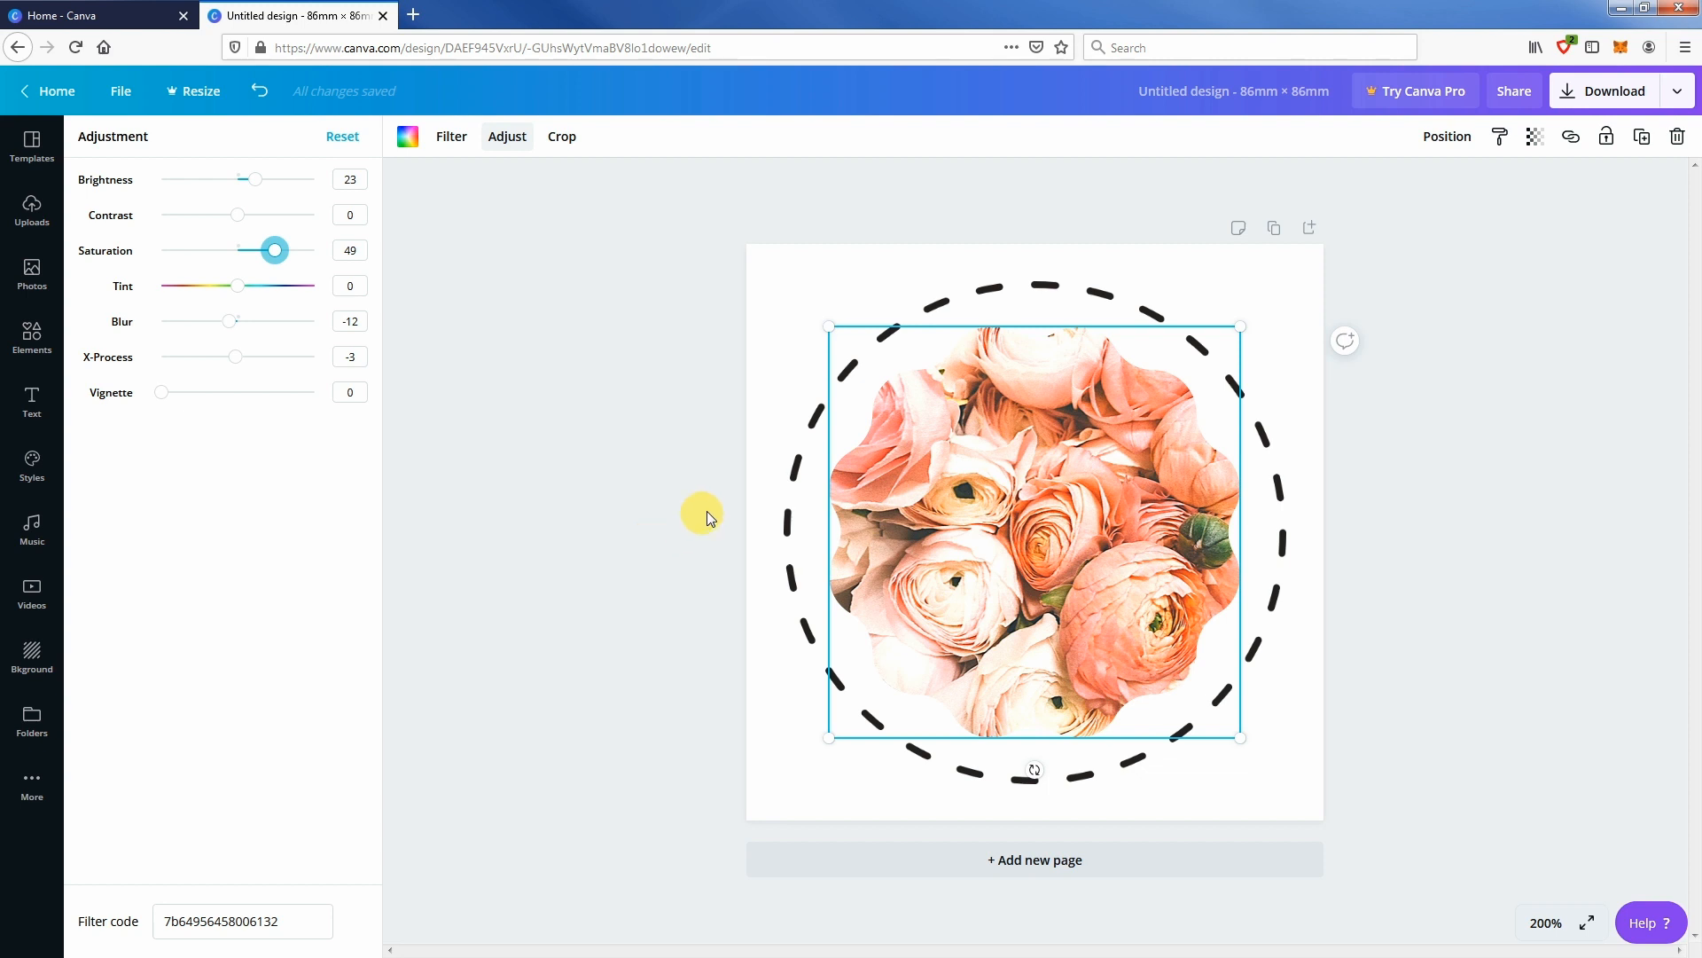
click(31, 277)
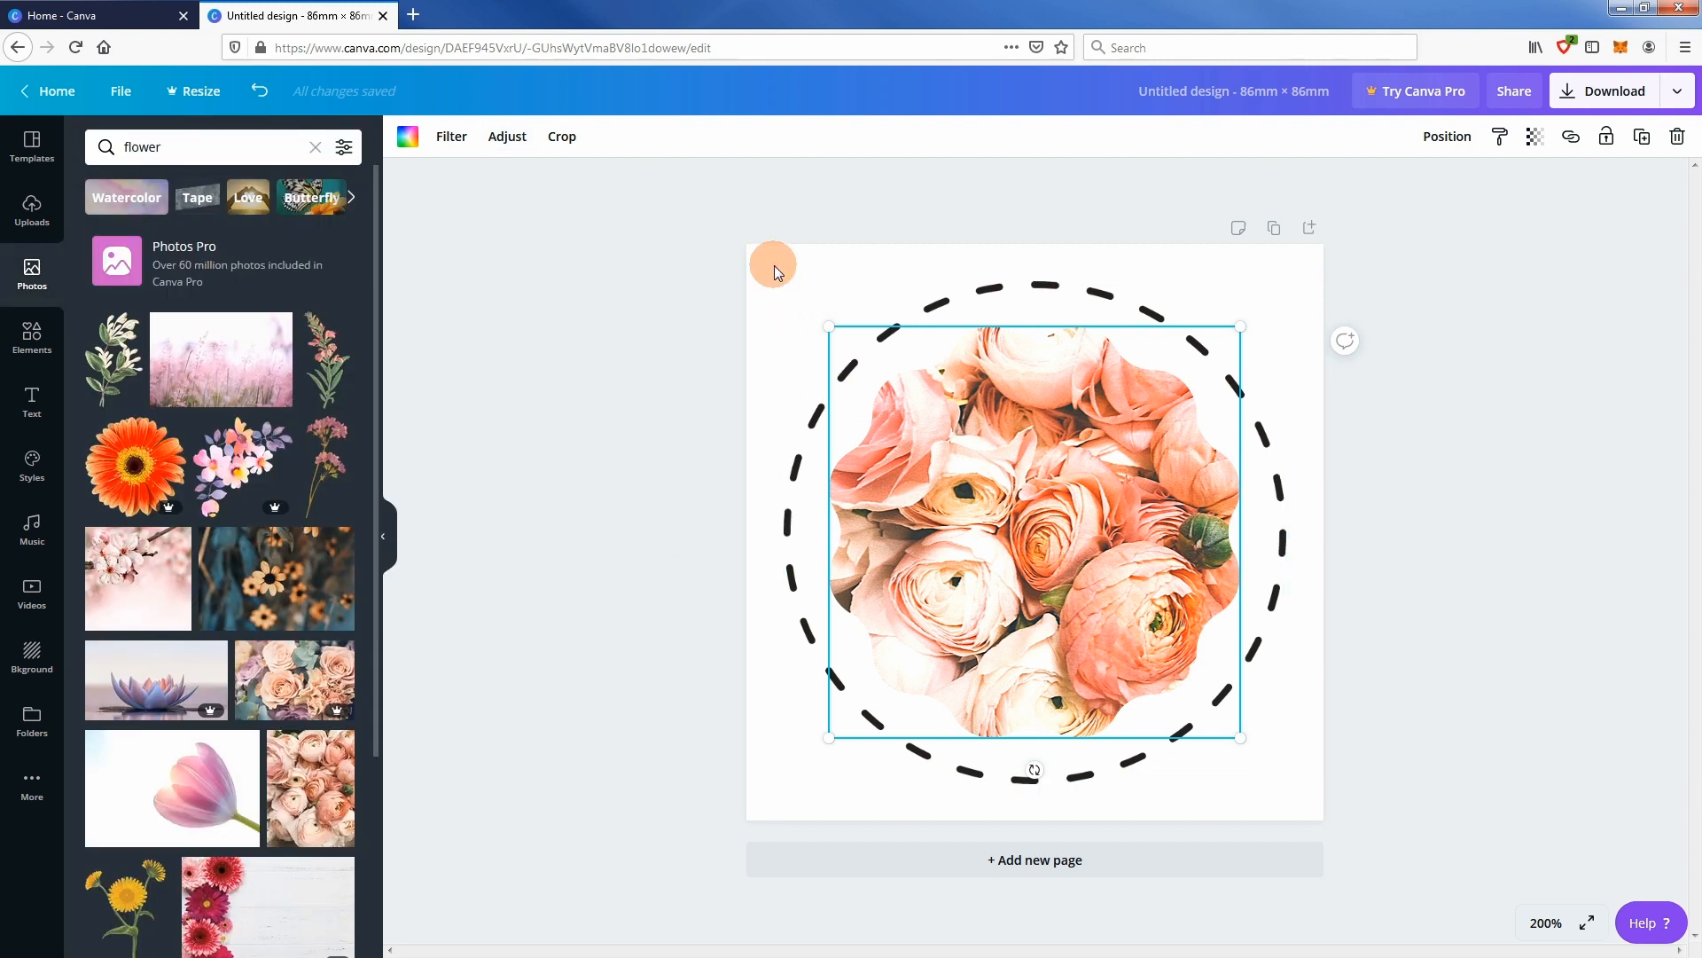
click(782, 276)
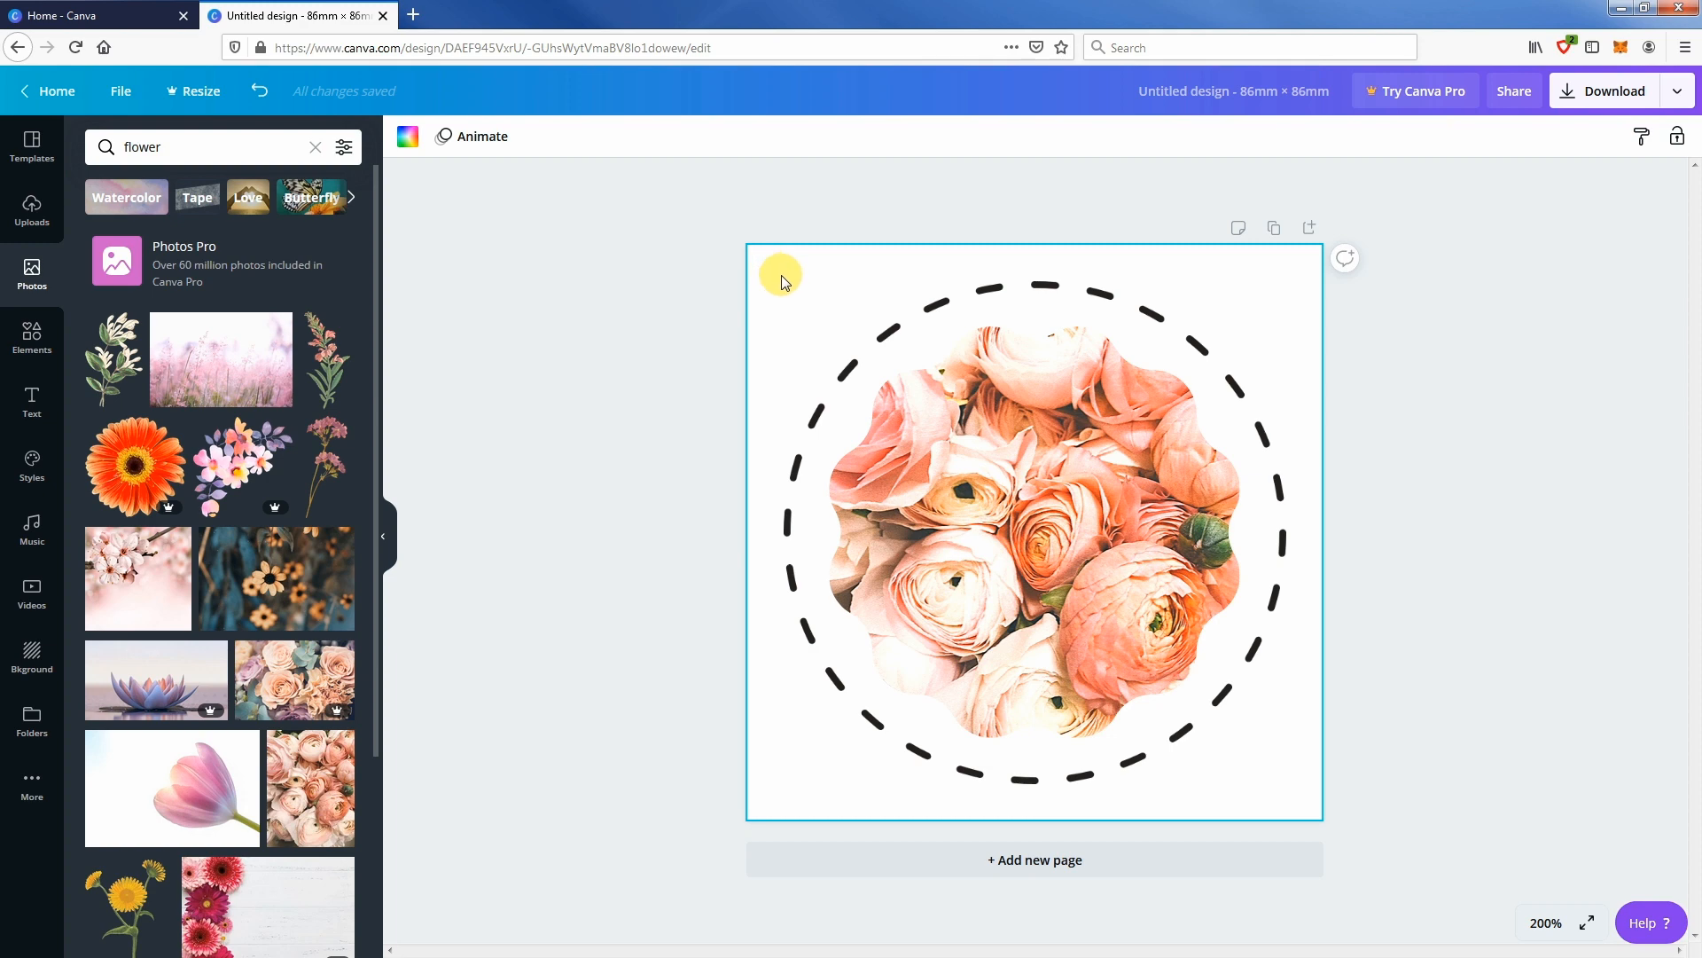
mouse_move(110, 360)
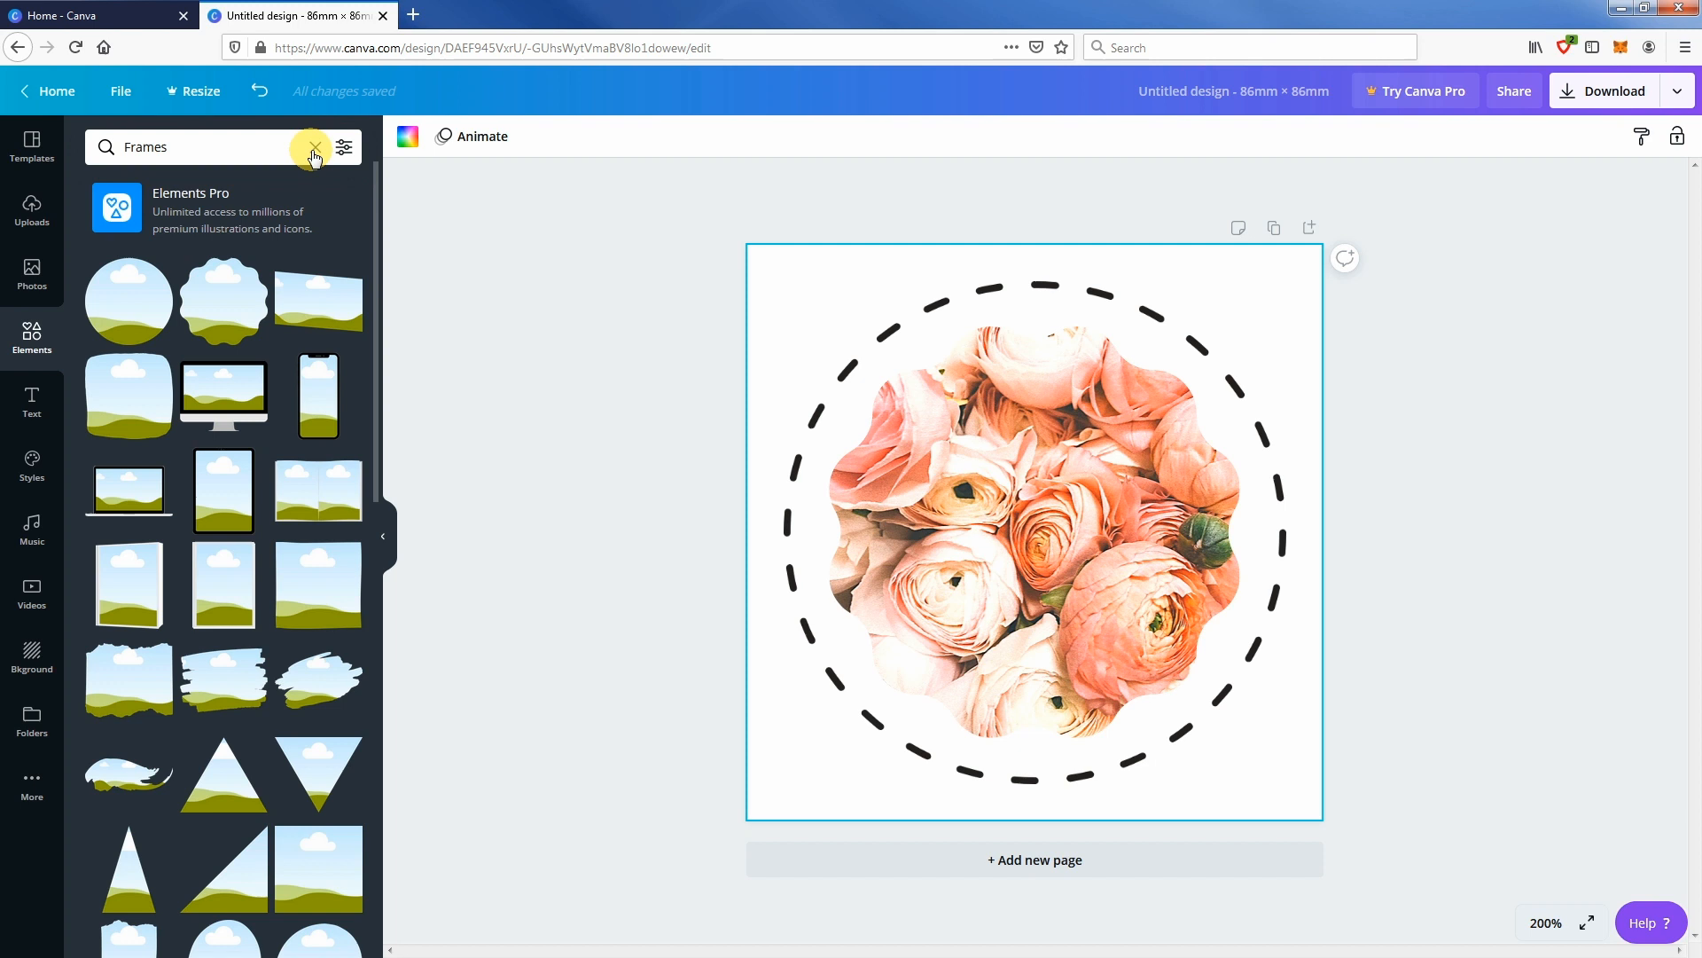
click(312, 148)
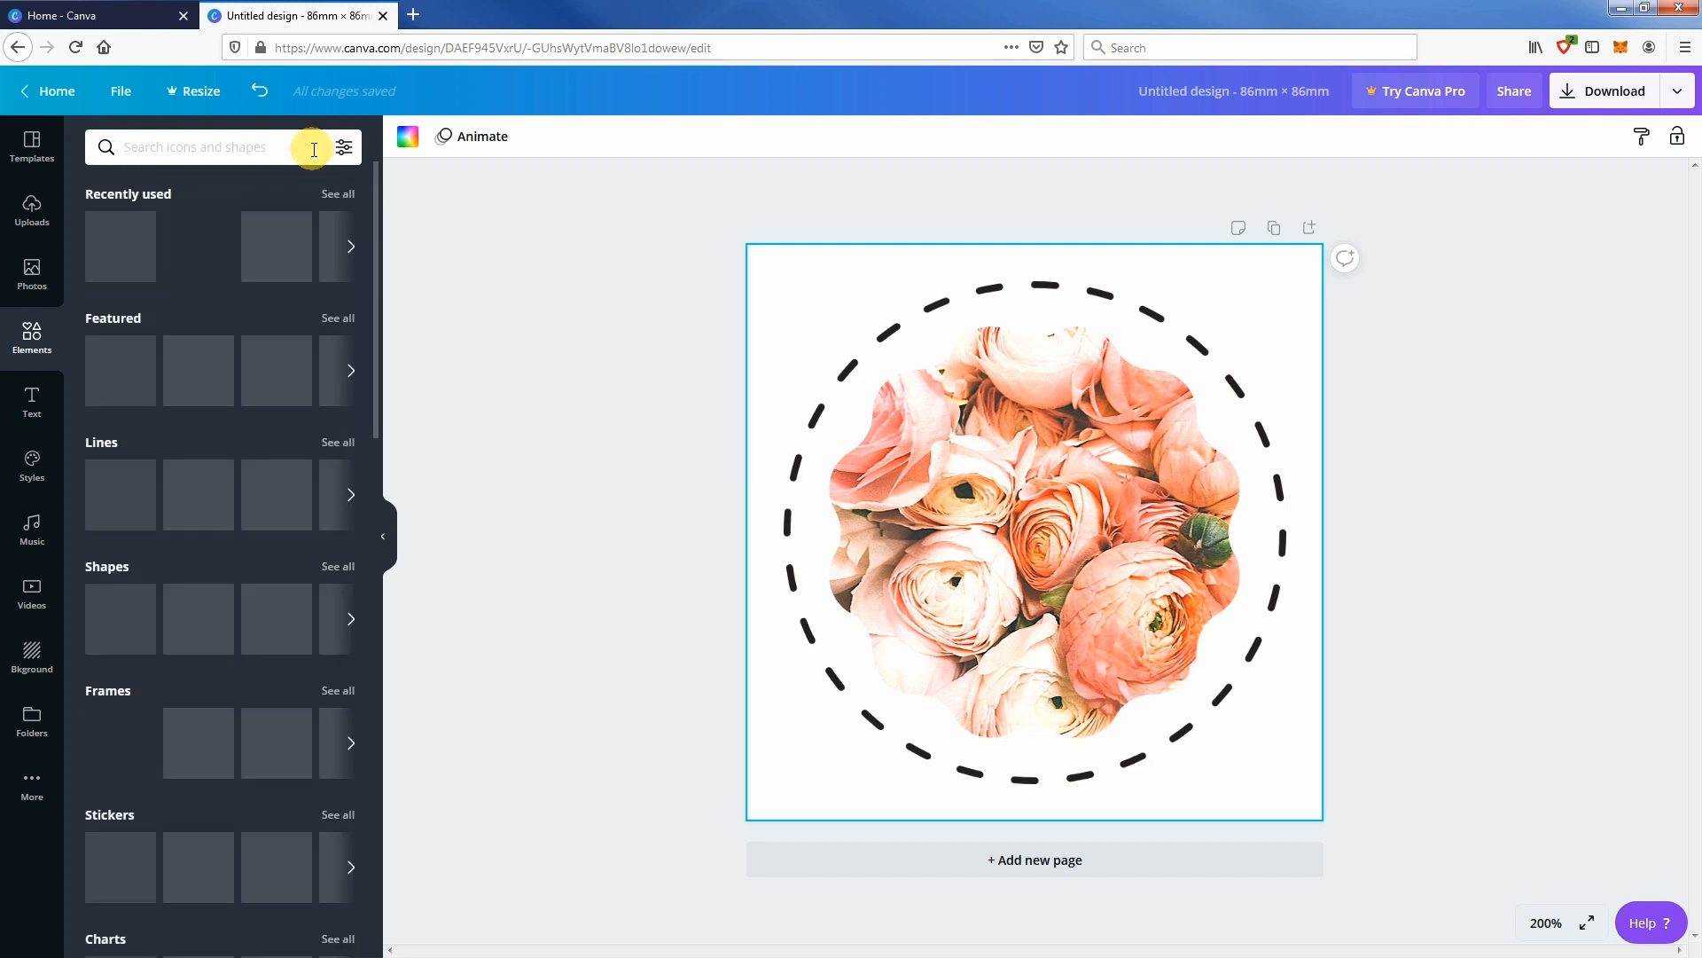
mouse_move(487, 264)
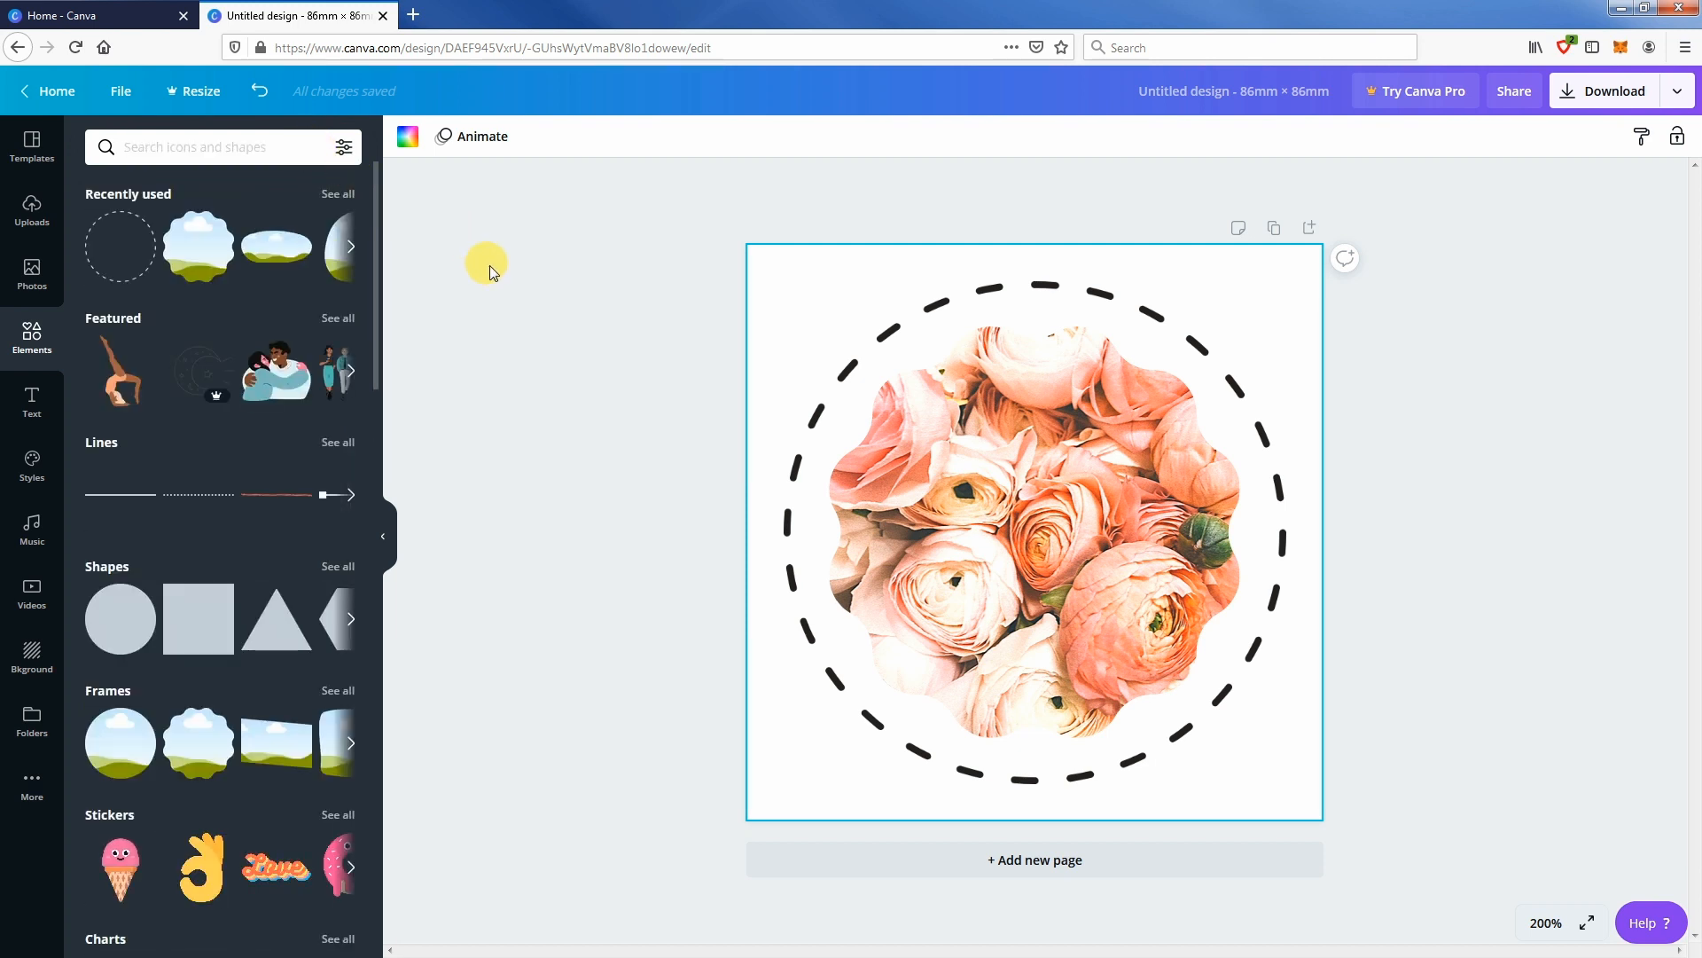
mouse_move(737, 315)
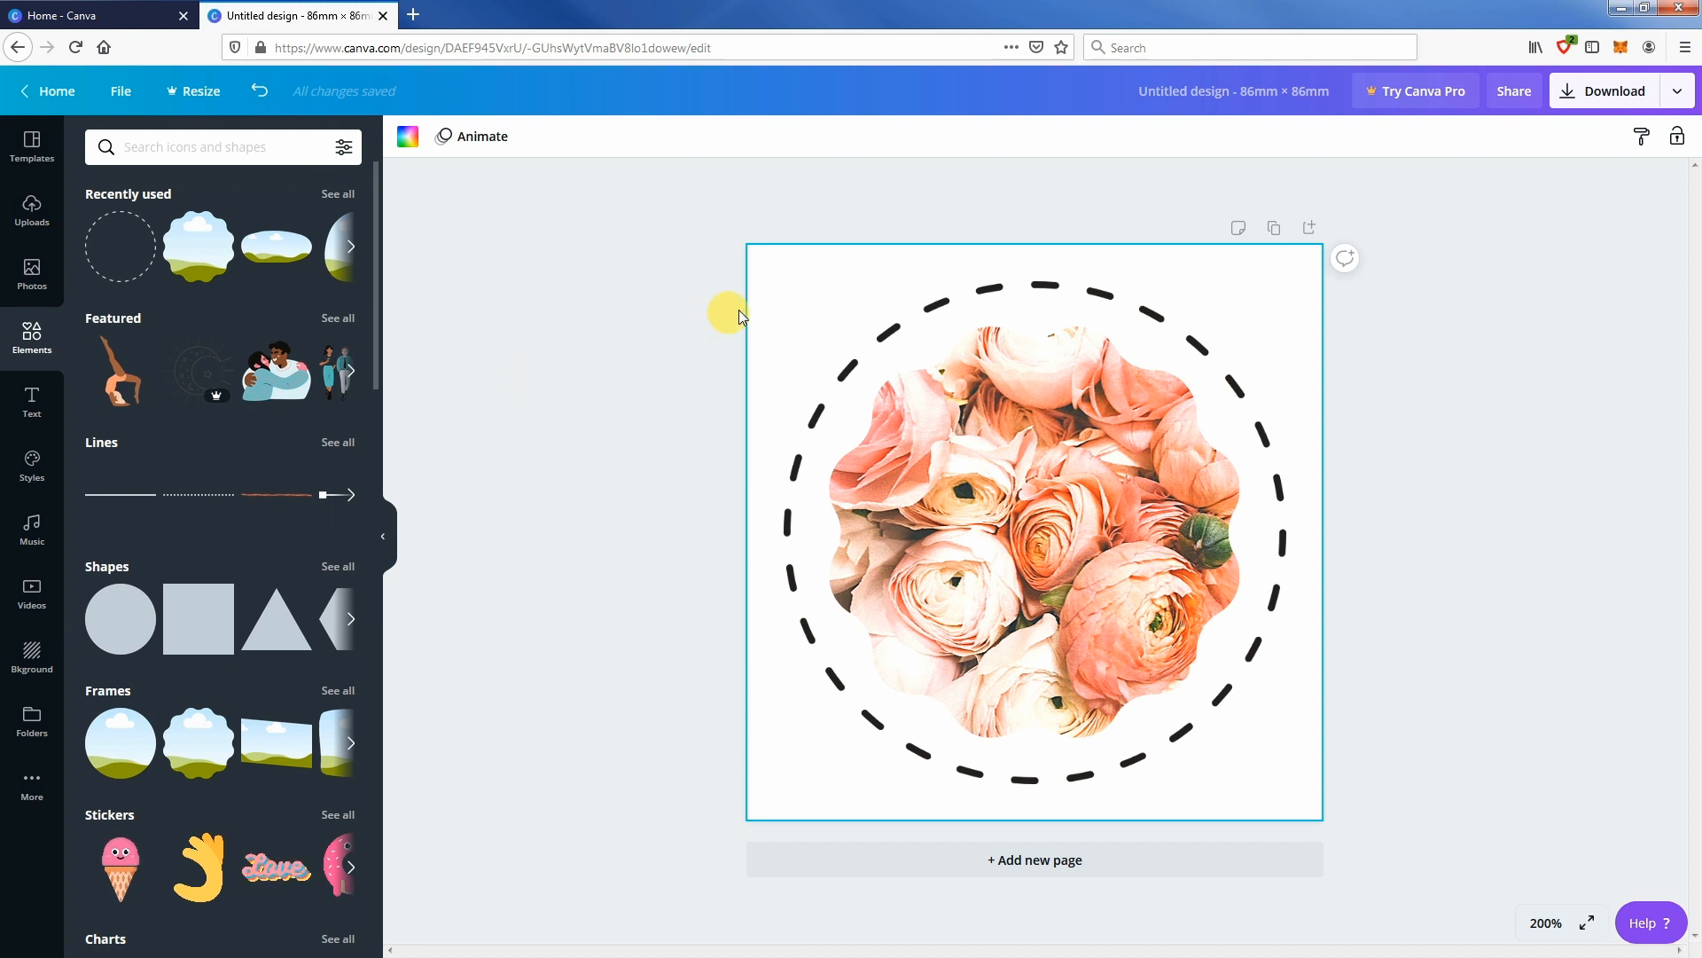
mouse_move(796, 265)
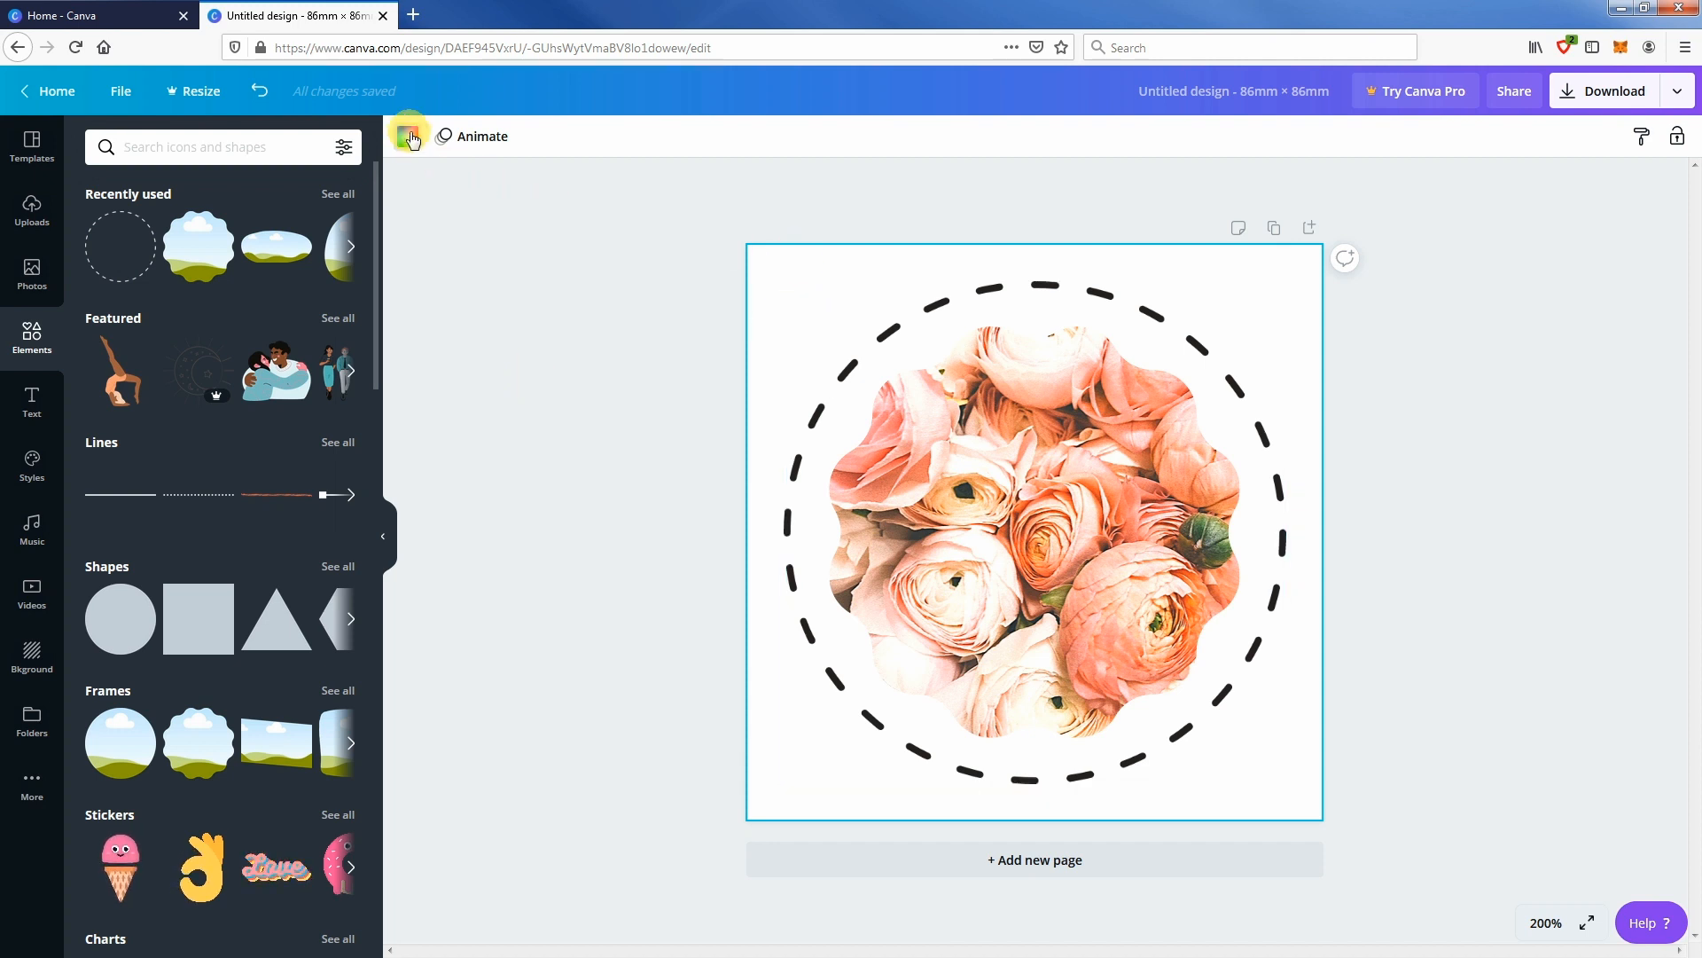
- Make the page background pink and bring up the custom colour picker
click(408, 136)
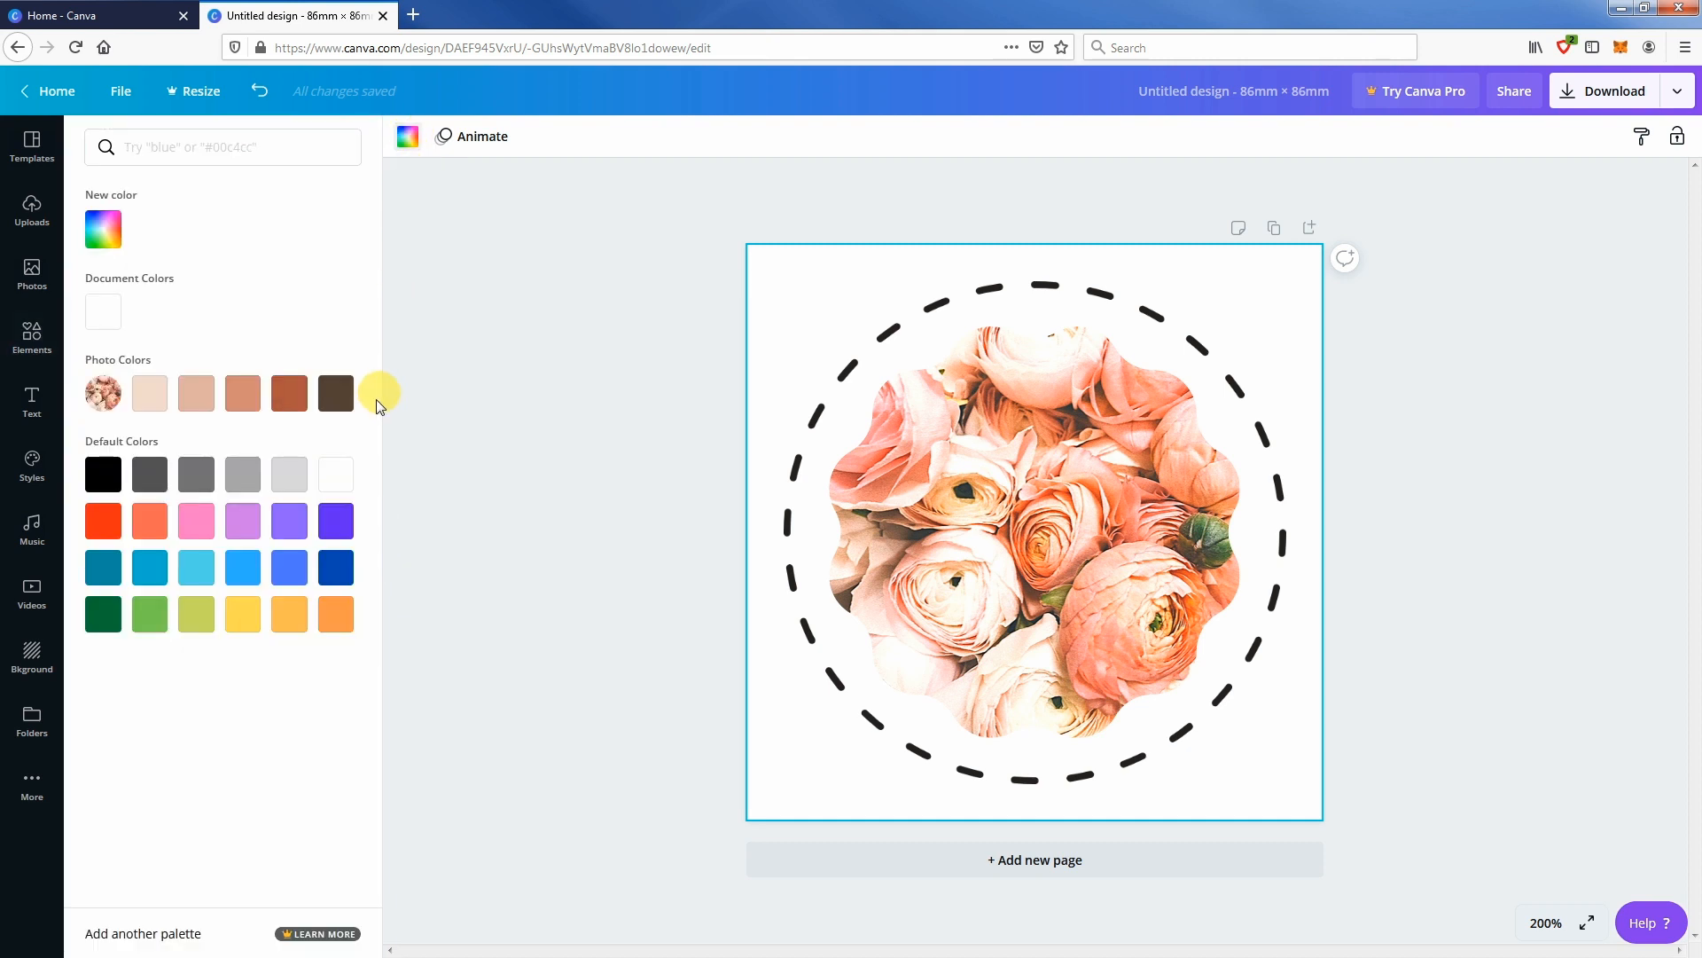
mouse_move(195, 522)
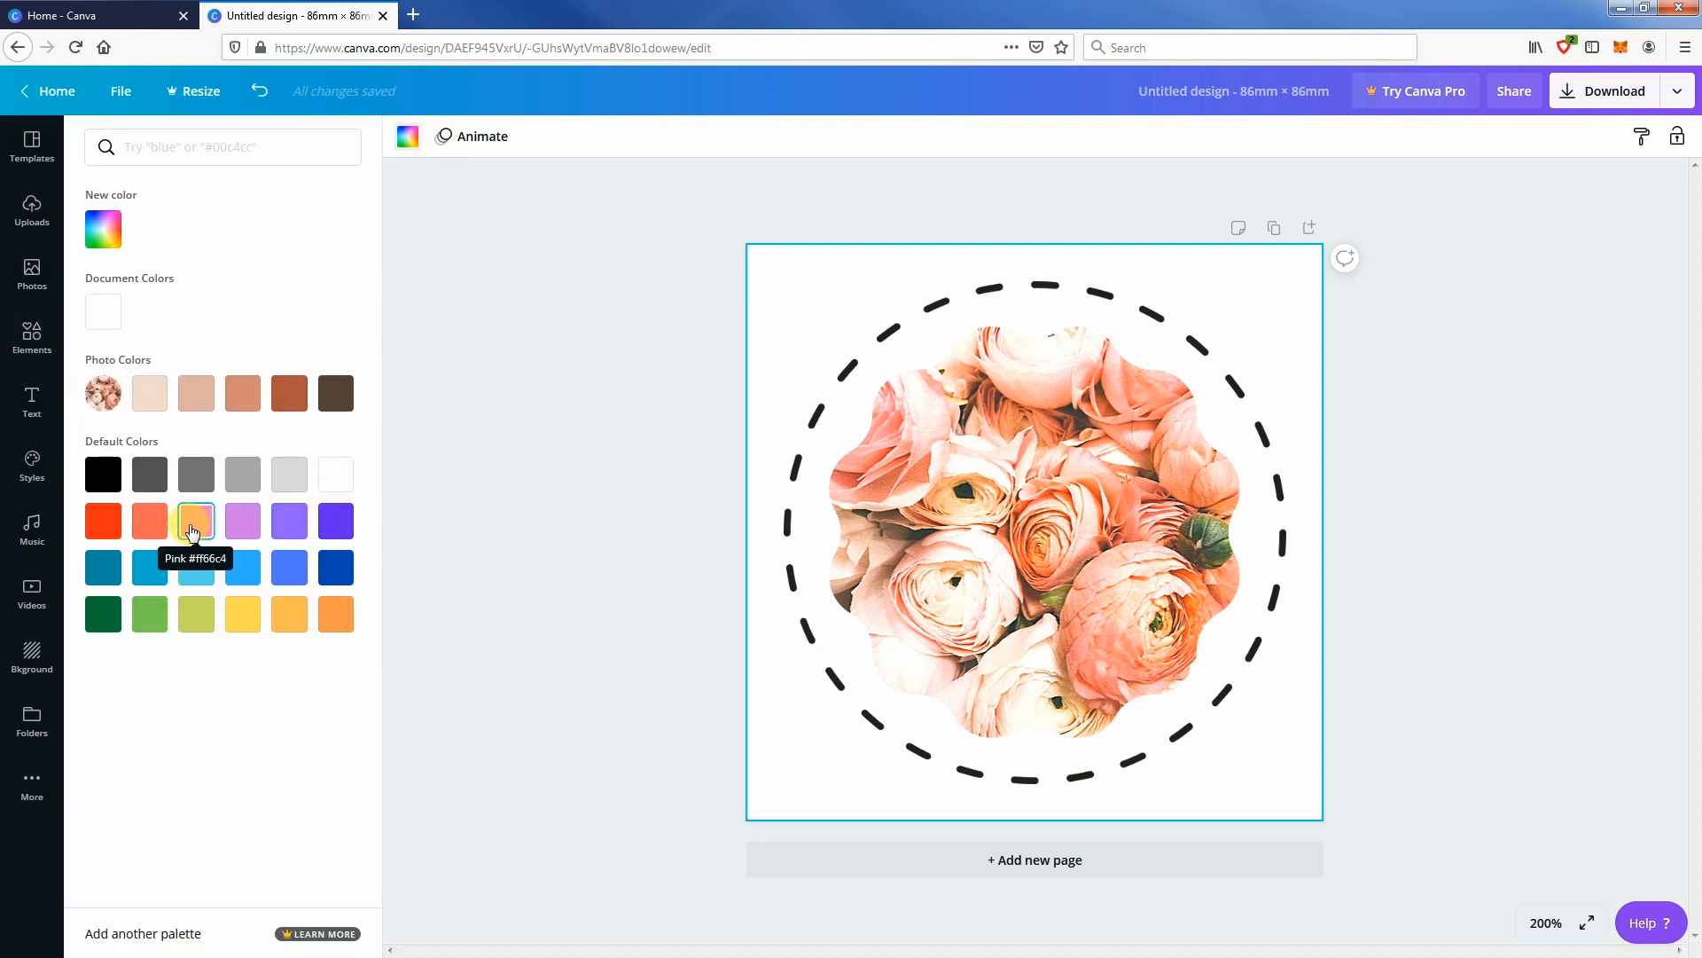
click(195, 522)
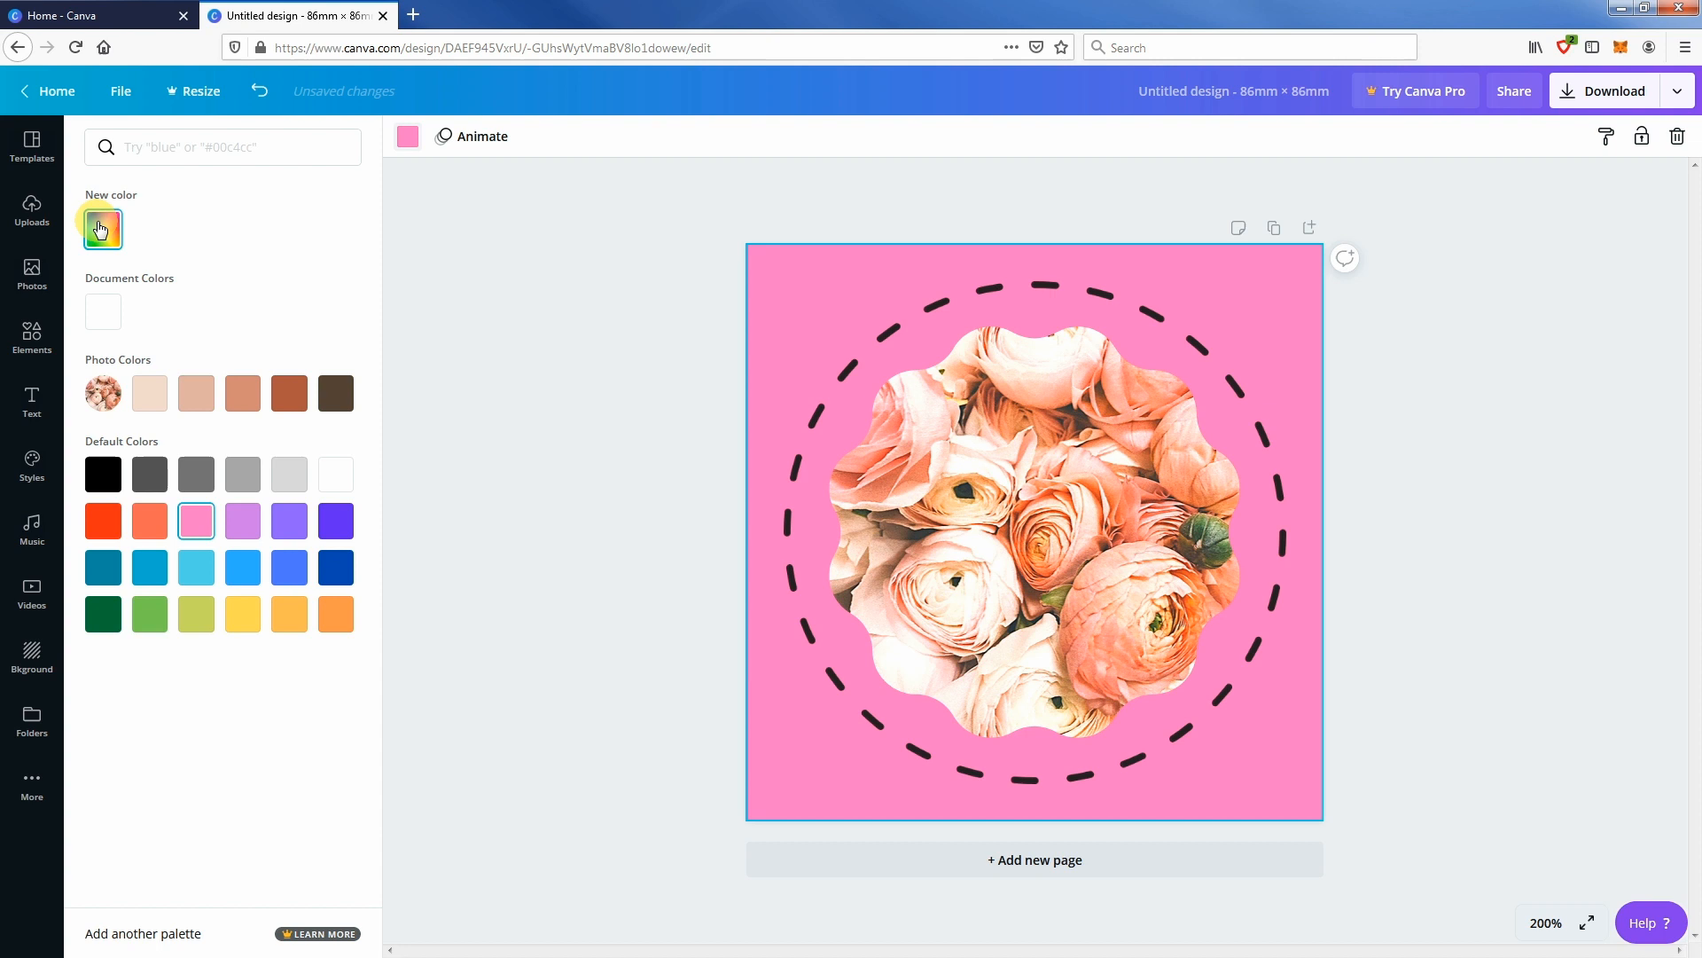
click(103, 229)
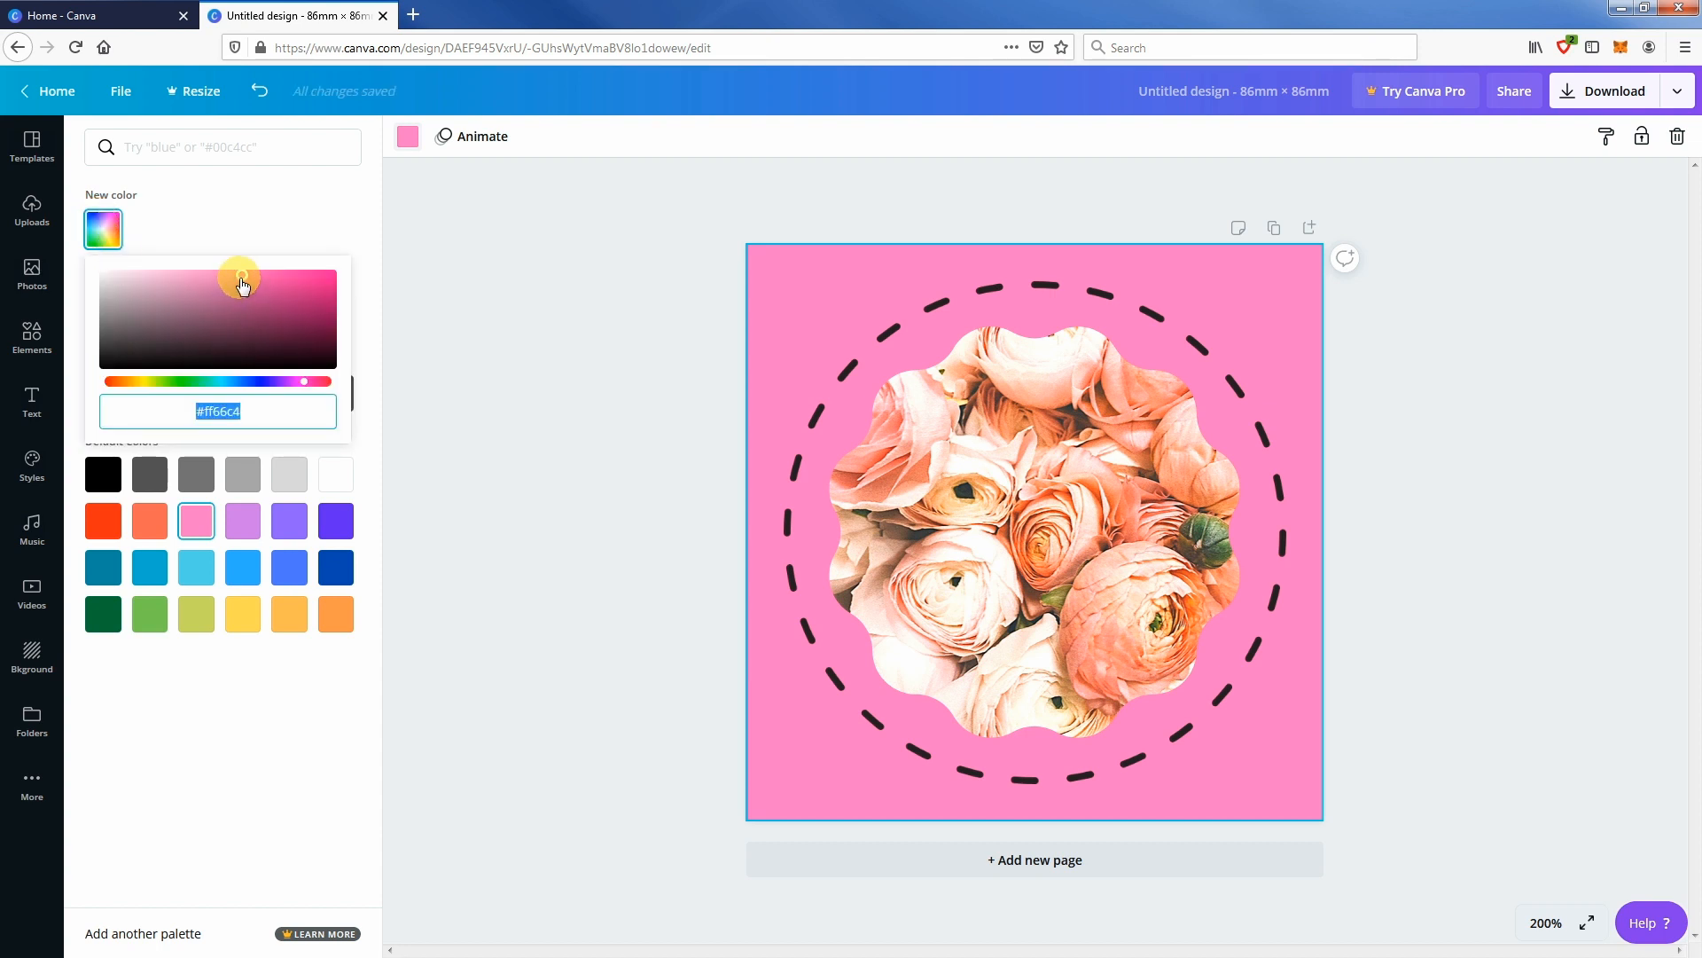
- Refine the background shade to a muted dusty rose
drag(241, 283, 186, 284)
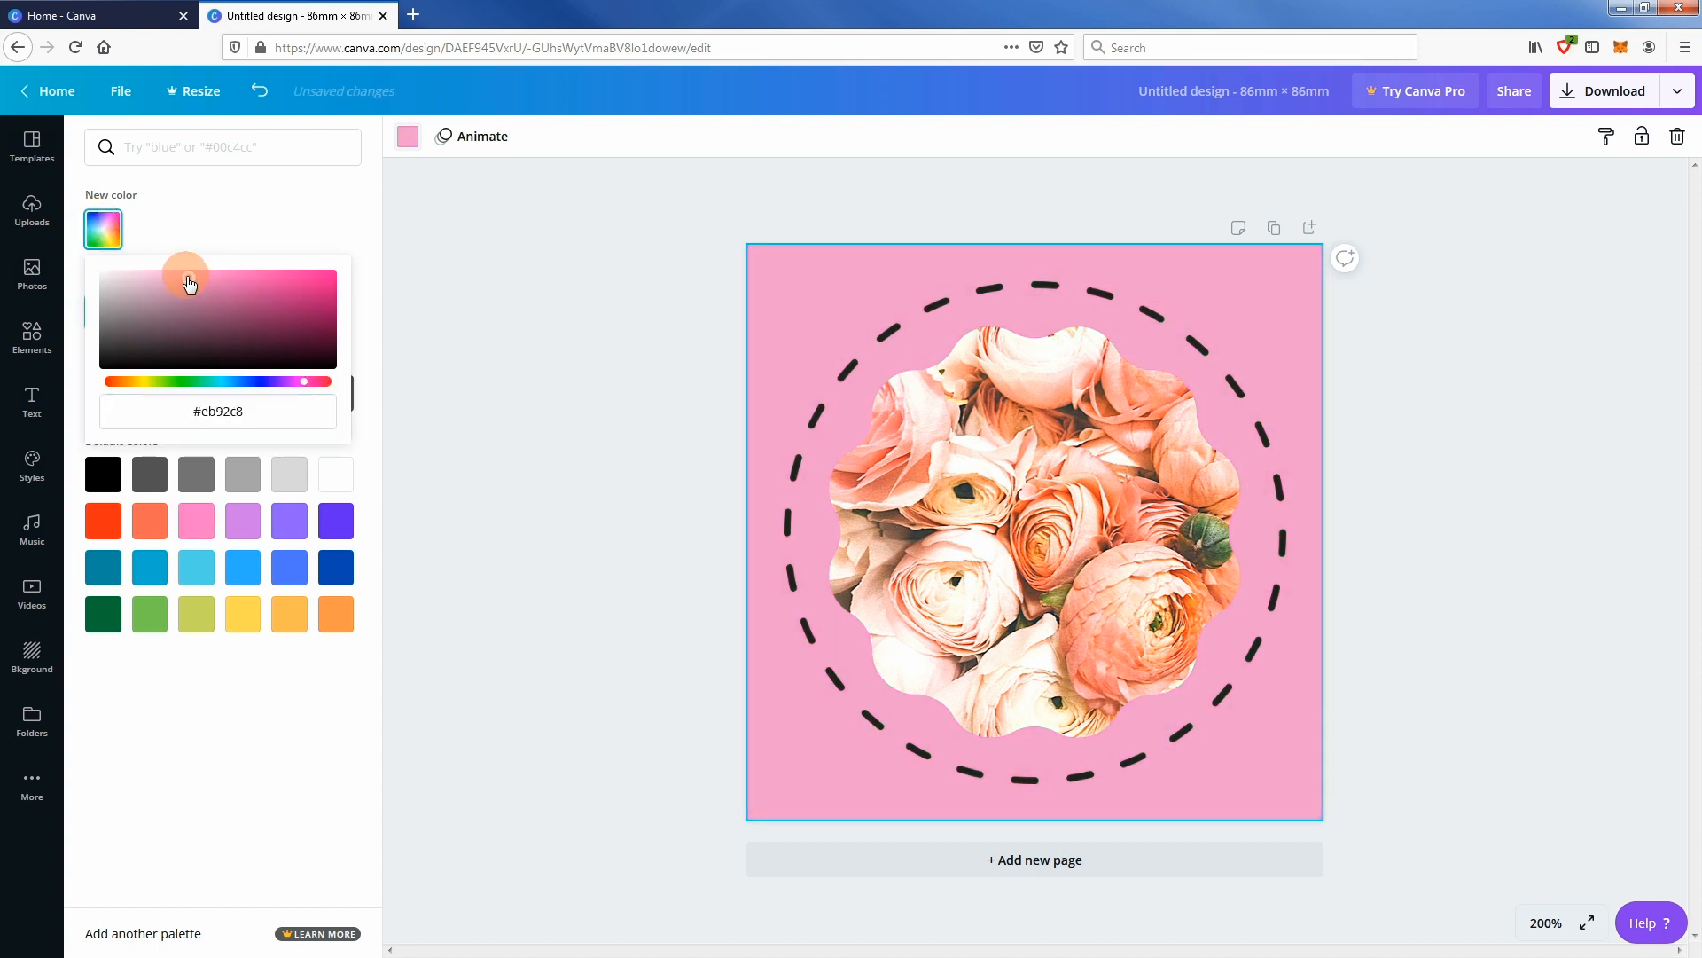
drag(184, 277, 156, 277)
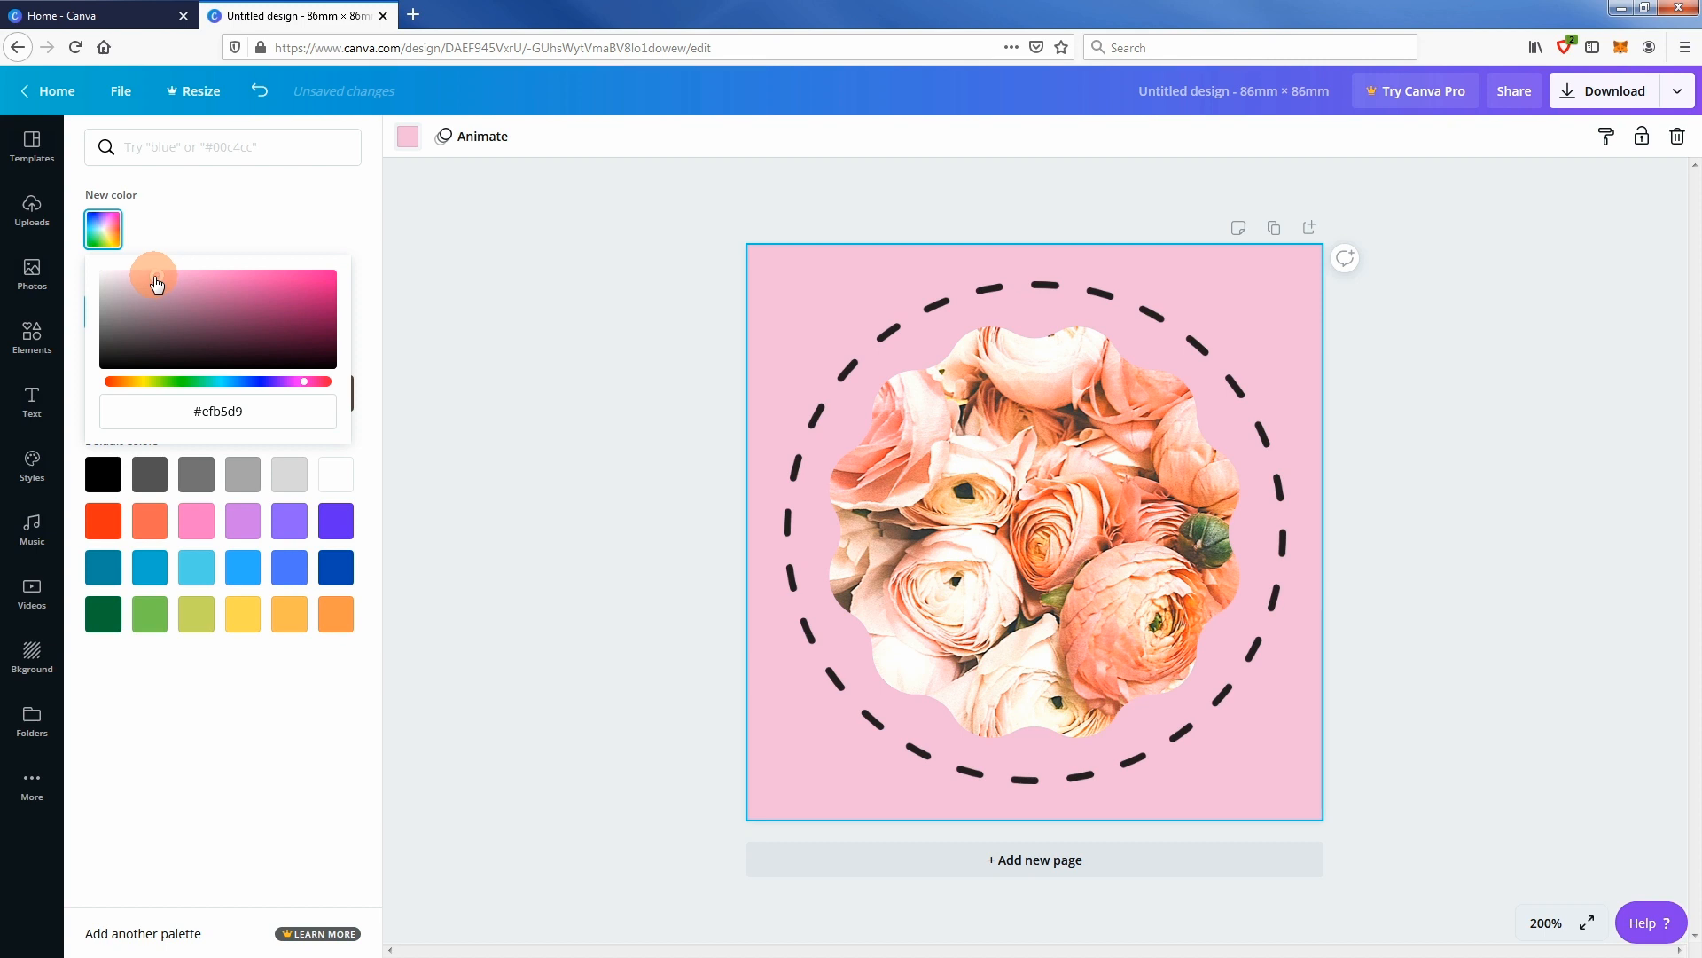
drag(156, 280, 135, 296)
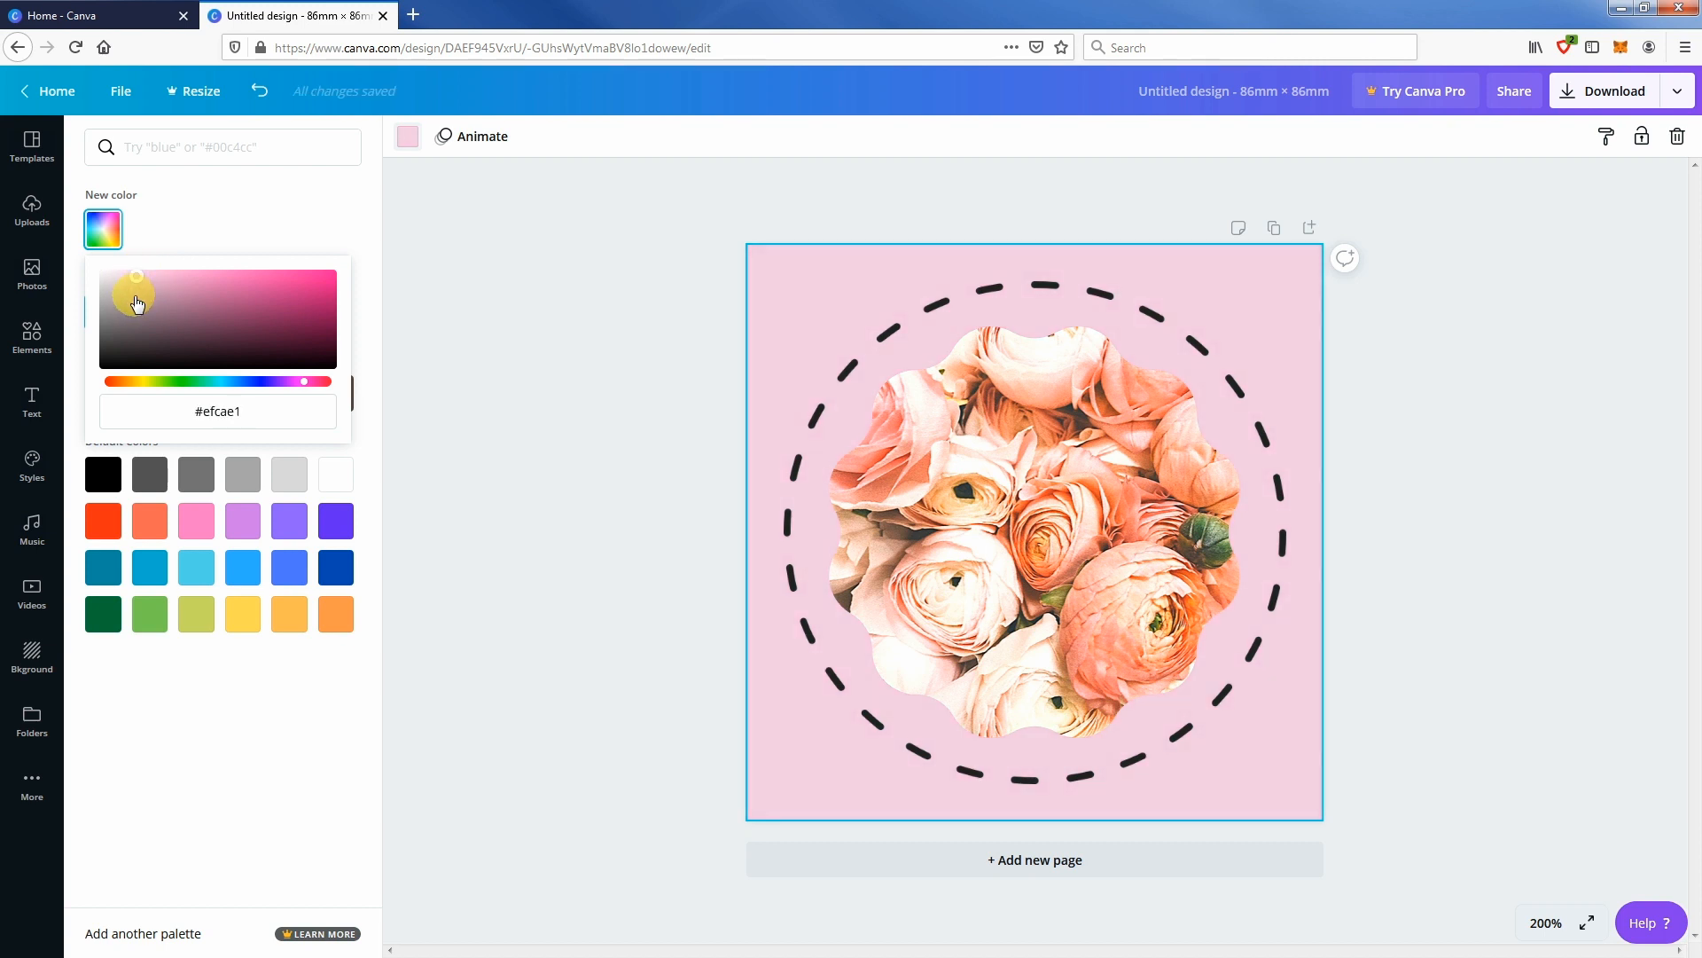
drag(135, 276, 229, 289)
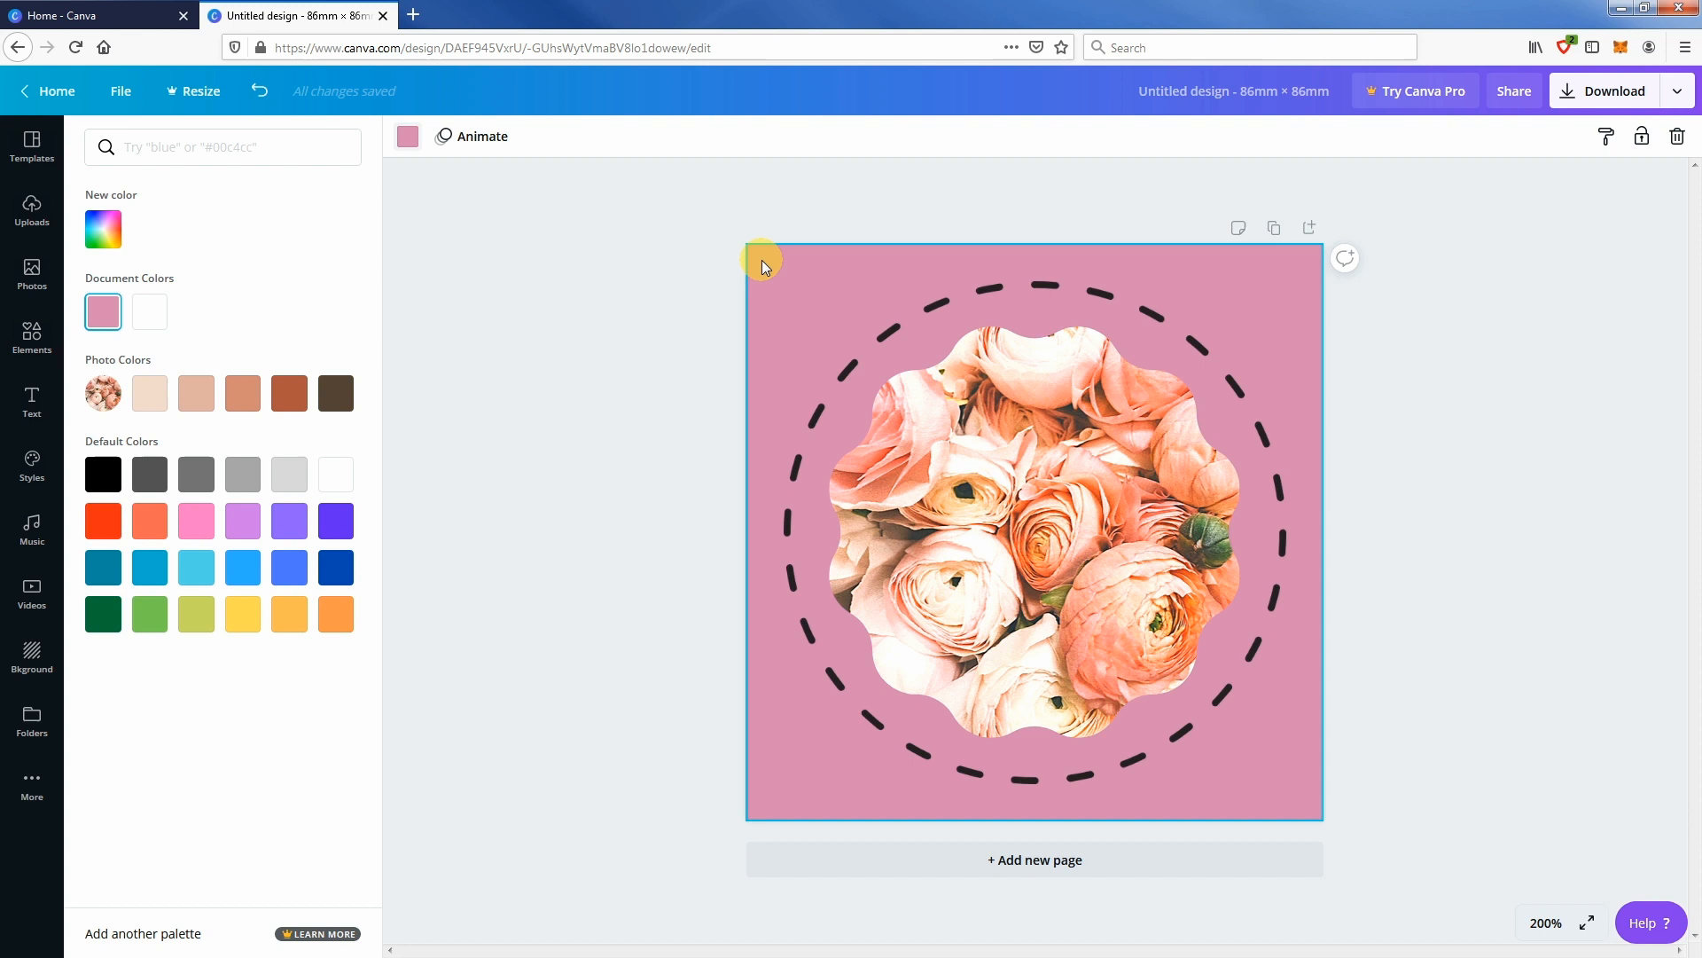
mouse_move(645, 301)
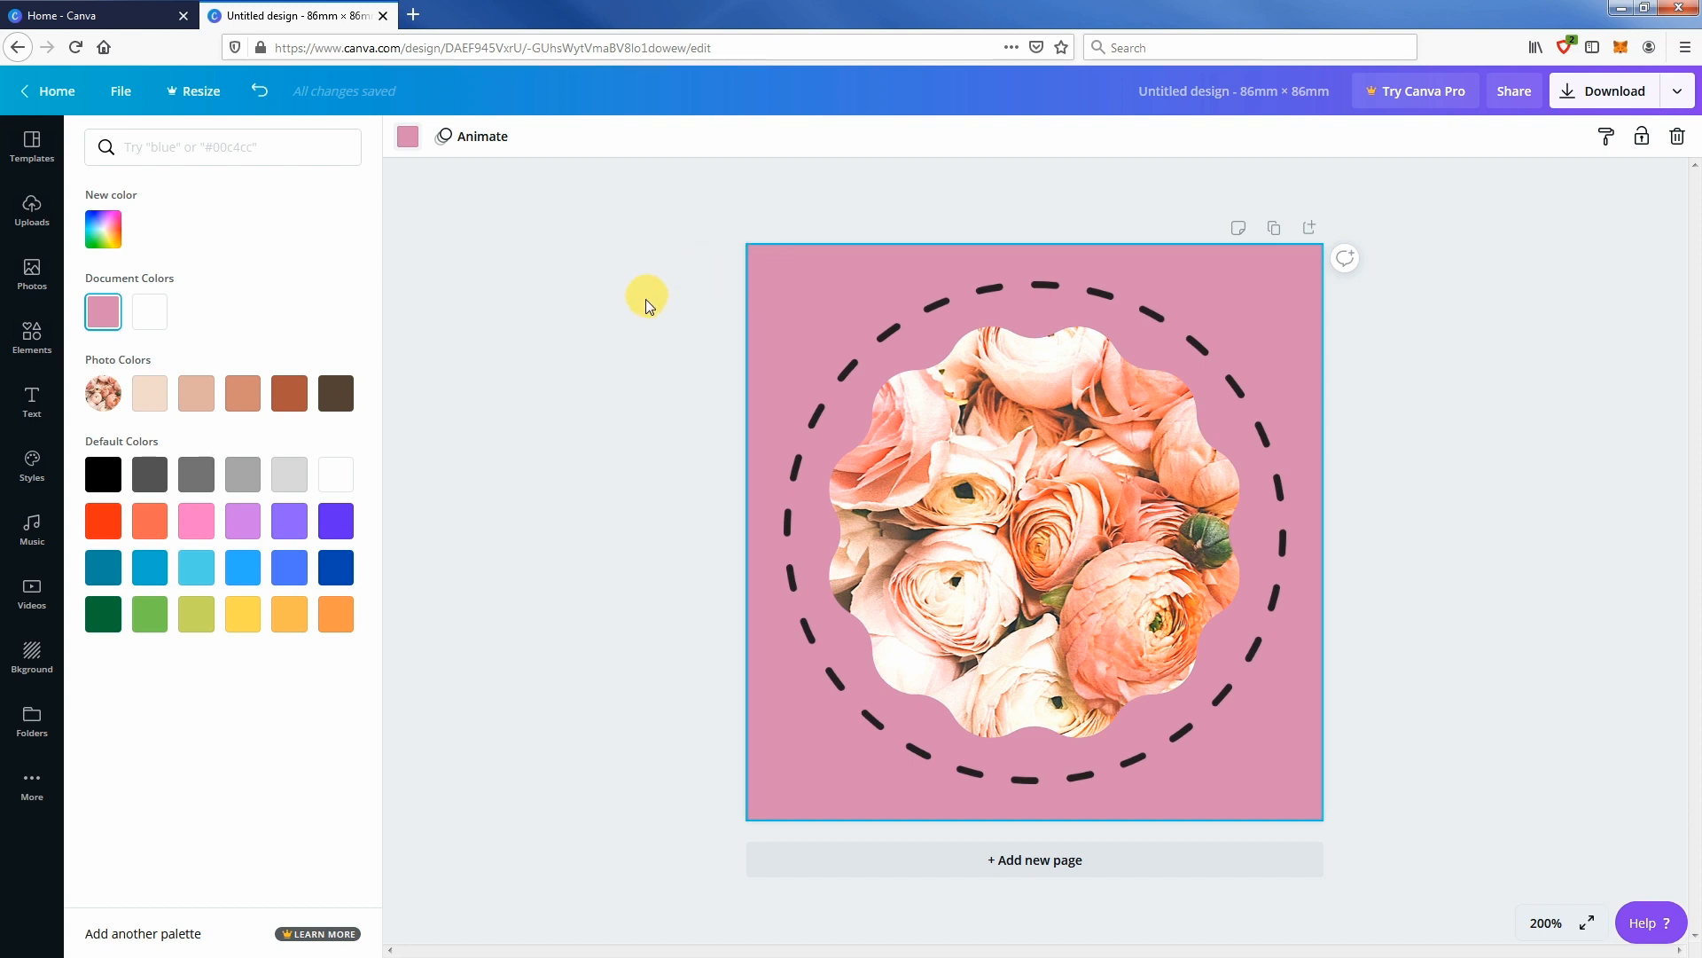
mouse_move(553, 479)
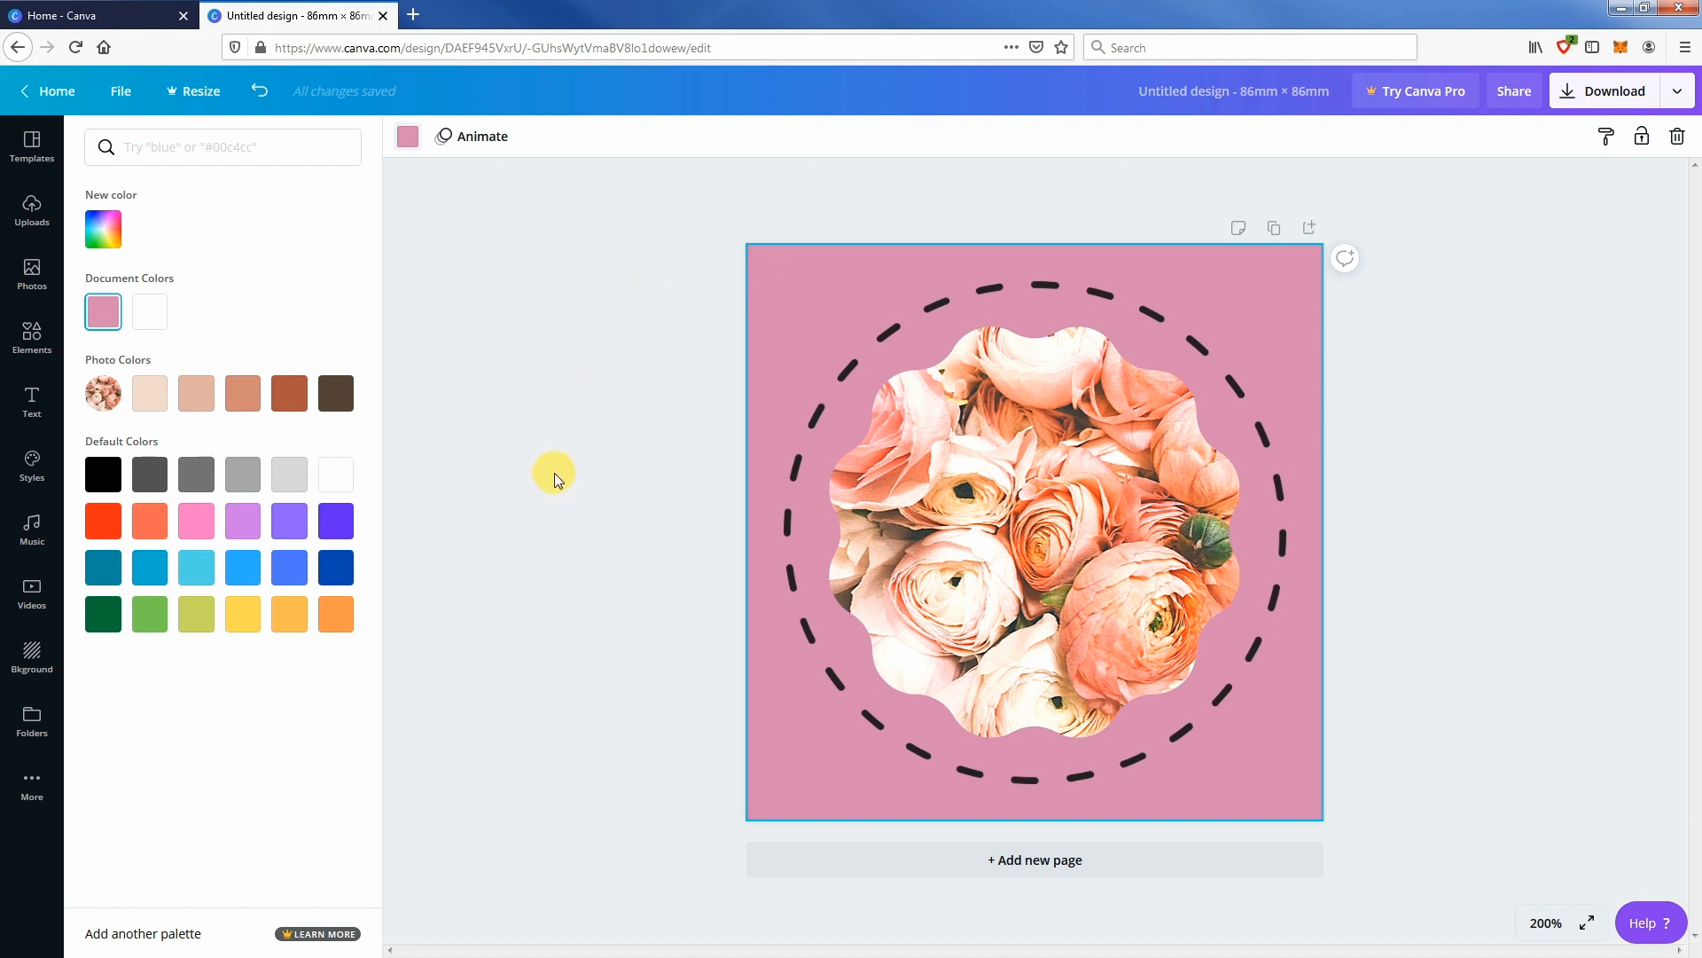
mouse_move(32, 655)
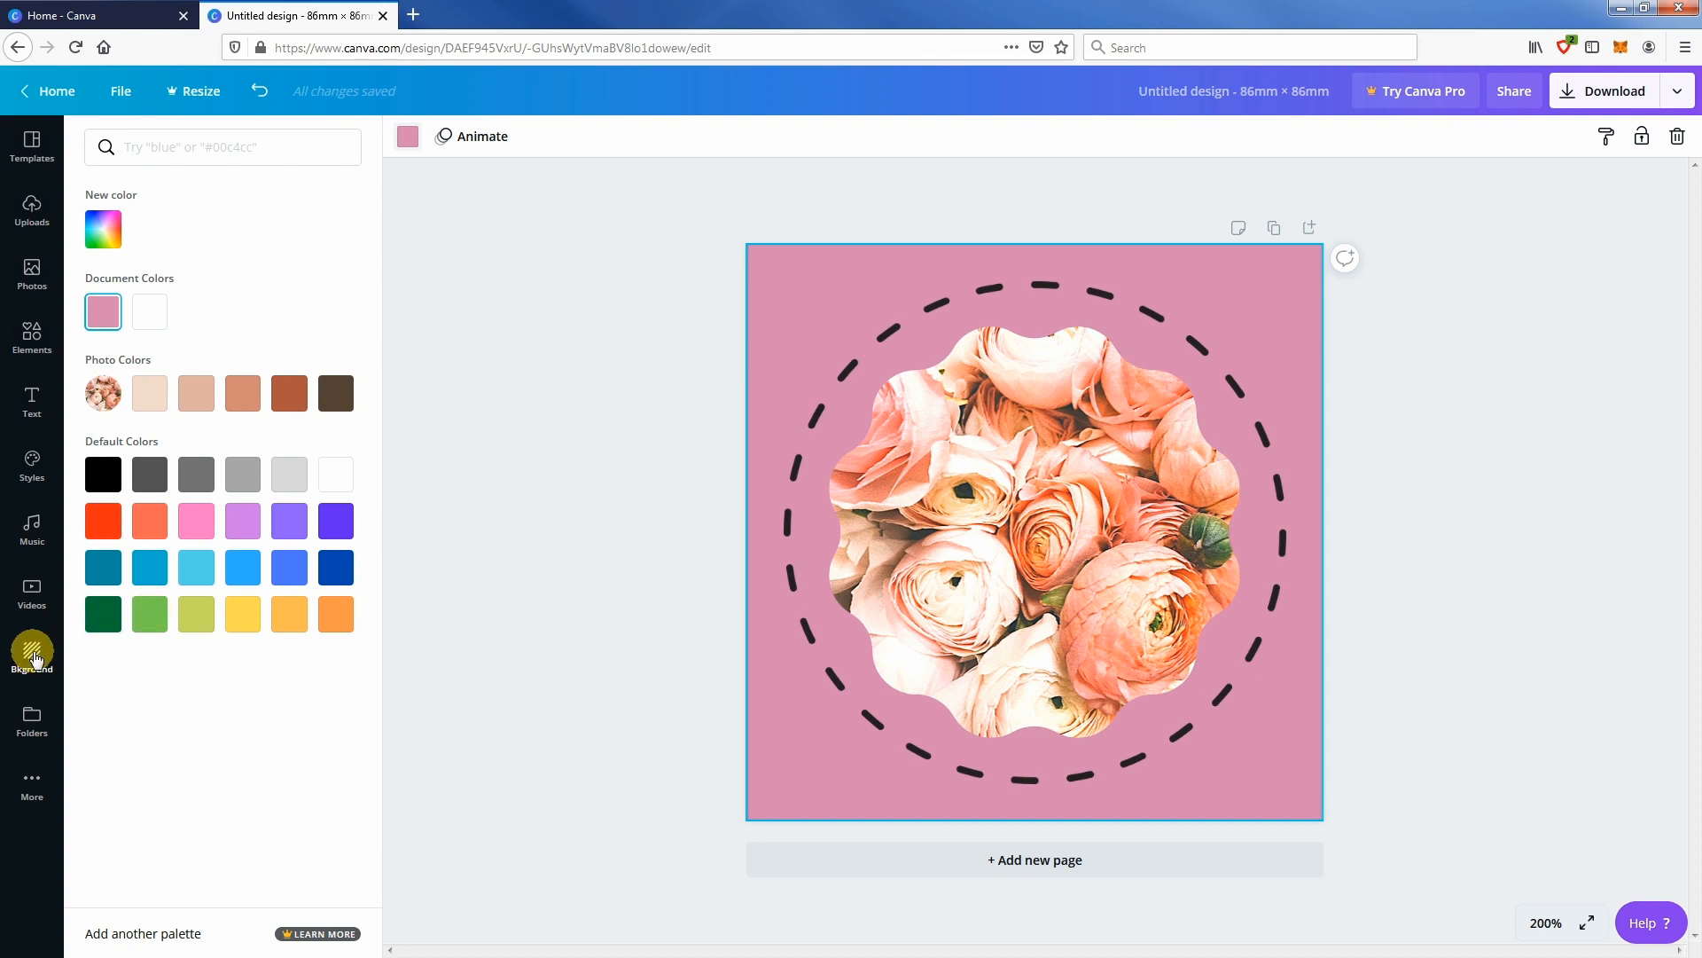
- Search backgrounds for 'flower' and apply the lavender floral pattern
click(32, 654)
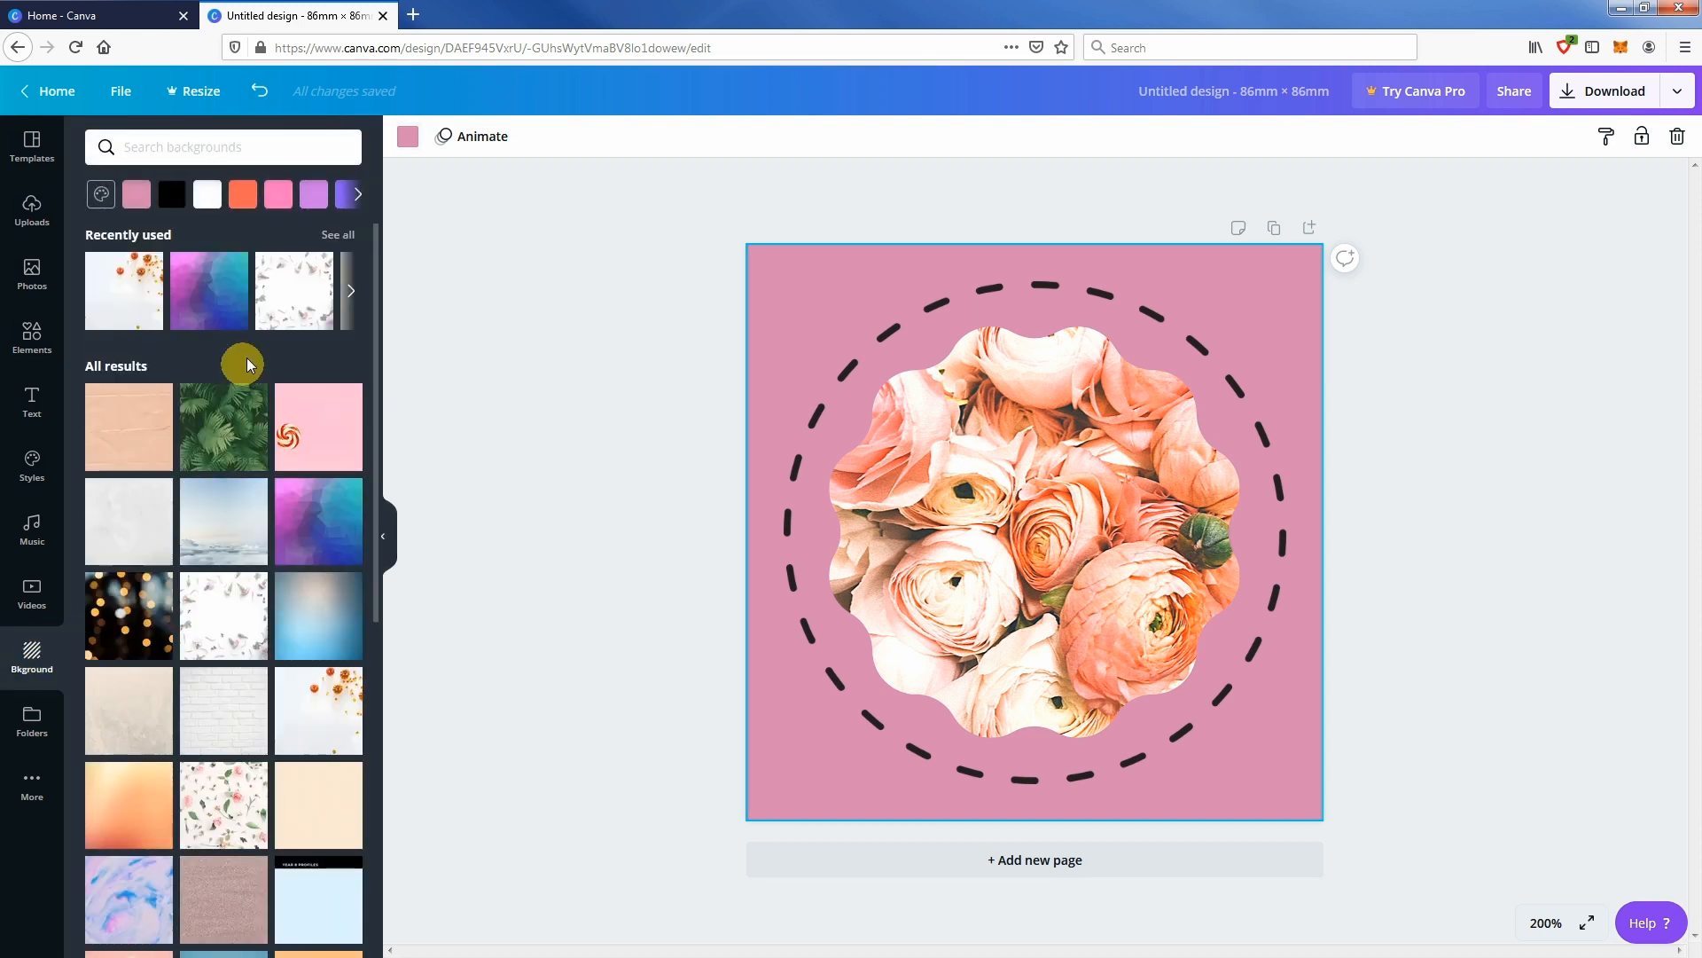
click(223, 147)
text(flower)
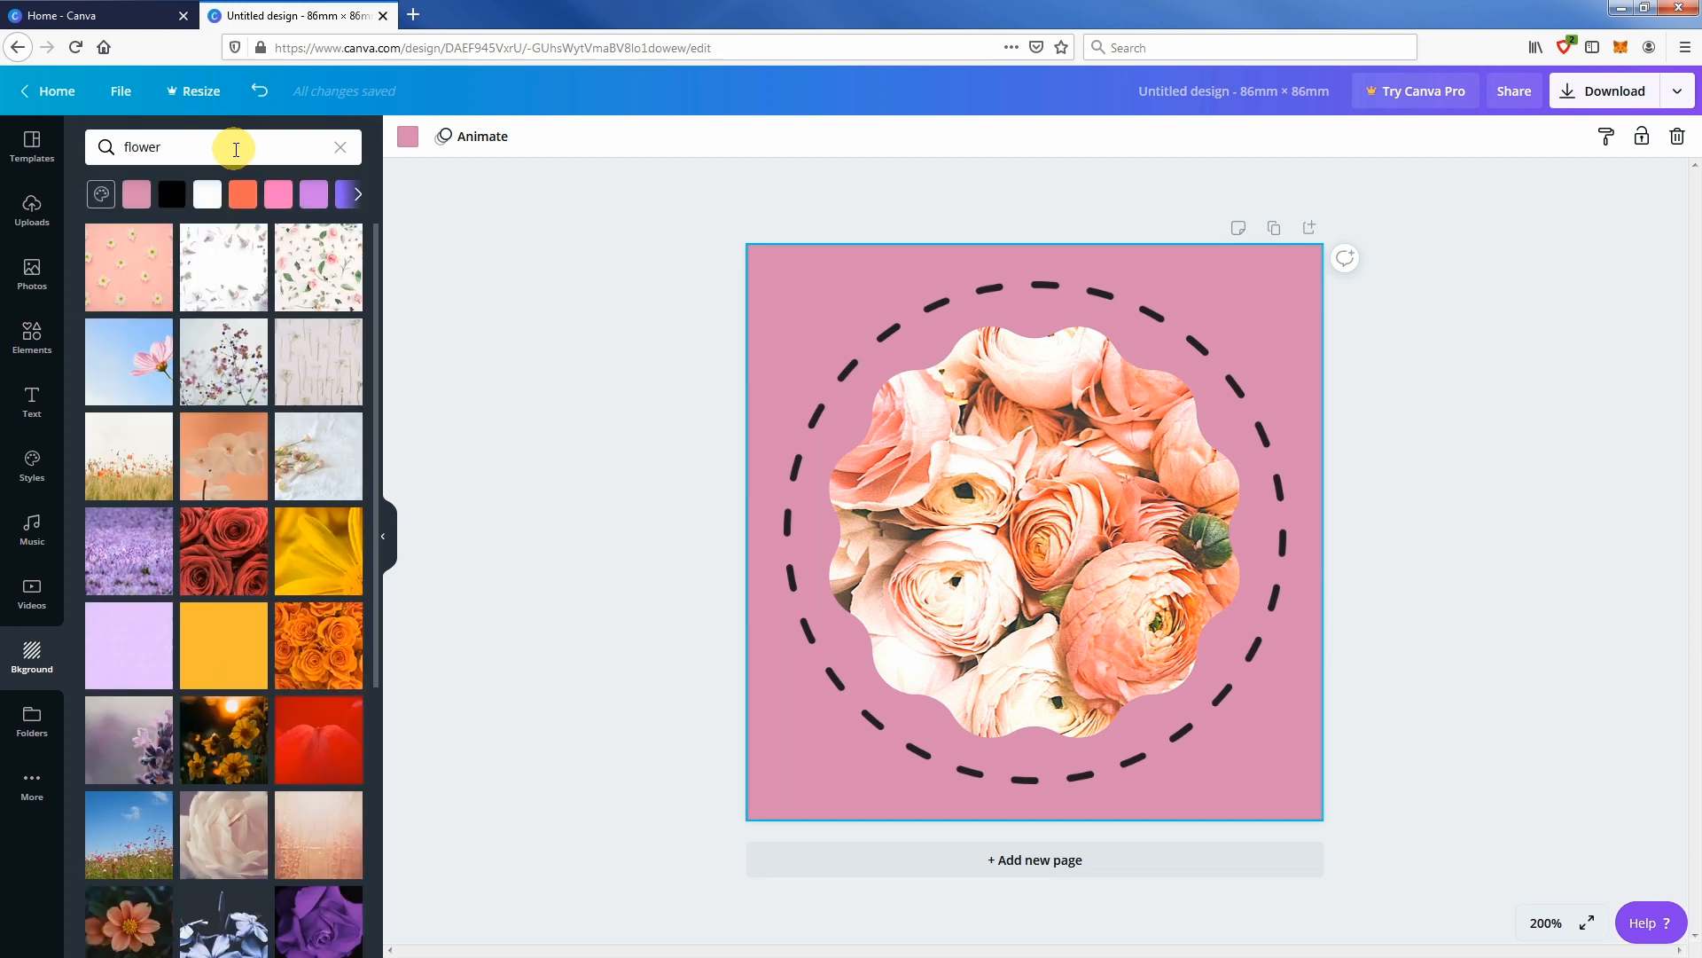
mouse_move(223, 456)
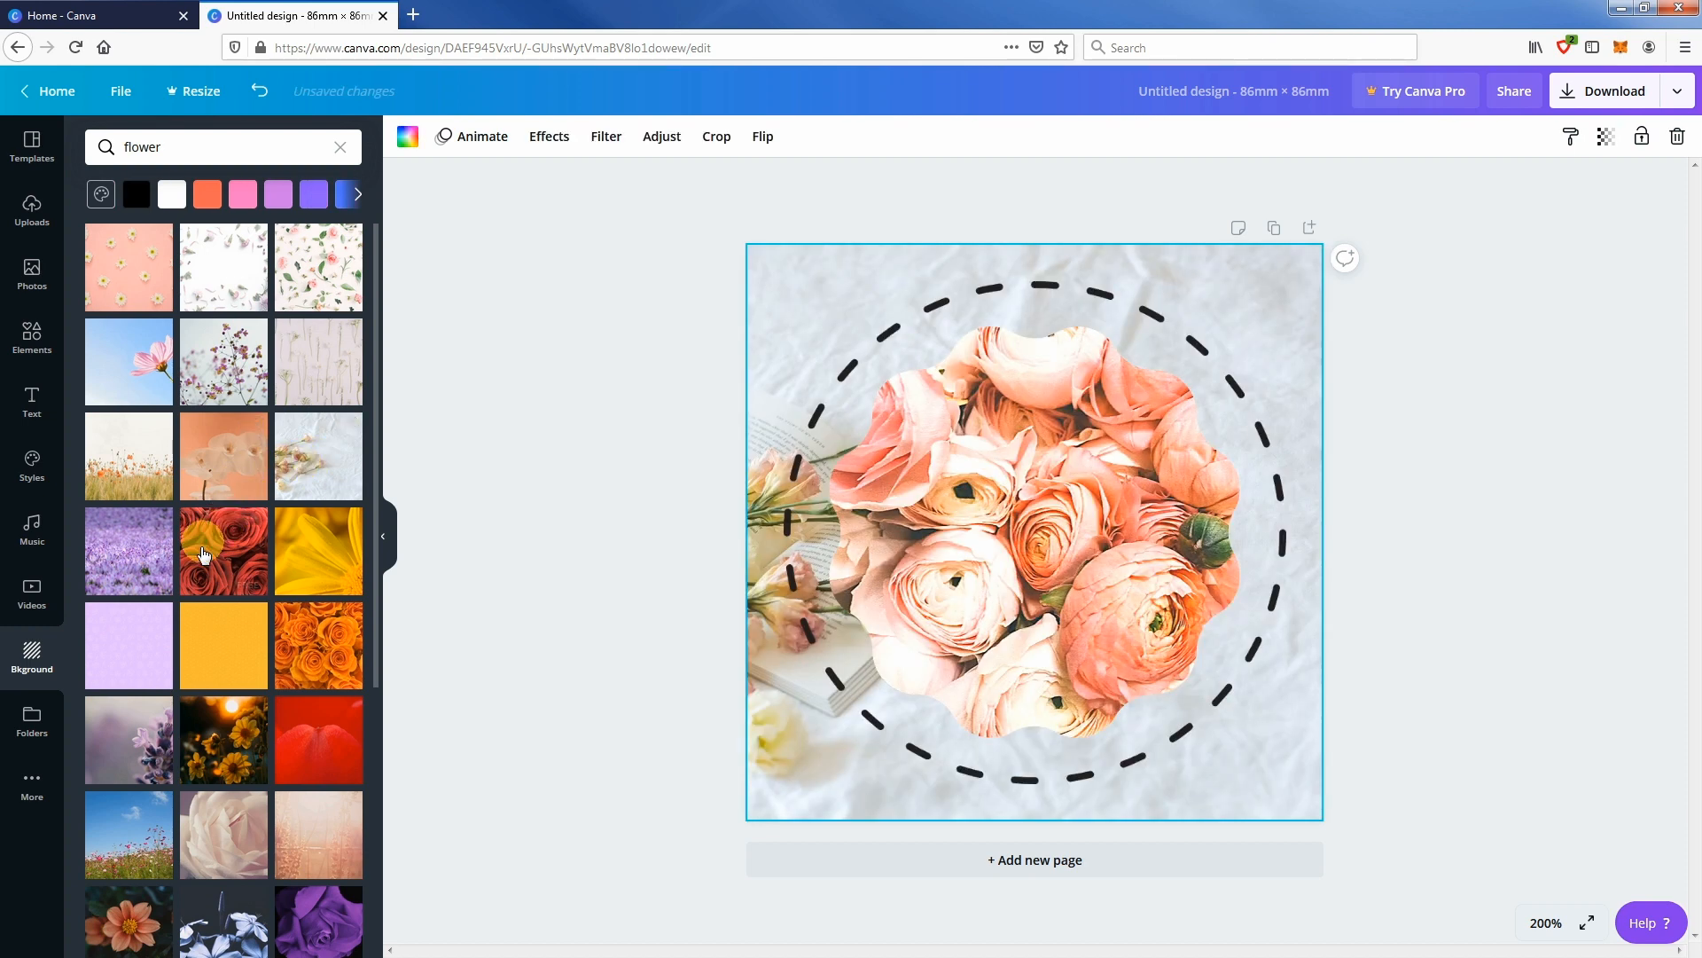
click(128, 645)
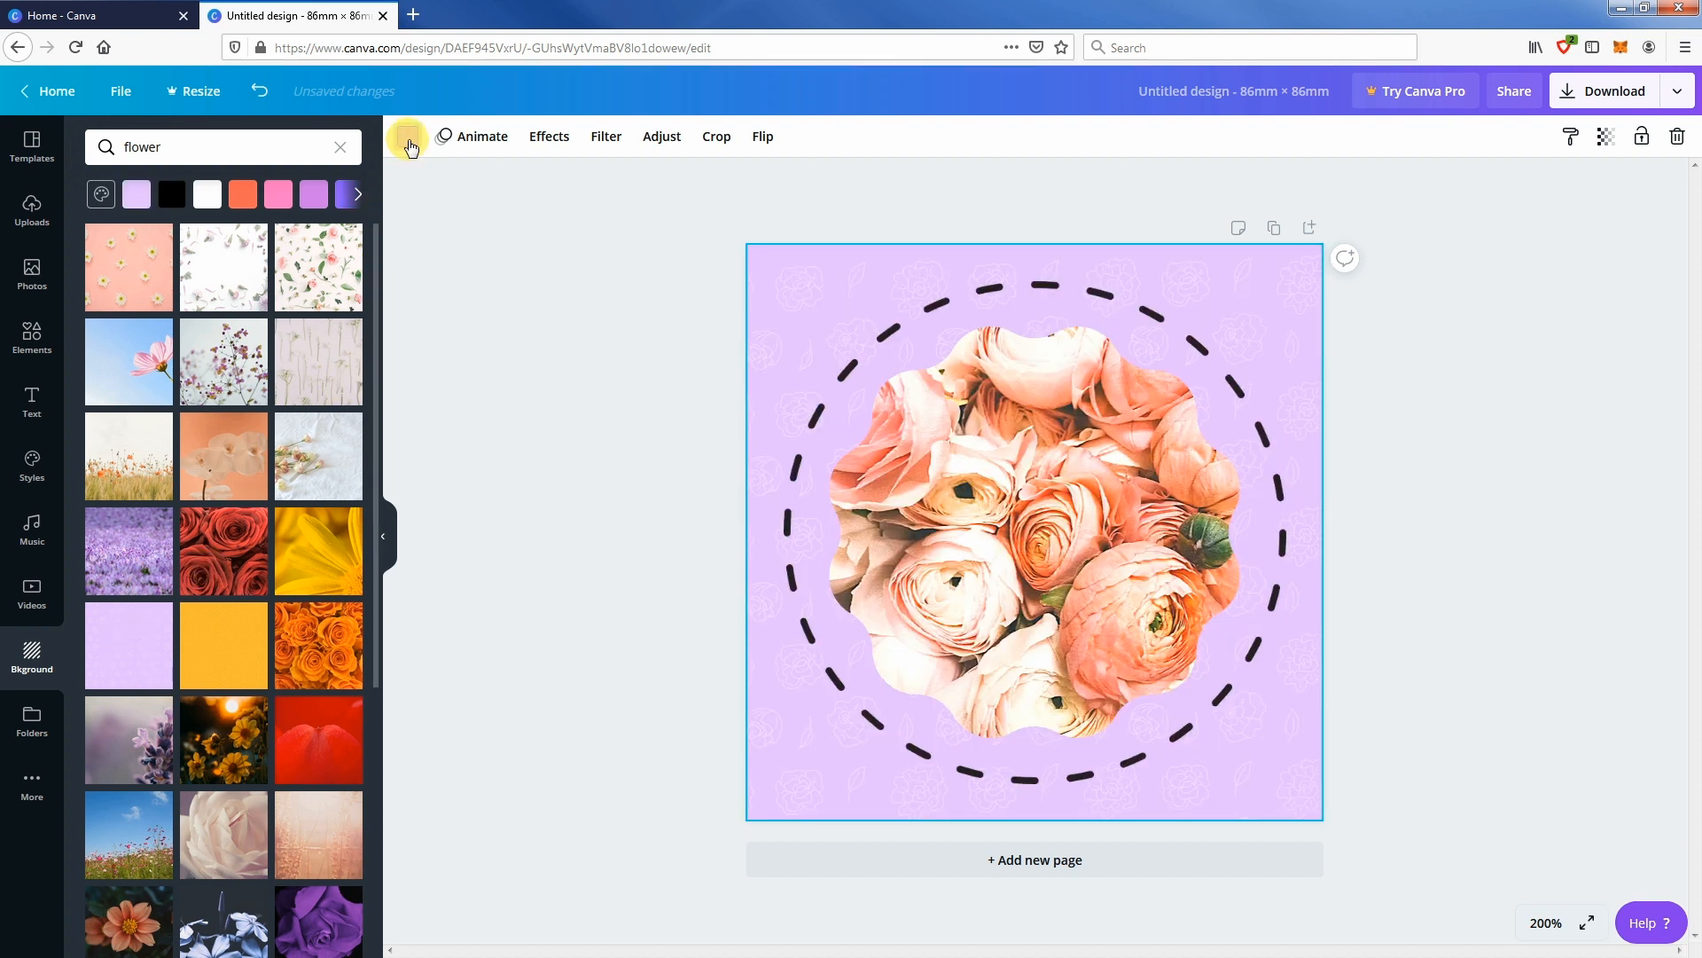
- Try a peach tint on the floral background, then revert it to lavender
click(408, 136)
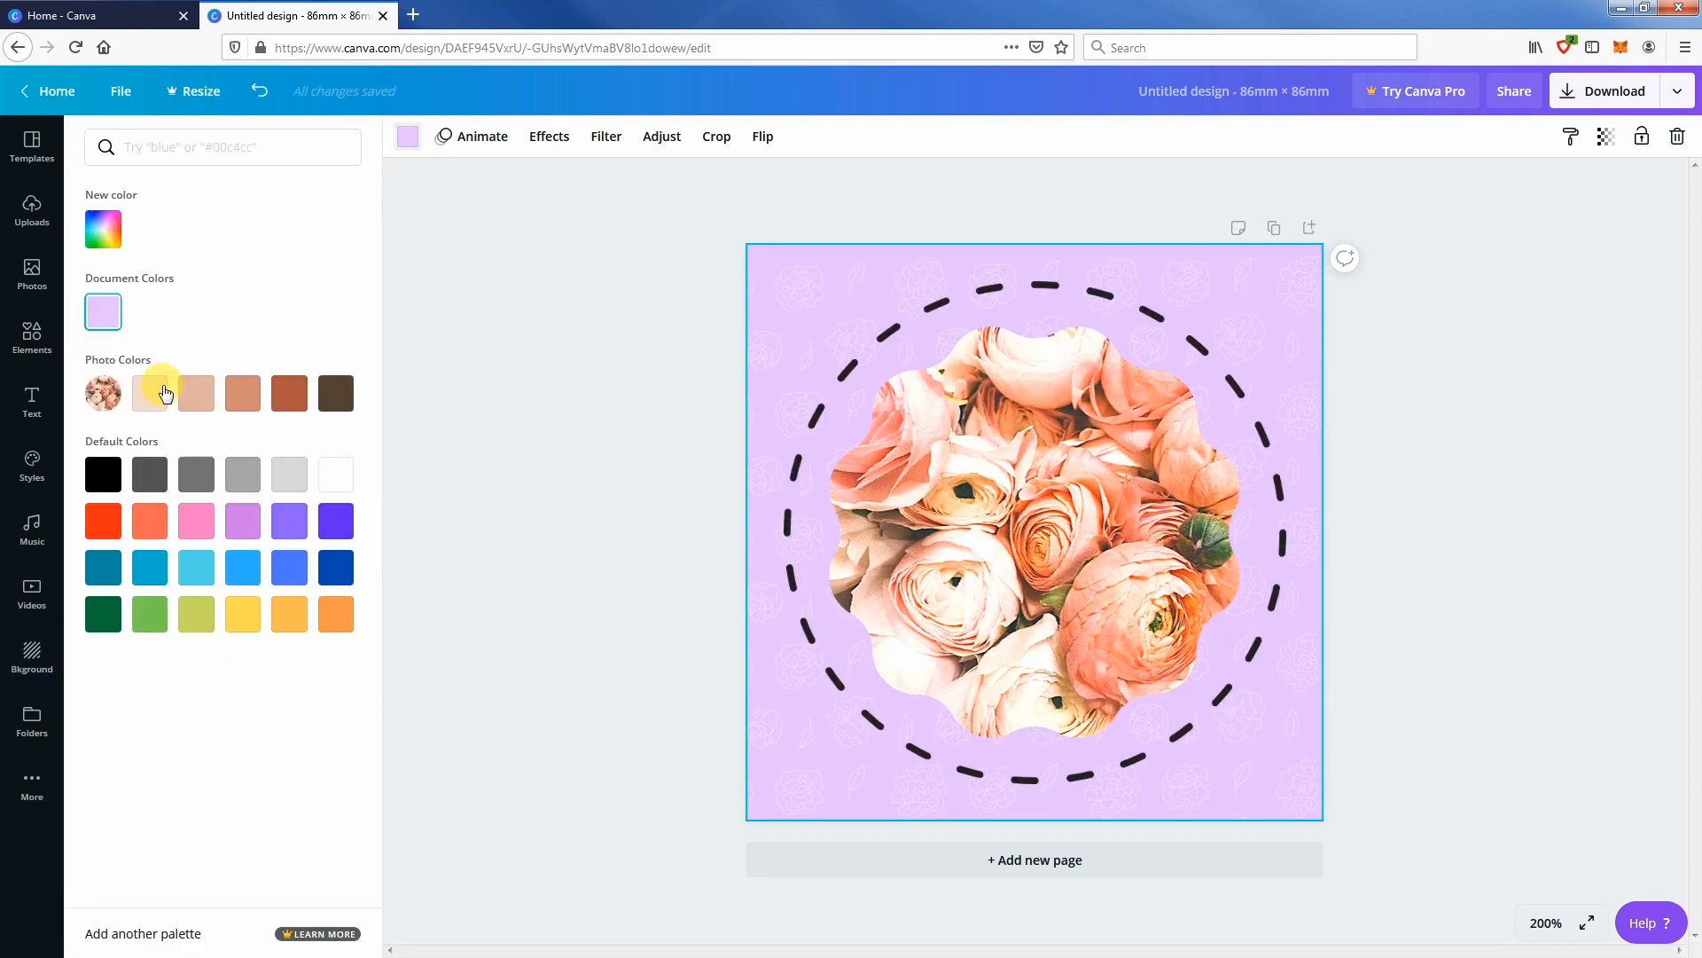
click(149, 393)
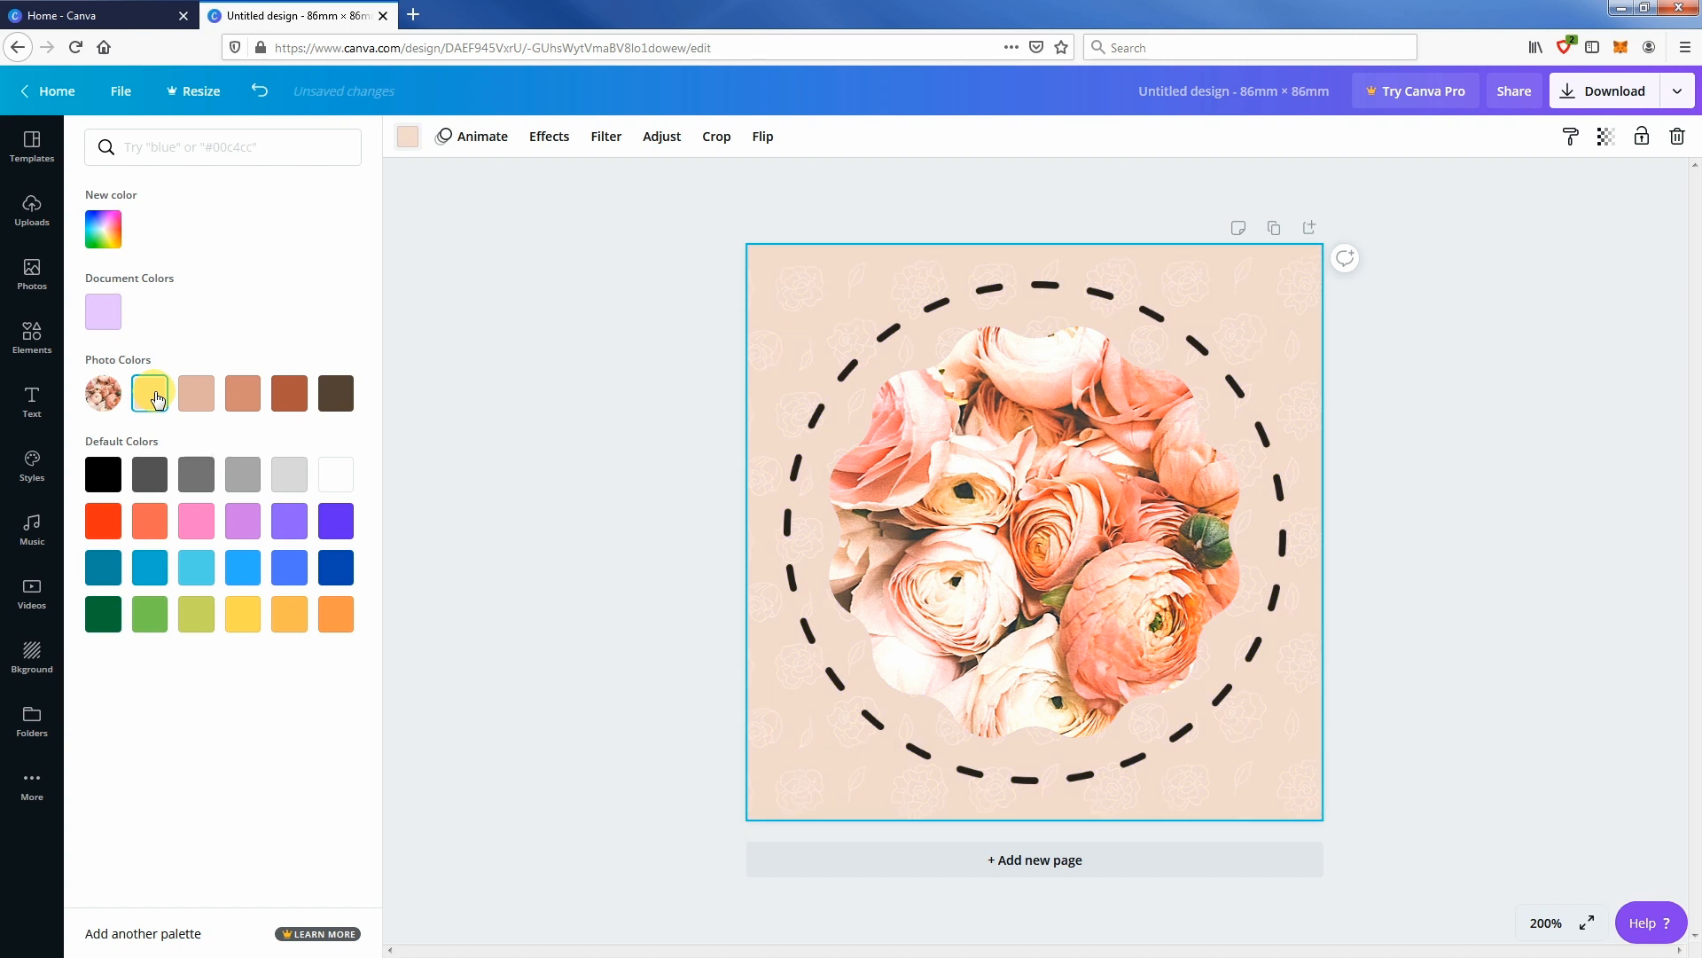
mouse_move(103, 310)
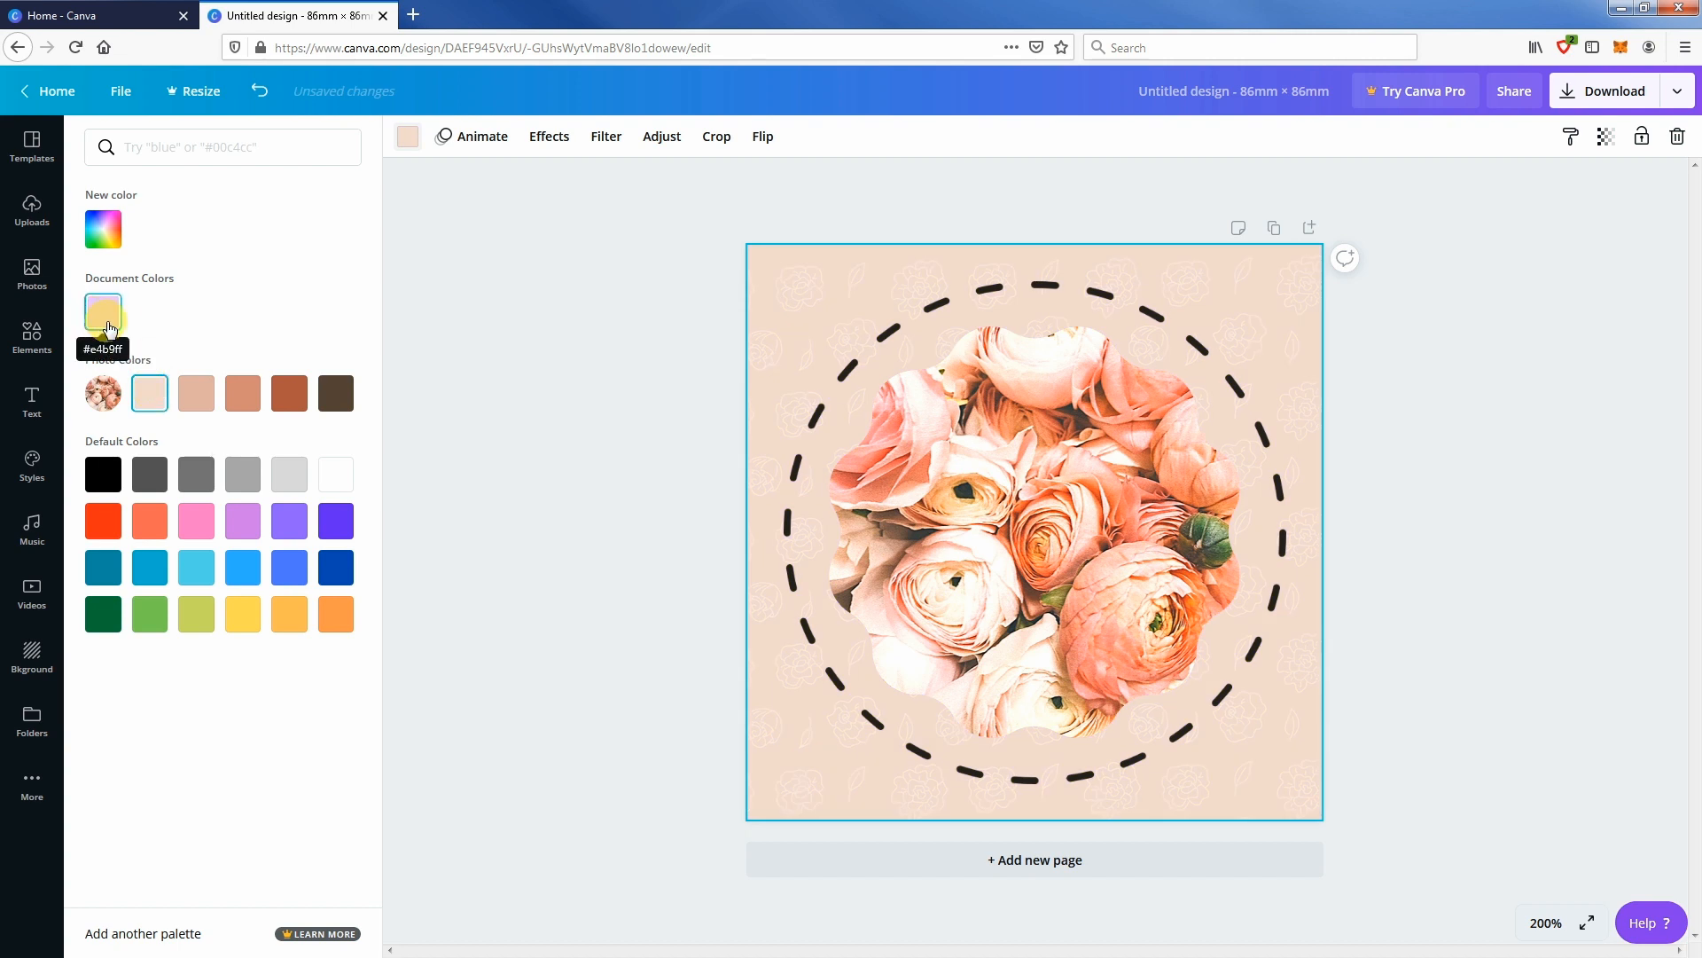
click(103, 308)
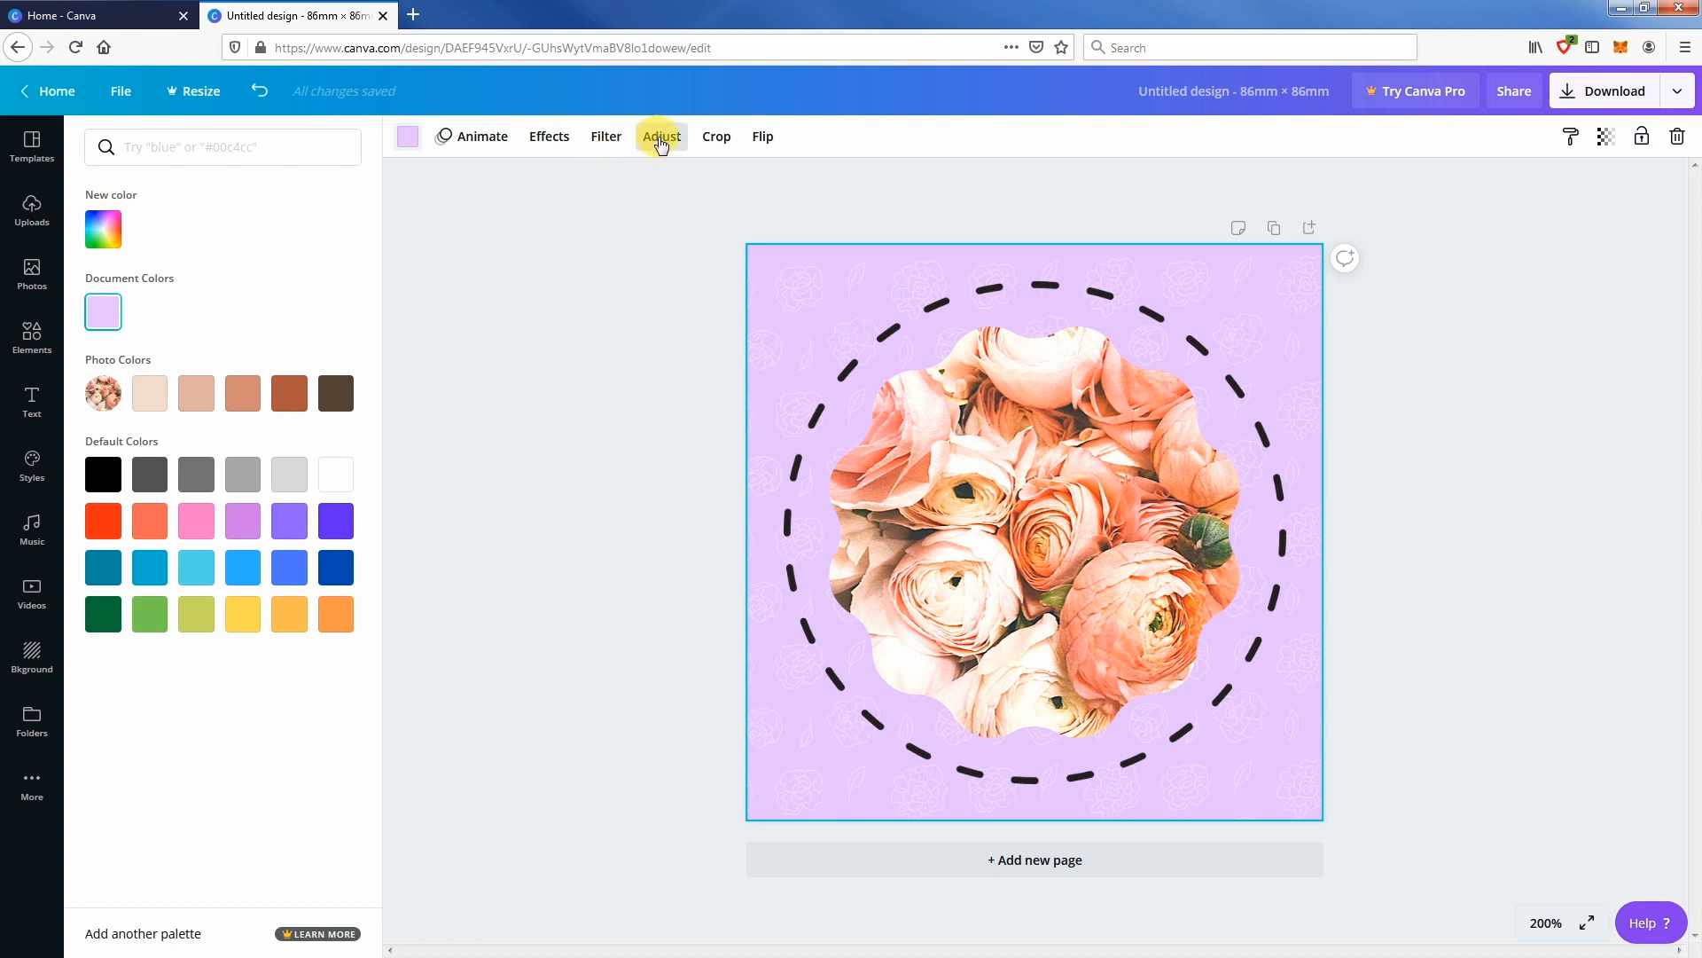
- Experiment with the background's tint and saturation (50, -30) and return them to neutral
click(660, 137)
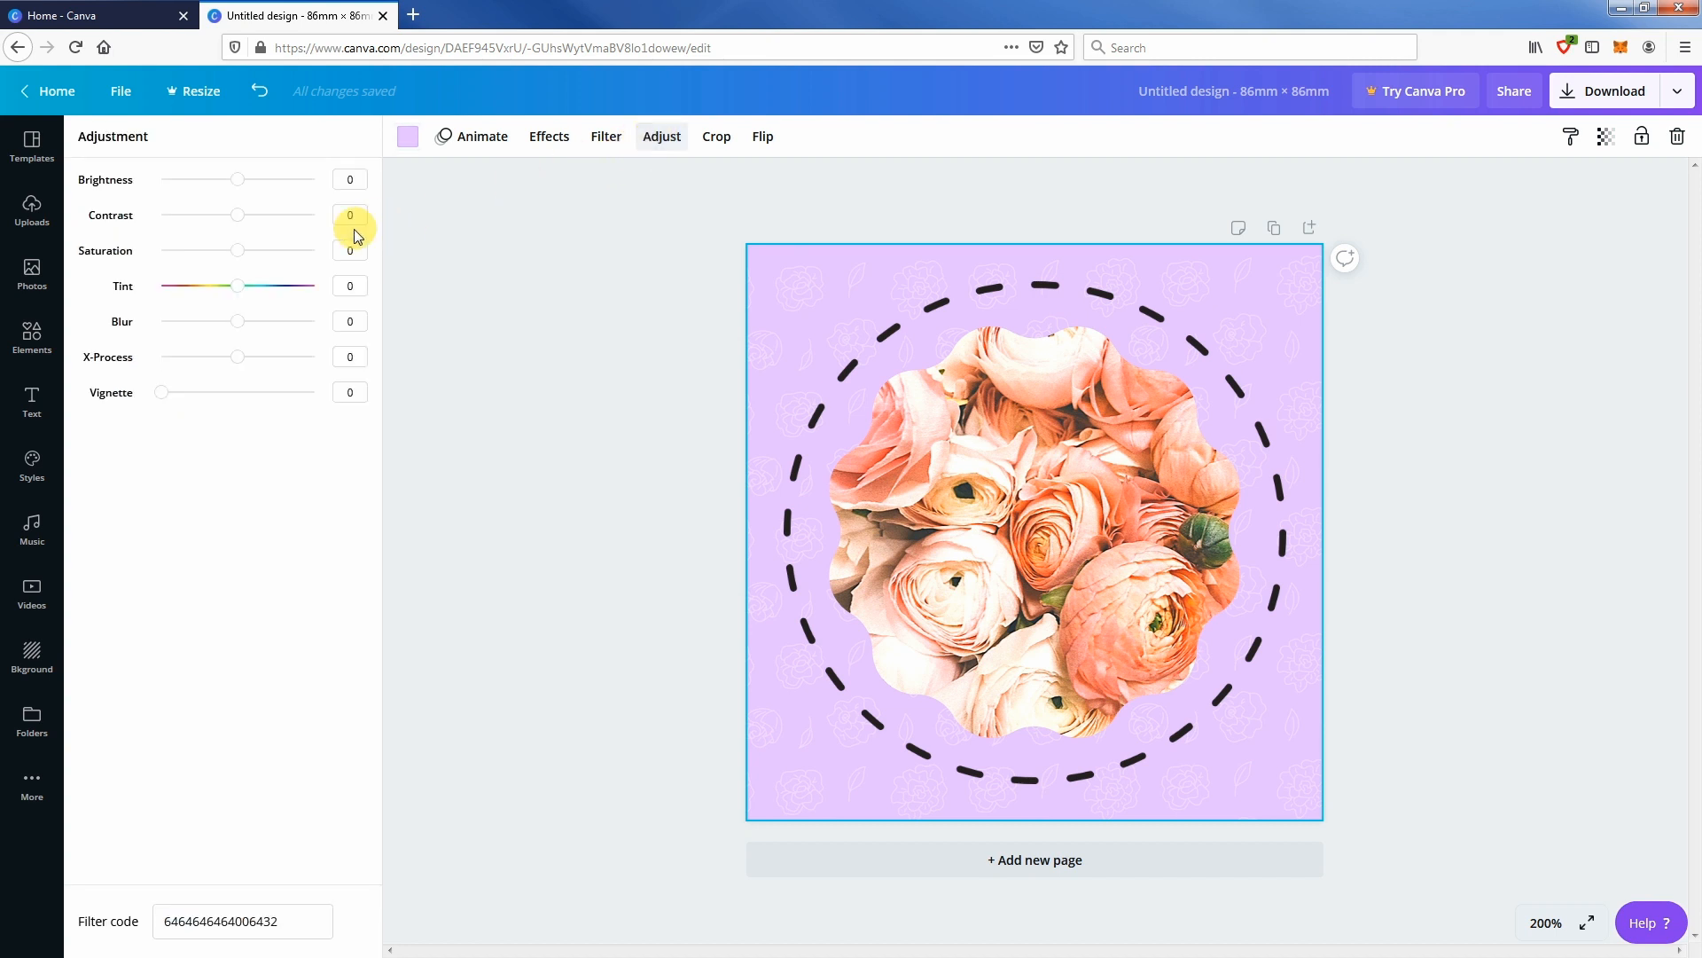
drag(240, 284, 250, 283)
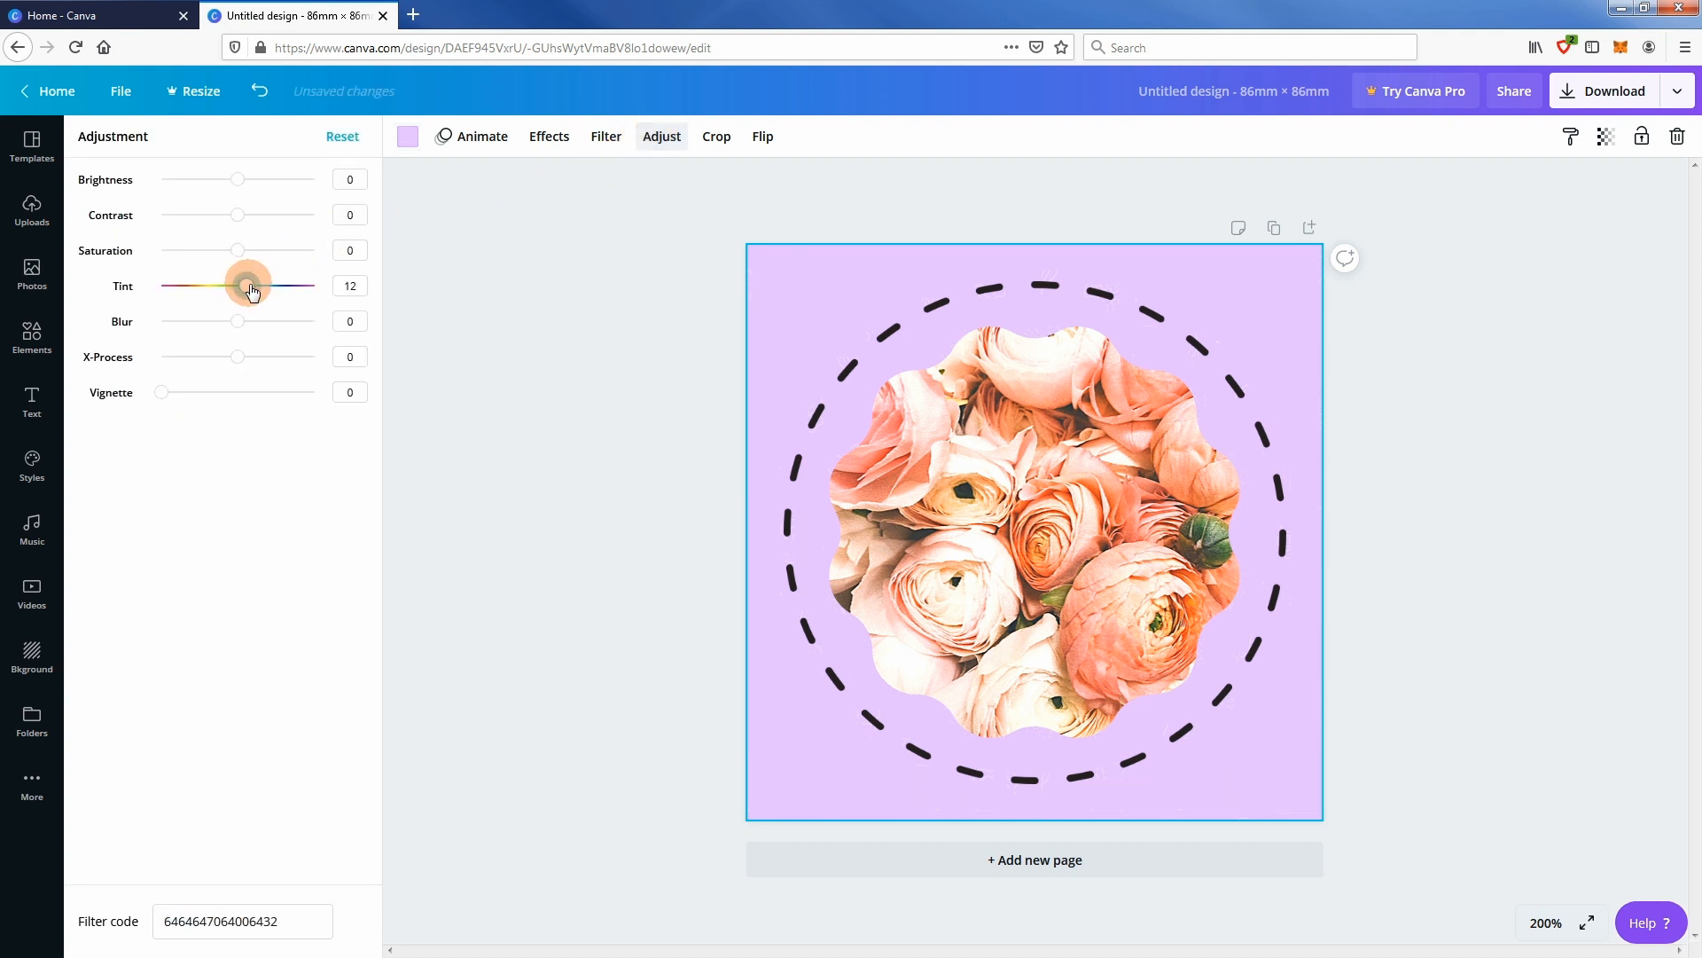
drag(252, 283, 238, 284)
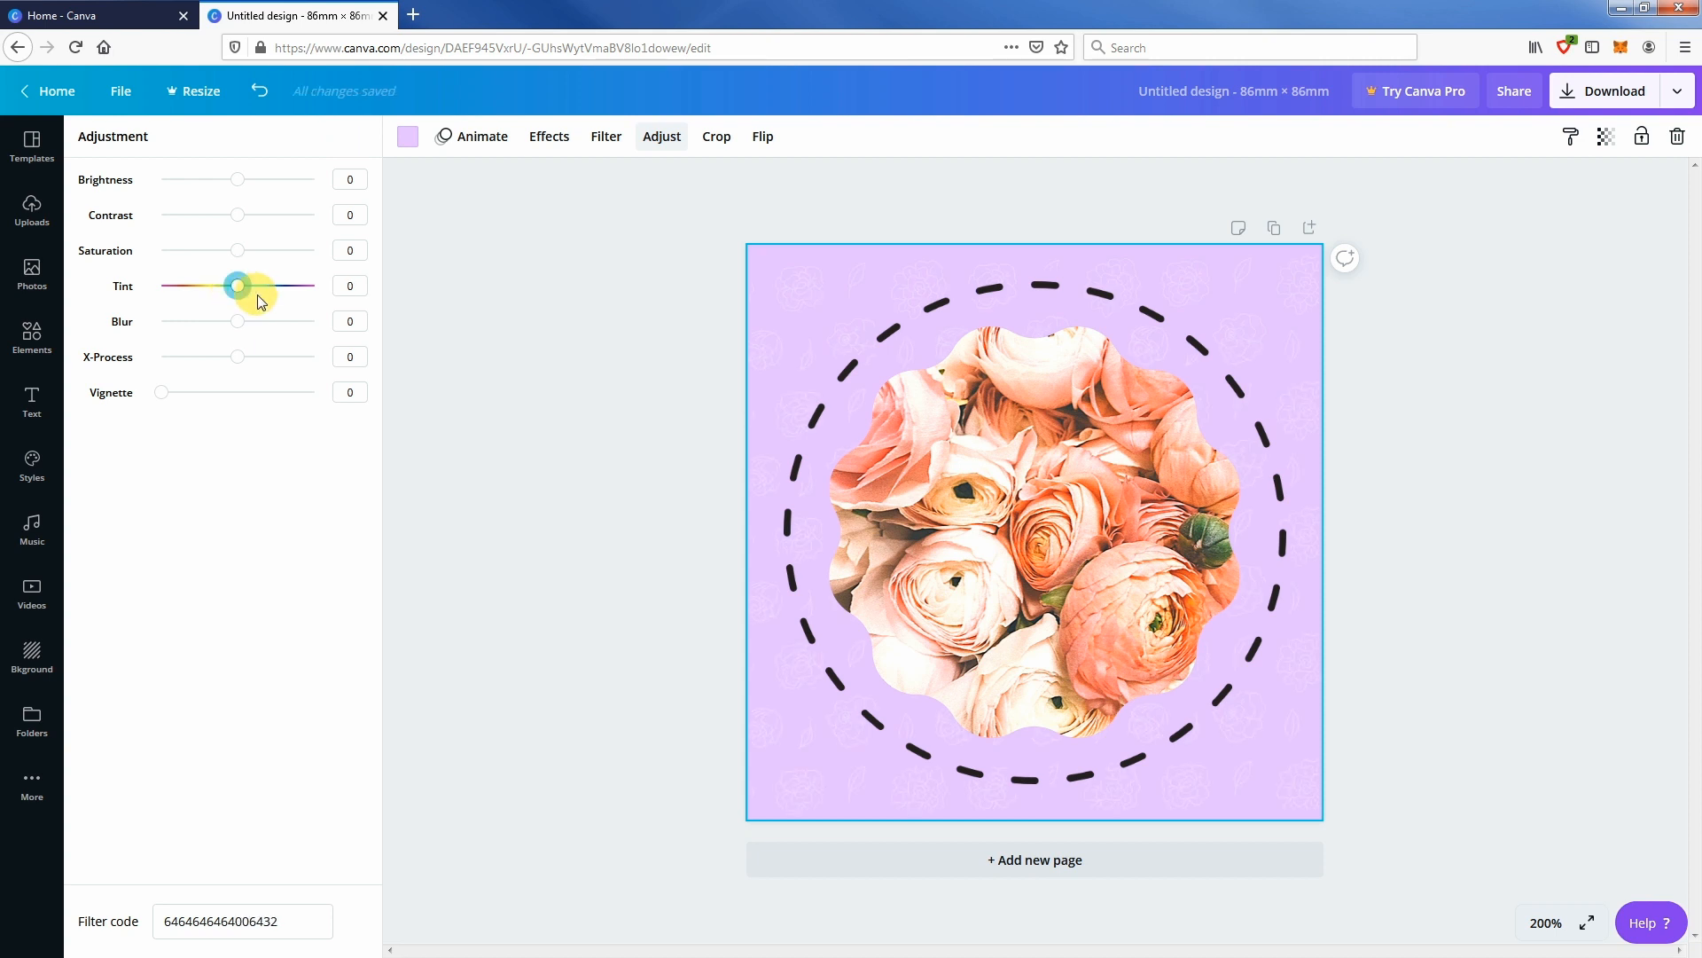
drag(238, 250, 277, 250)
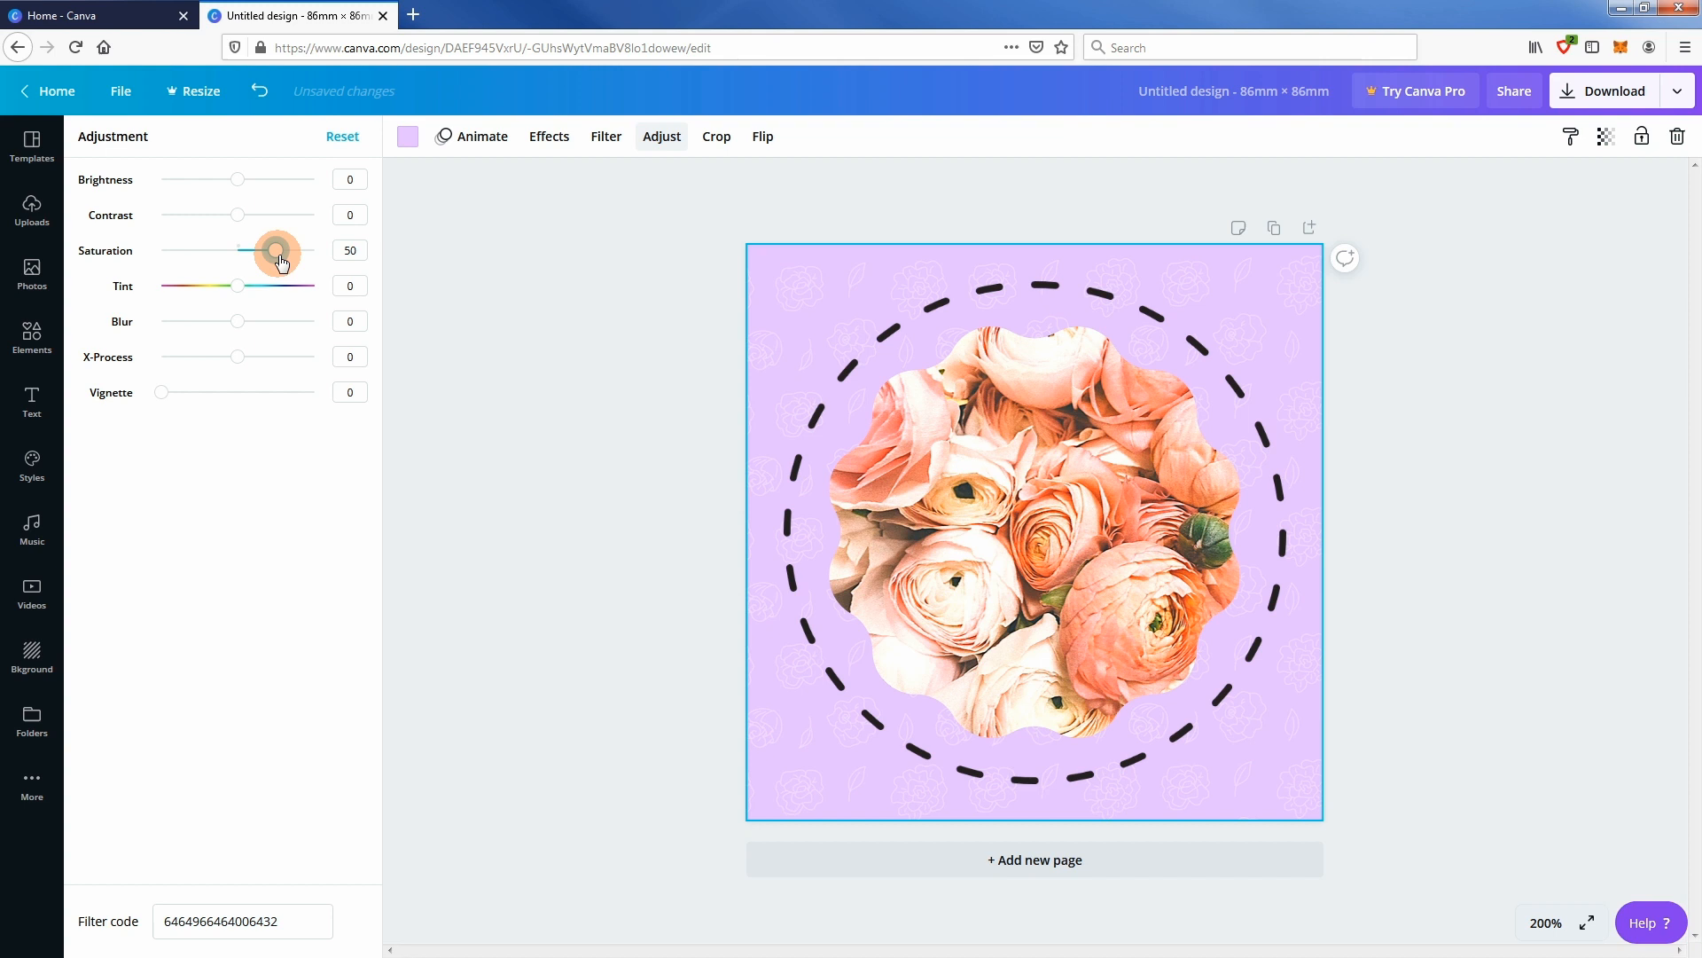
drag(273, 250, 213, 250)
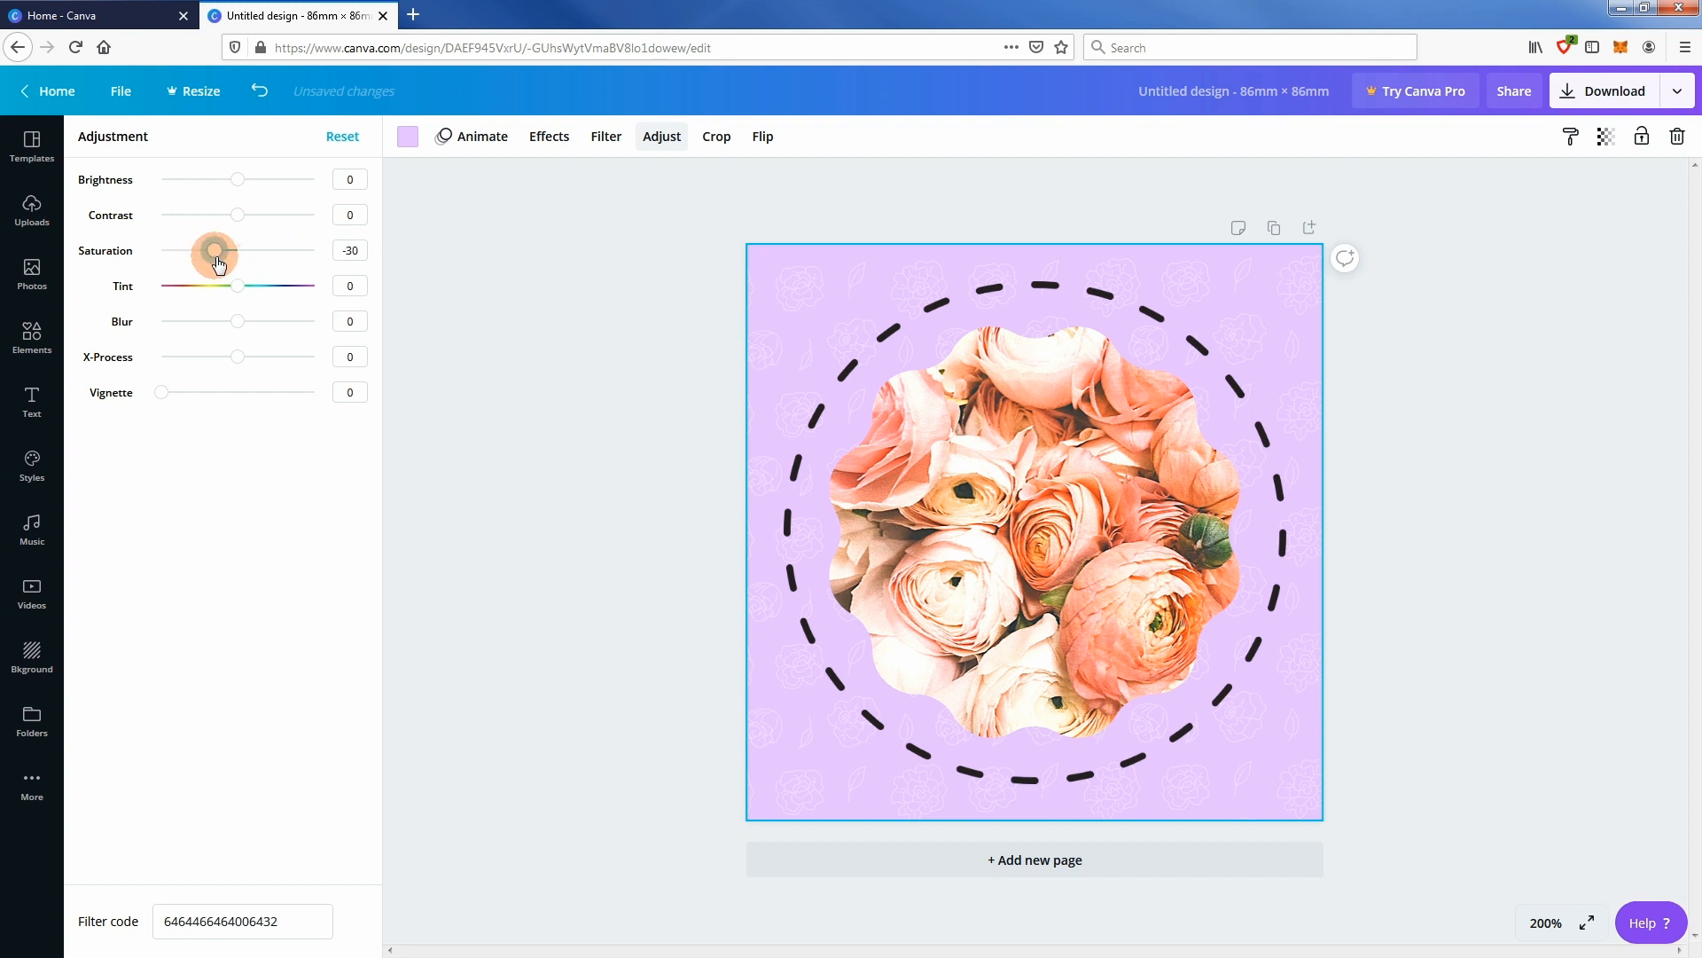
drag(211, 250, 237, 250)
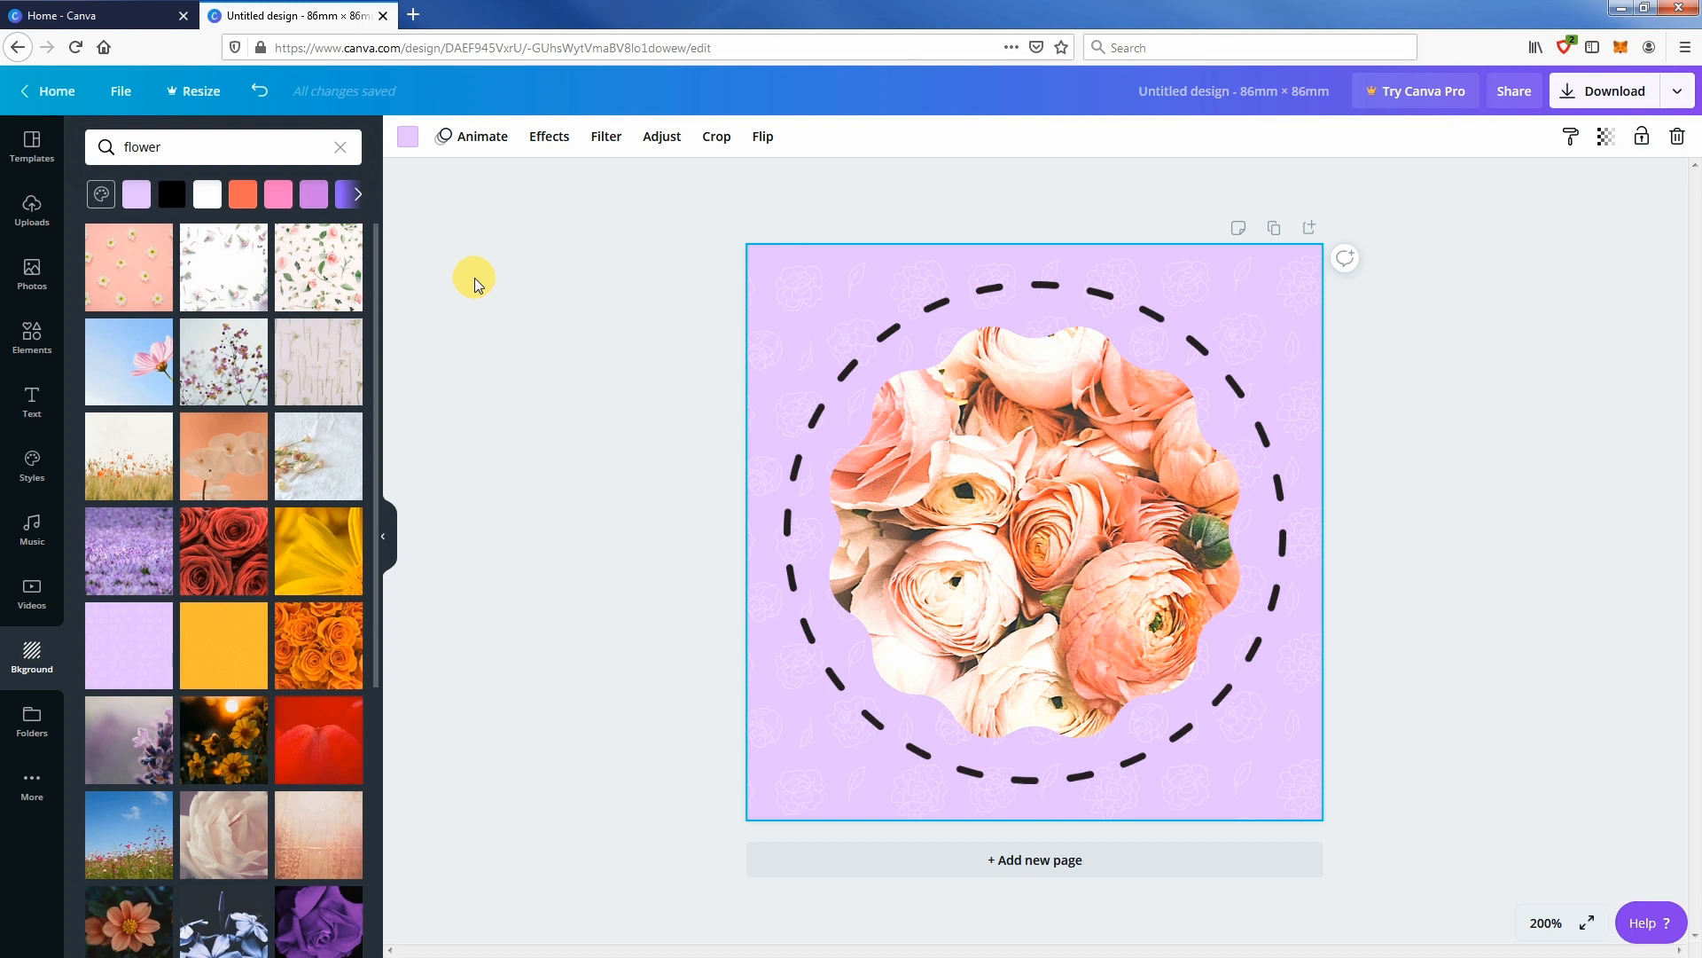
mouse_move(32, 395)
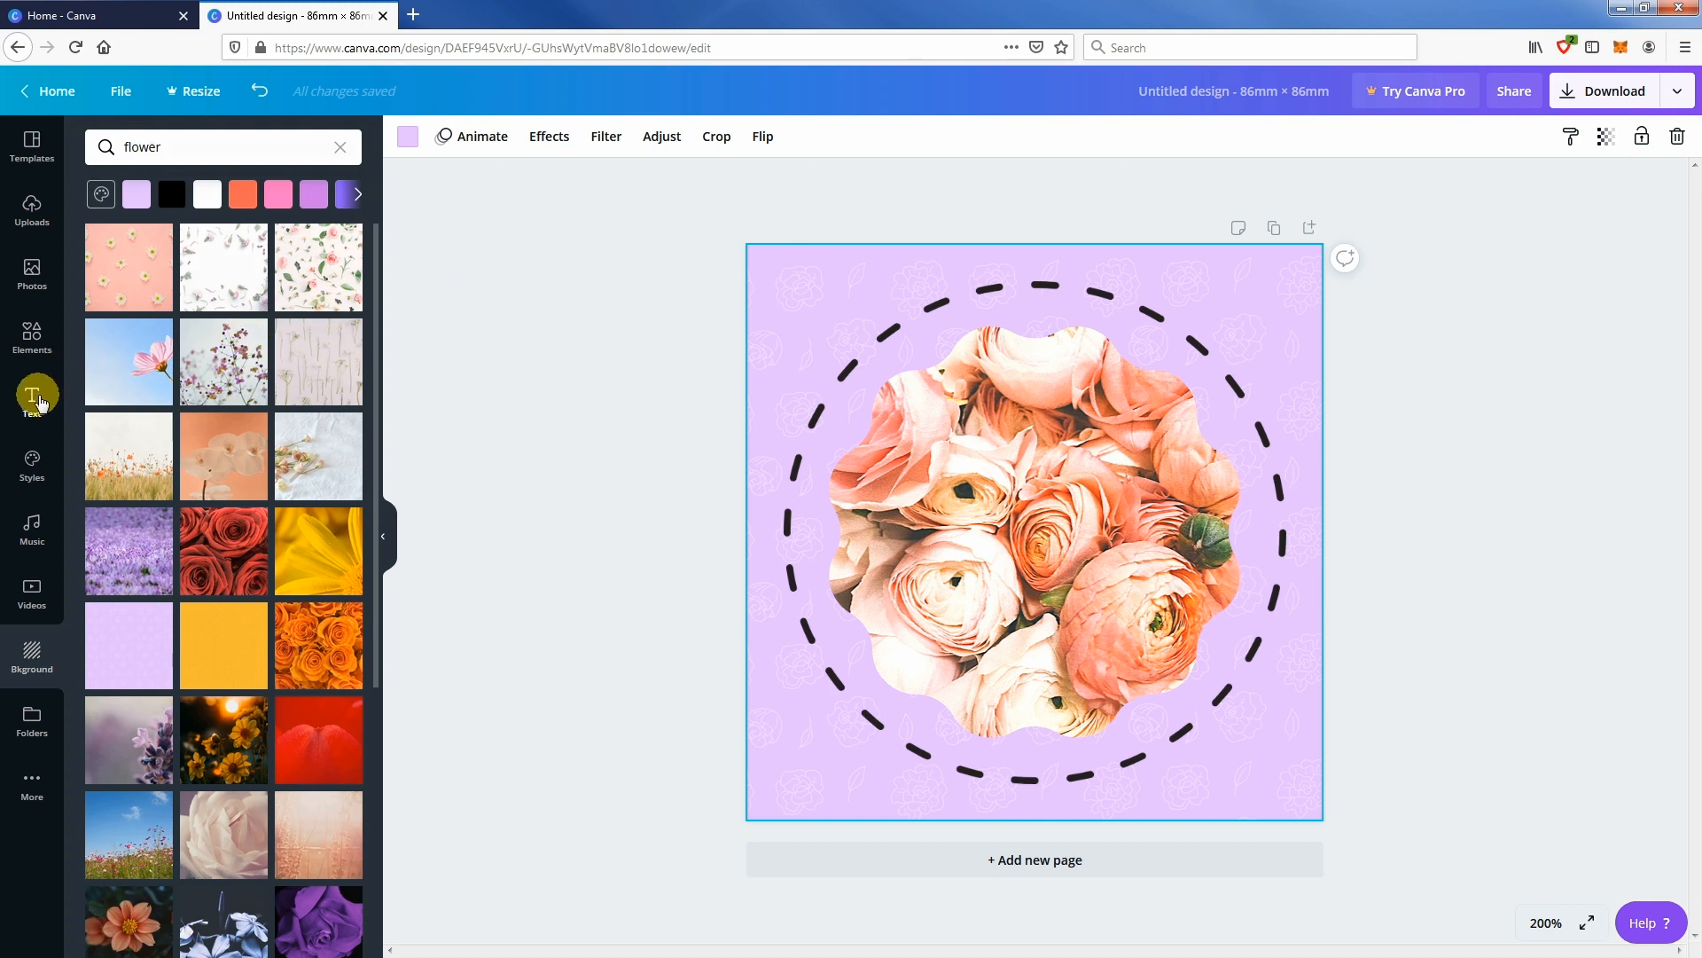
- Add the 'love you' script text combination over the rose photo
click(32, 399)
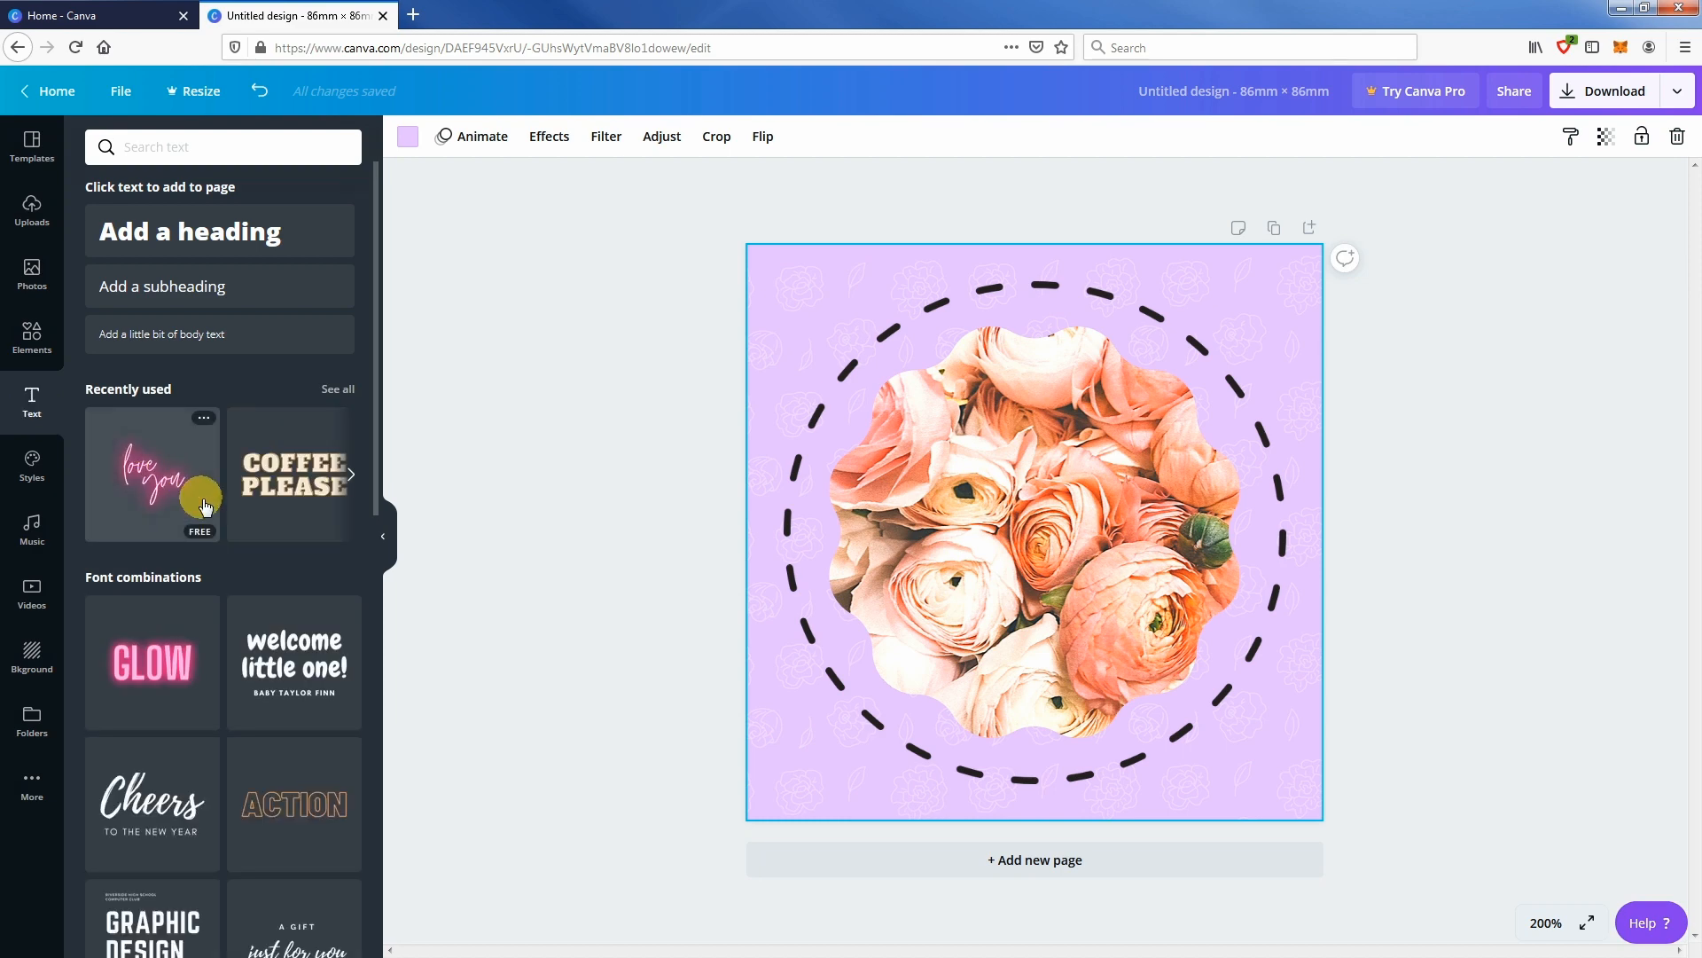
scroll(down, 3)
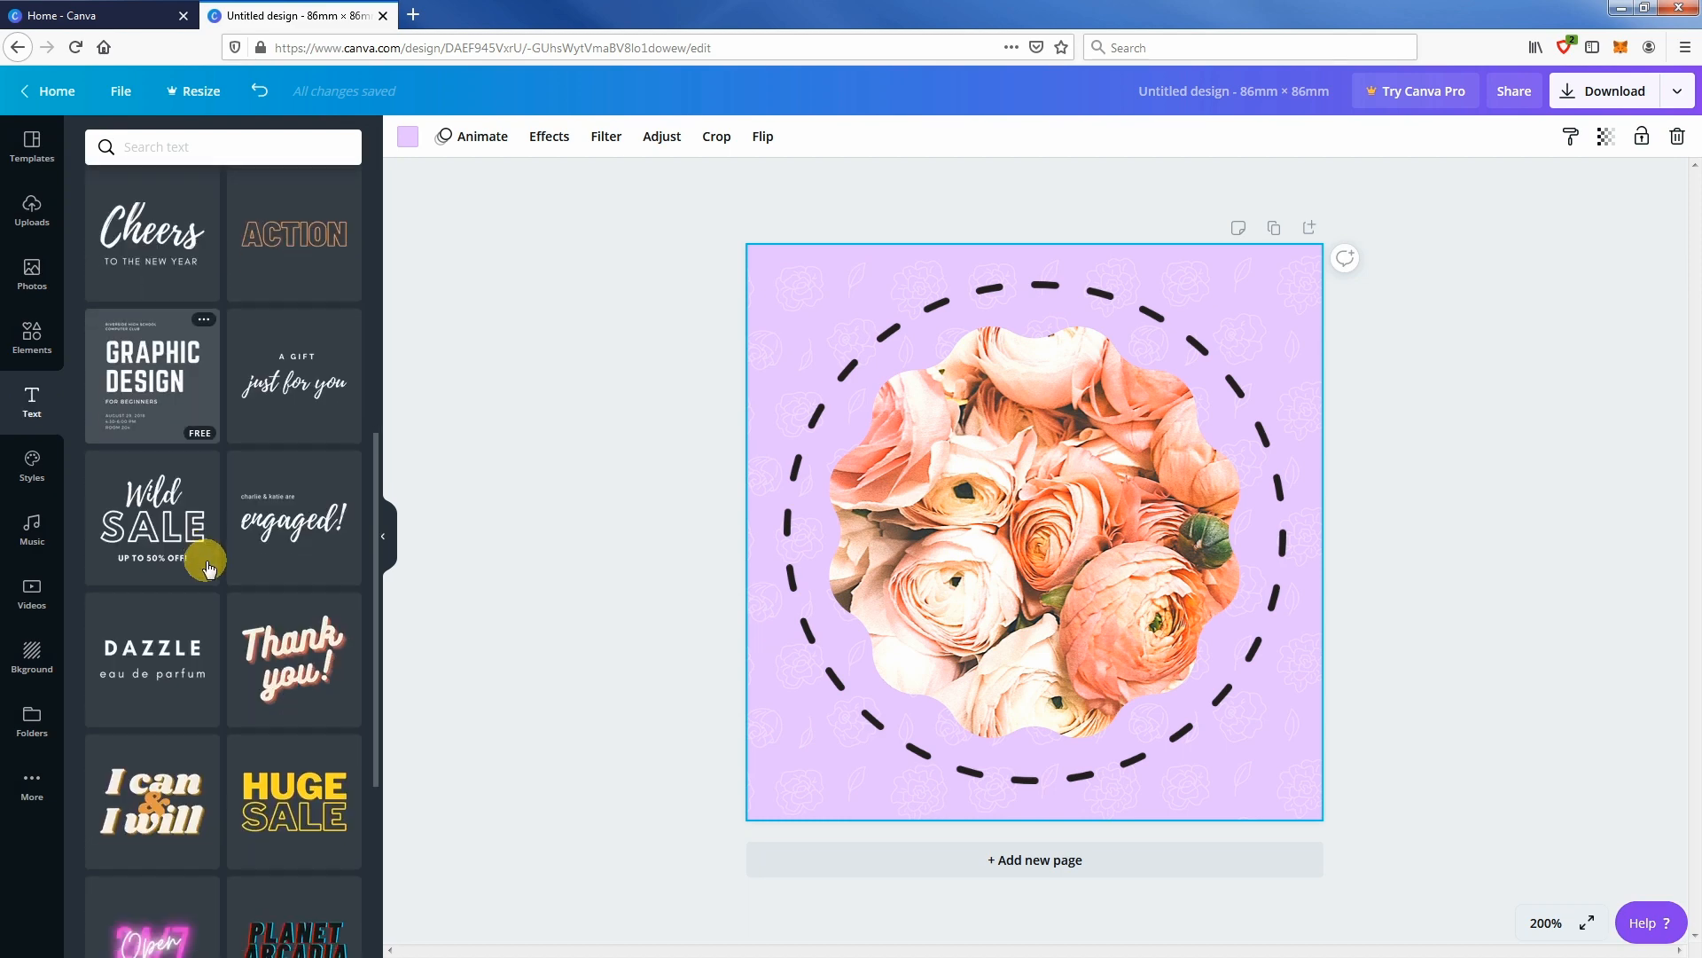
scroll(down, 3)
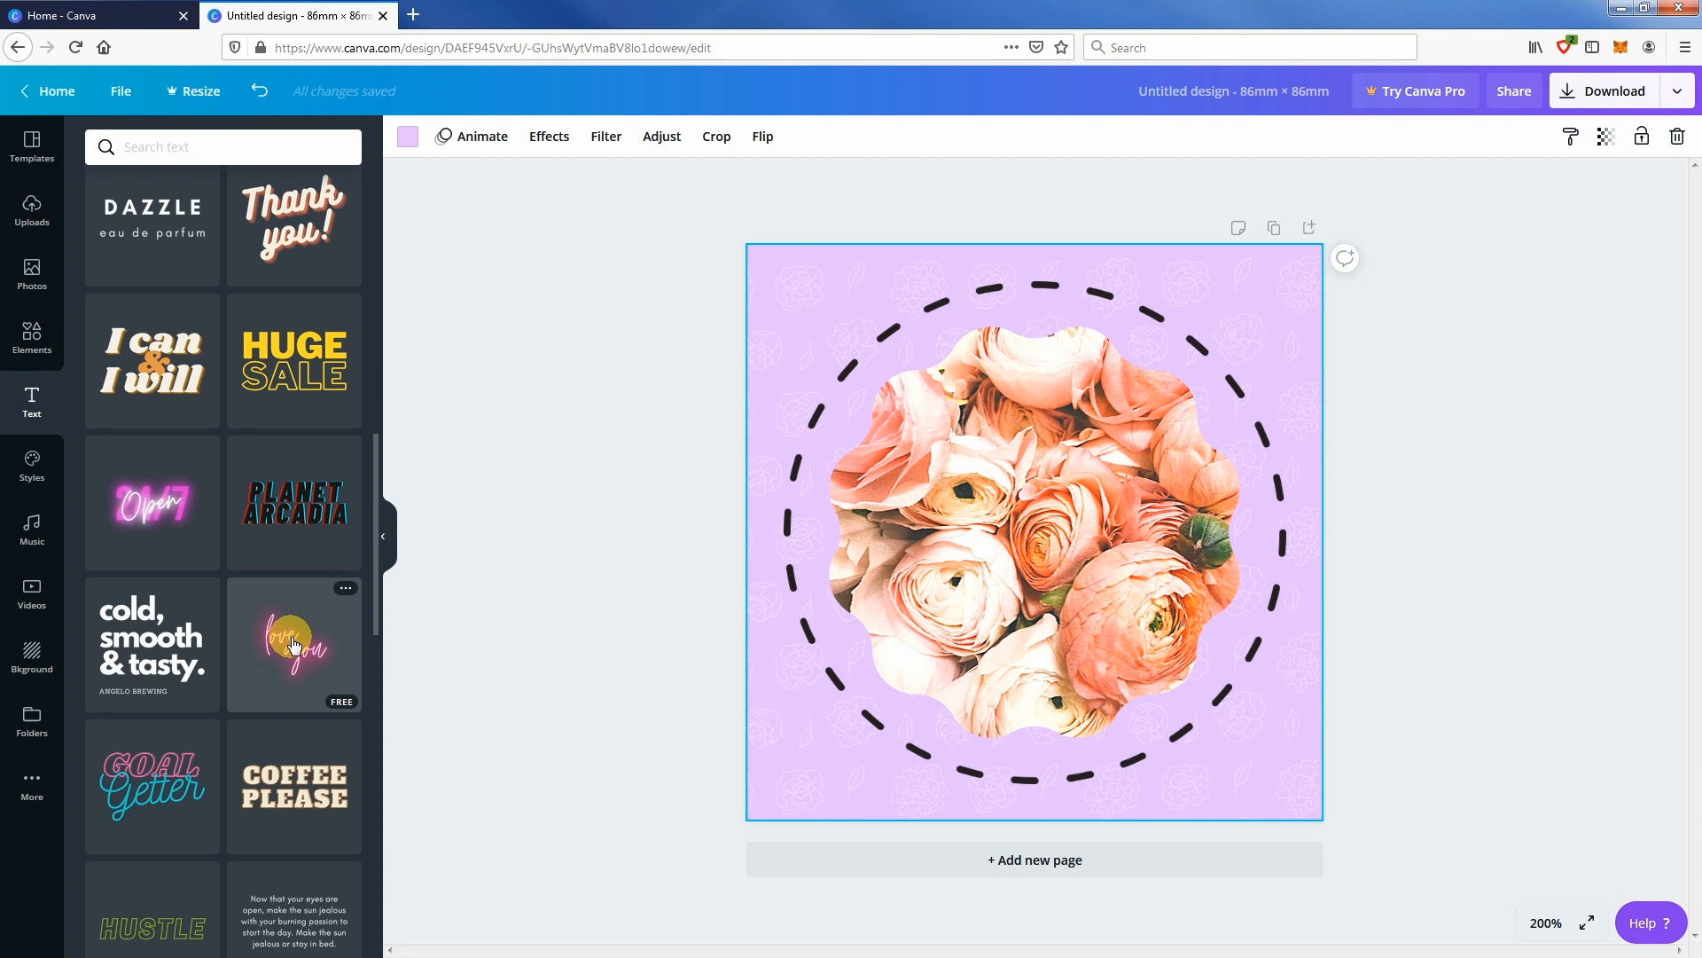
click(1034, 532)
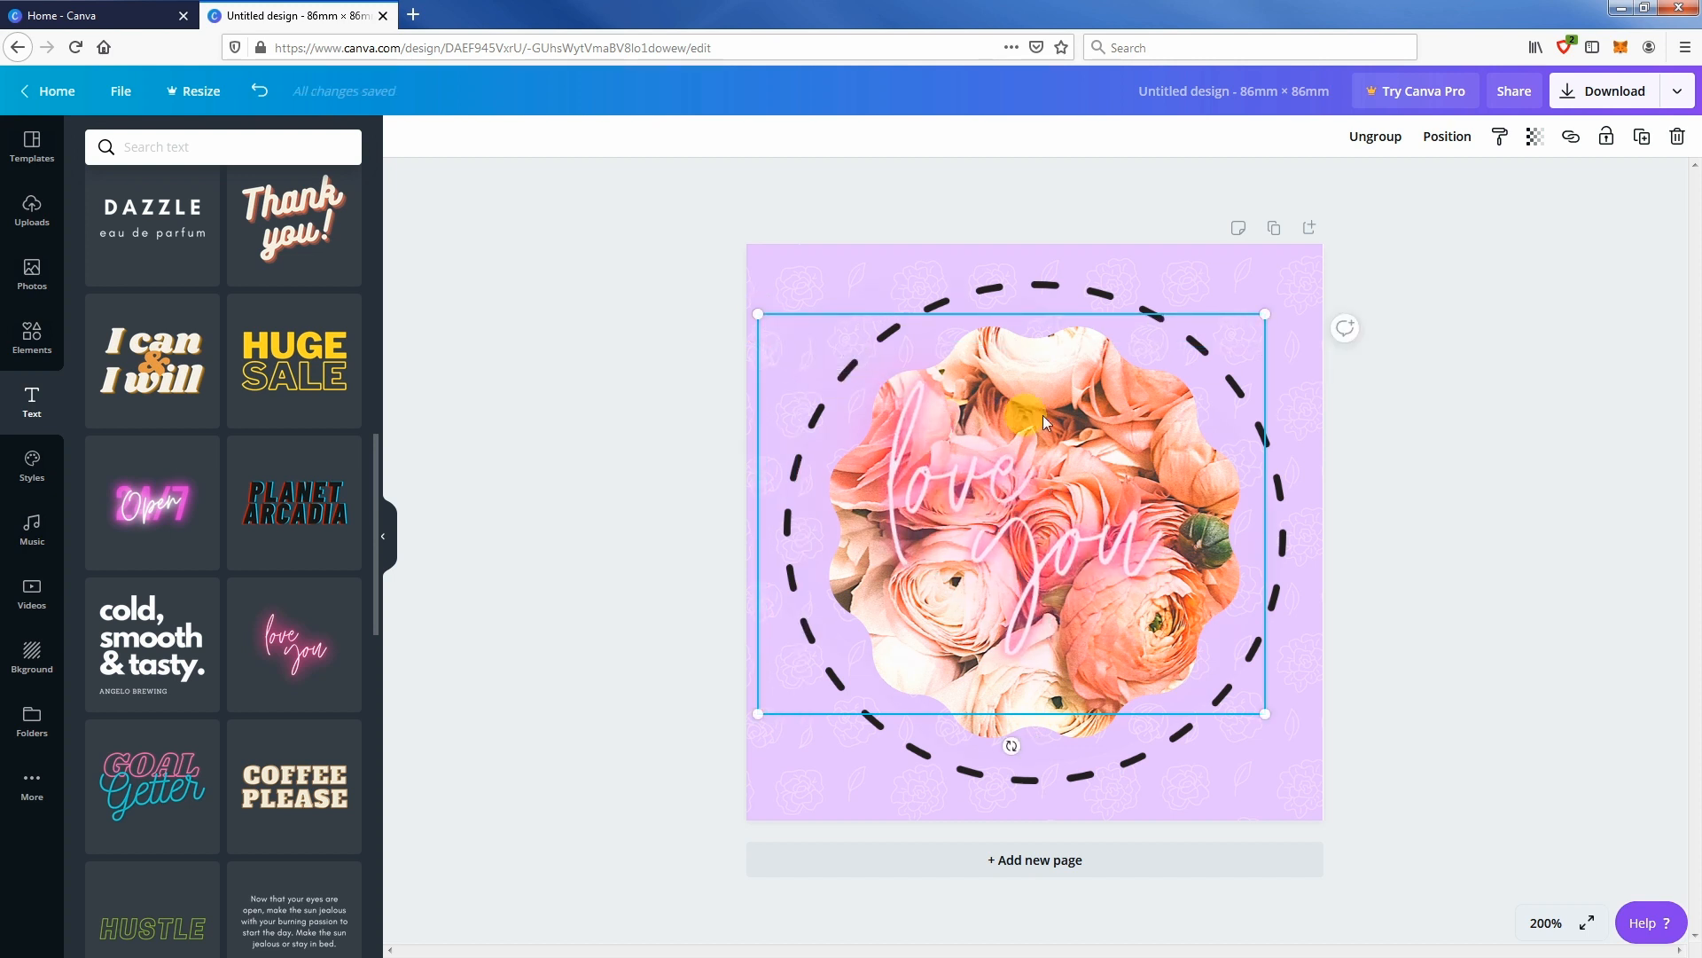
- Give the 'love you' text a Neon effect at intensity 100
click(1447, 136)
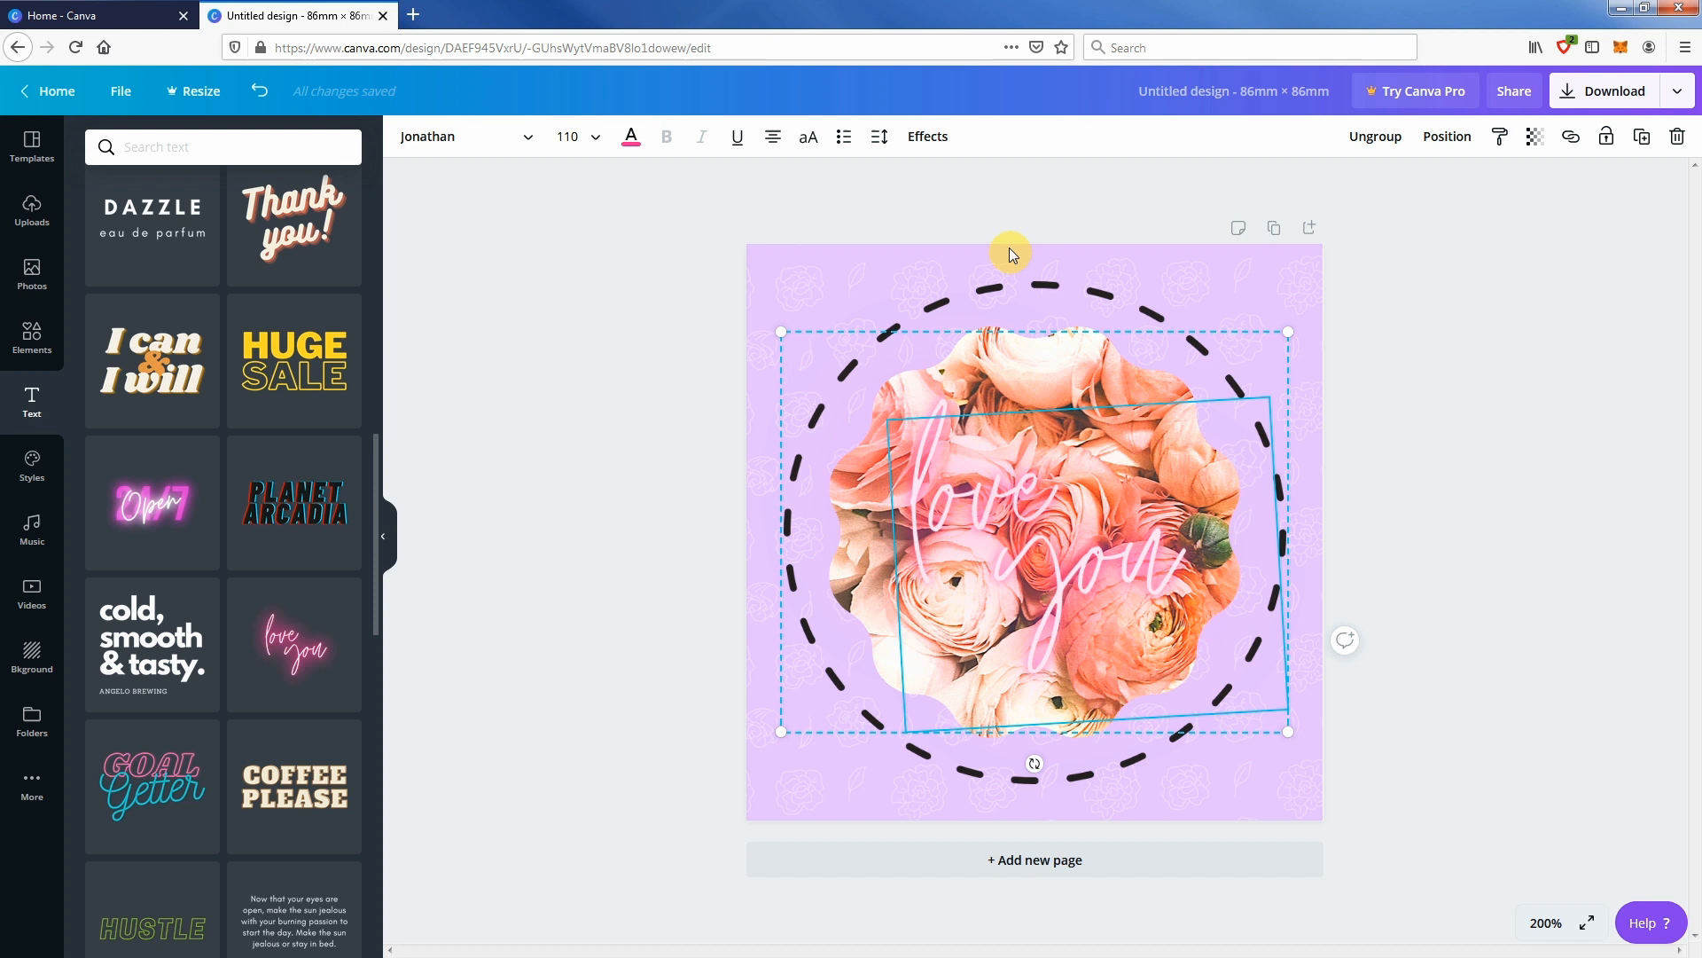
click(926, 136)
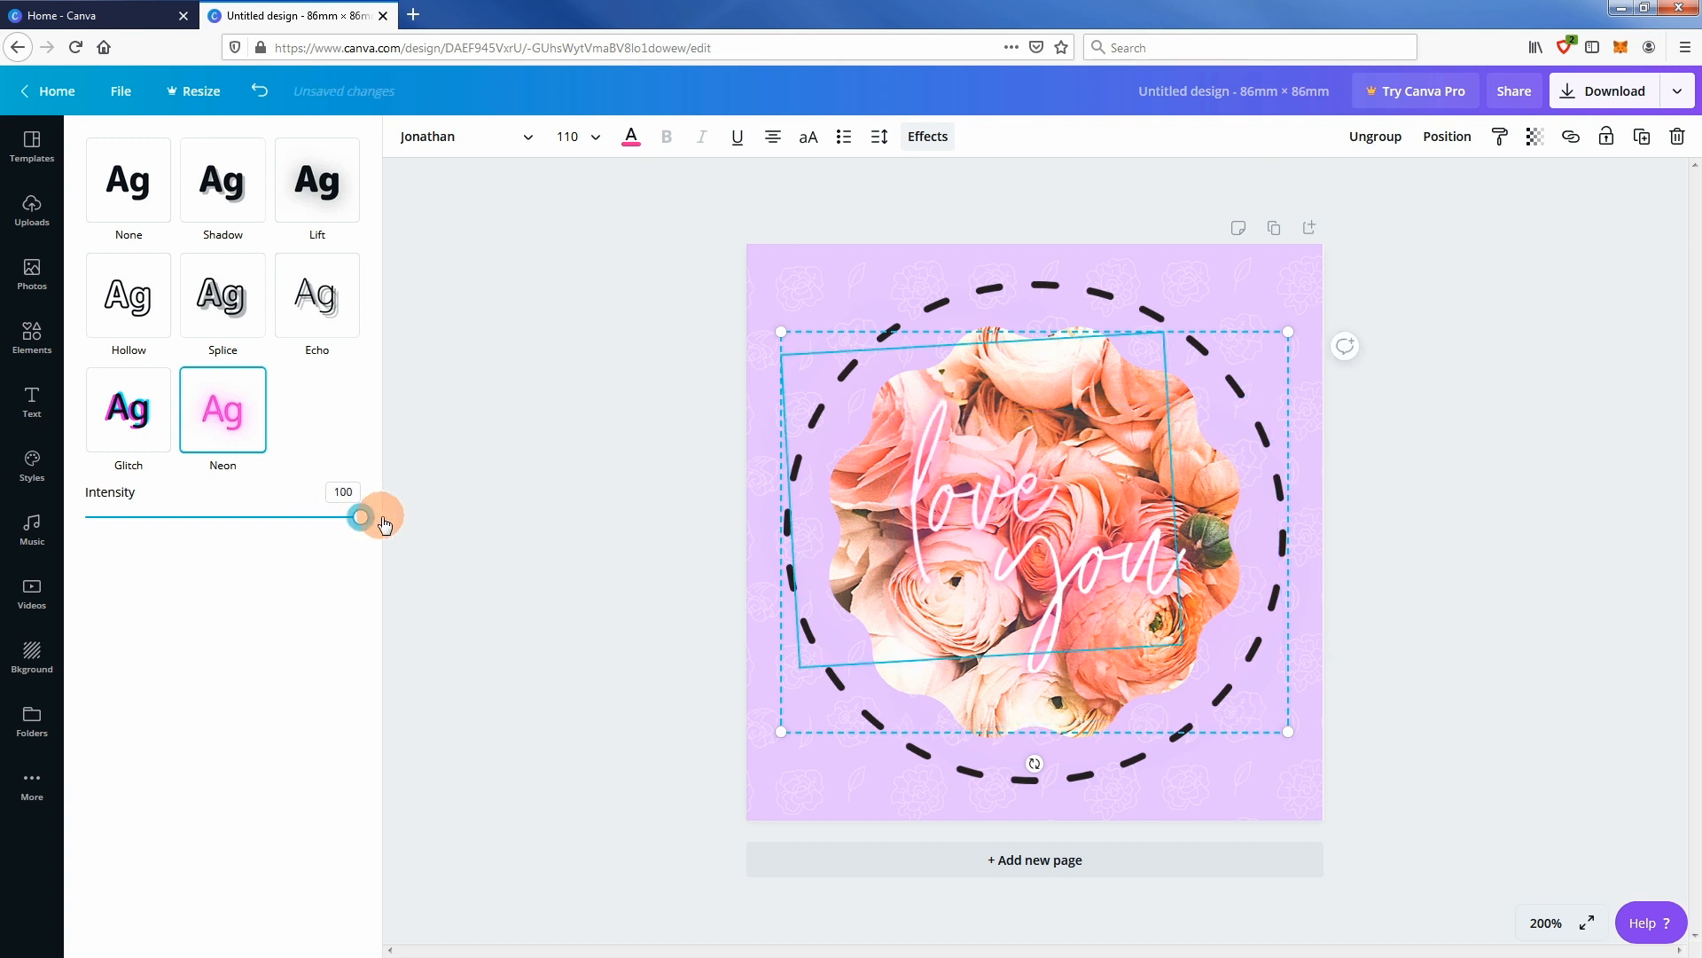
mouse_move(814, 261)
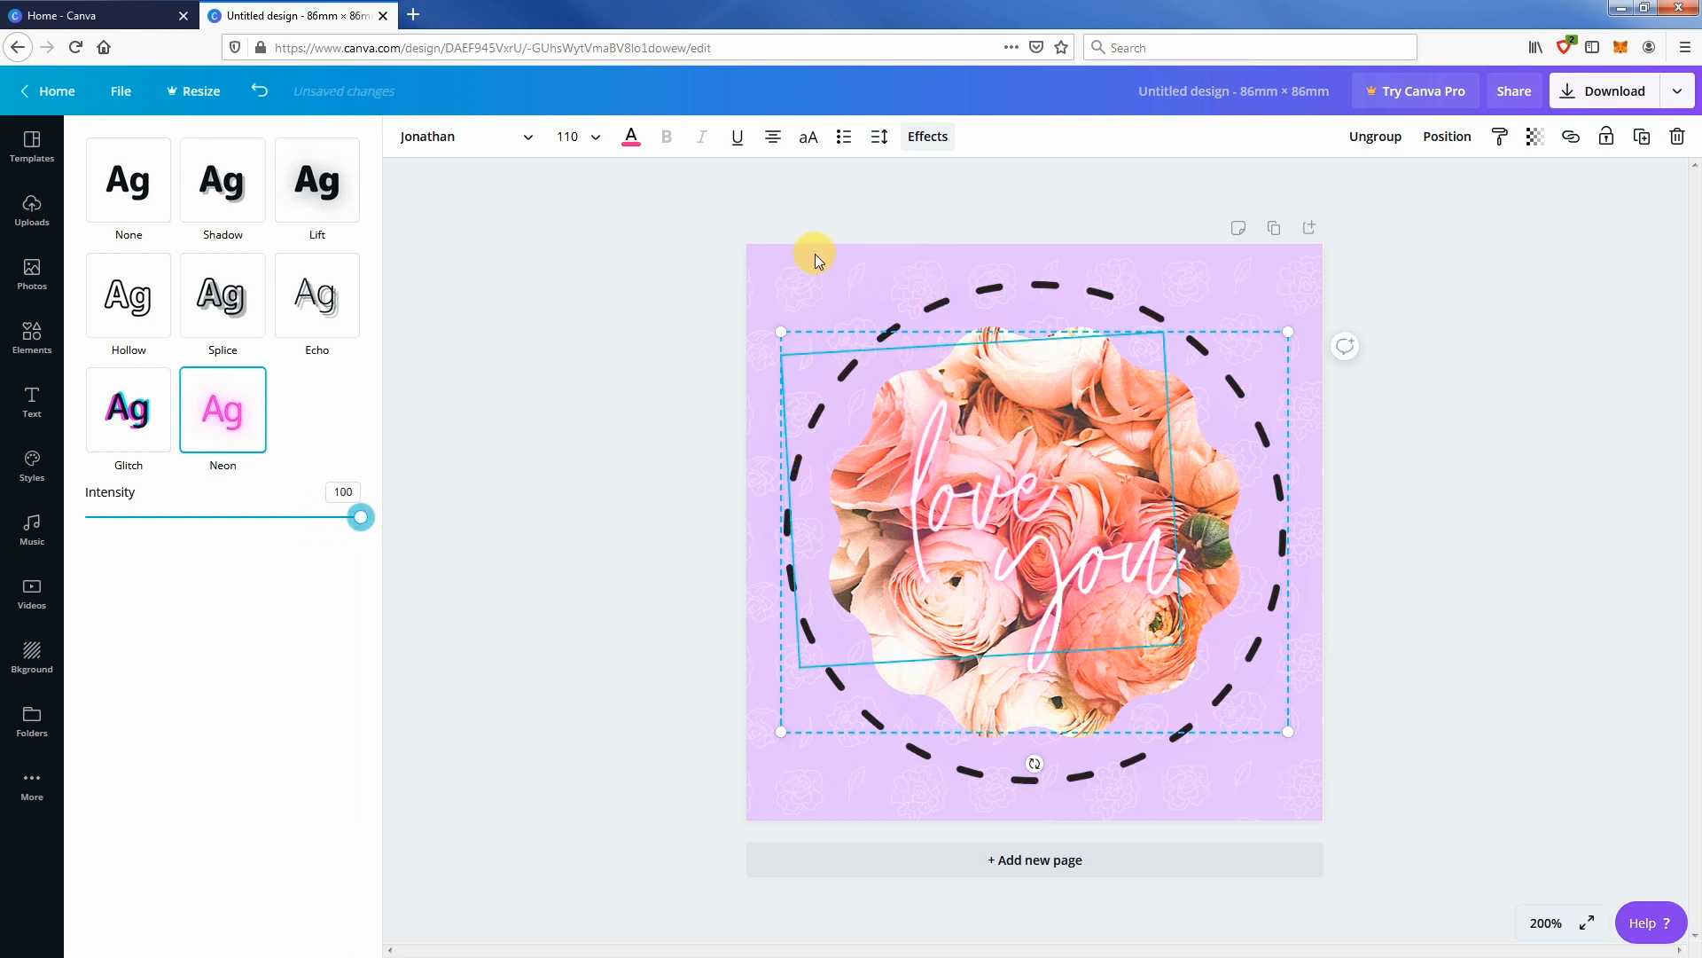
click(32, 402)
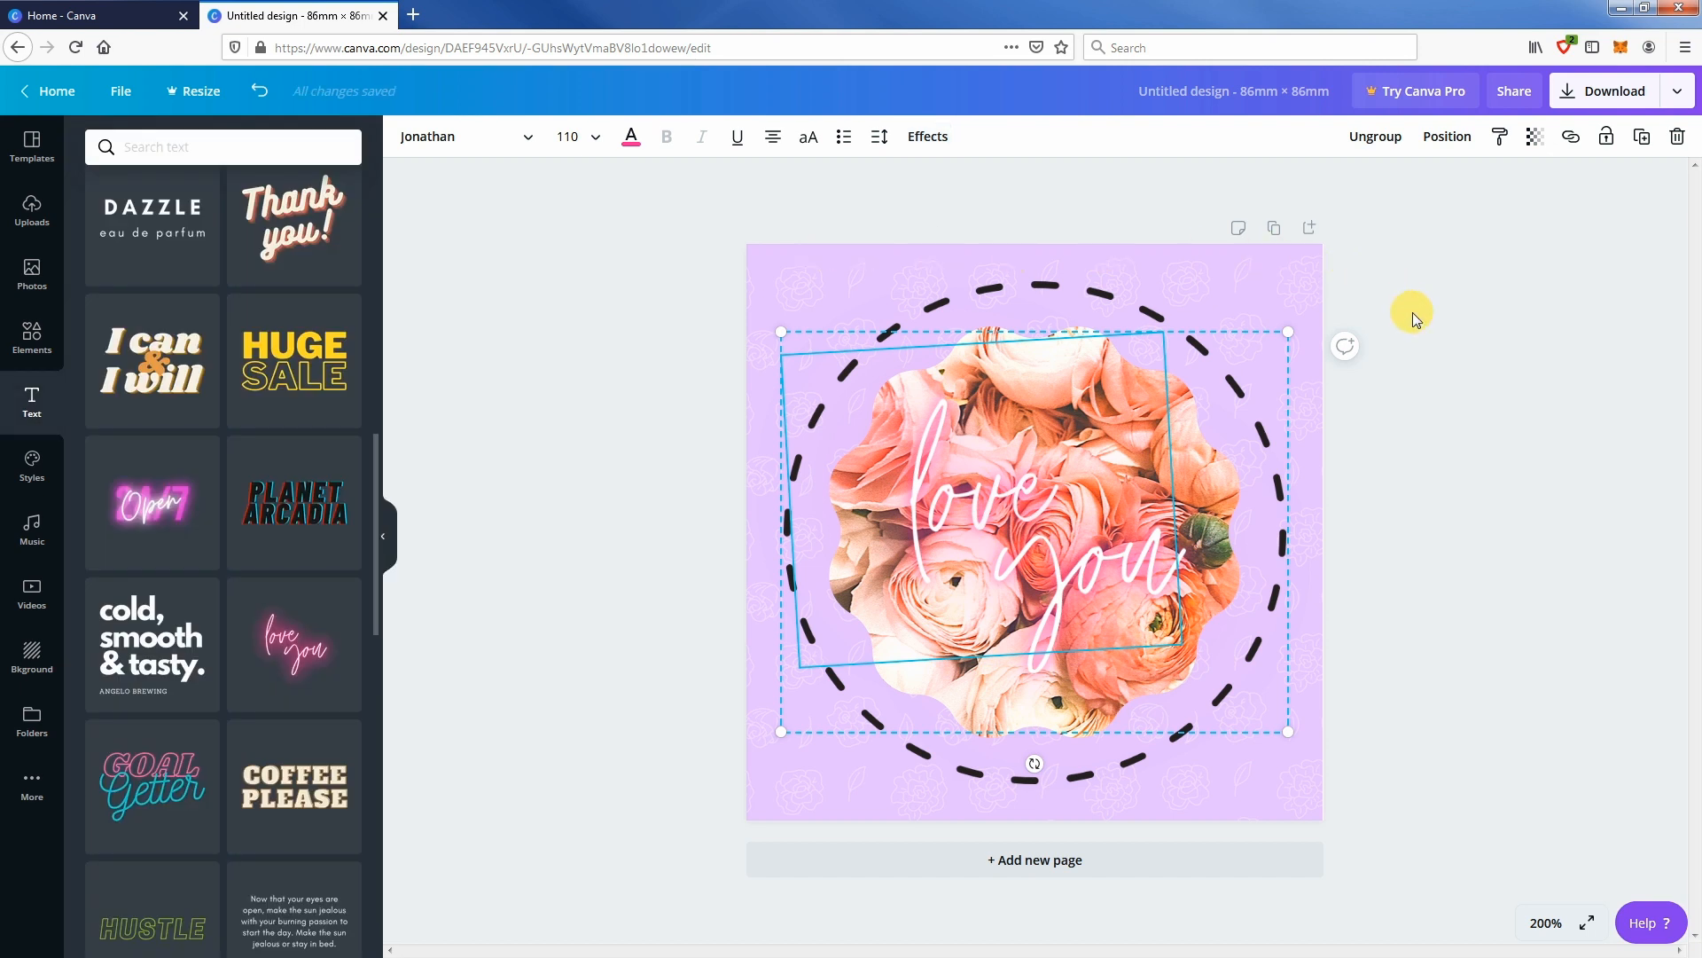
- Unlock the dashed circle and enlarge it to nearly fill the lavender square
click(1431, 341)
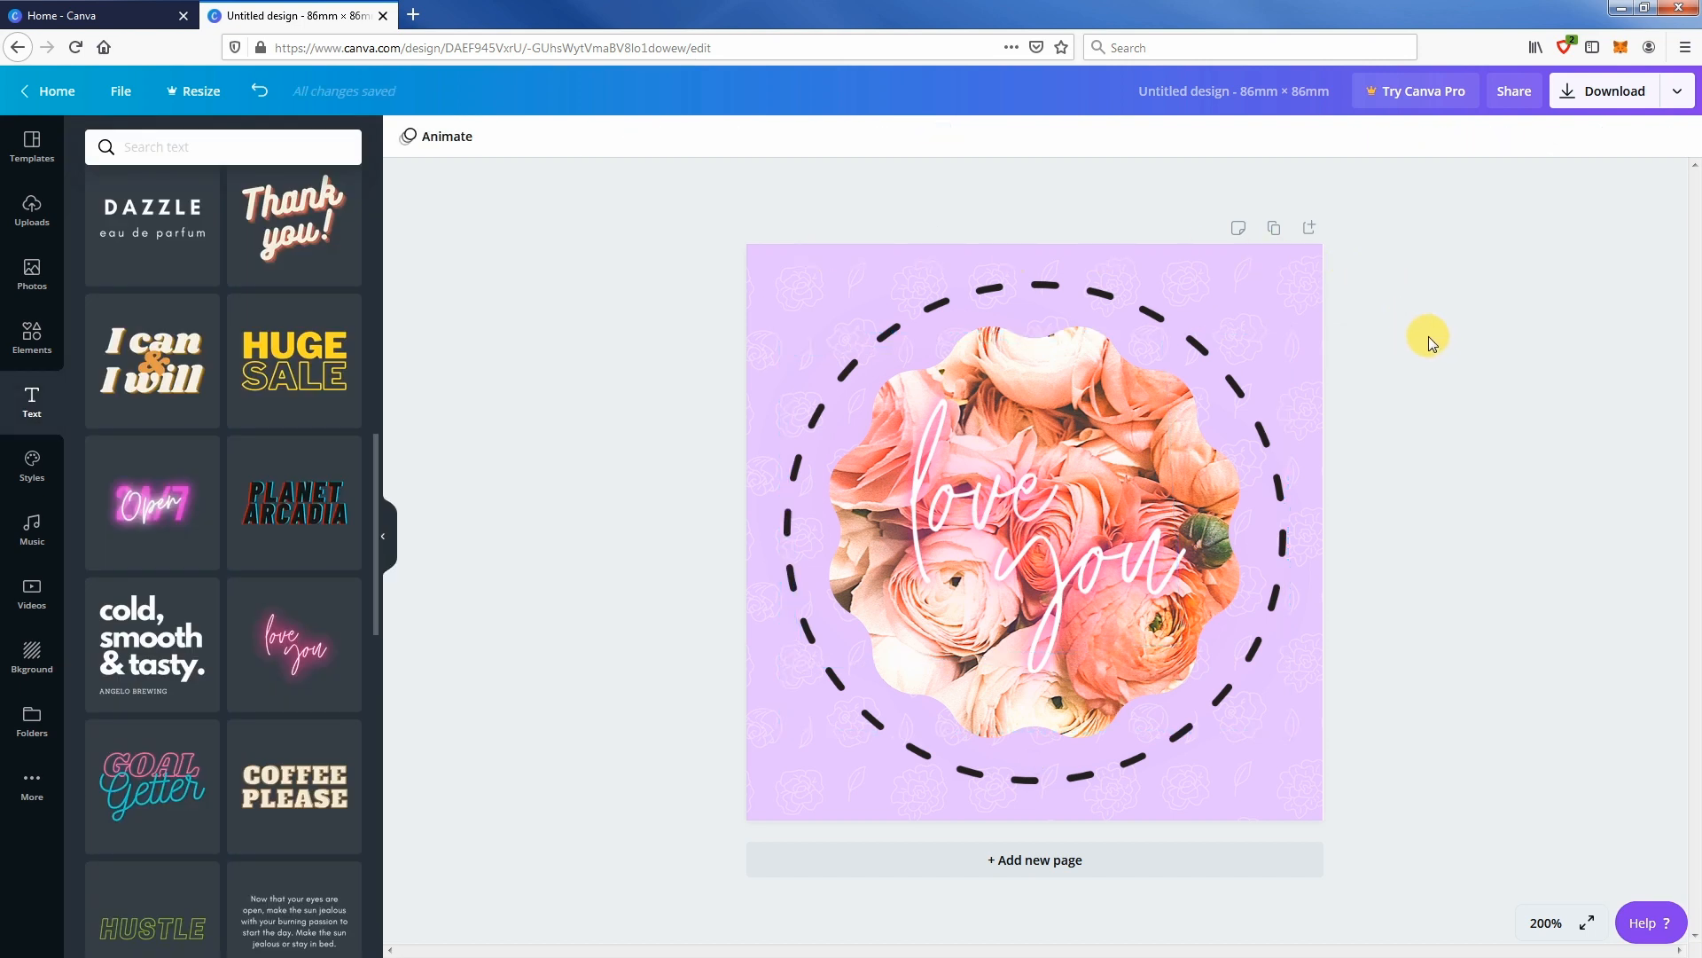
mouse_move(1372, 333)
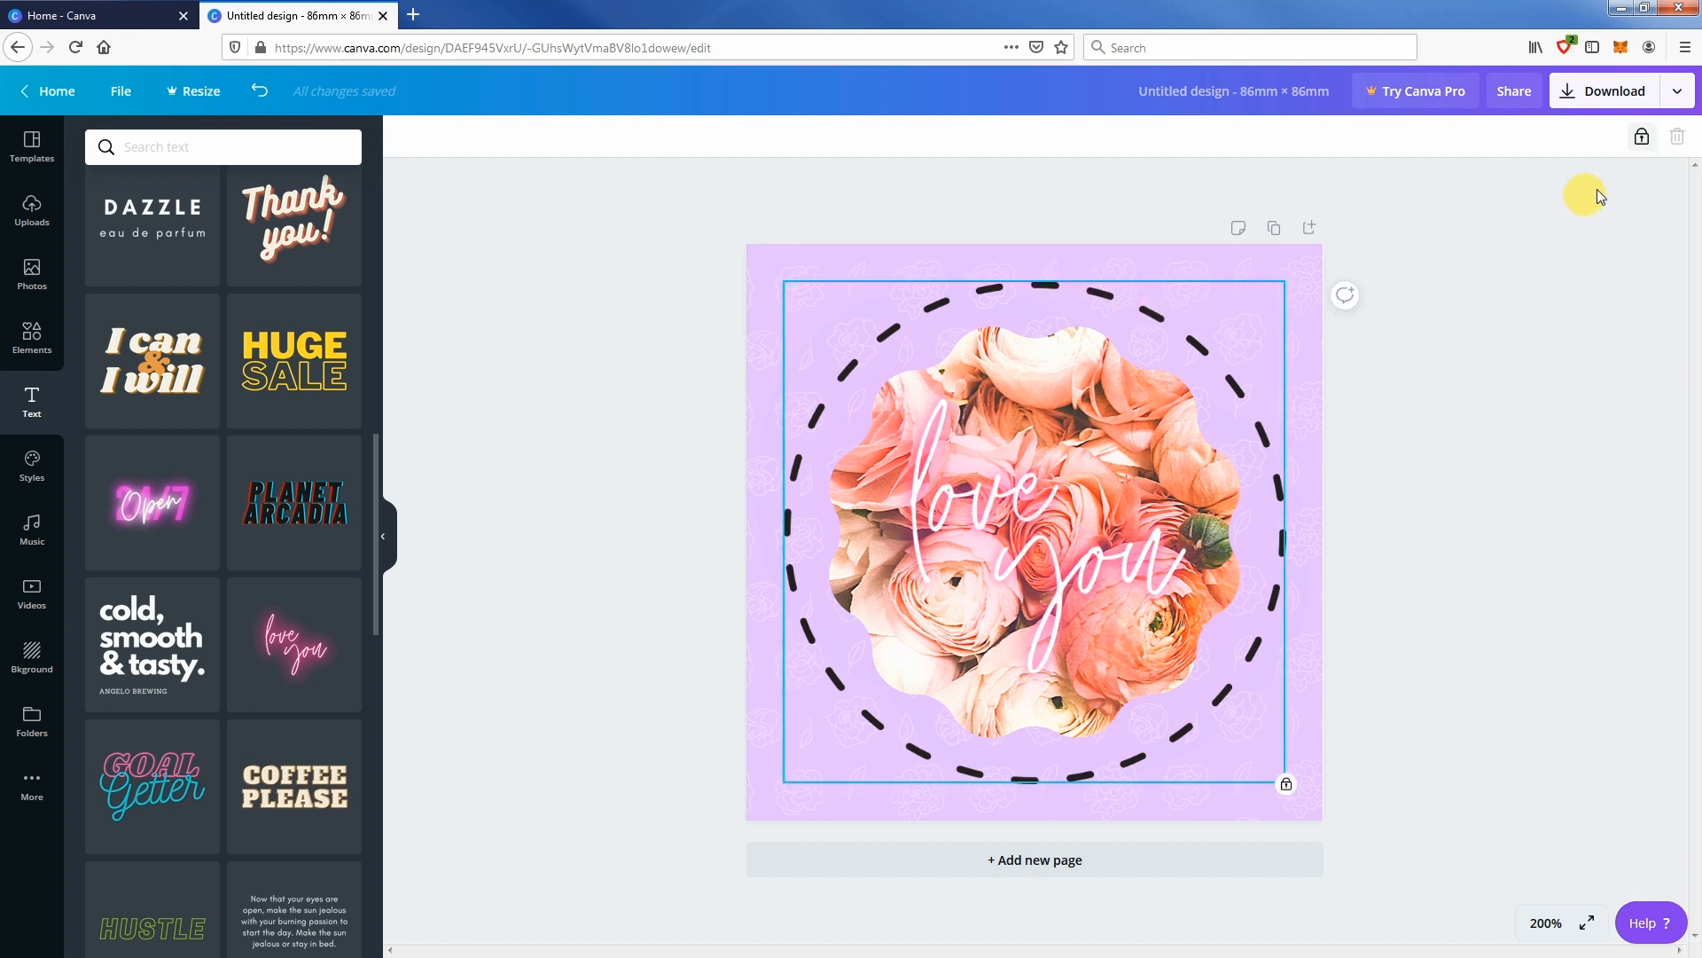
click(1032, 532)
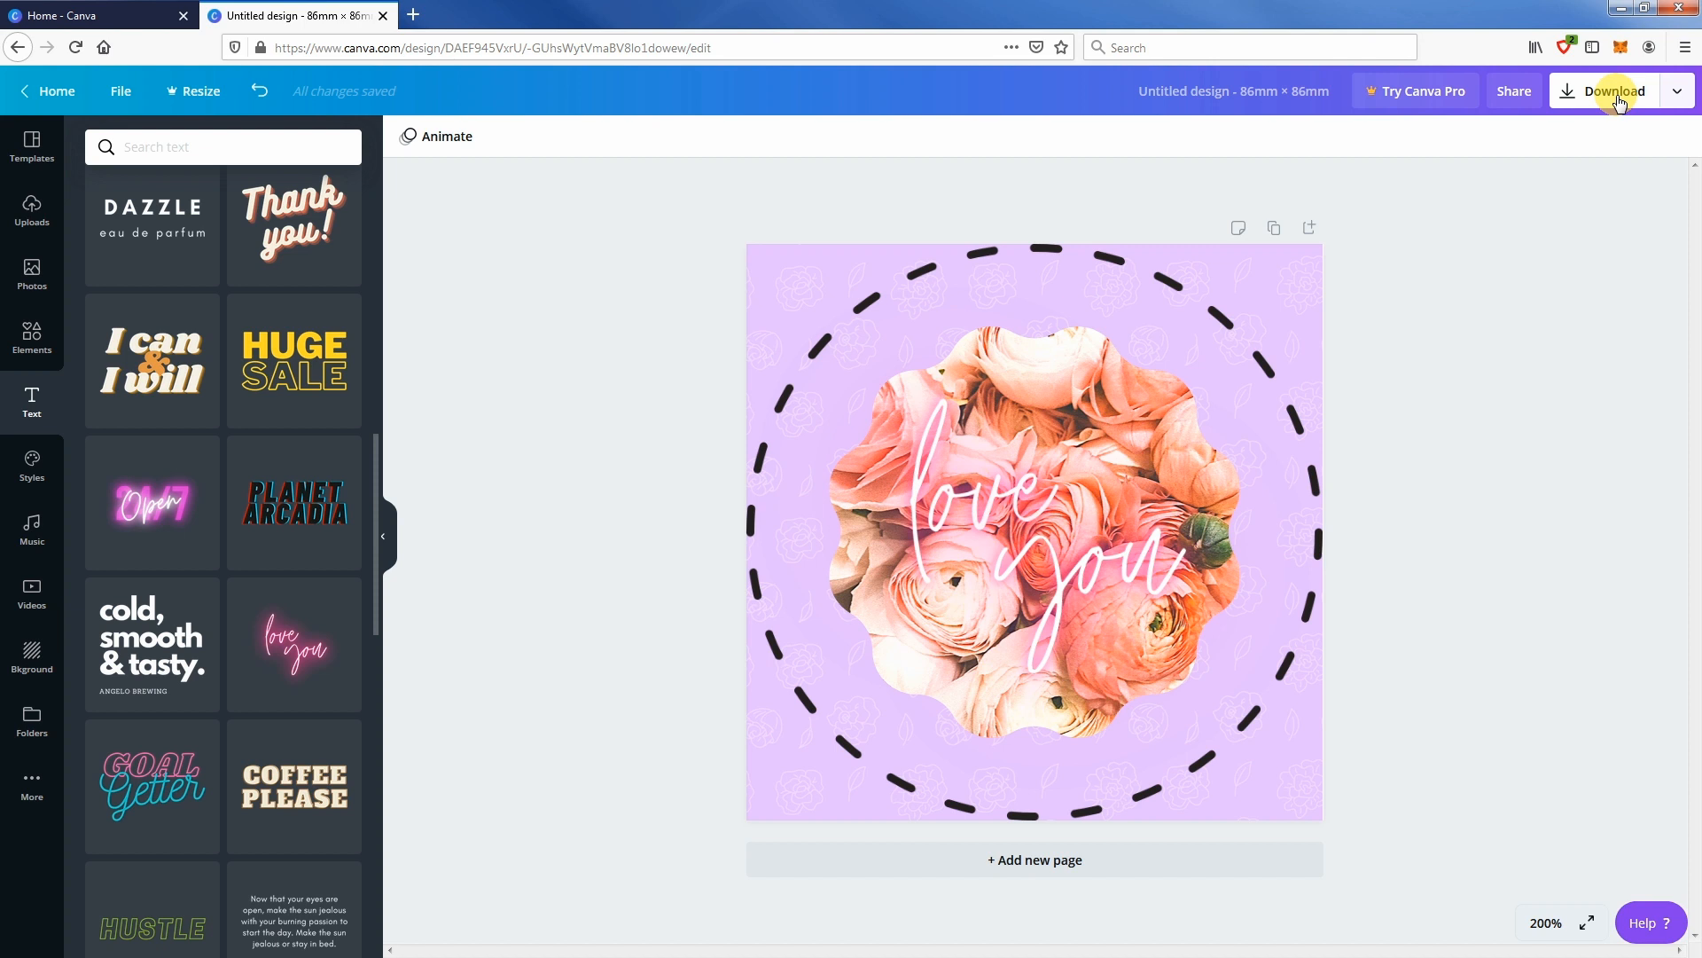
- Download the design as a PNG and choose to open it with Windows Photo Viewer
click(1614, 91)
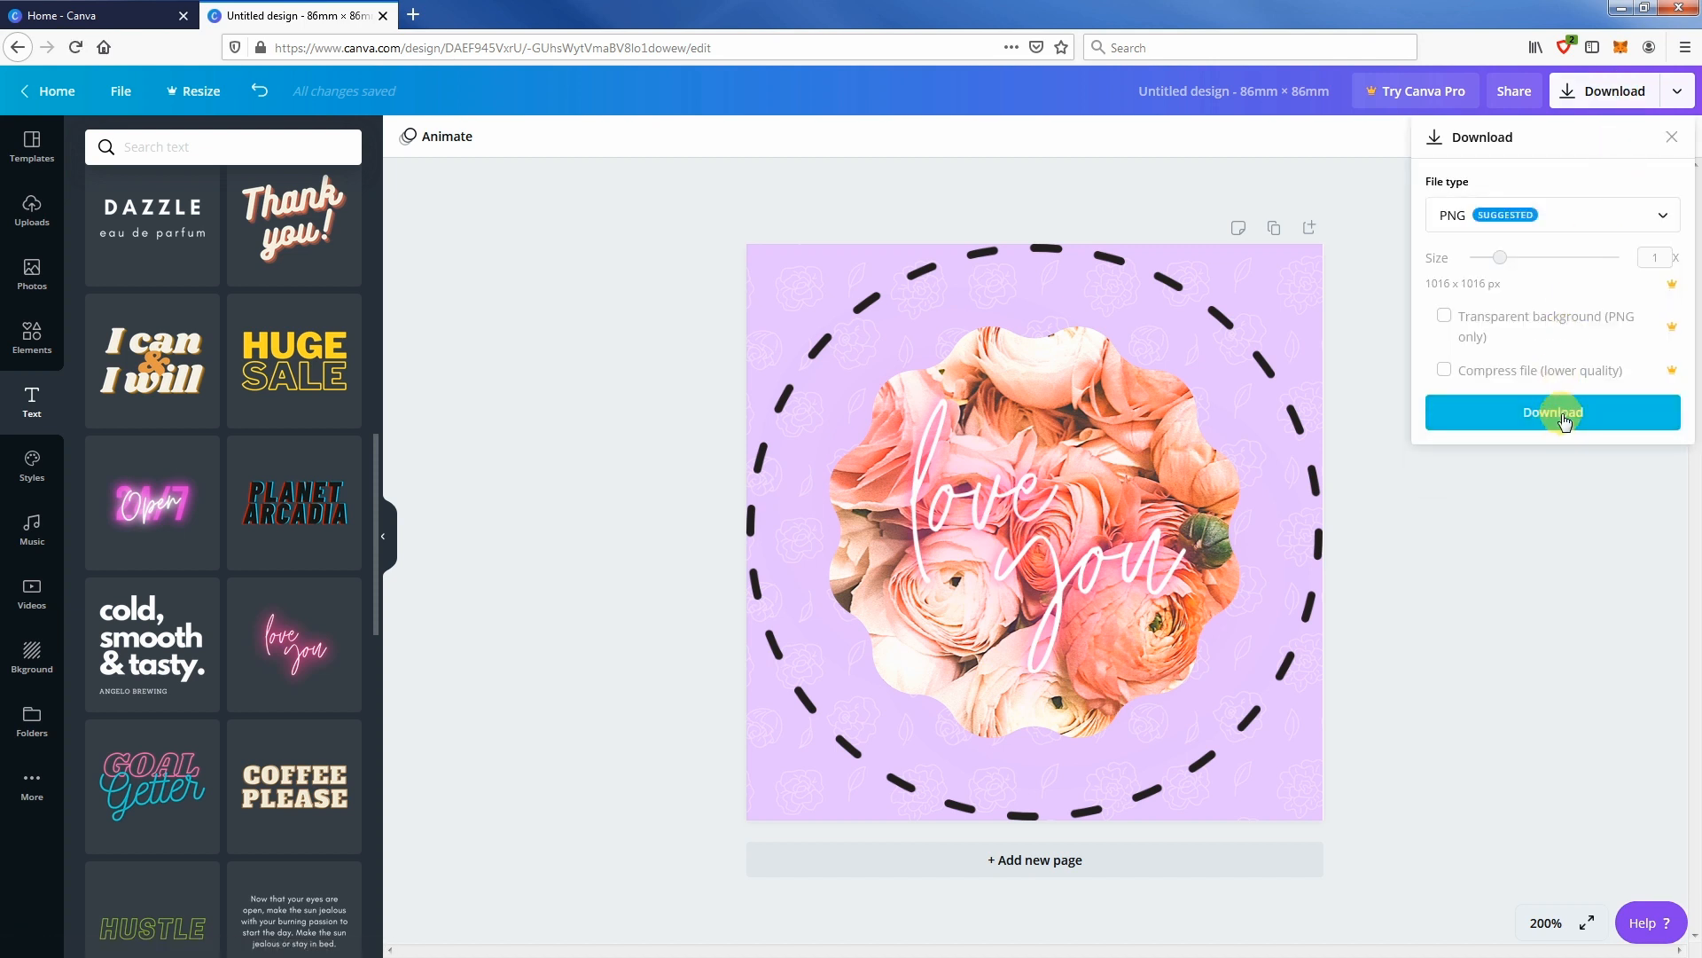
click(1551, 411)
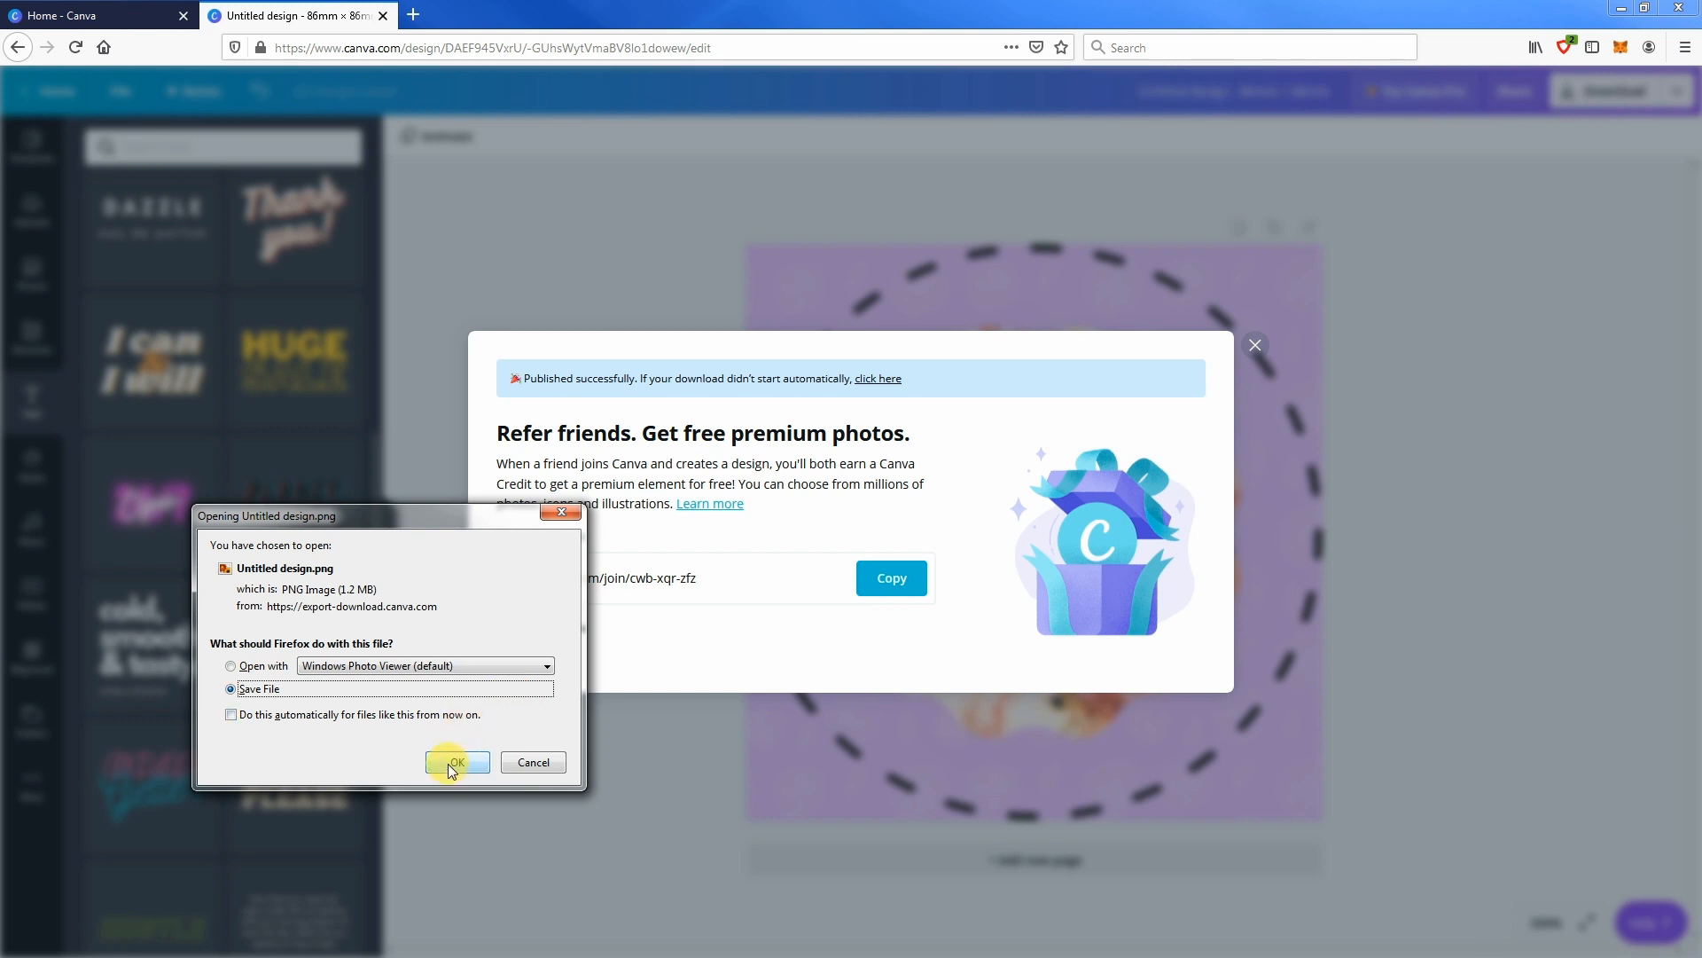
click(230, 665)
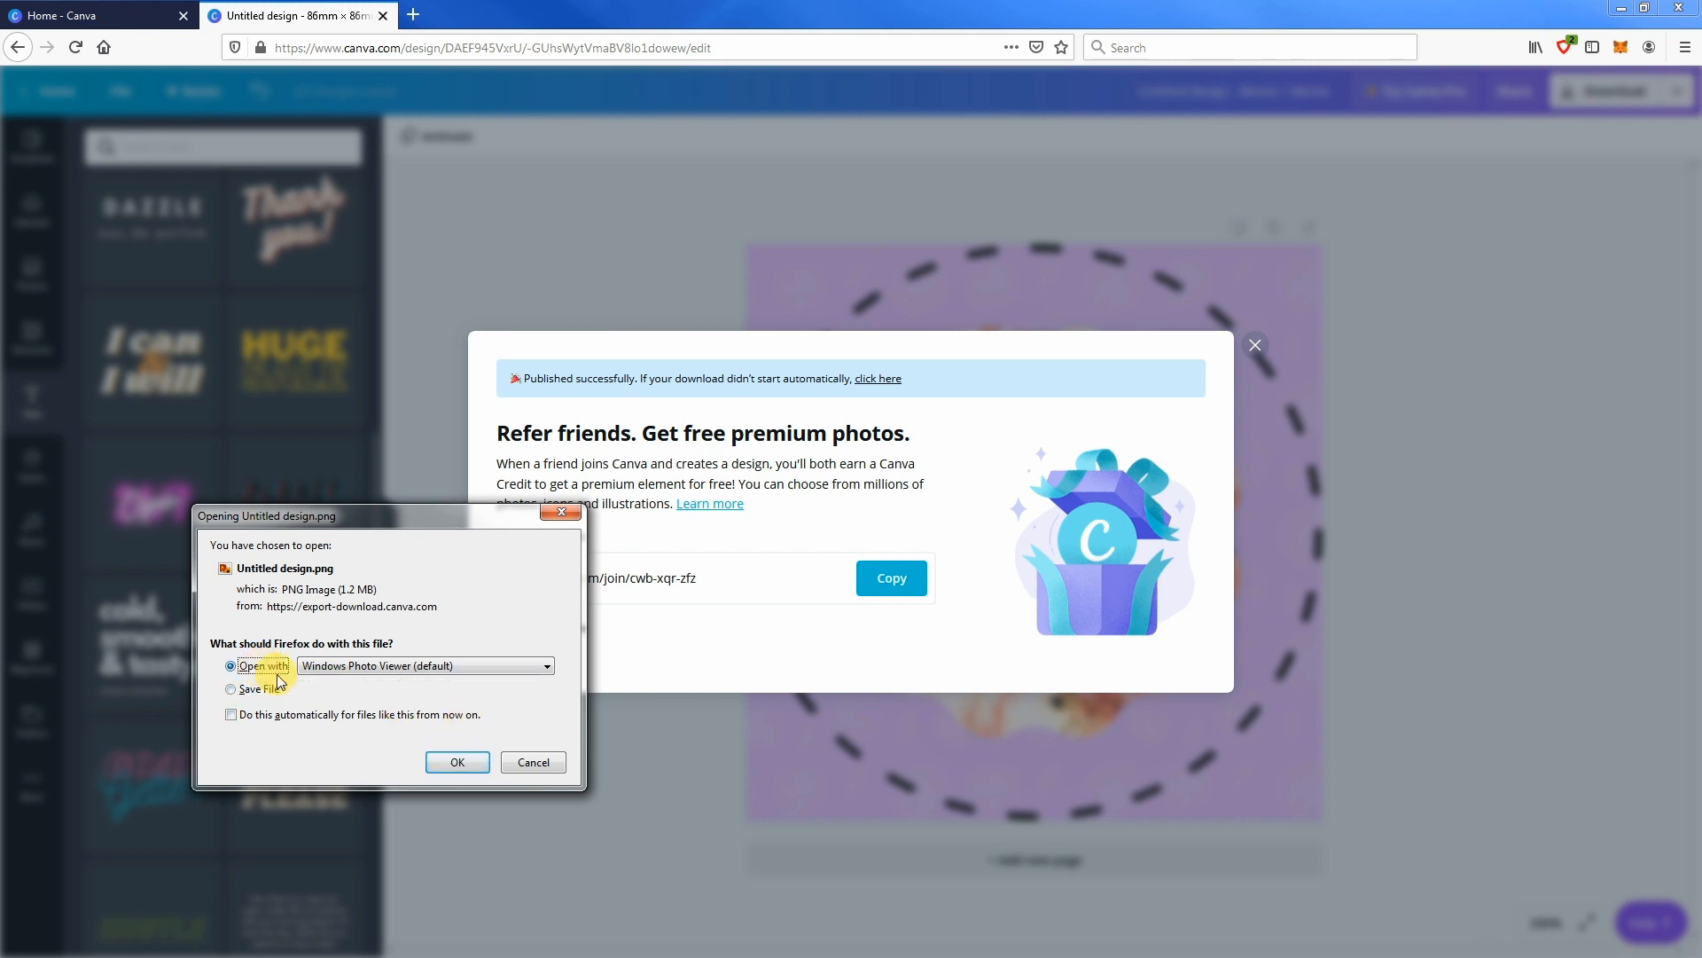
click(532, 761)
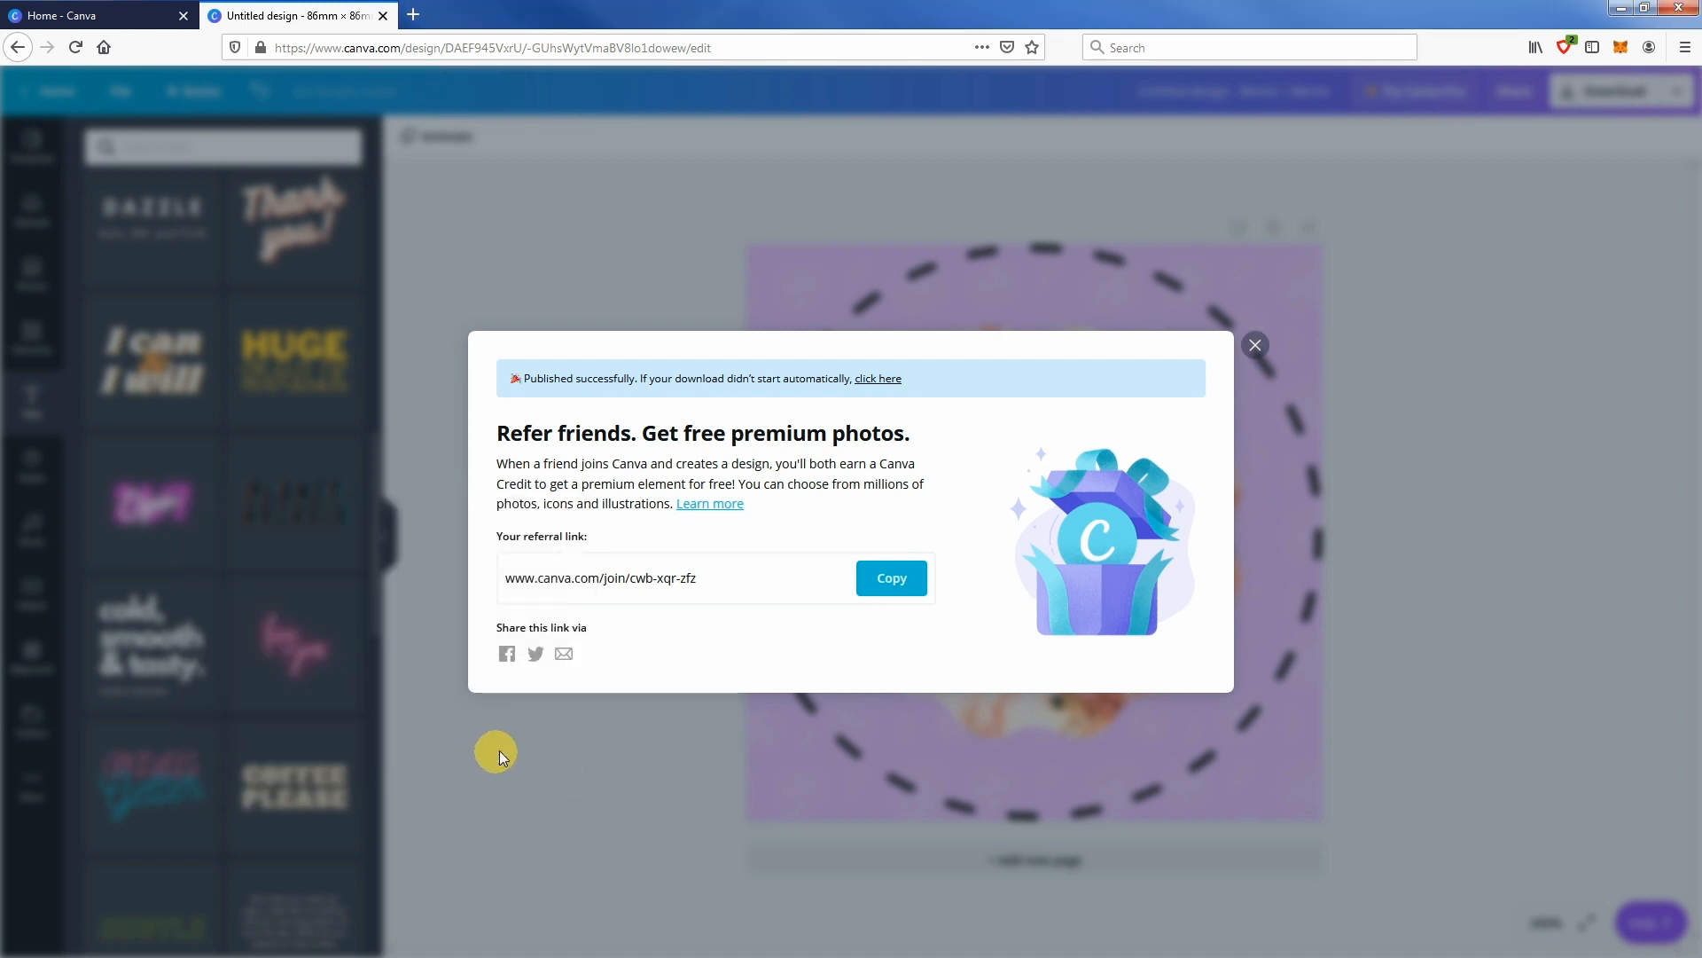
mouse_move(554, 711)
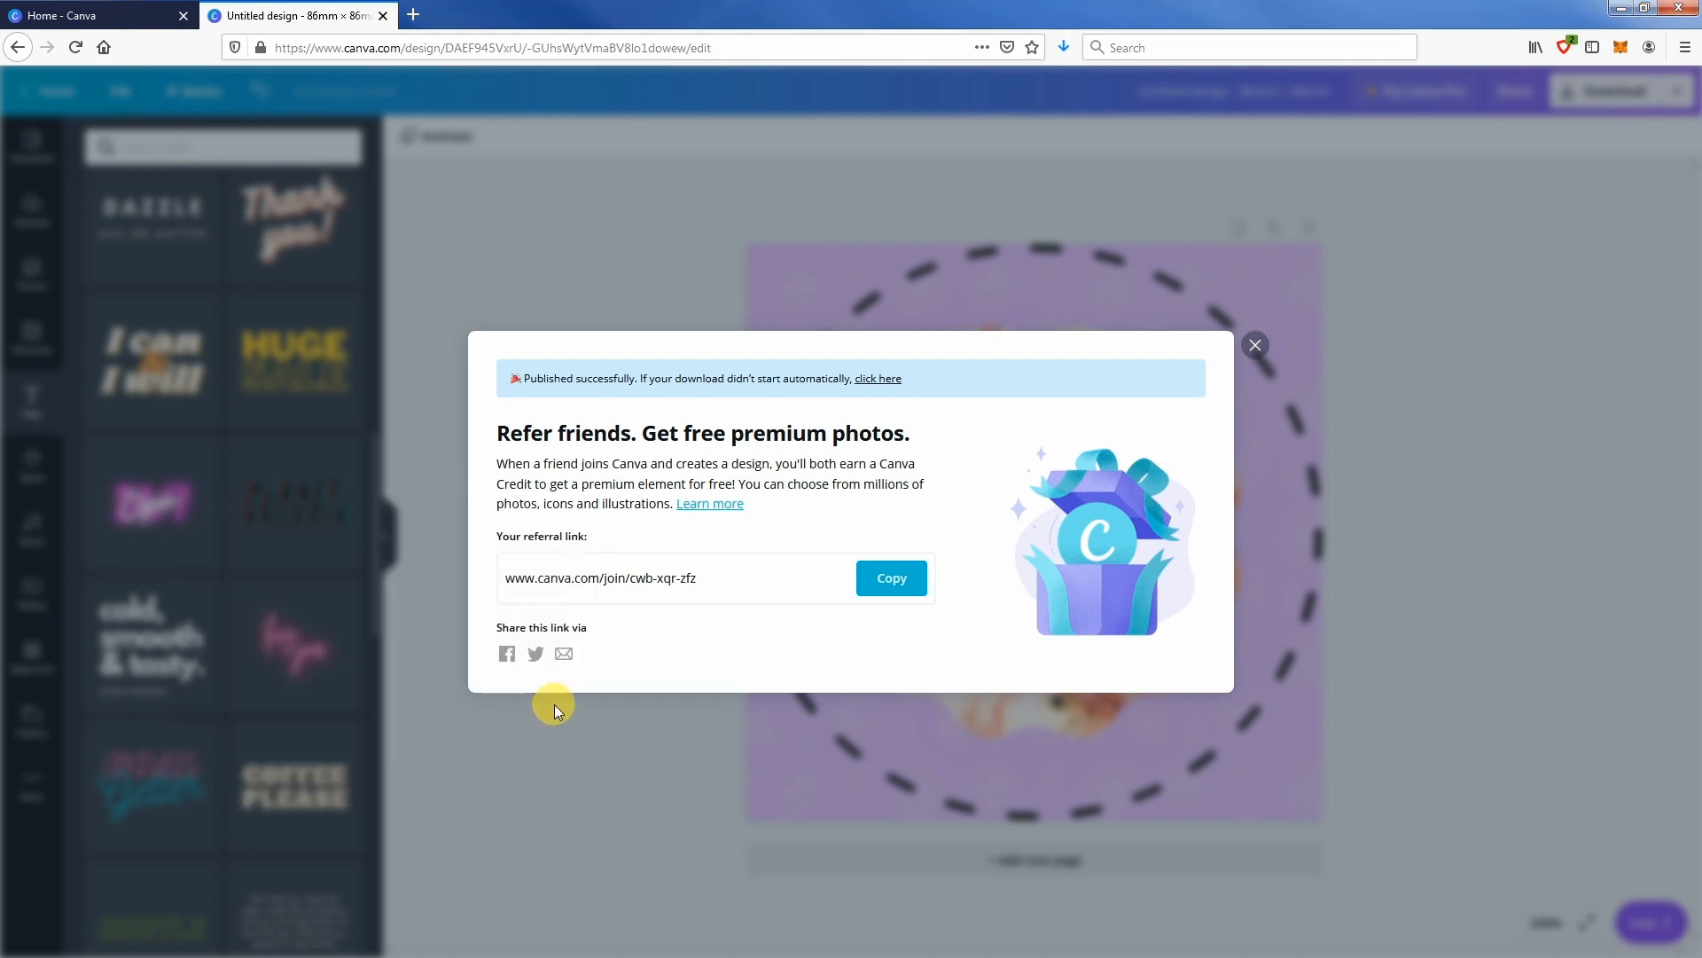
mouse_move(1256, 346)
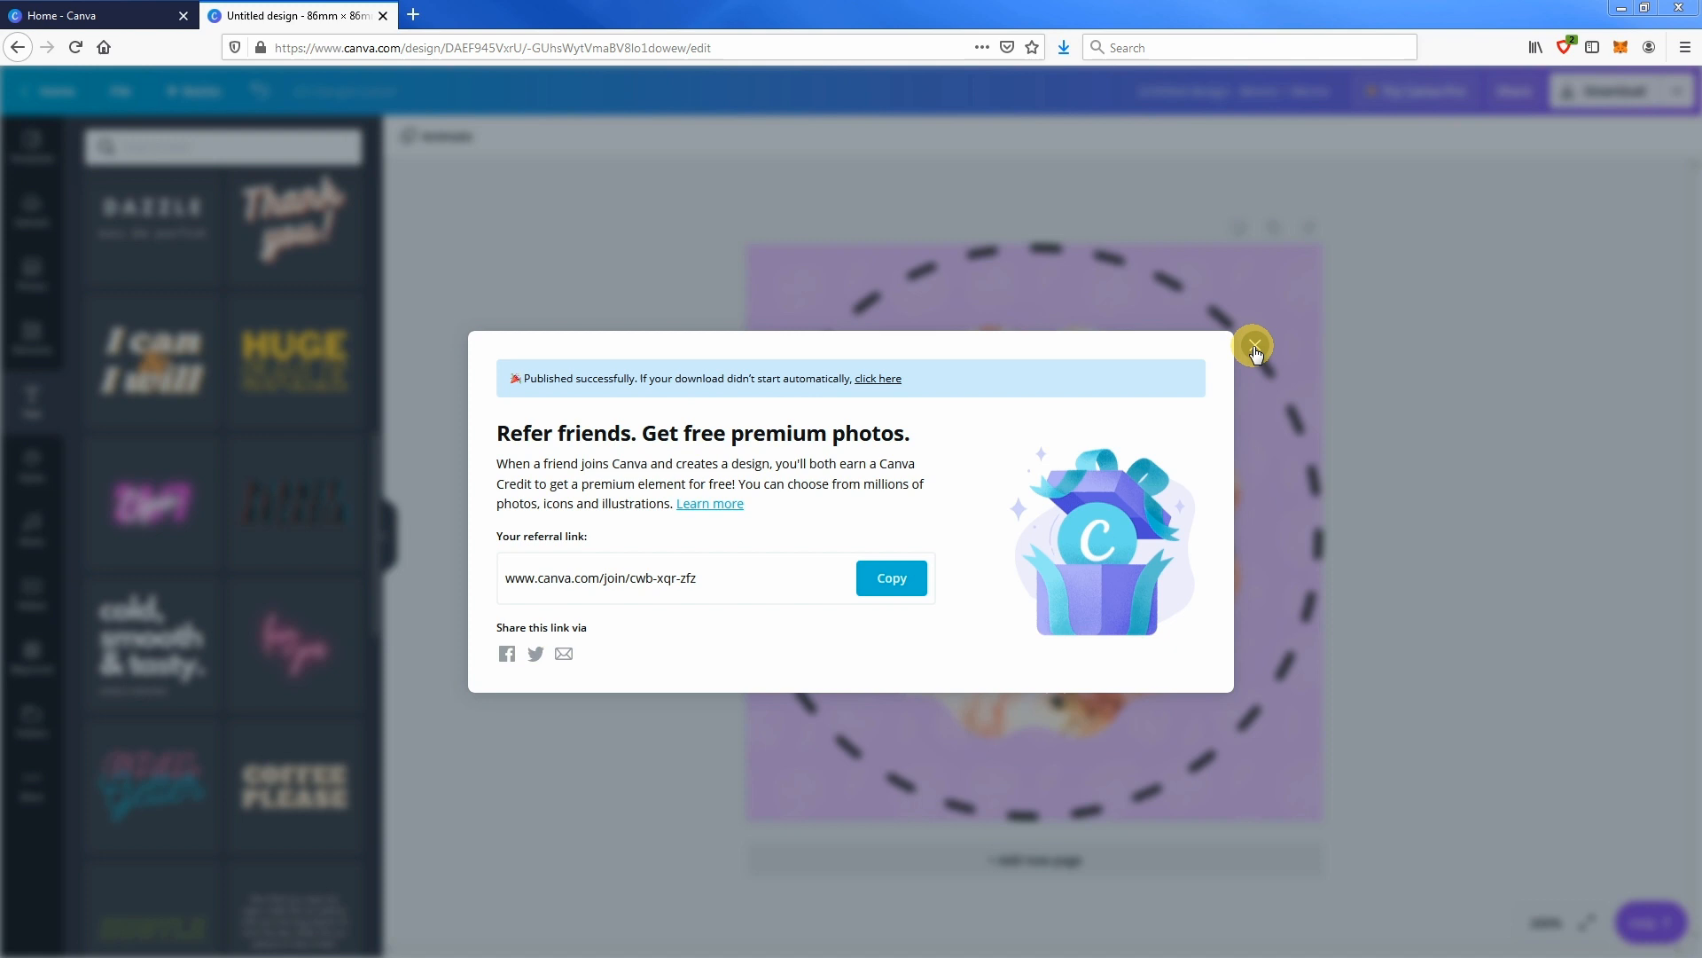
- Review the love-you PNG in Windows Photo Viewer, then close the viewer
click(1254, 345)
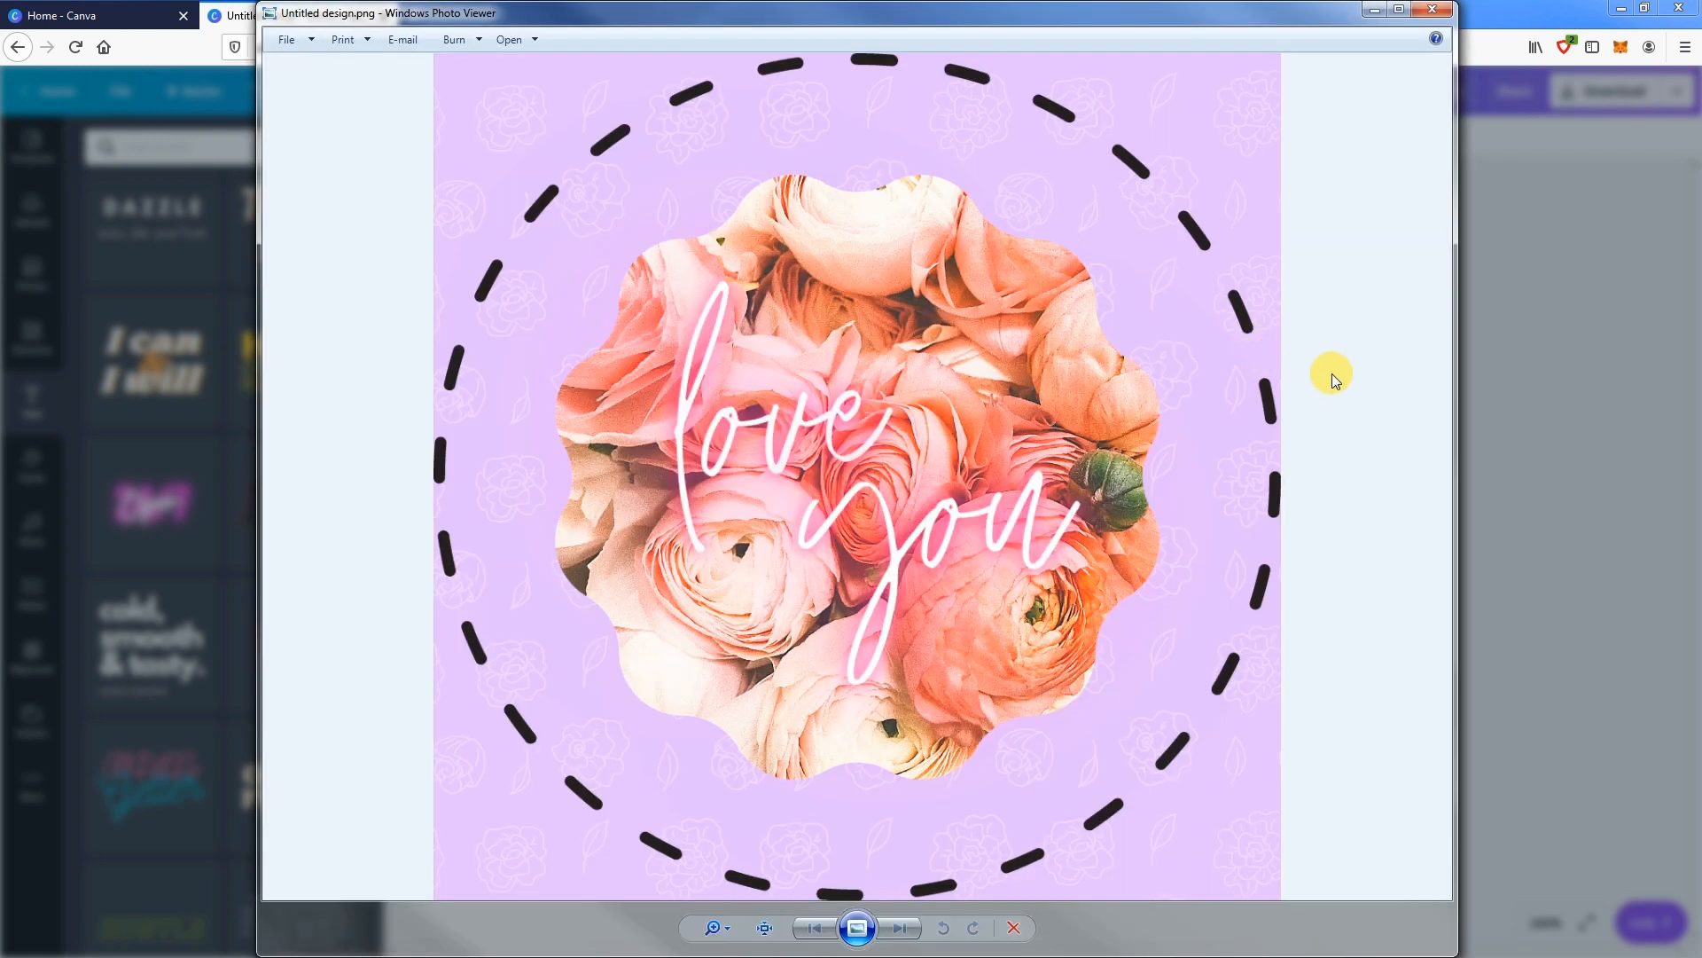
mouse_move(624, 32)
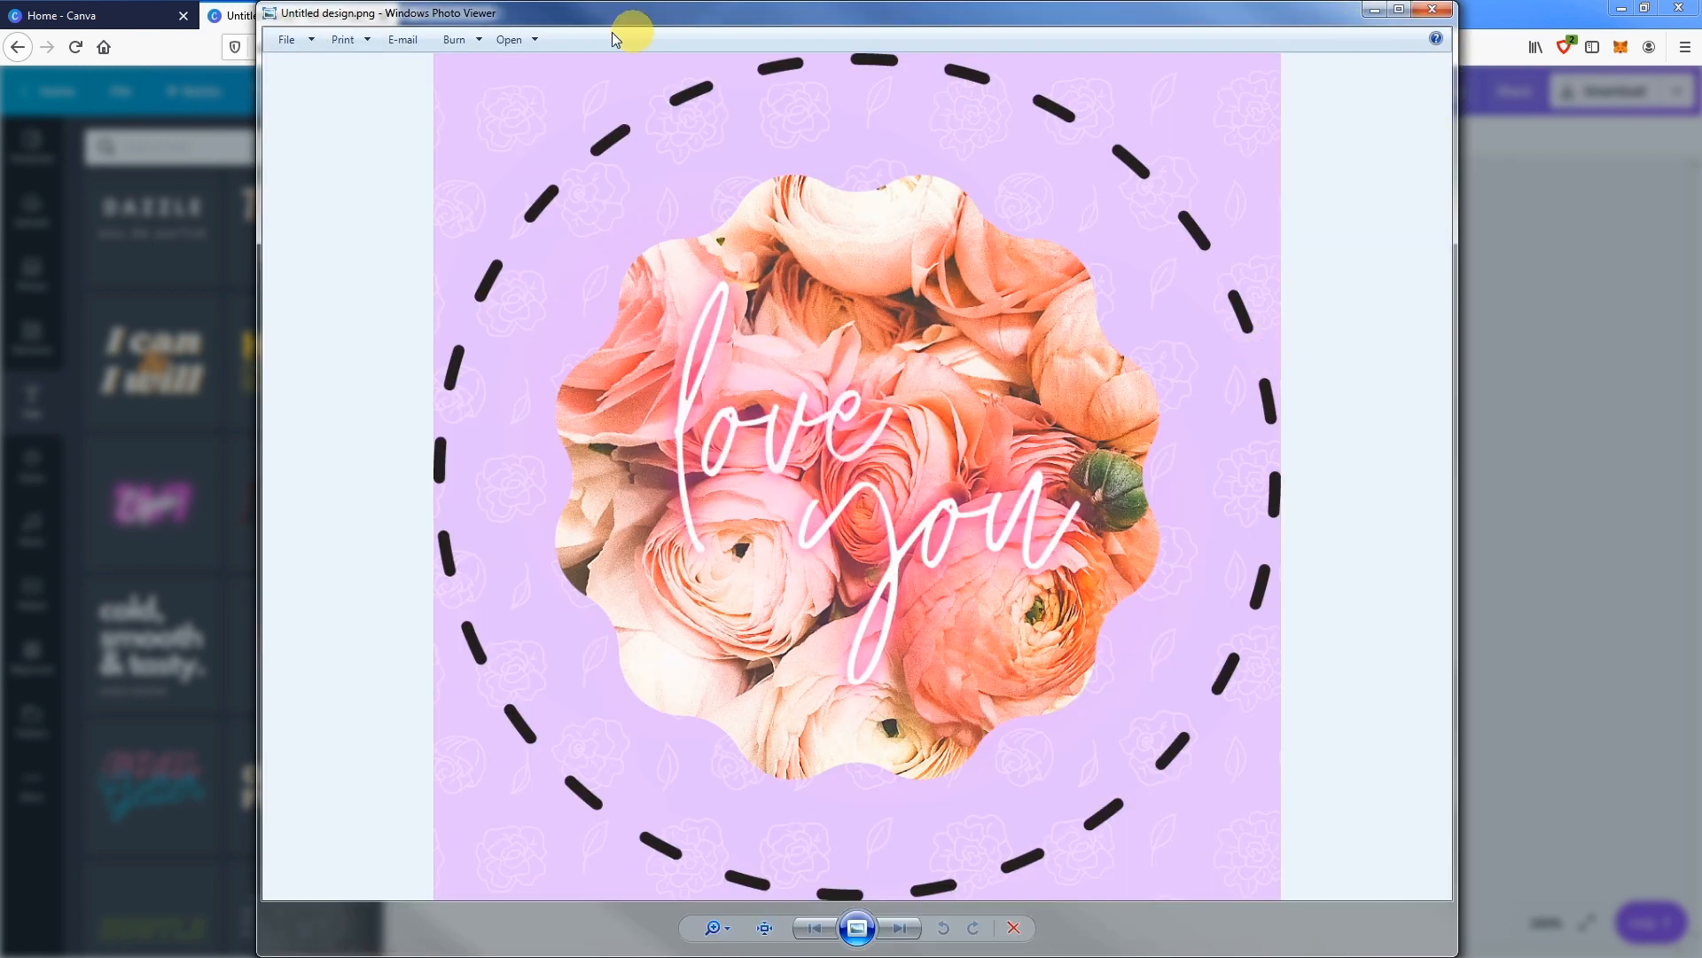
click(287, 39)
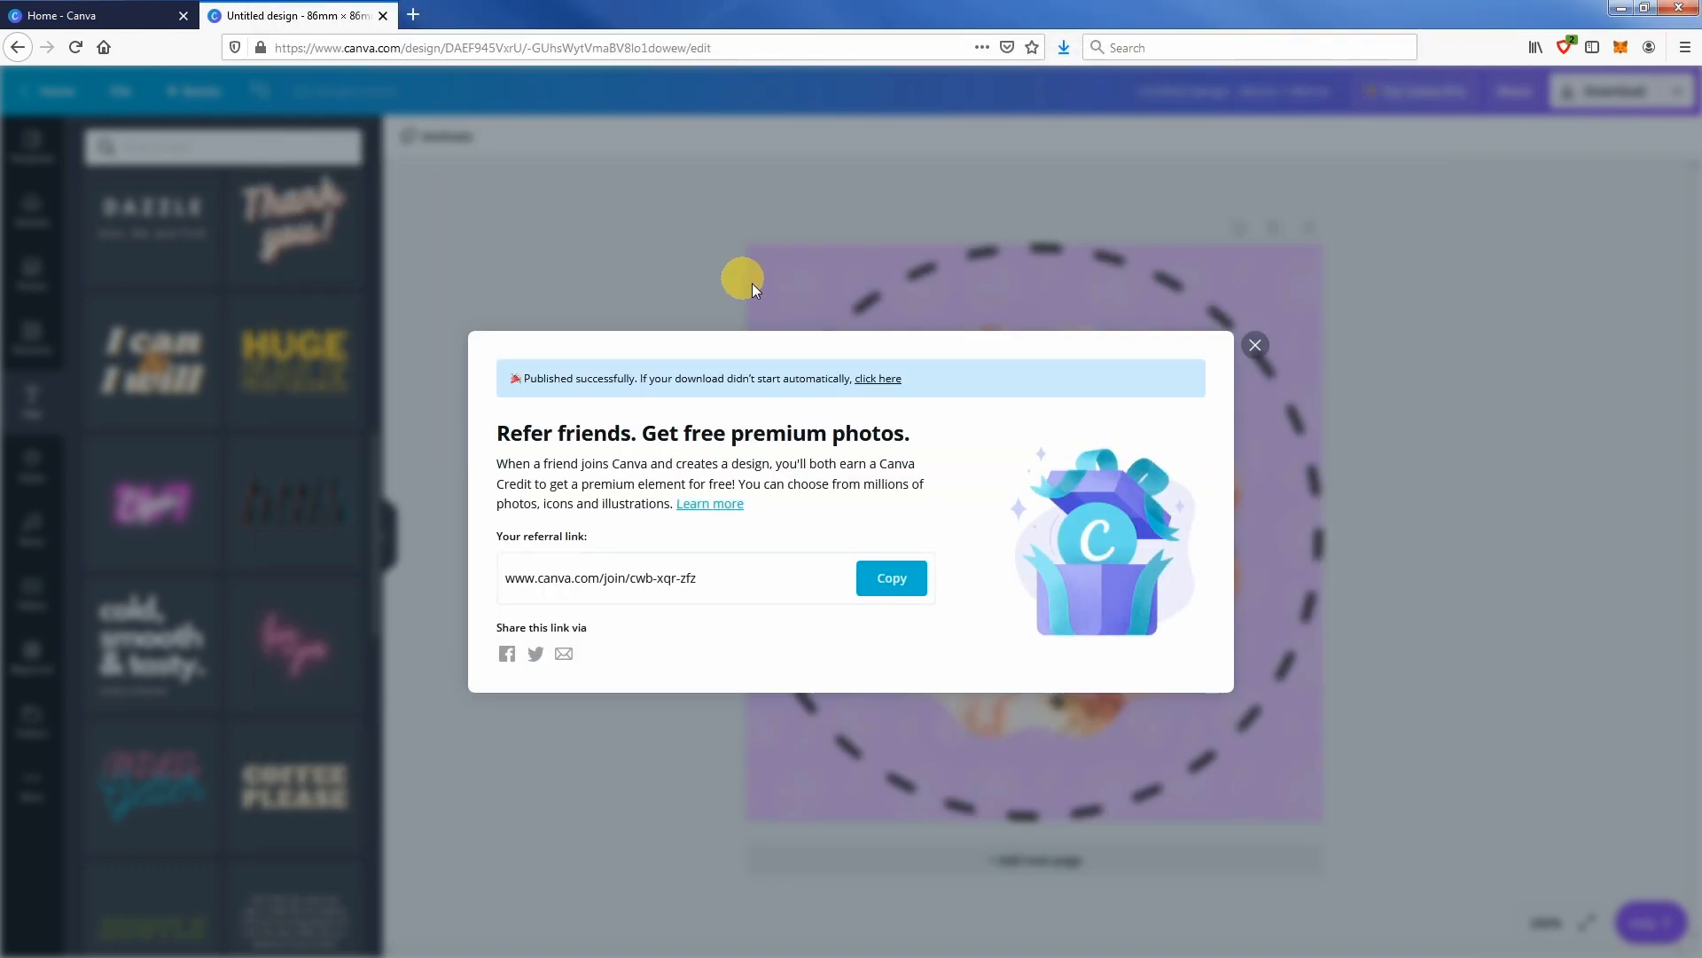
- Dismiss the referral popup, close the design tab and reload the Canva home page
click(1256, 346)
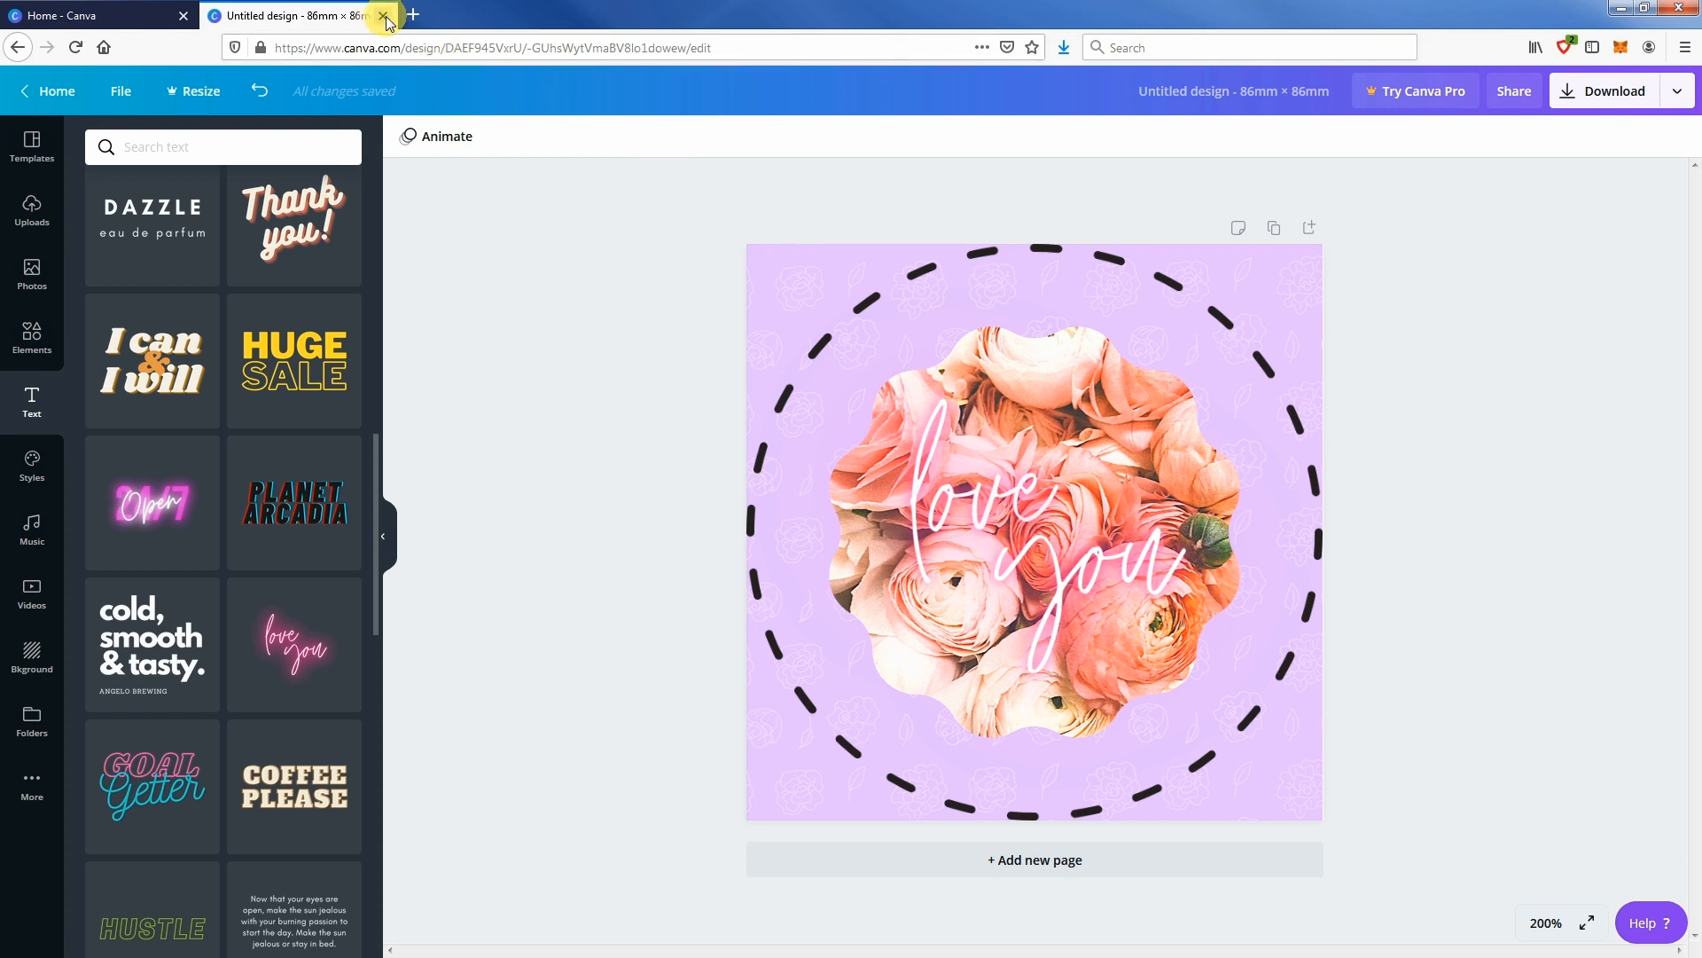
click(386, 16)
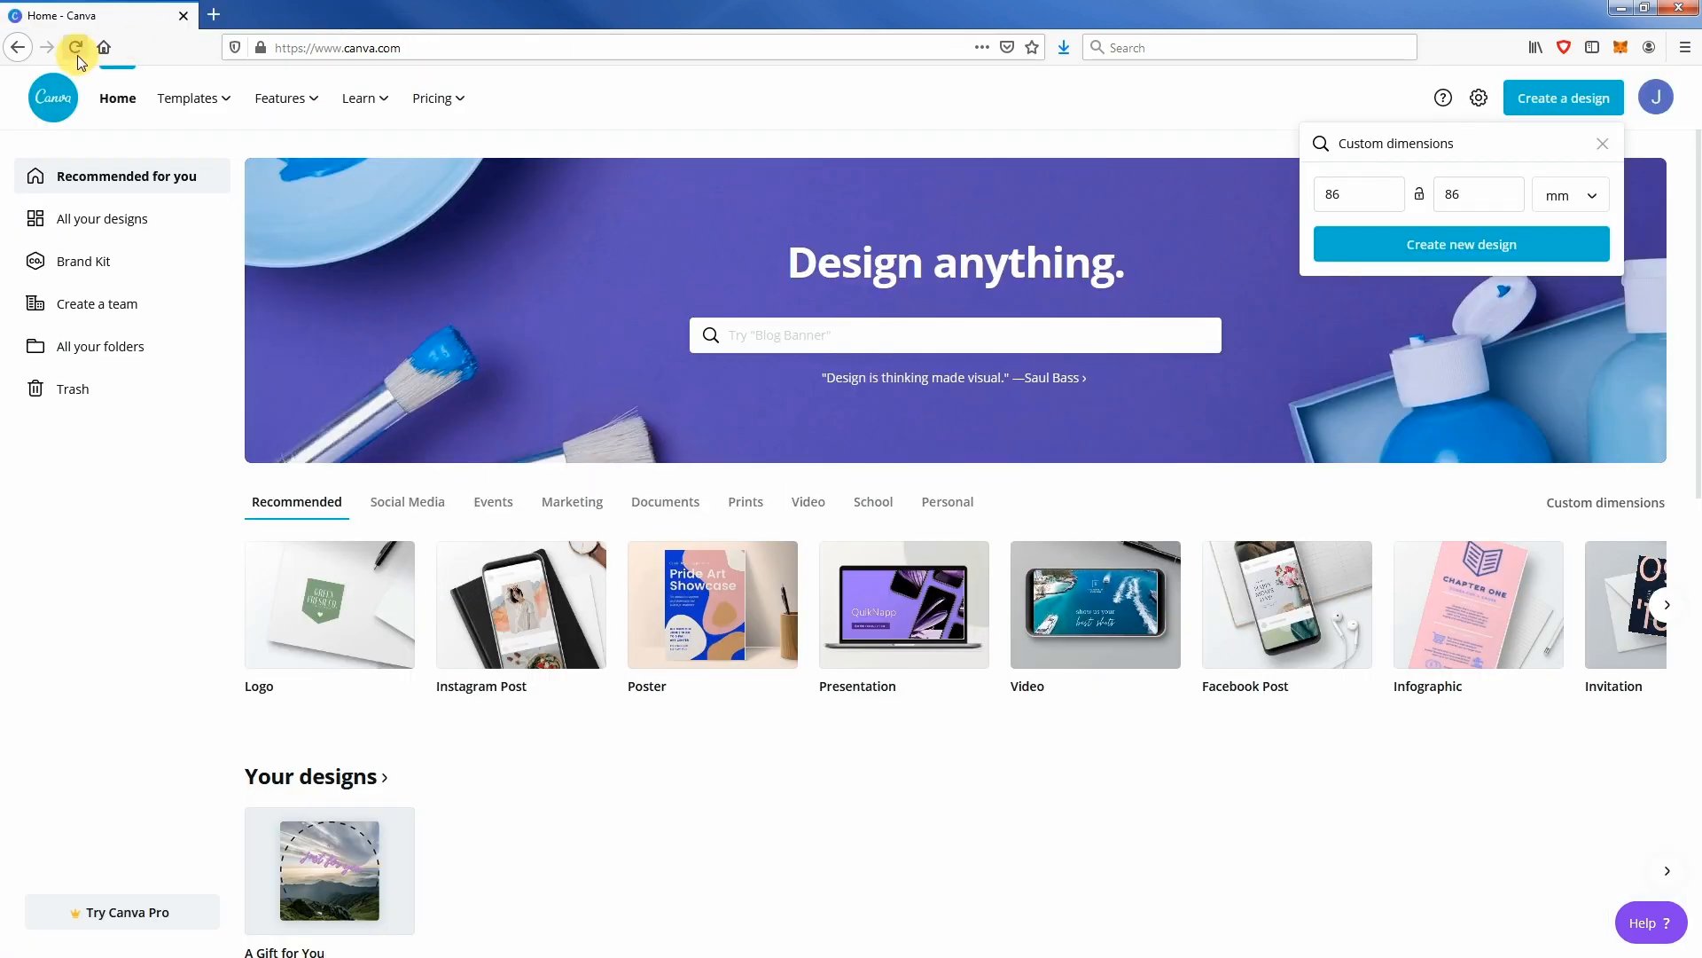
click(76, 46)
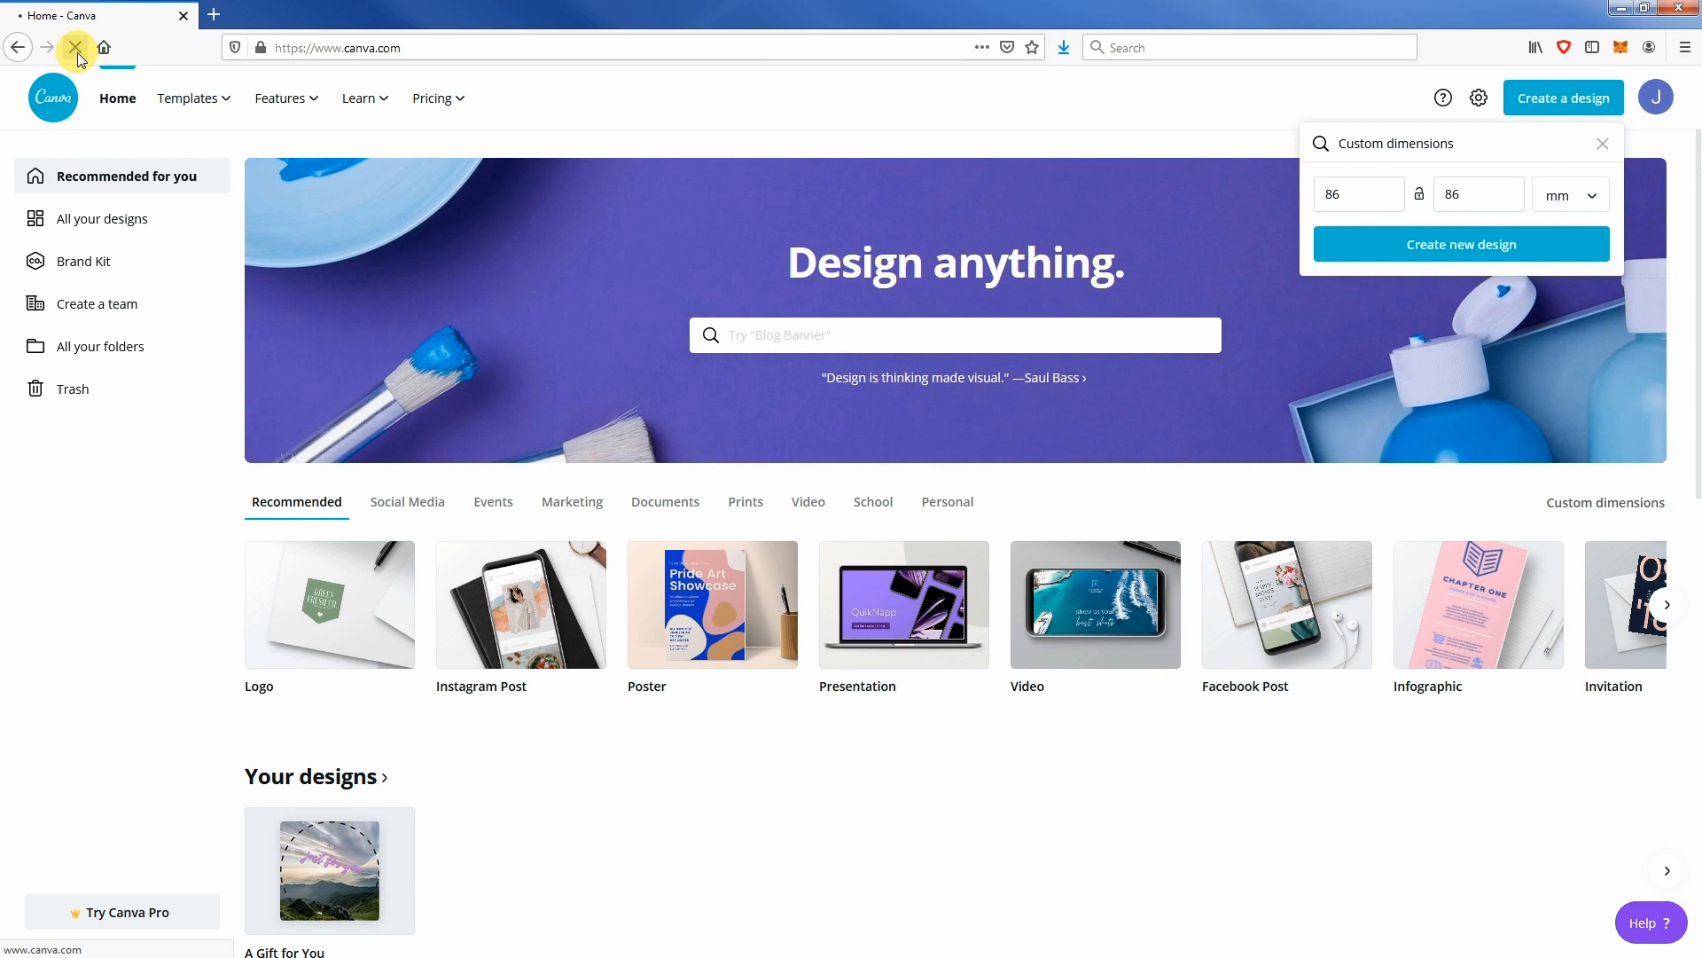
click(76, 46)
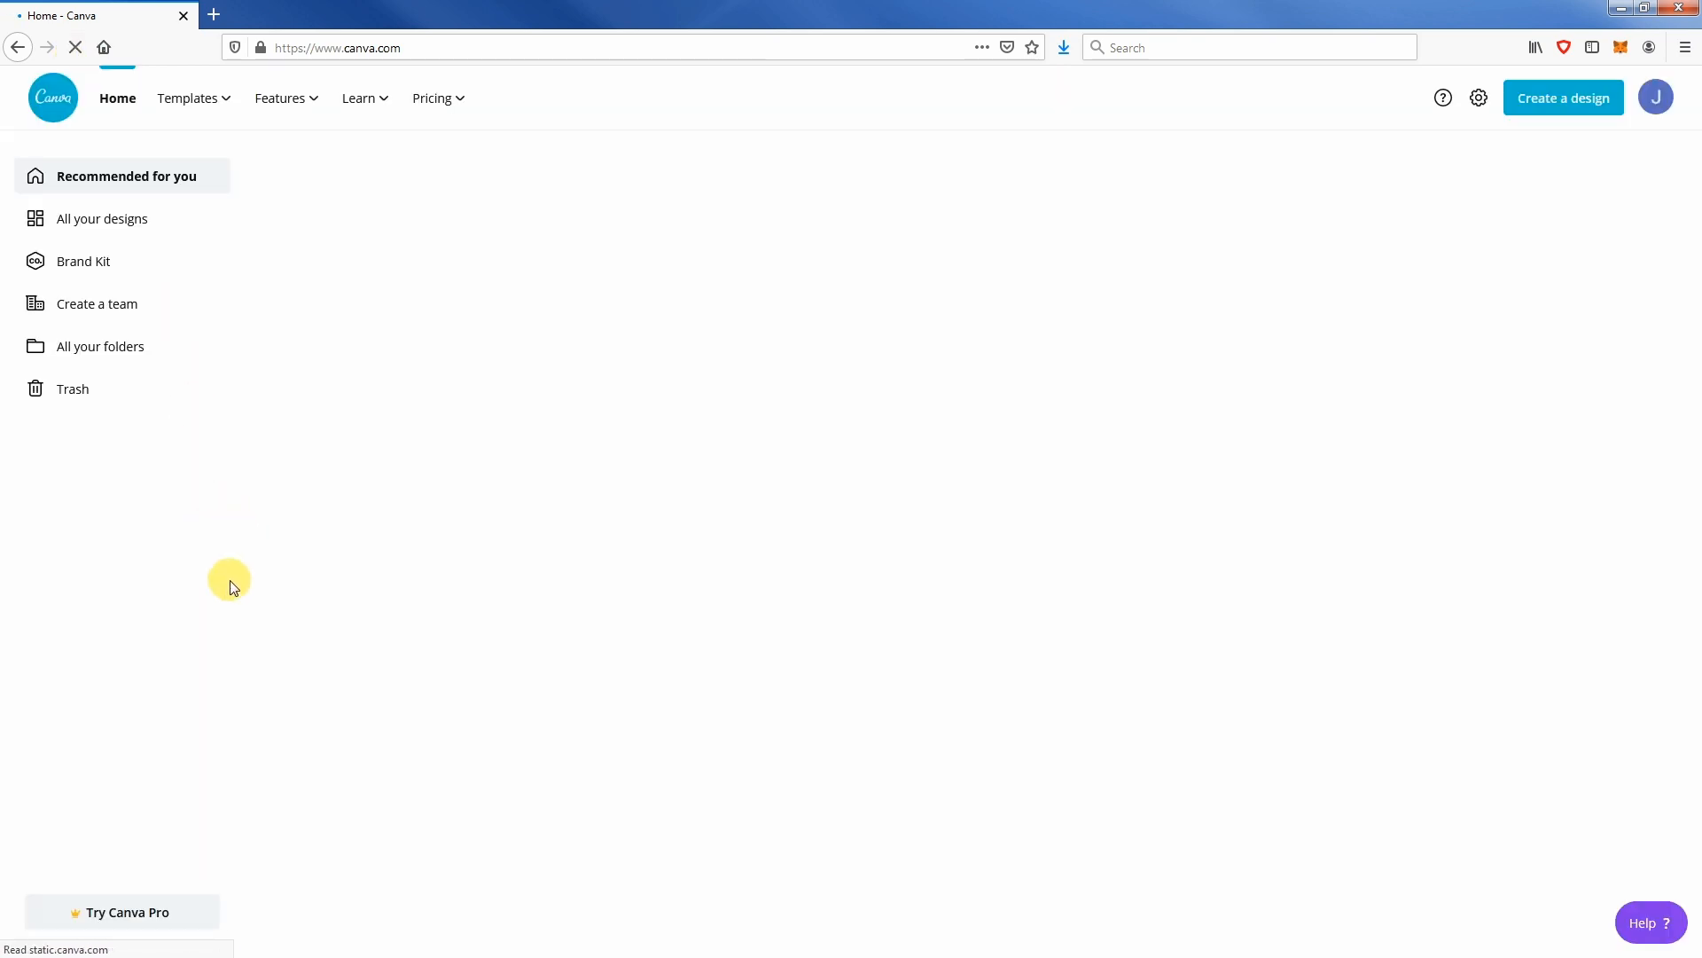
mouse_move(229, 702)
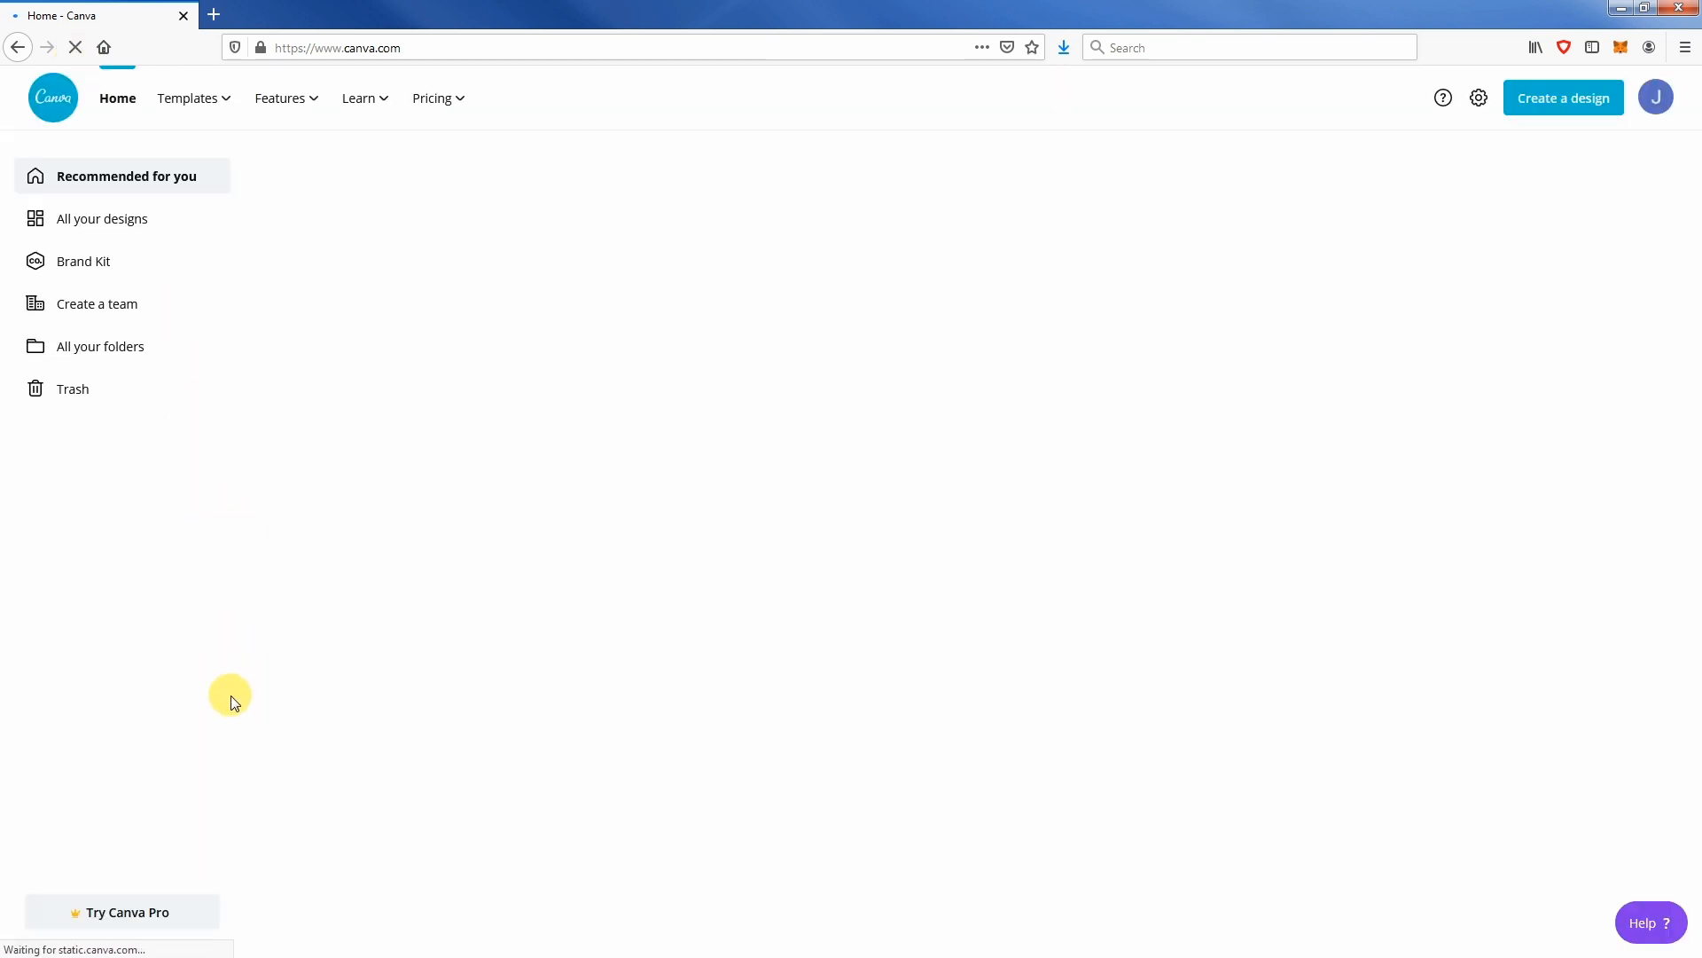